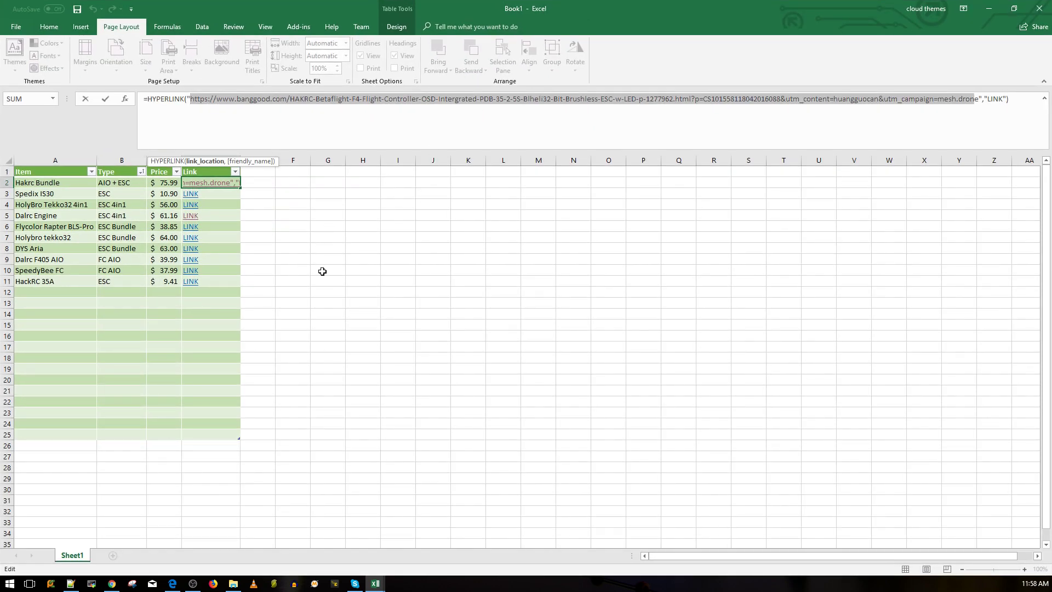
mouse_move(303, 275)
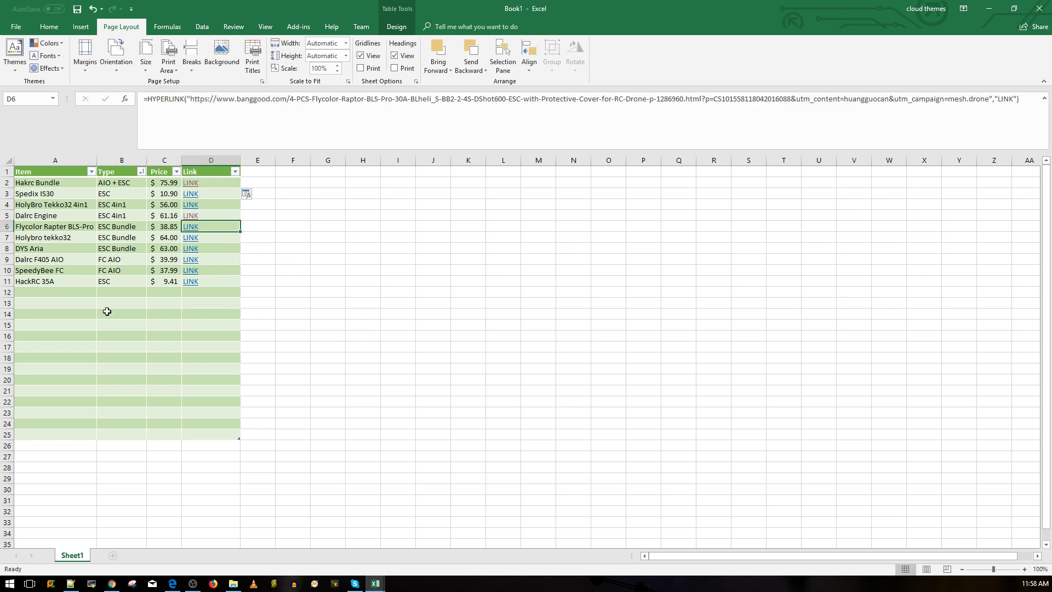
mouse_move(225, 270)
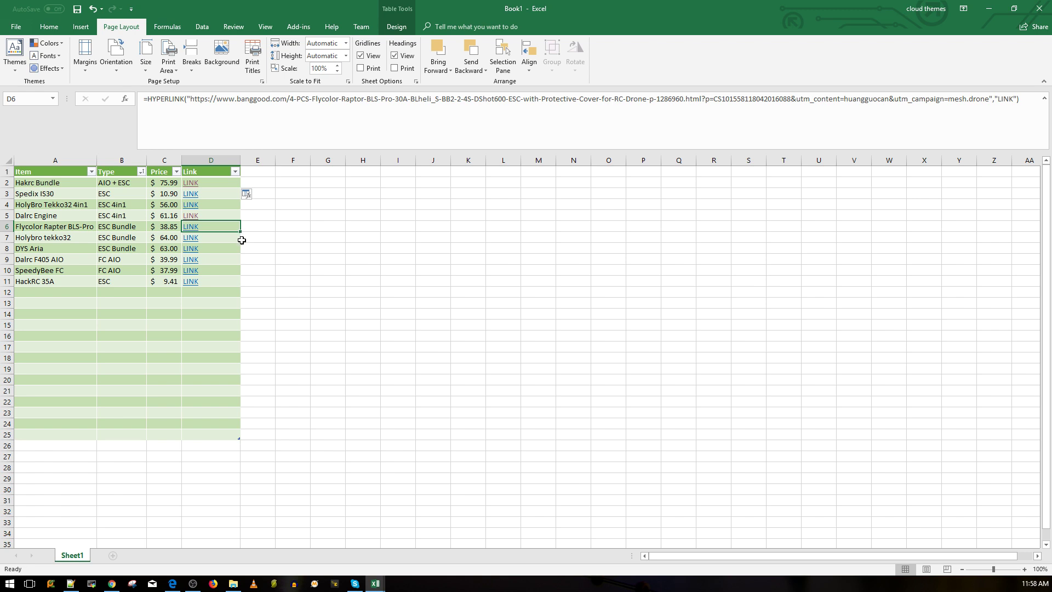
mouse_move(302, 284)
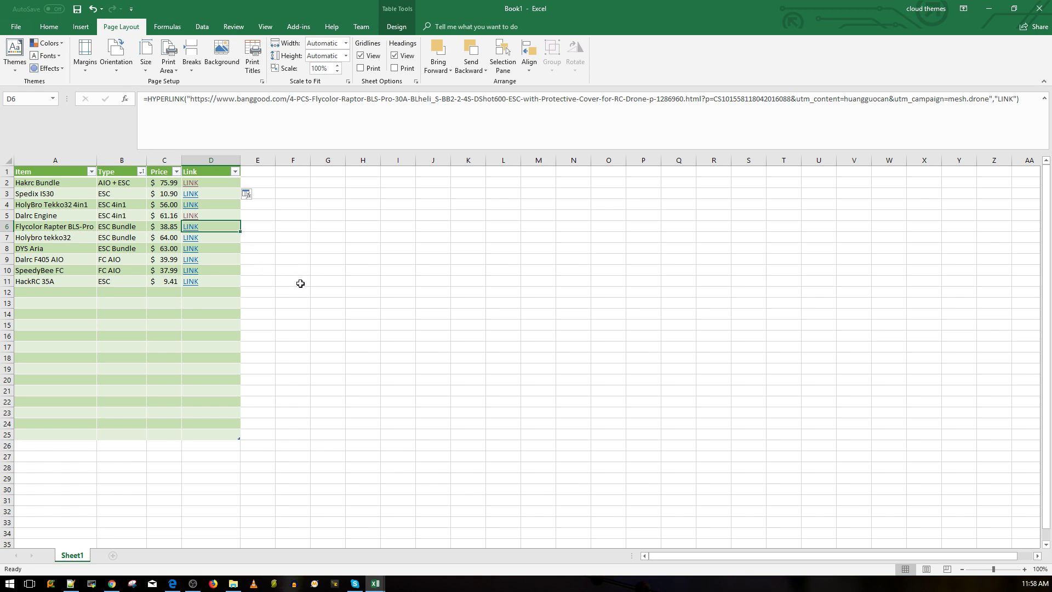
Step: Click an empty cell beside the drone parts table after finishing the HYPERLINK formula
left_click(397, 193)
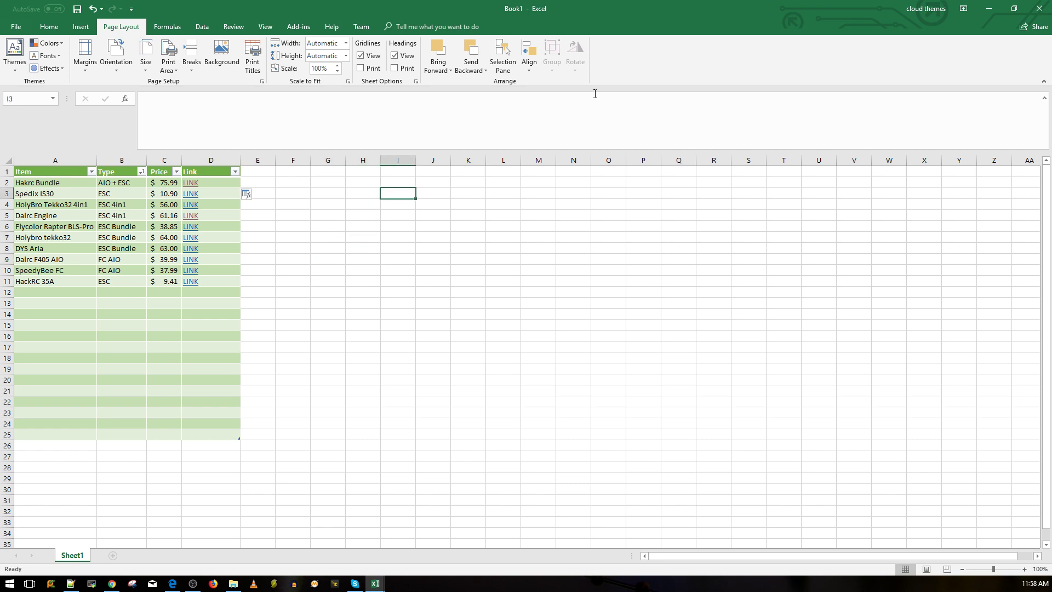
Step: Review the HAKRC F4 flight controller page, its photos and US$75.99 price in US dollars
left_click(868, 8)
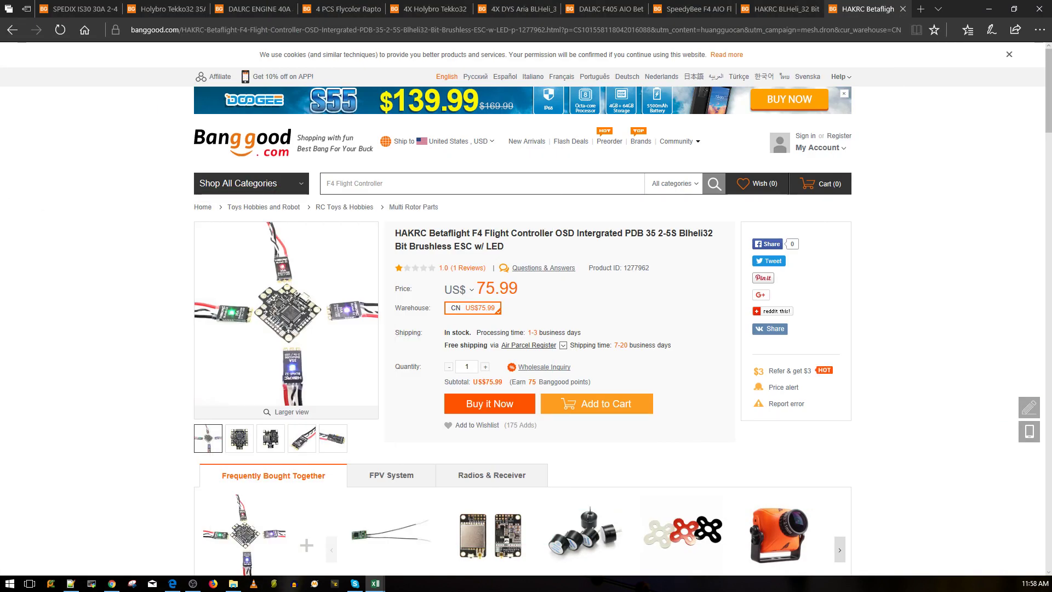
mouse_move(499, 301)
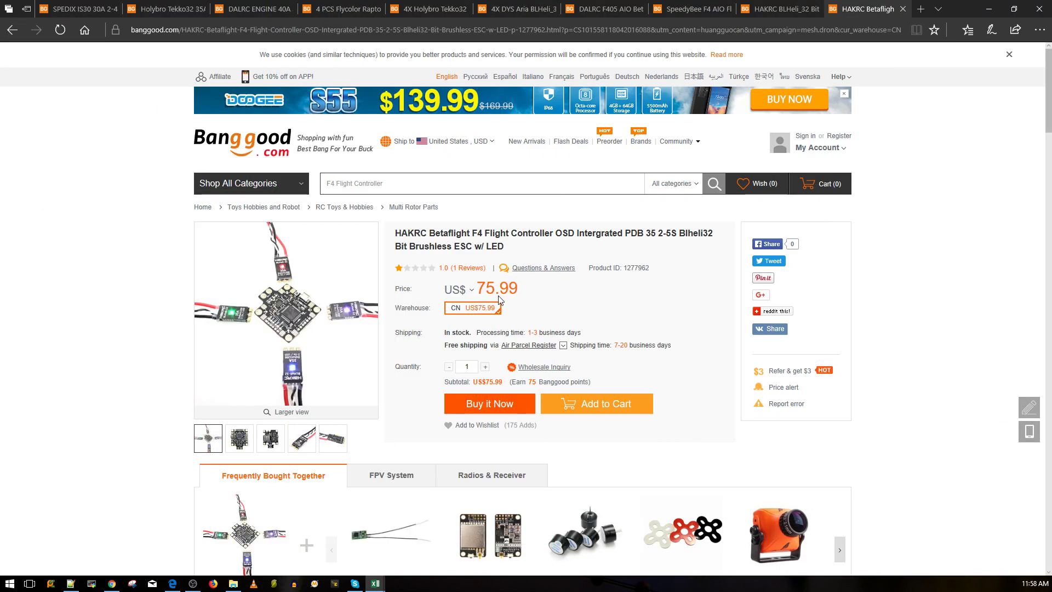
mouse_move(540, 248)
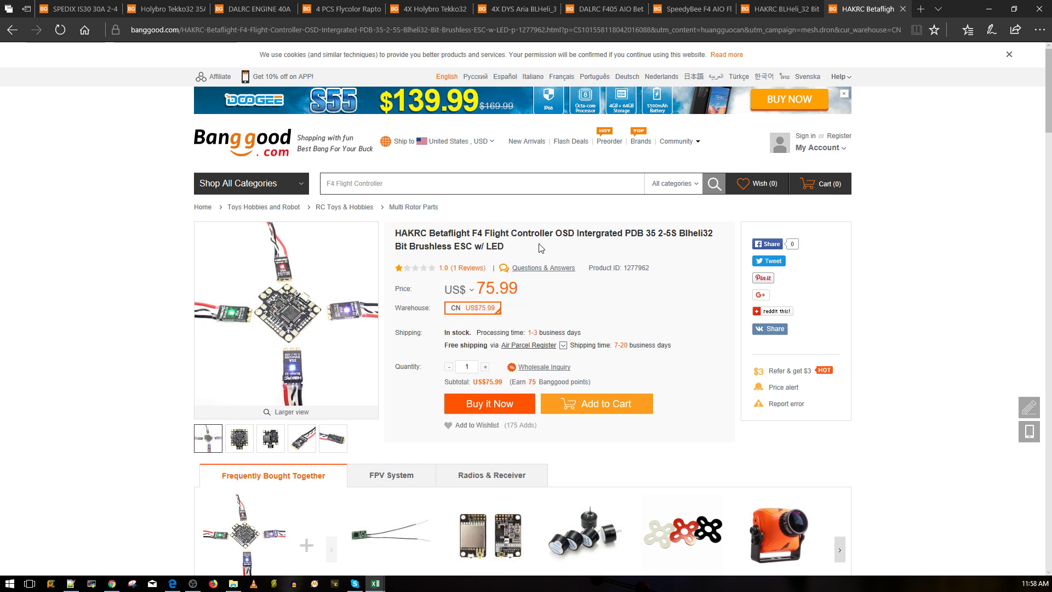
mouse_move(574, 268)
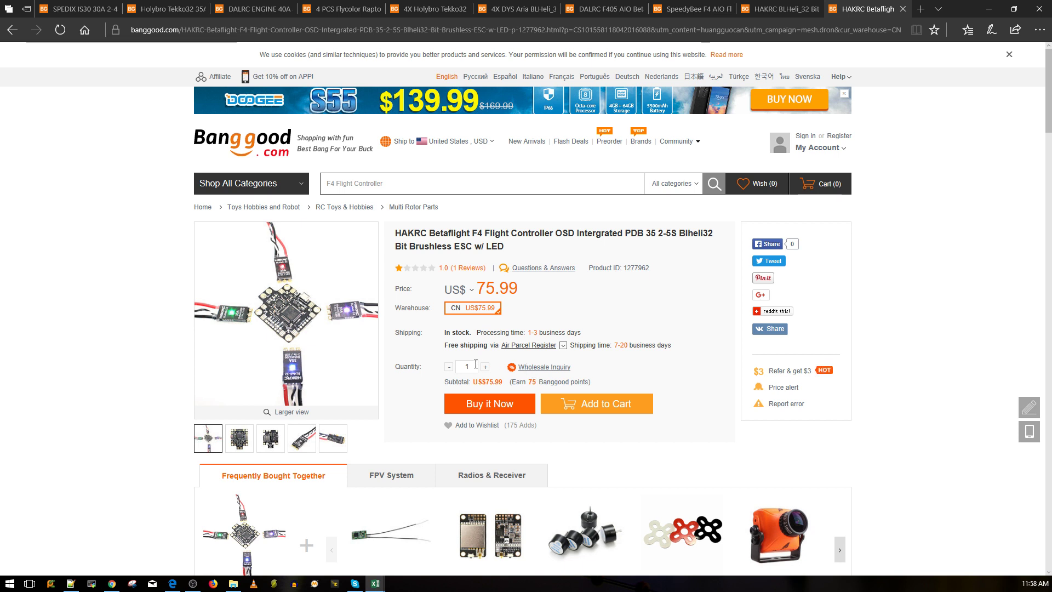
mouse_move(529, 291)
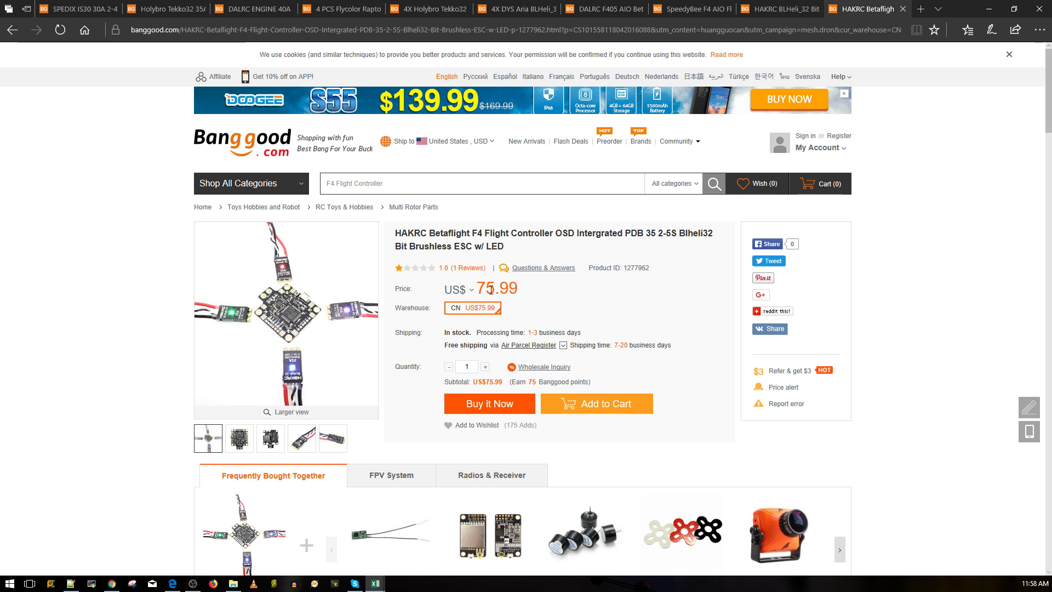
mouse_move(606, 328)
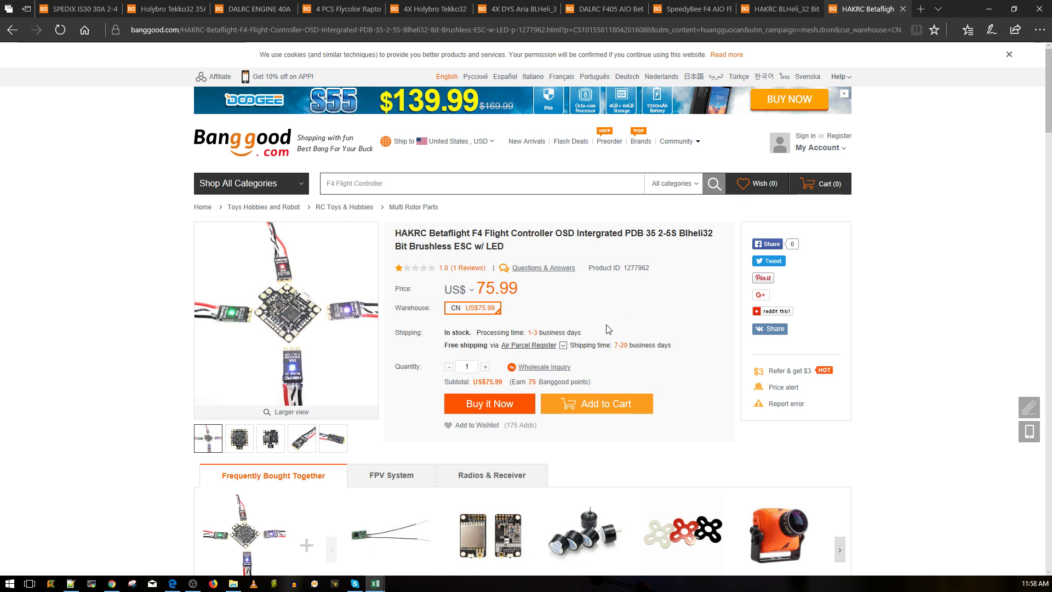
mouse_move(546, 322)
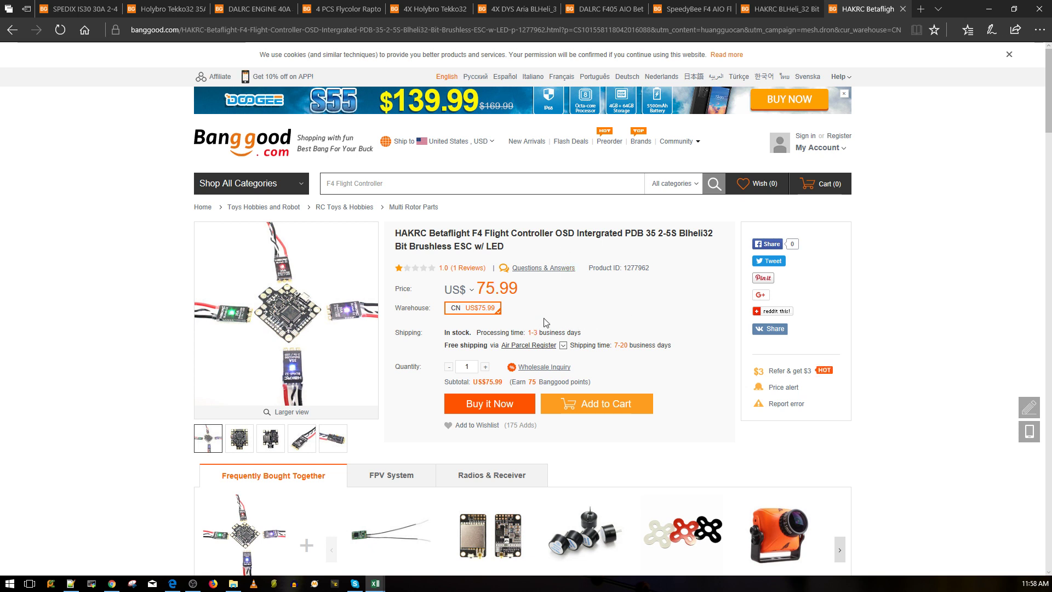
mouse_move(510, 328)
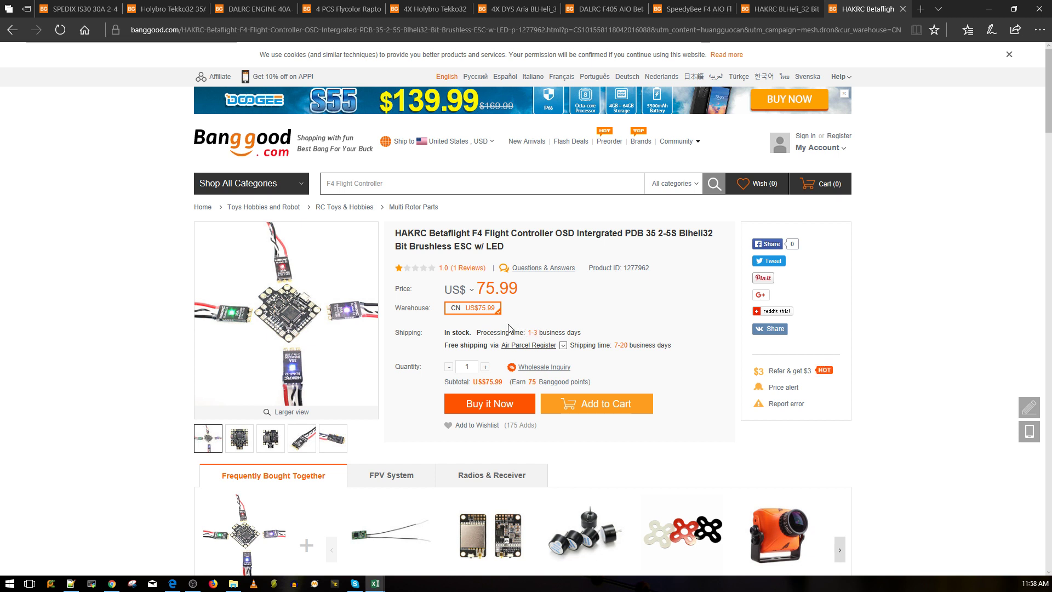
mouse_move(492, 310)
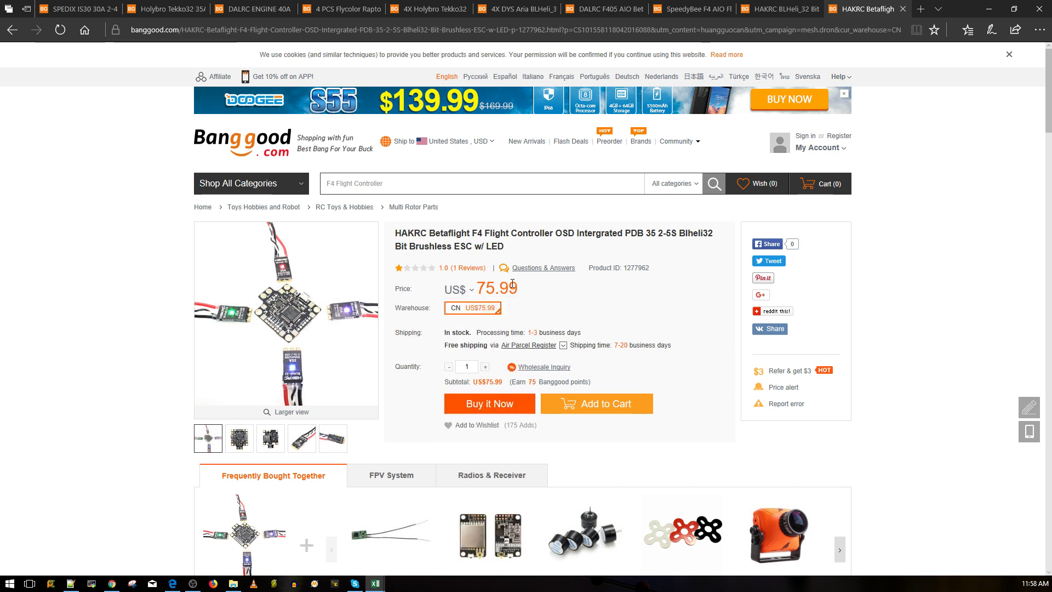
mouse_move(517, 290)
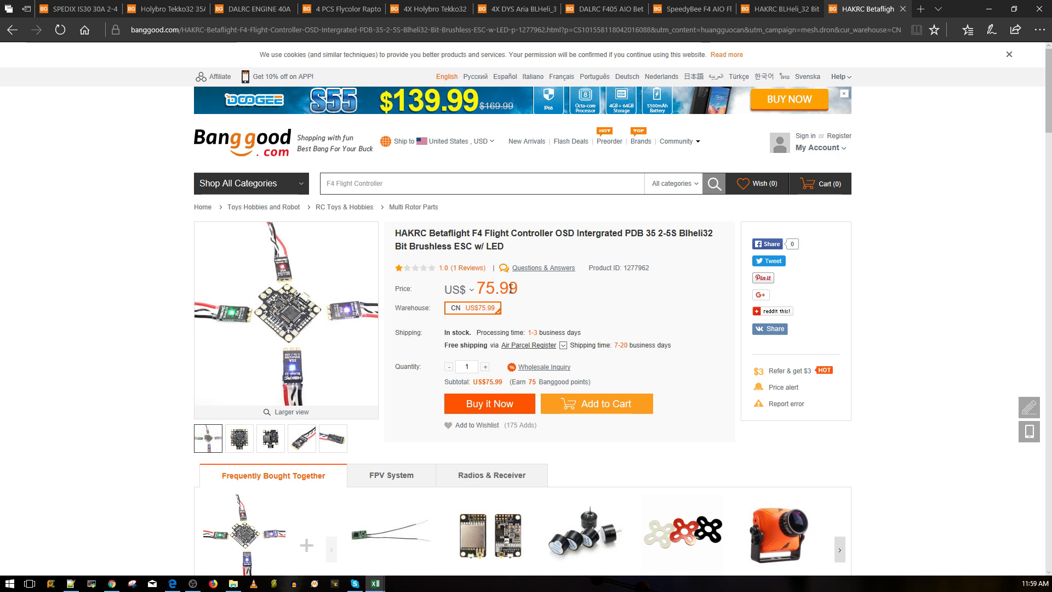
mouse_move(484, 304)
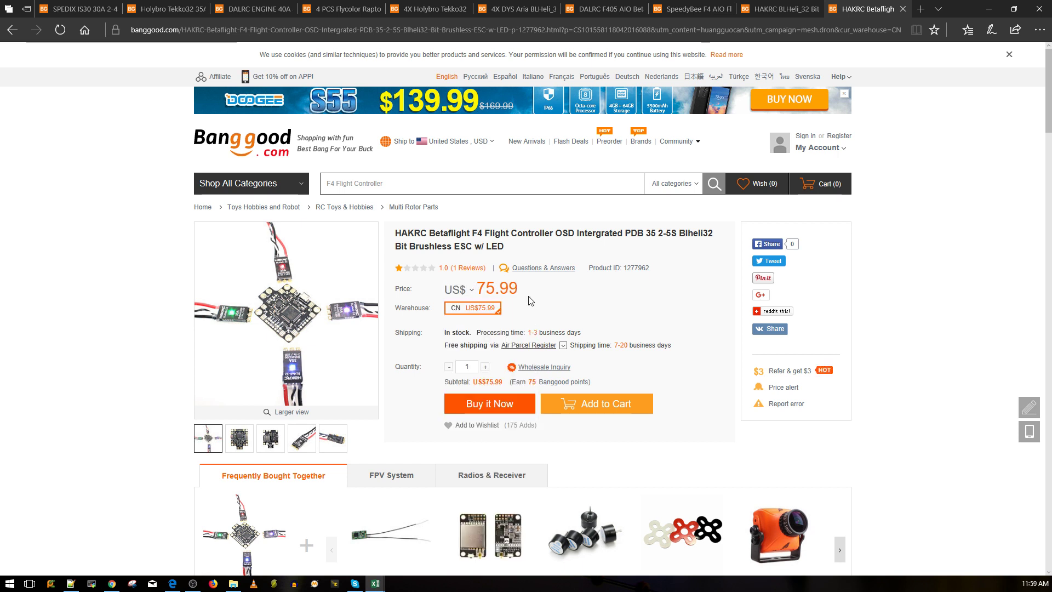
mouse_move(527, 299)
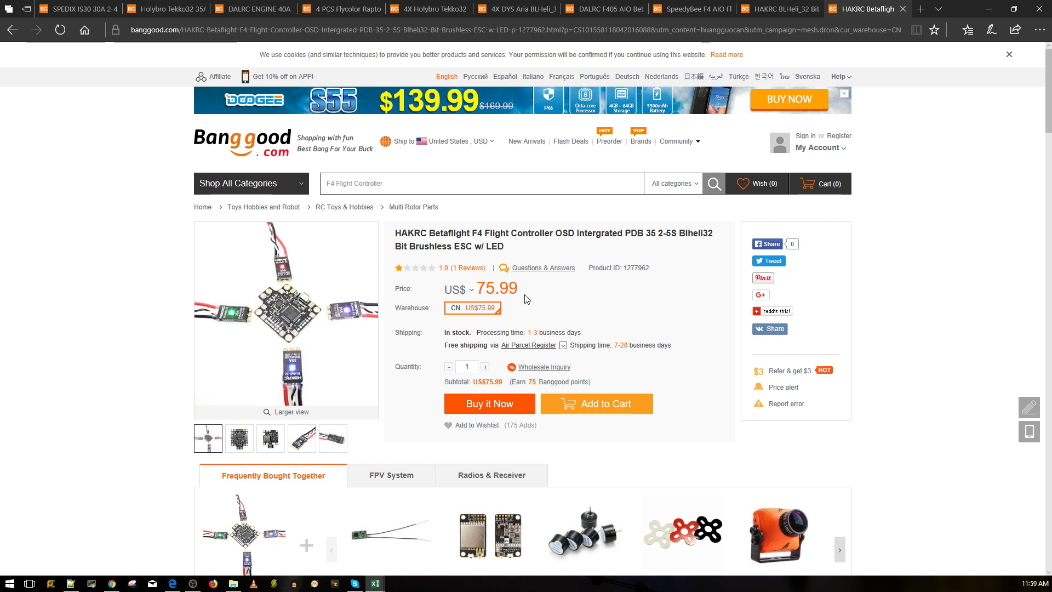
mouse_move(441, 325)
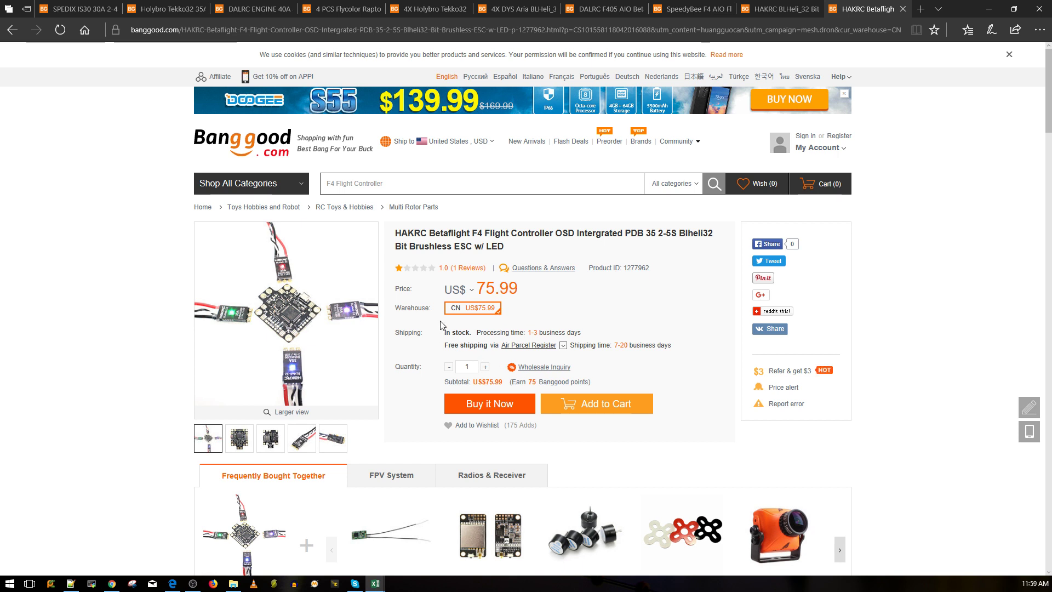
mouse_move(551, 308)
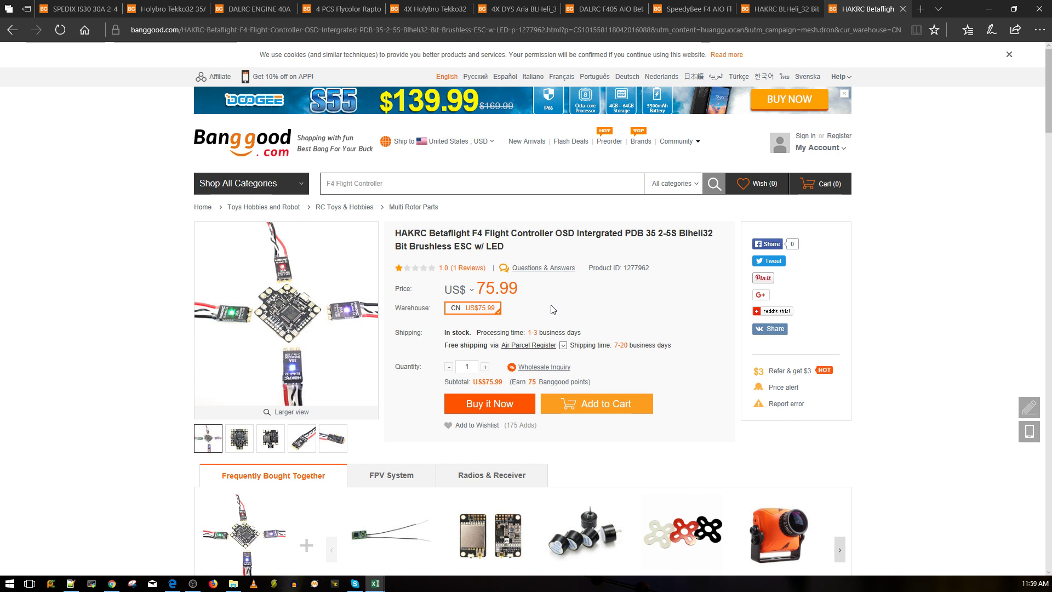
mouse_move(560, 237)
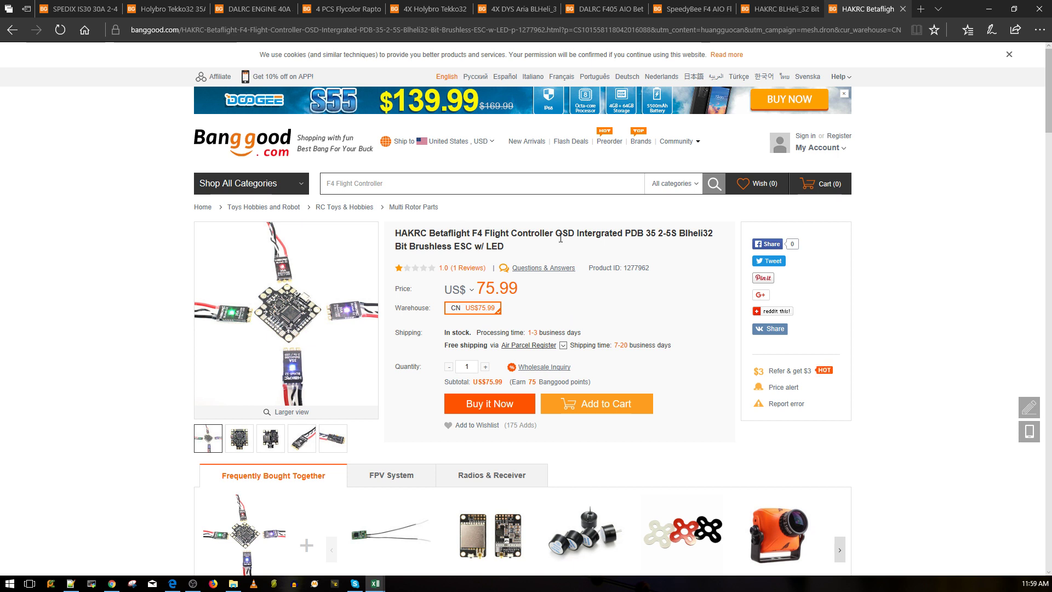
mouse_move(516, 331)
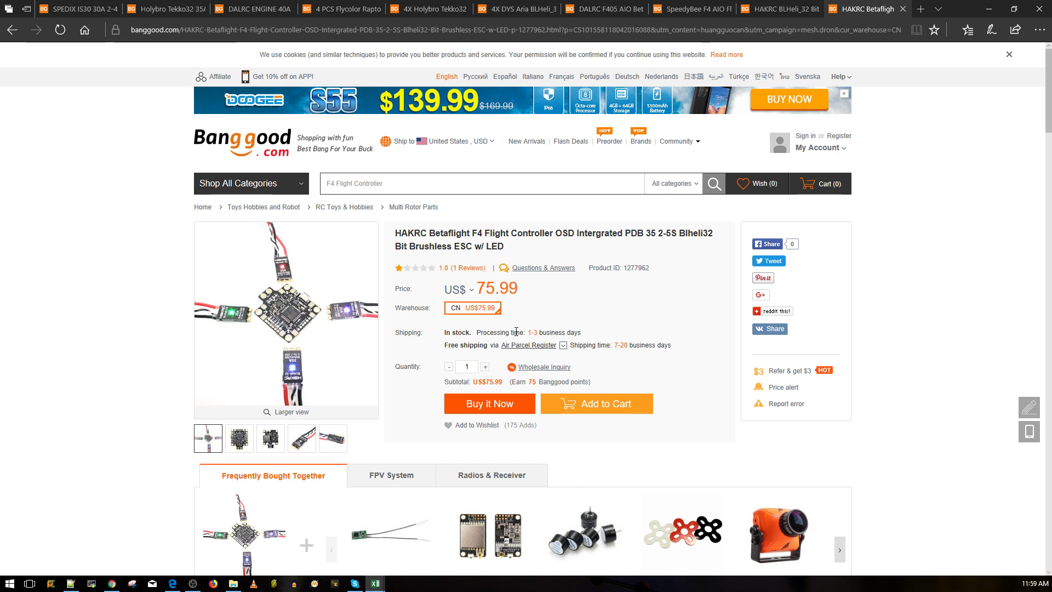
left_click(269, 437)
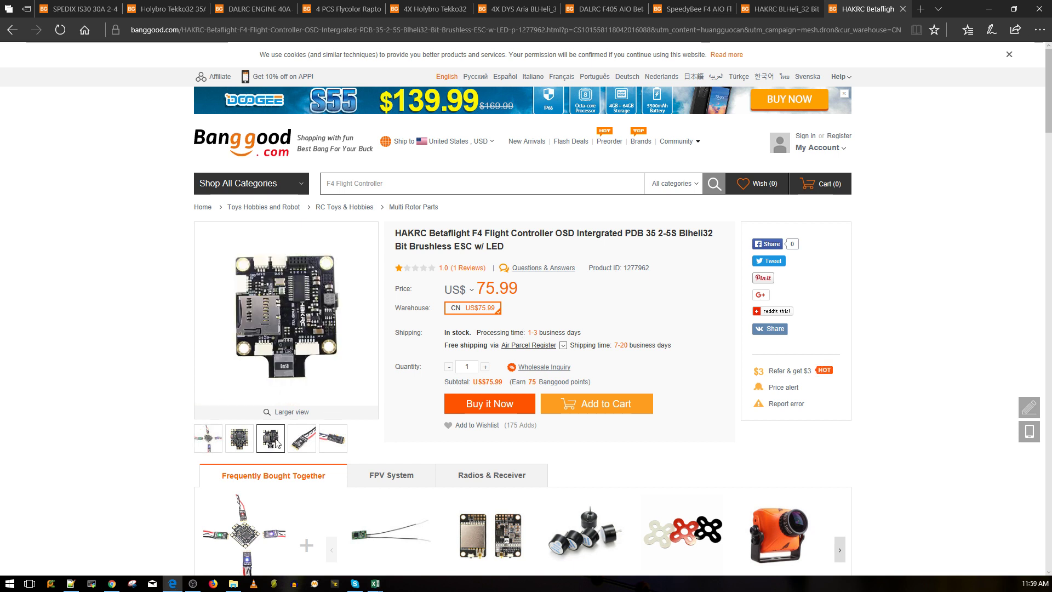
mouse_move(289, 373)
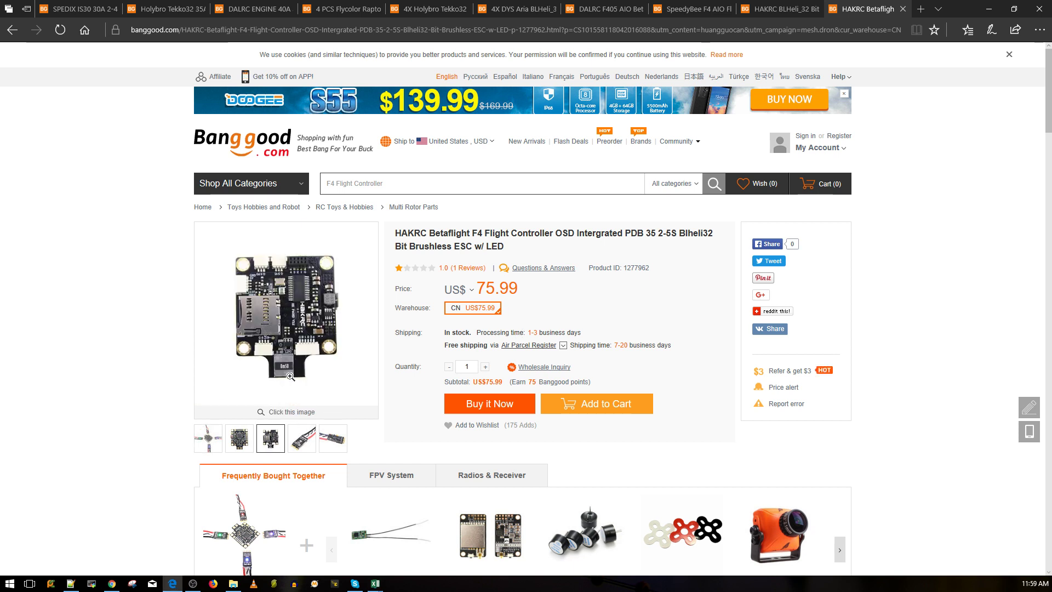
left_click(208, 438)
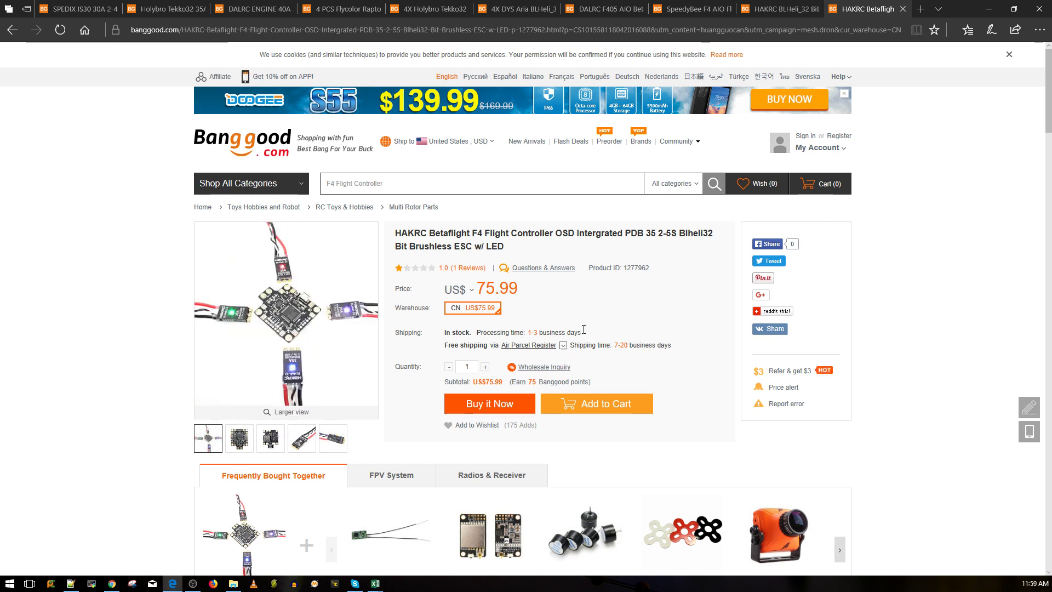
mouse_move(516, 253)
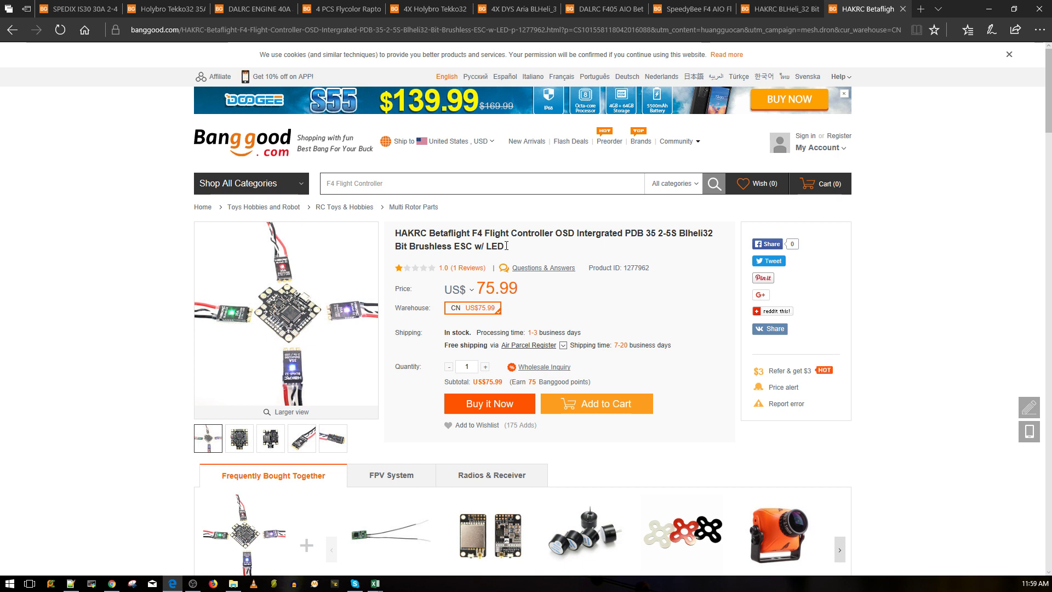
mouse_move(306, 325)
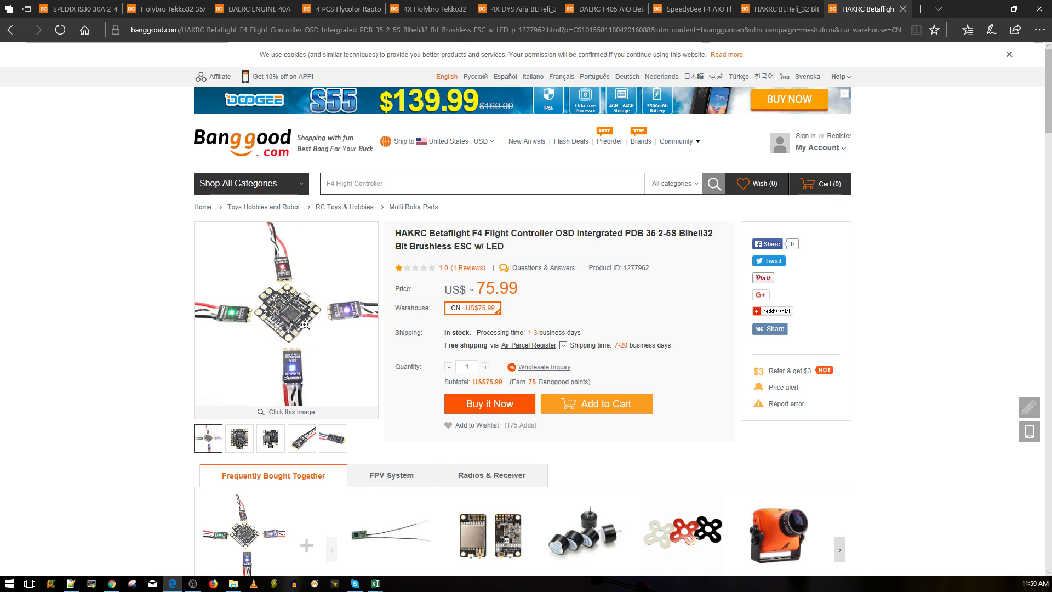
mouse_move(325, 323)
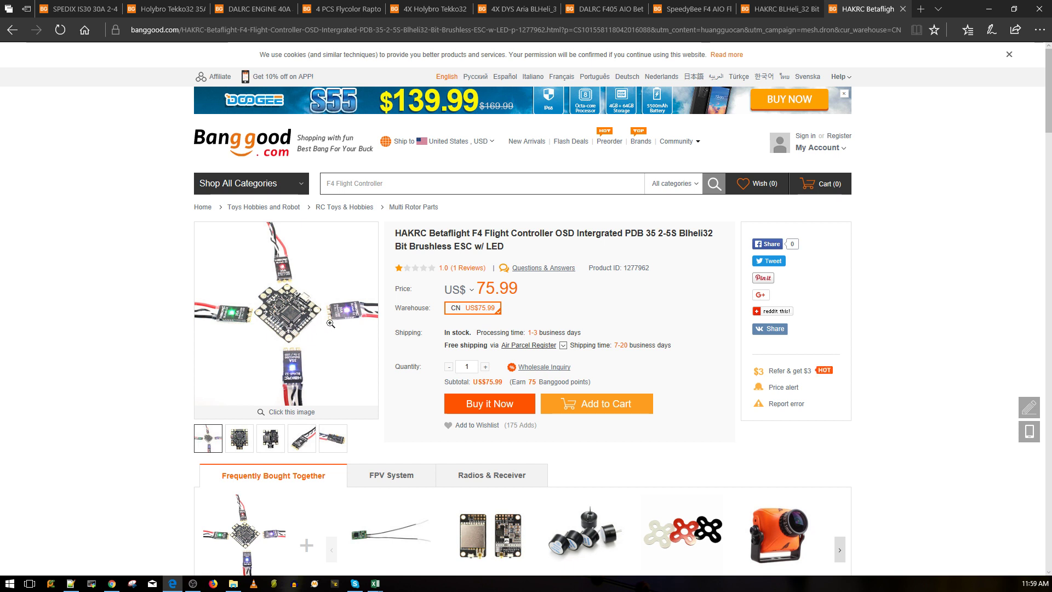
left_click(460, 290)
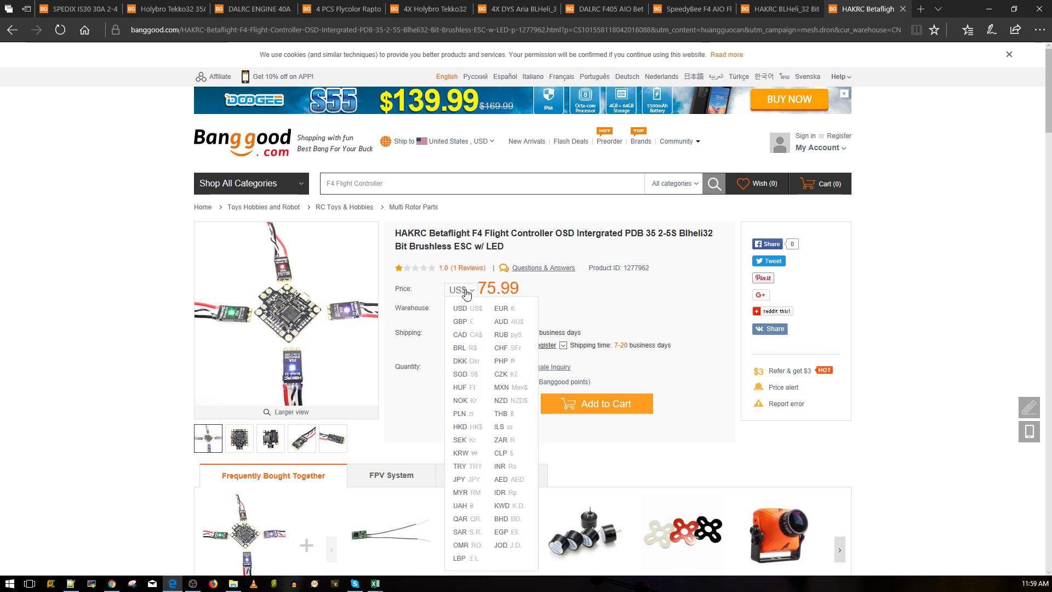
left_click(468, 308)
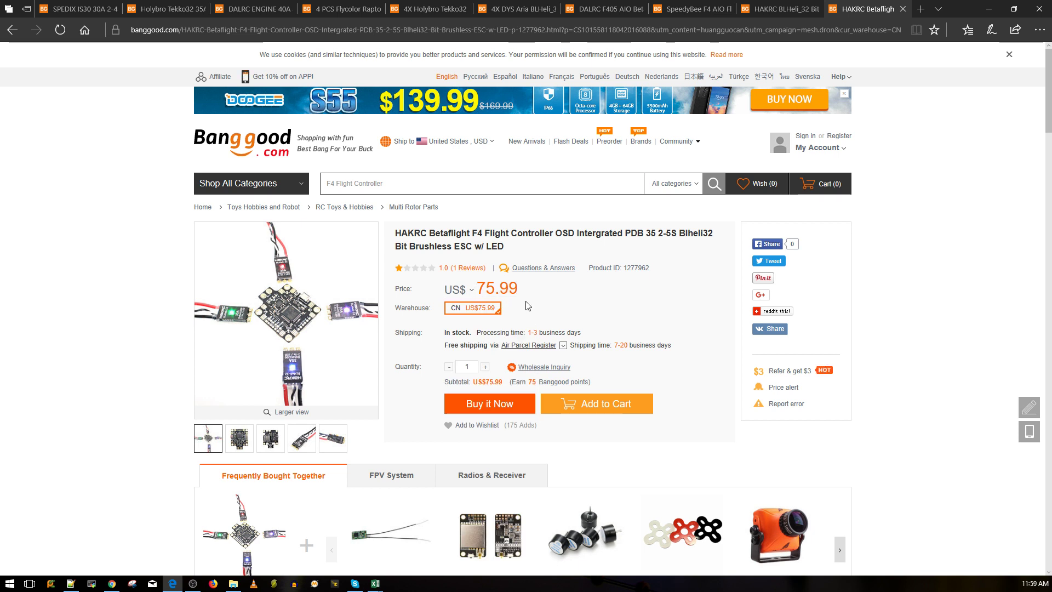
mouse_move(524, 305)
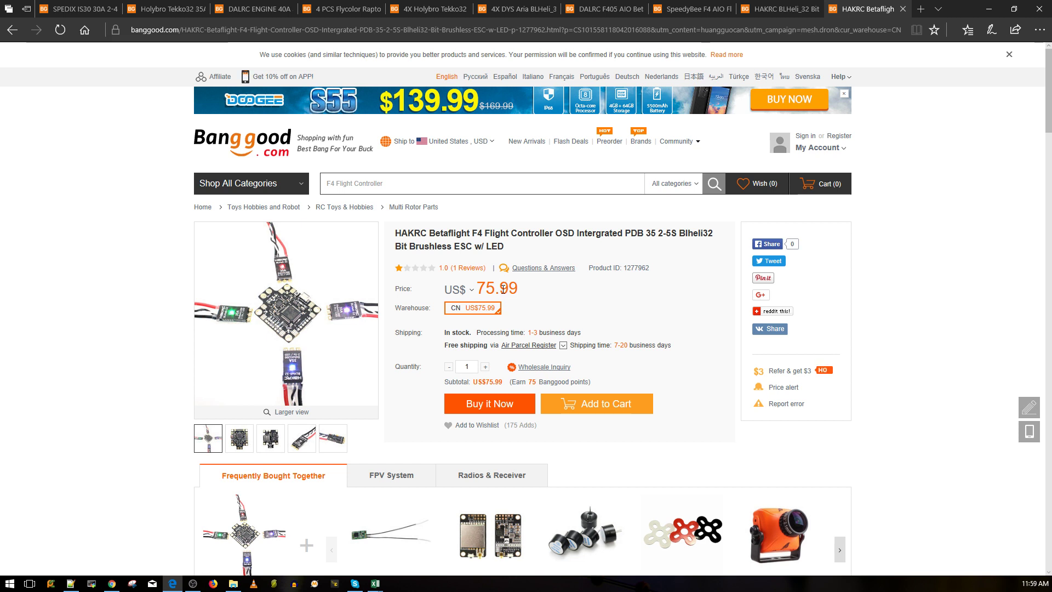
mouse_move(536, 302)
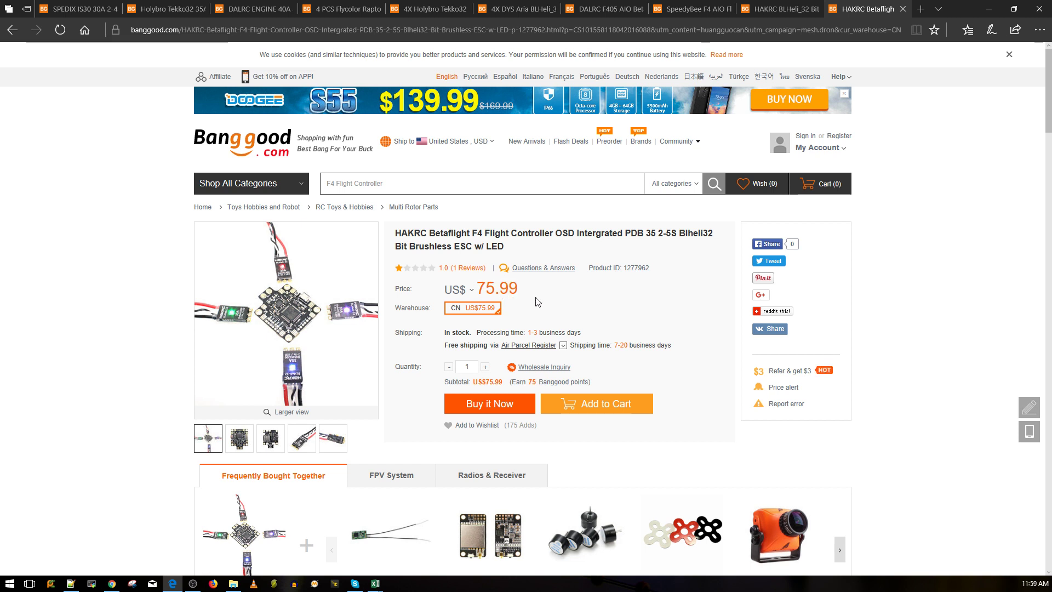
mouse_move(503, 295)
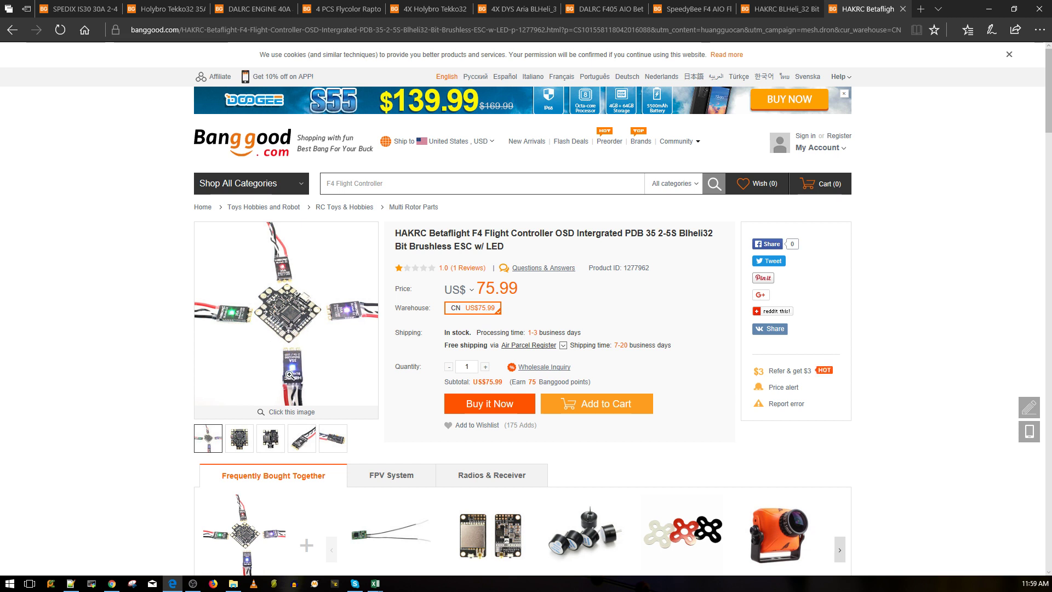
mouse_move(318, 313)
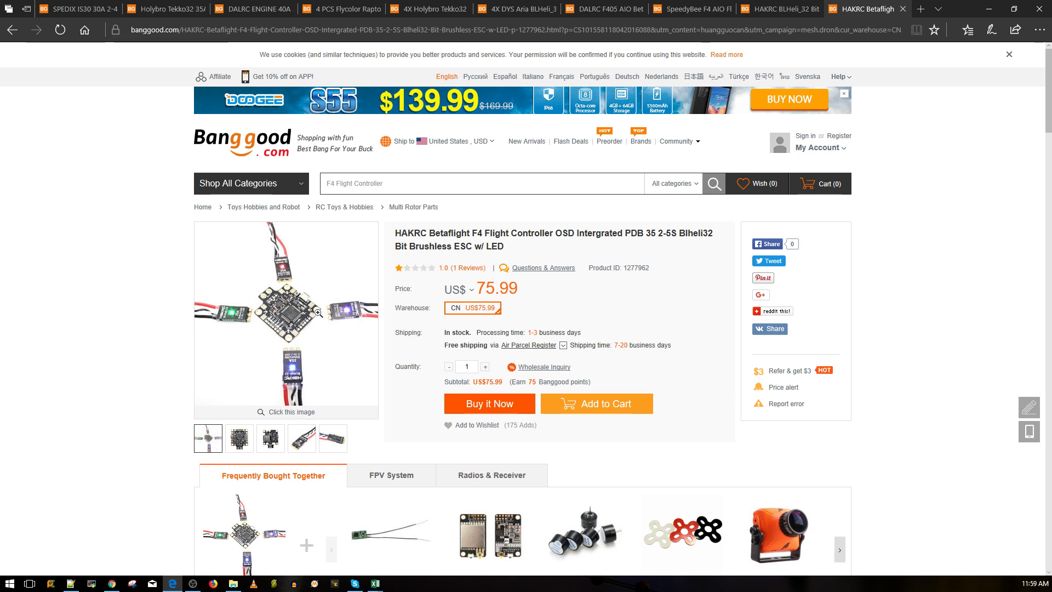
mouse_move(340, 316)
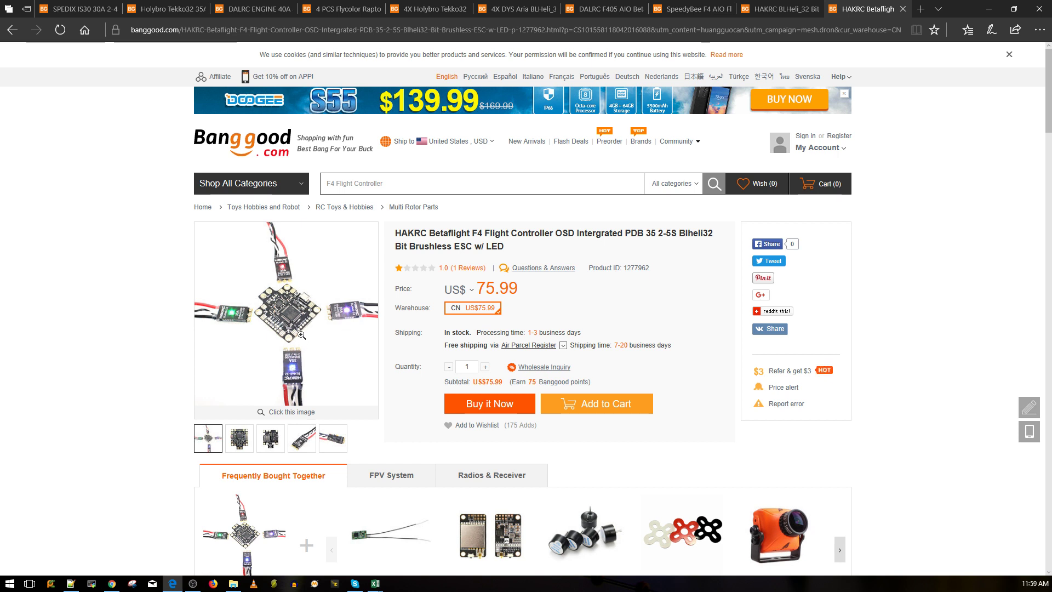
mouse_move(611, 296)
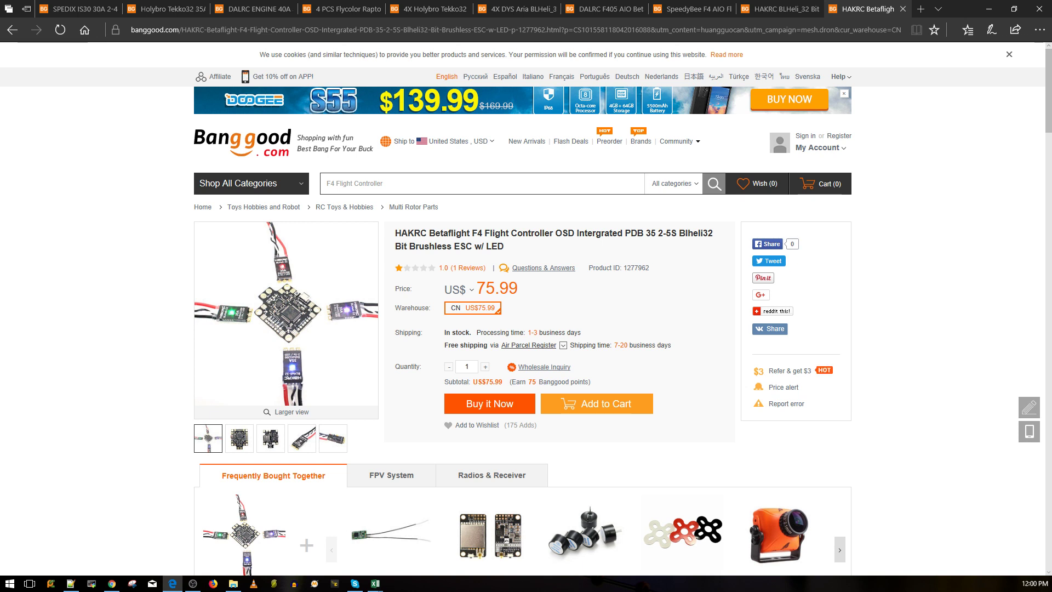
mouse_move(530, 168)
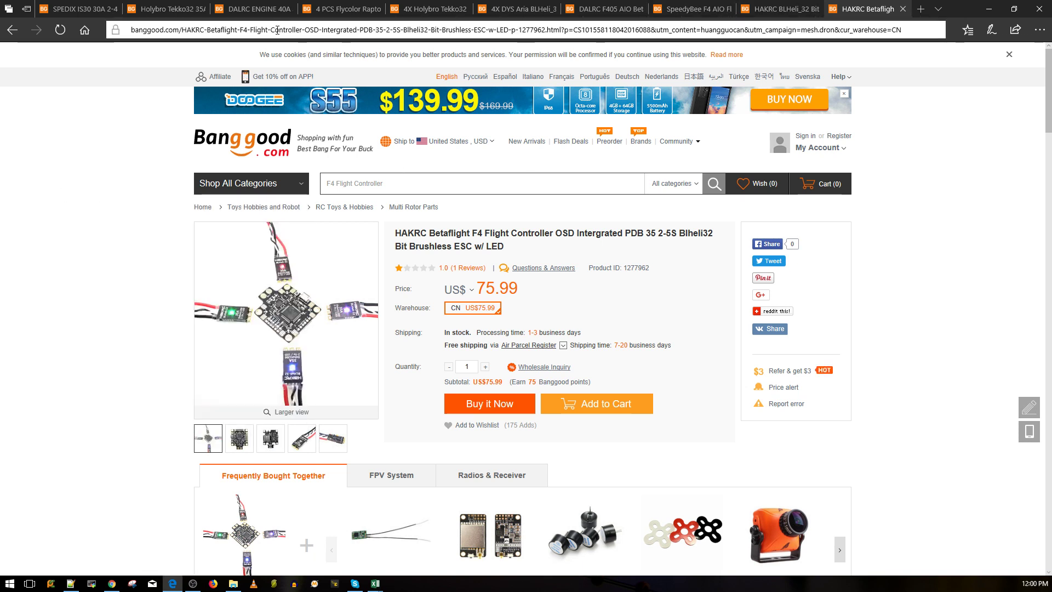
Step: Switch to the SPEDIX IS30 30A ESC tab
left_click(71, 9)
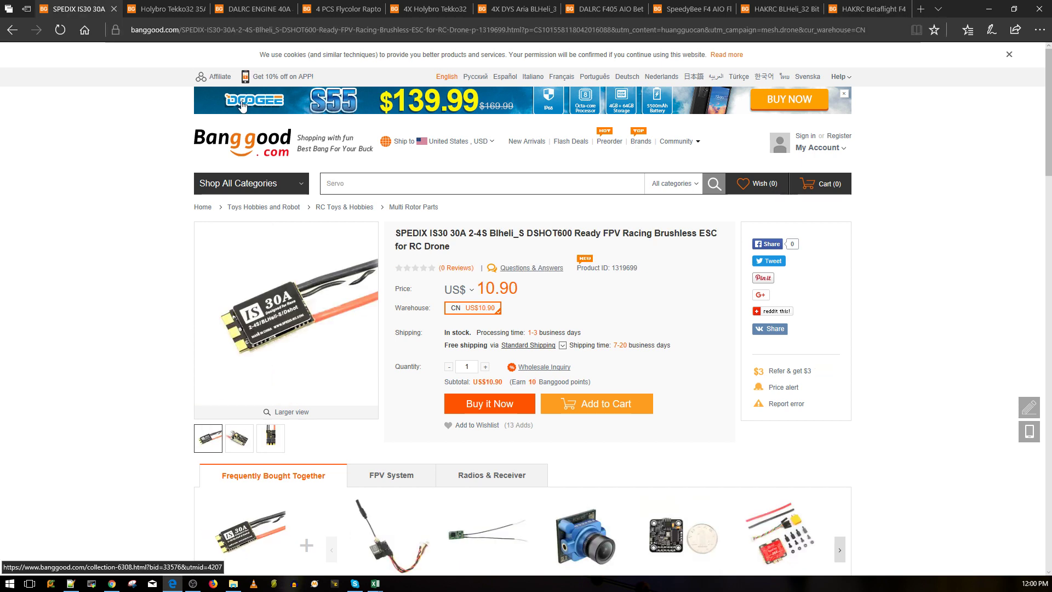
mouse_move(481, 344)
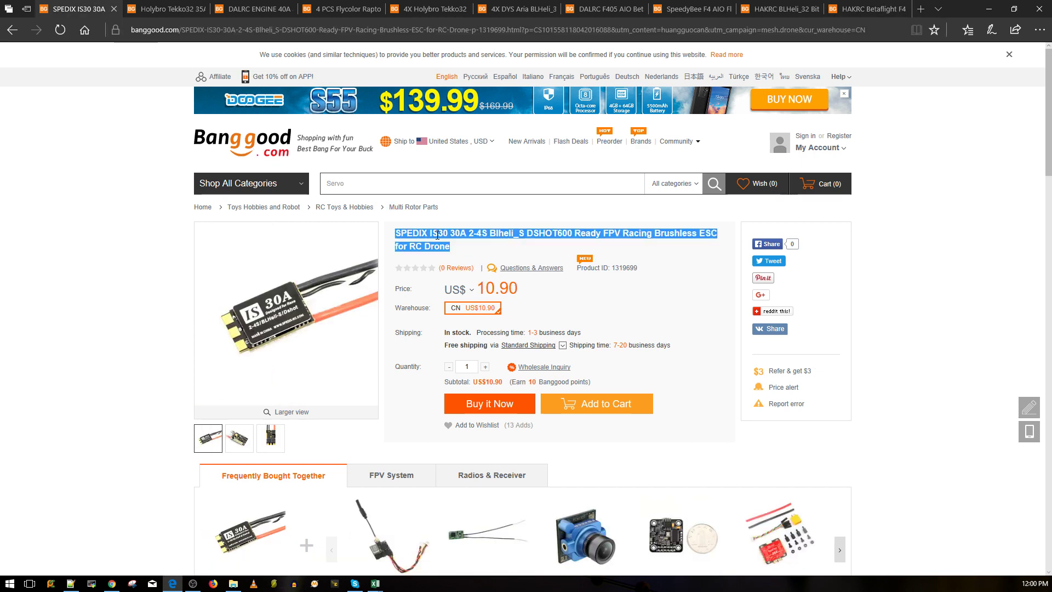
mouse_move(417, 256)
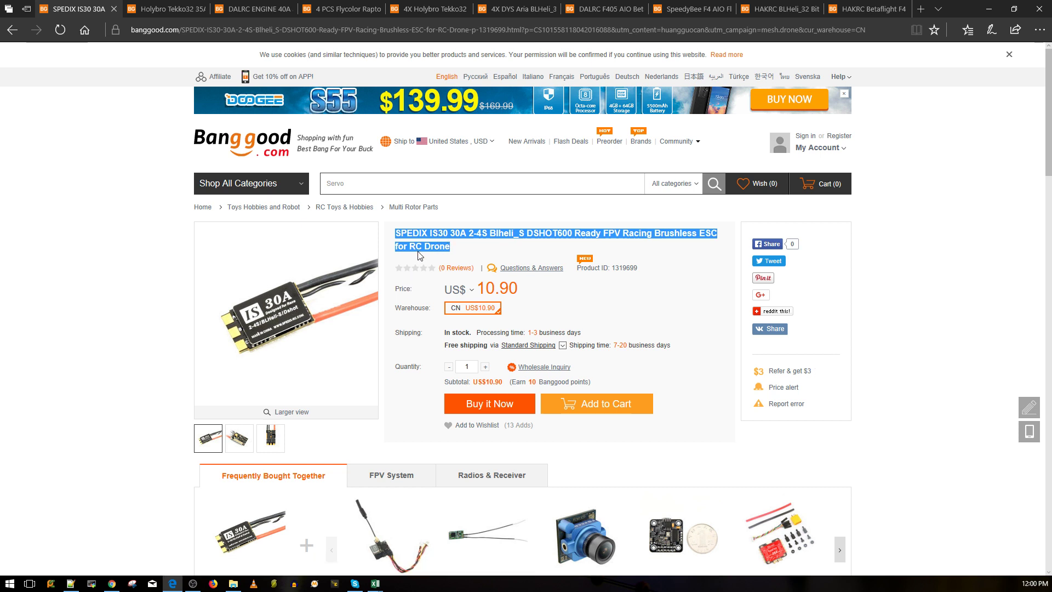
mouse_move(428, 255)
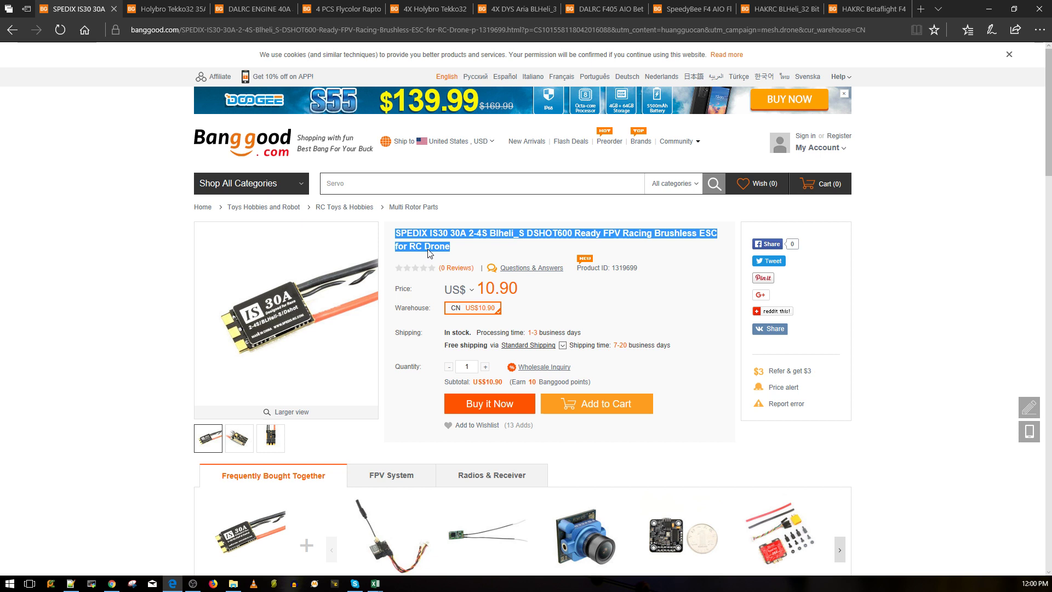
mouse_move(572, 284)
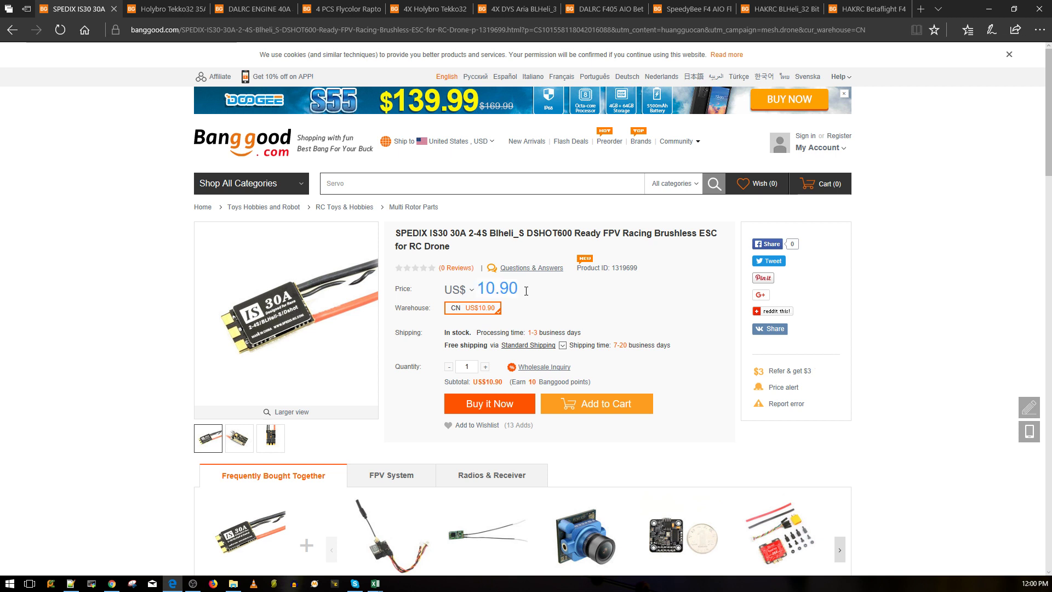
mouse_move(517, 290)
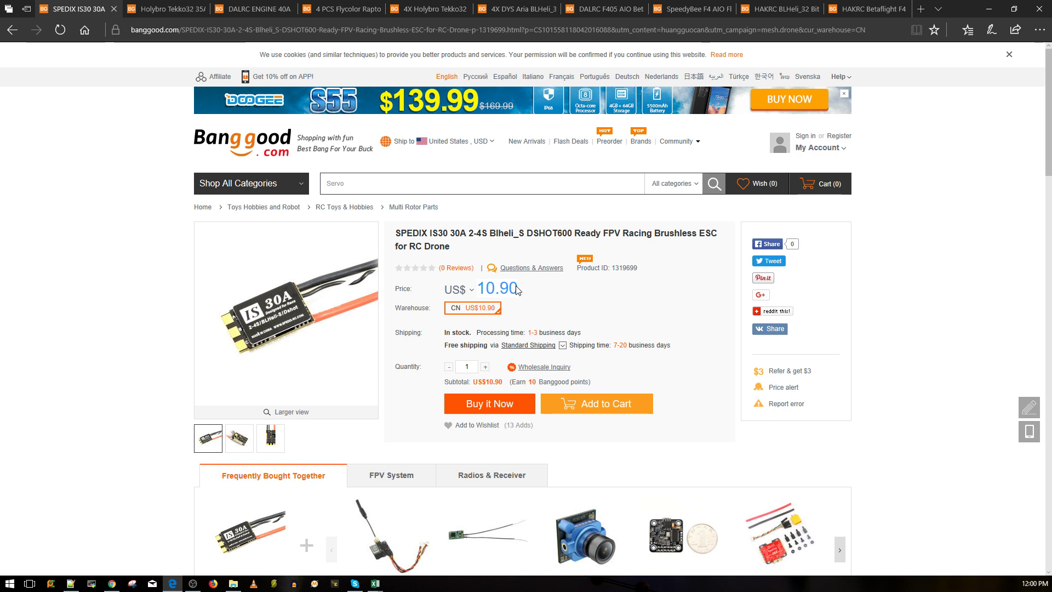
mouse_move(514, 292)
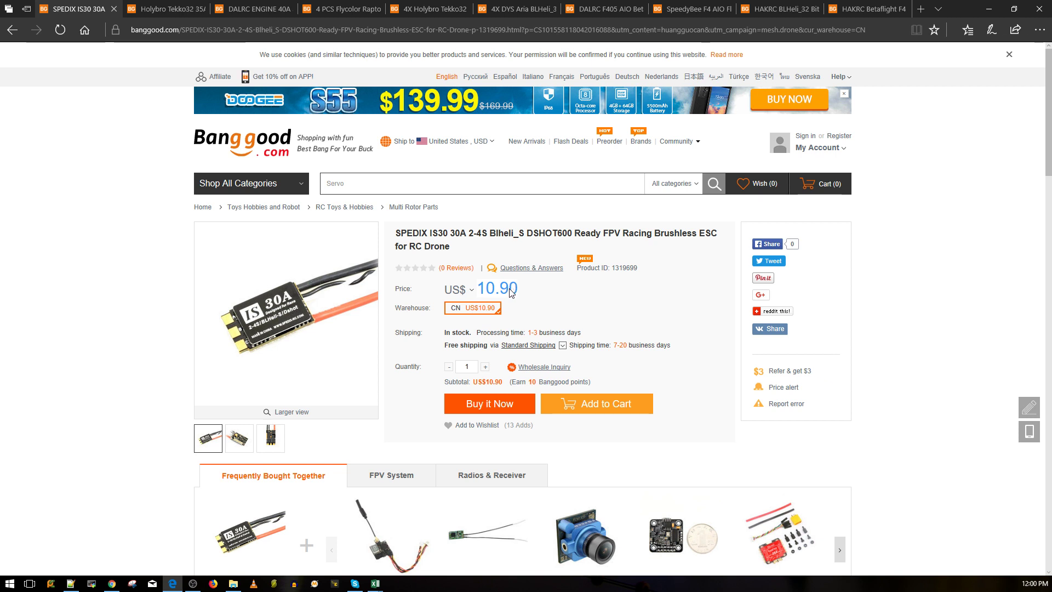
mouse_move(546, 290)
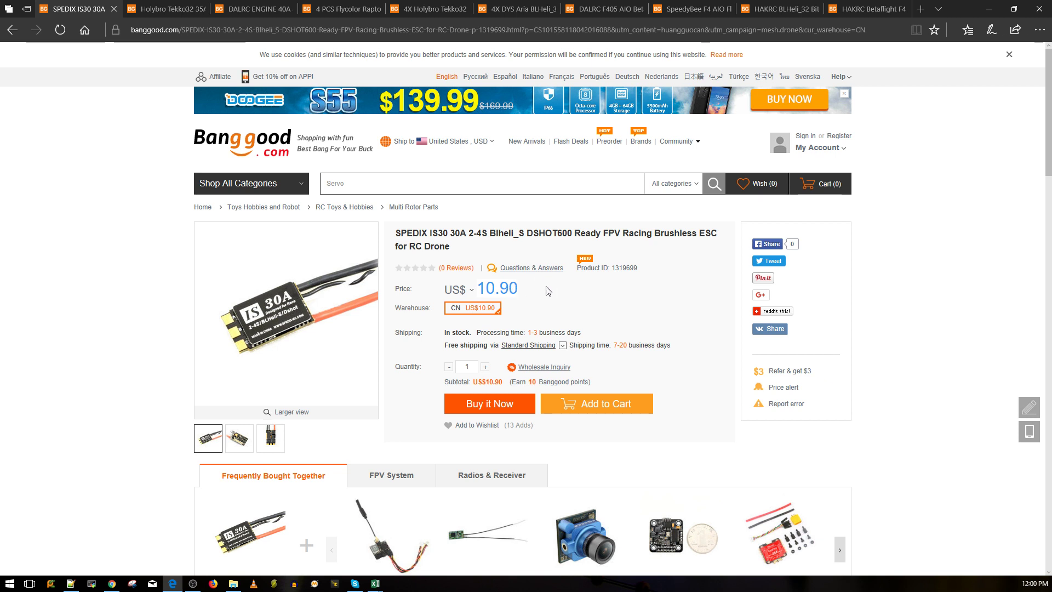
mouse_move(346, 309)
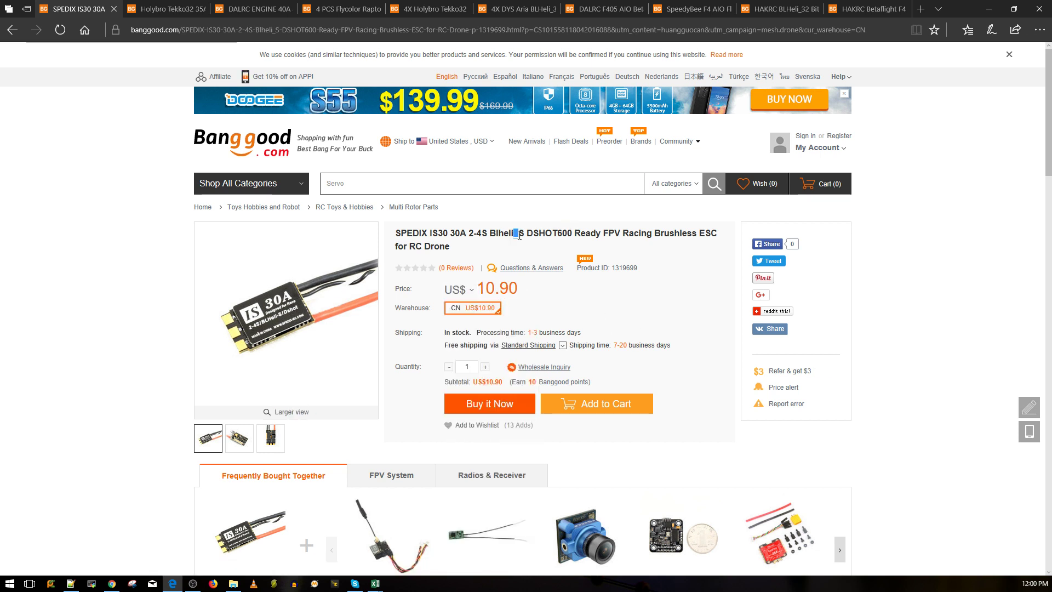
mouse_move(356, 305)
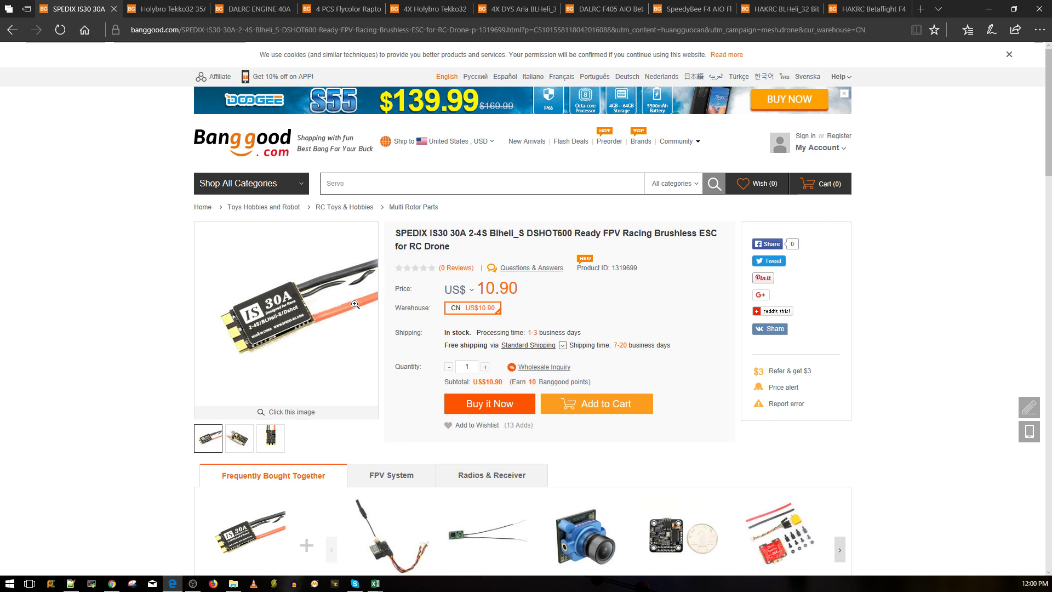
mouse_move(317, 317)
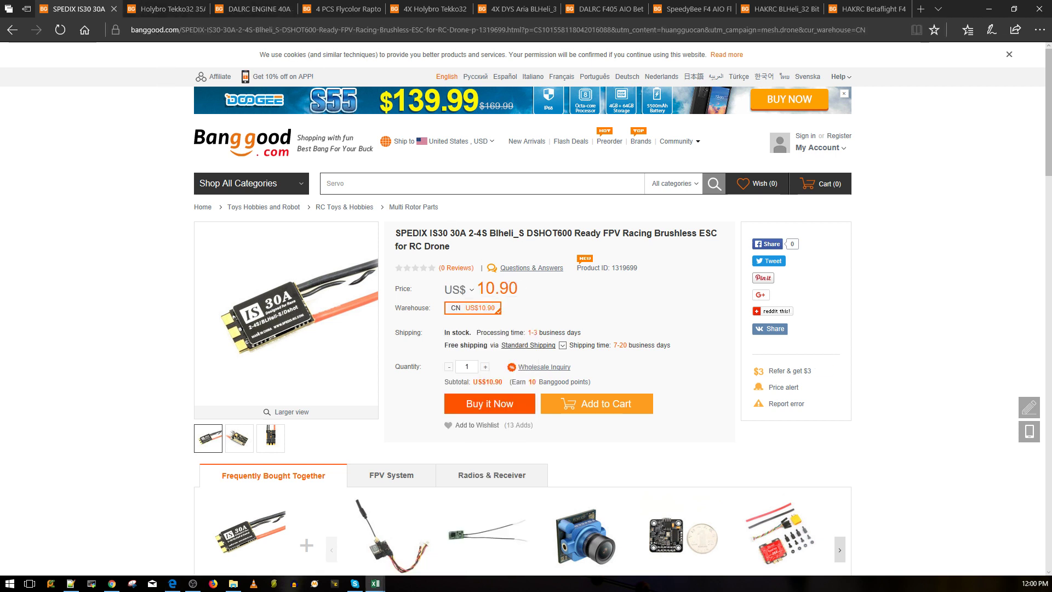
Step: View the Holybro Tekko32 35A 4-in-1 ESC page, briefly glancing at the DALRC tab
left_click(161, 9)
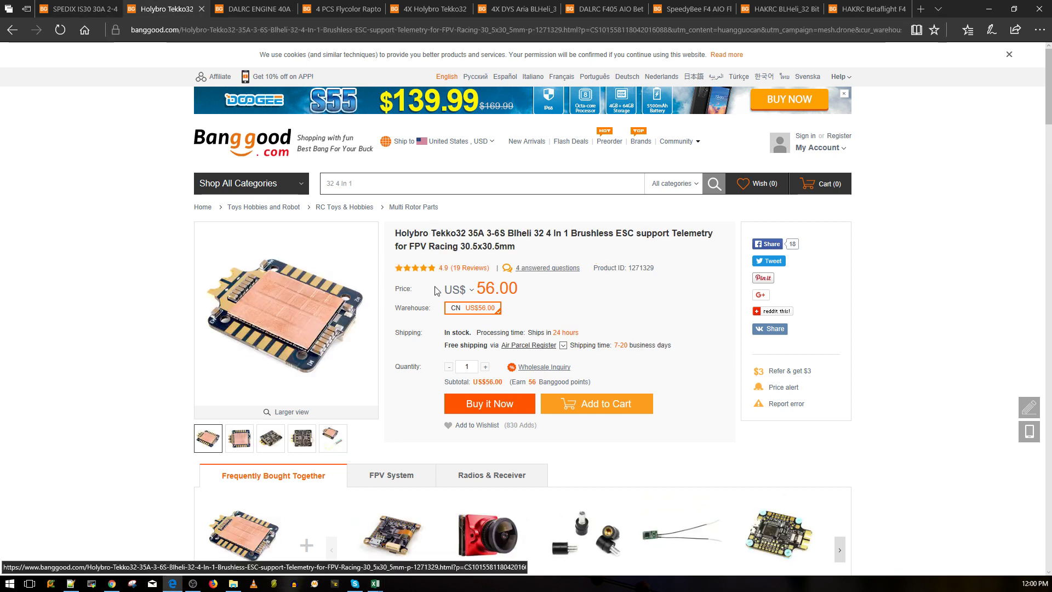
mouse_move(419, 300)
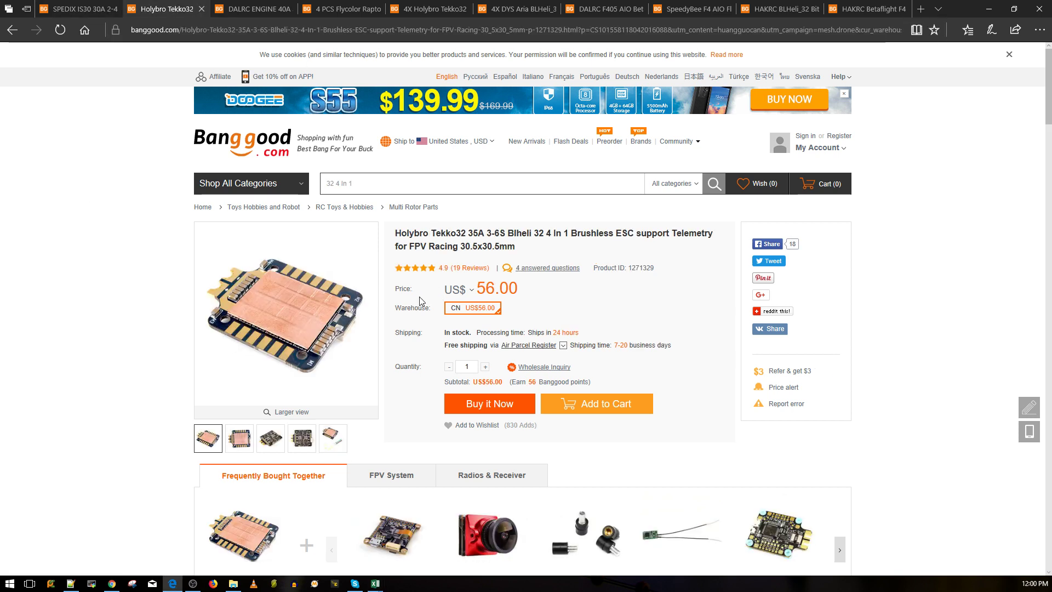
mouse_move(508, 327)
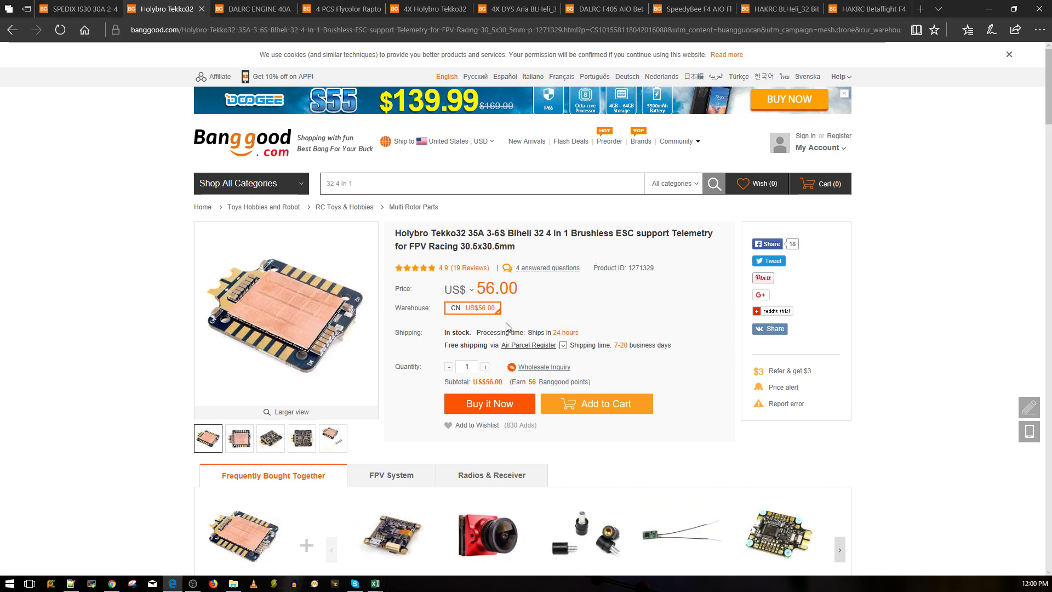
mouse_move(400, 322)
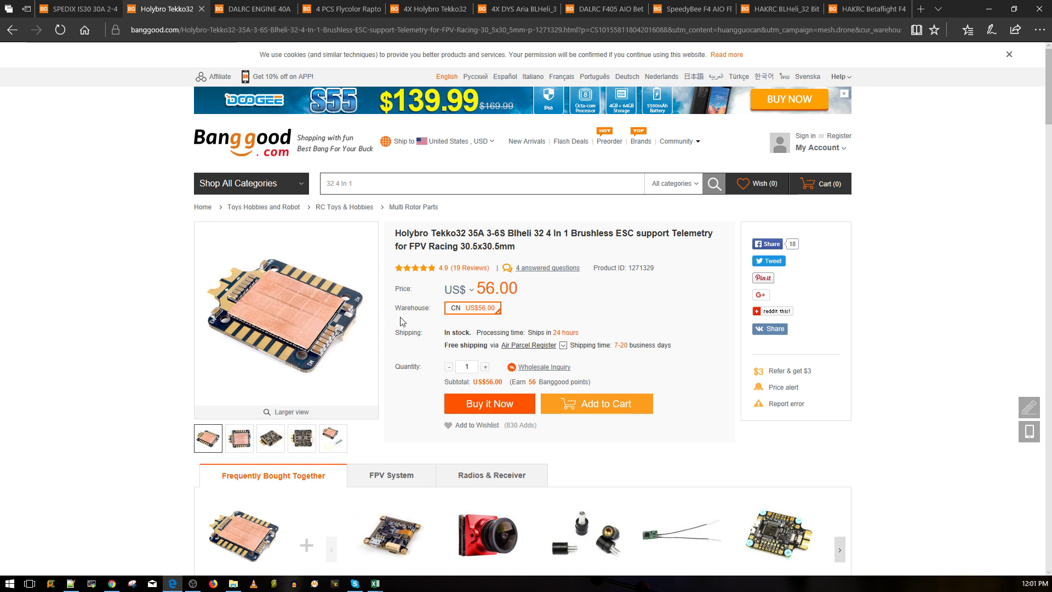
mouse_move(316, 322)
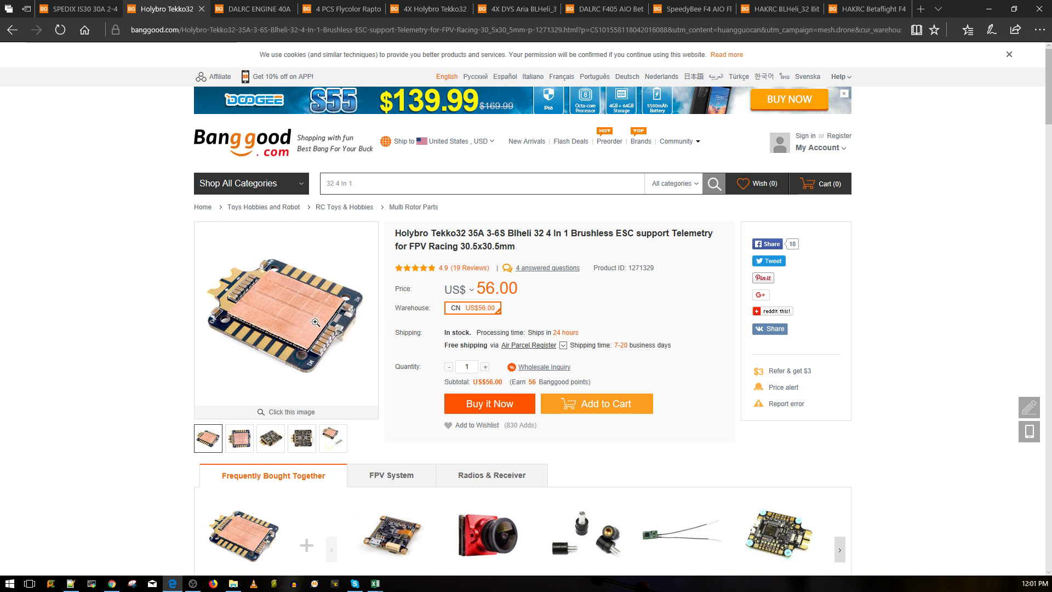
mouse_move(298, 305)
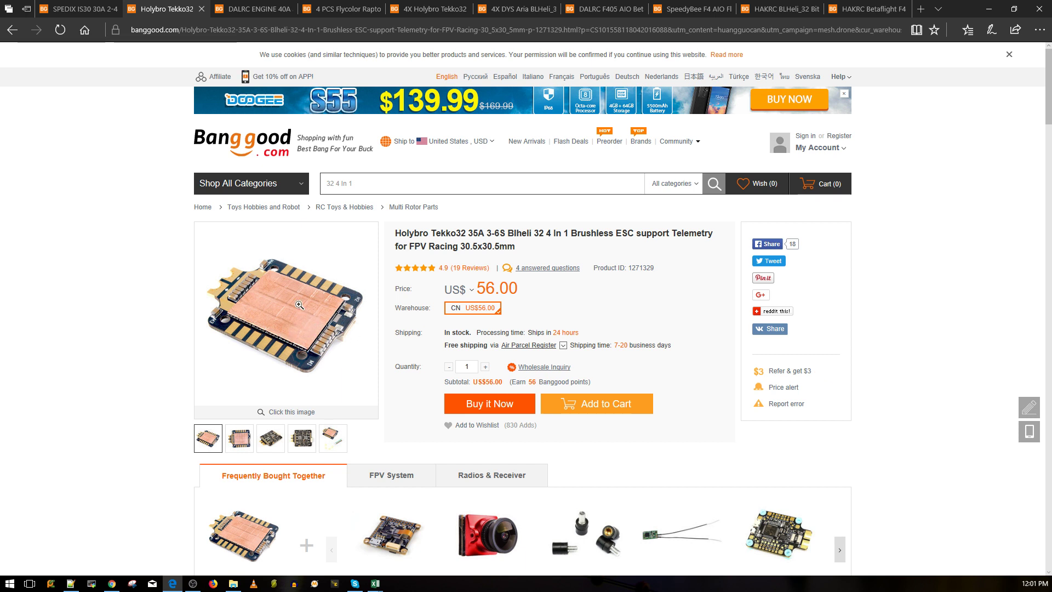
mouse_move(274, 320)
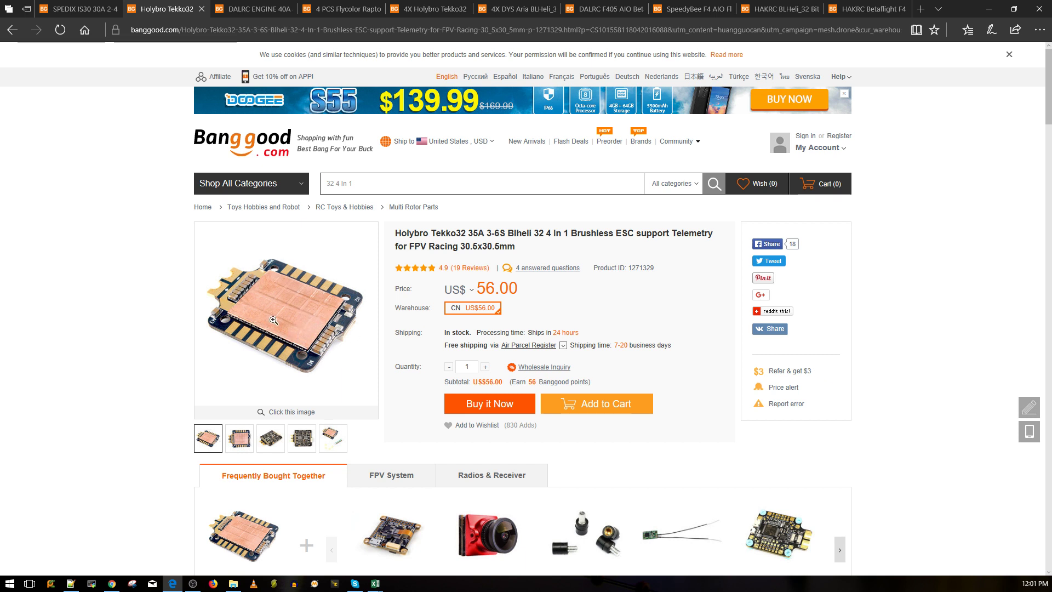
mouse_move(307, 315)
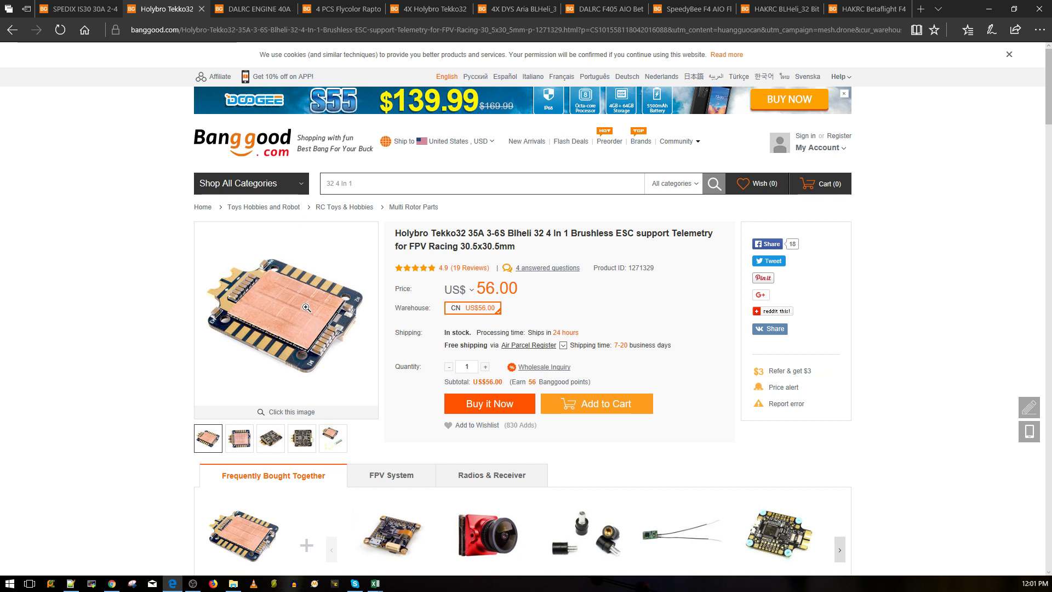
mouse_move(253, 296)
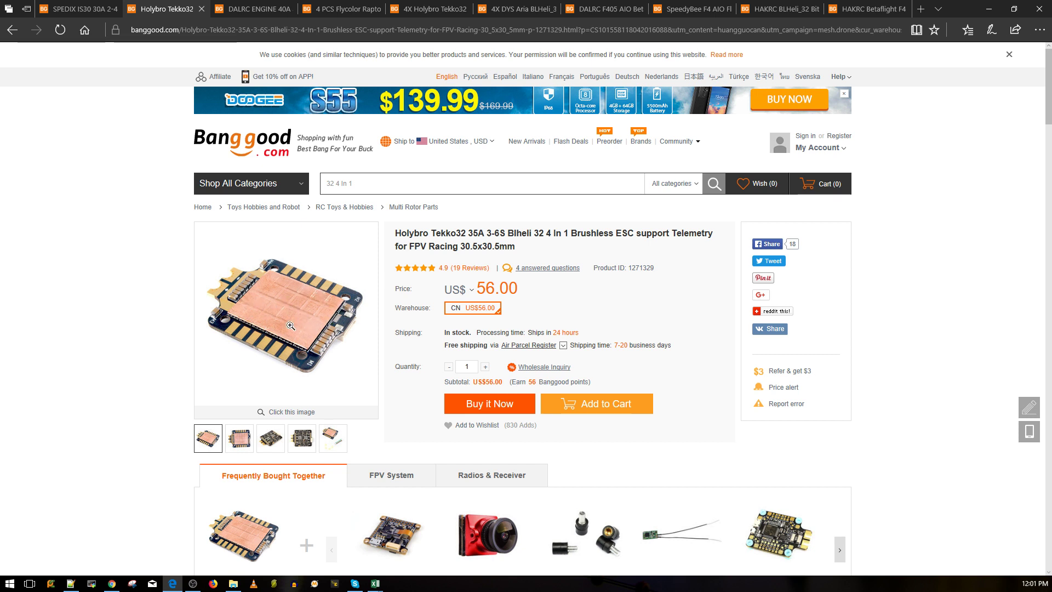
mouse_move(328, 308)
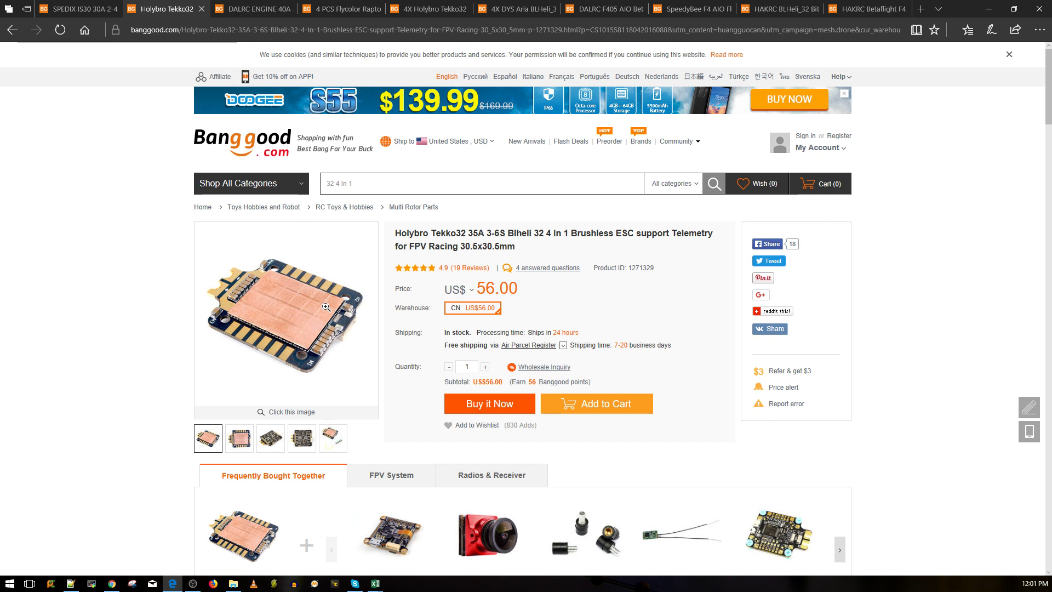
mouse_move(342, 290)
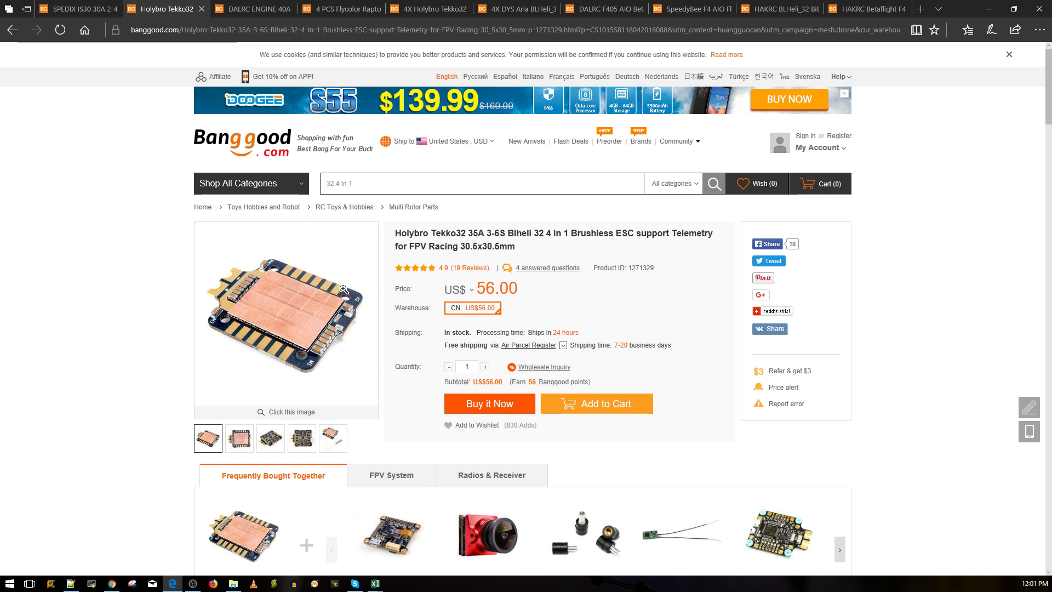
mouse_move(322, 305)
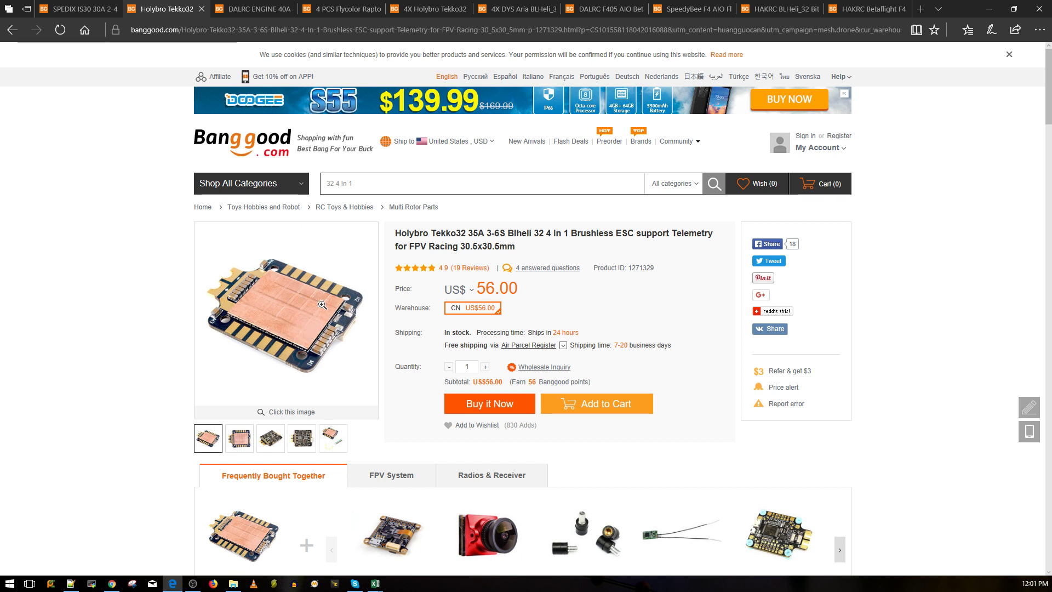
mouse_move(358, 305)
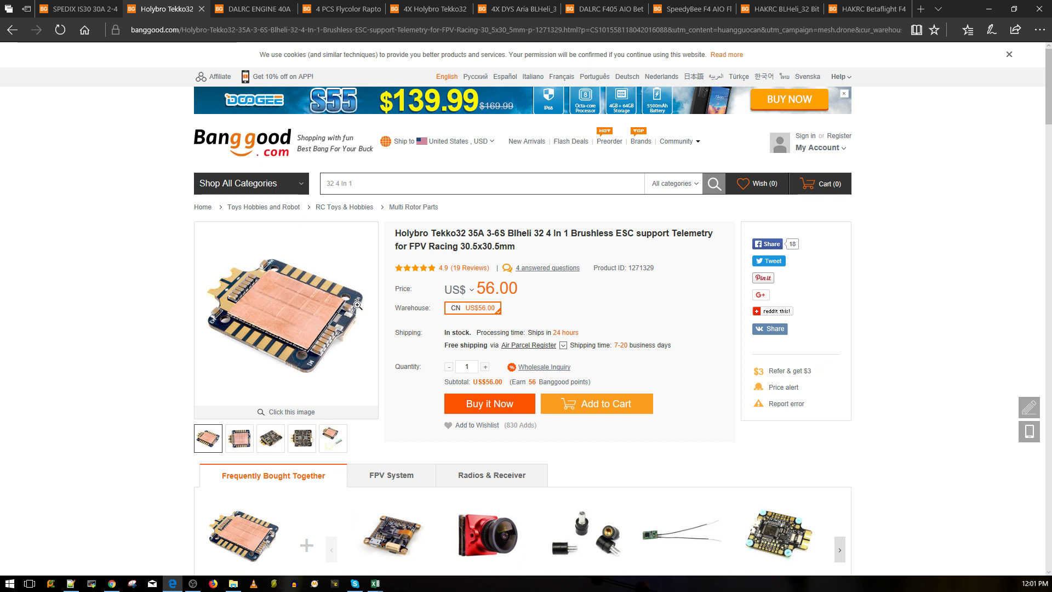
mouse_move(668, 243)
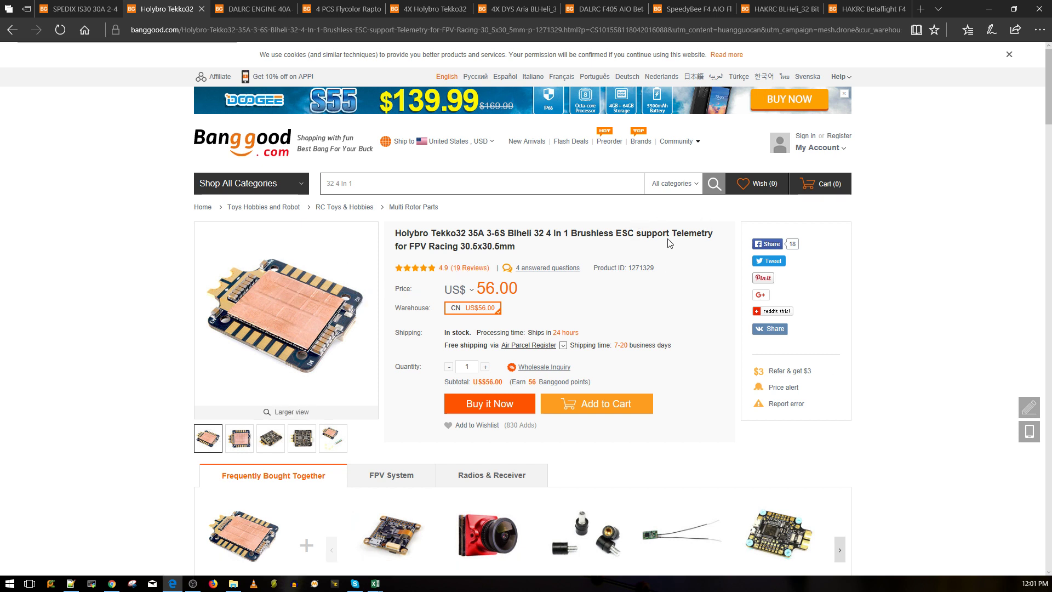
mouse_move(312, 289)
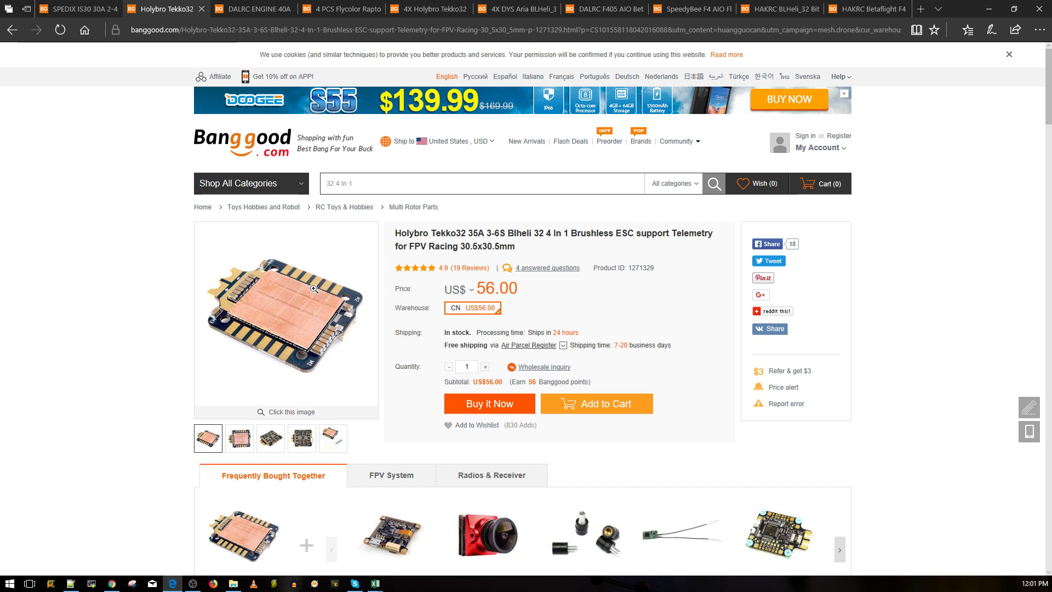
mouse_move(352, 262)
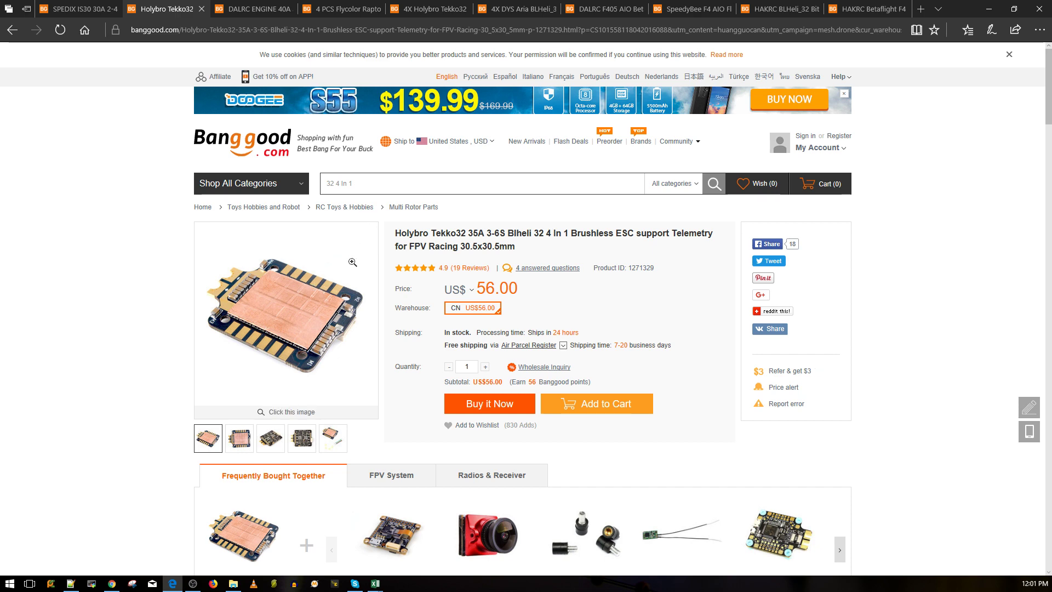
mouse_move(359, 263)
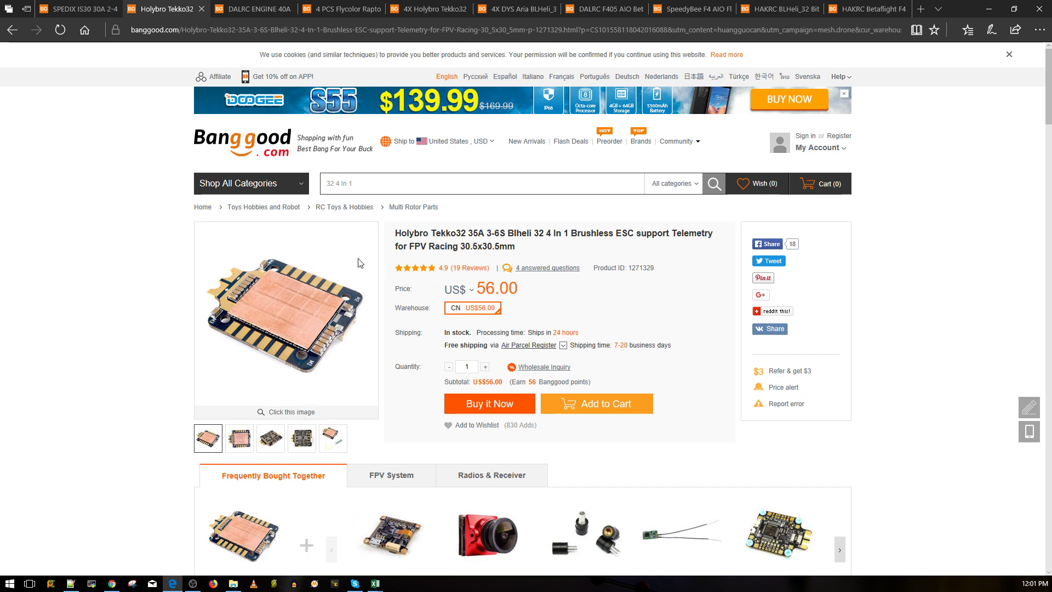
left_click(251, 9)
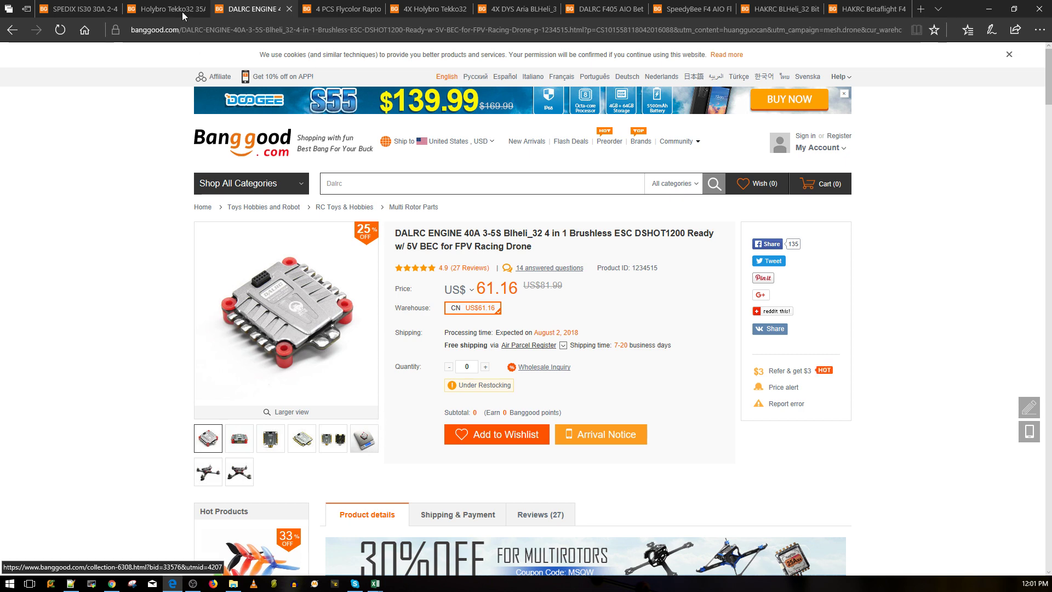
left_click(165, 9)
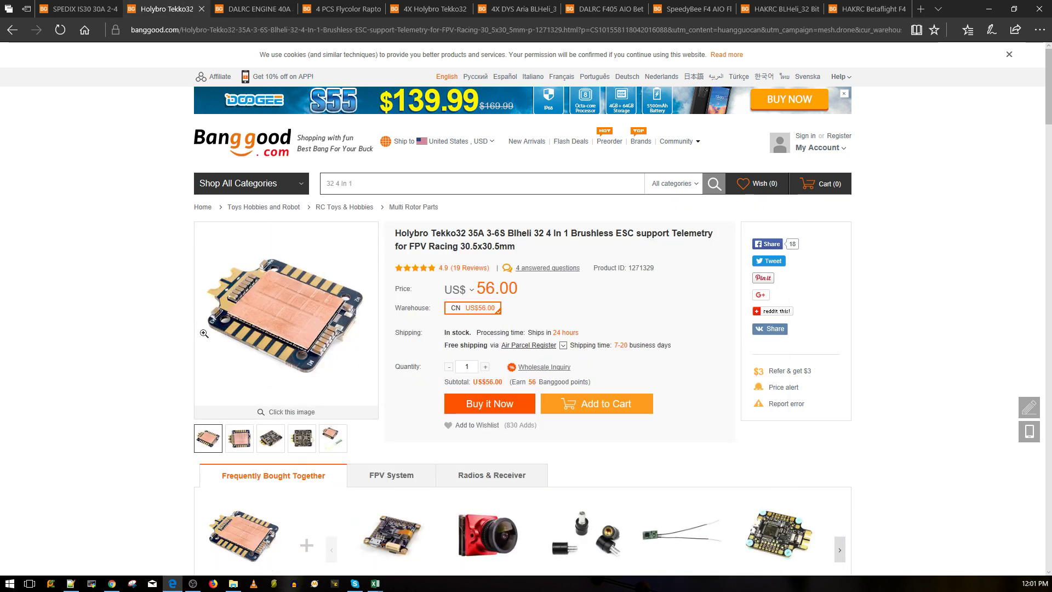
mouse_move(268, 365)
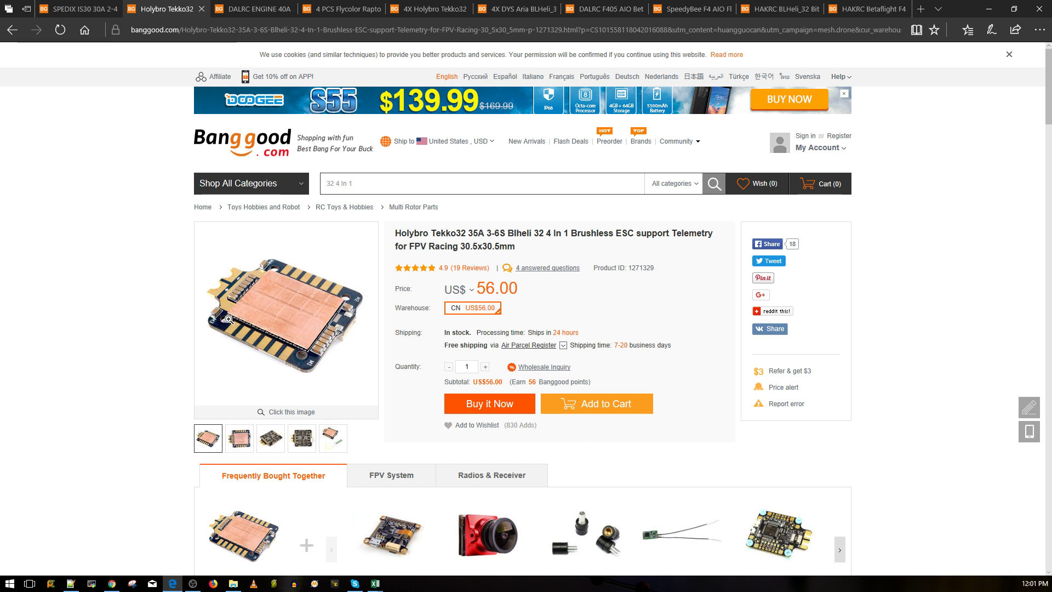
mouse_move(233, 314)
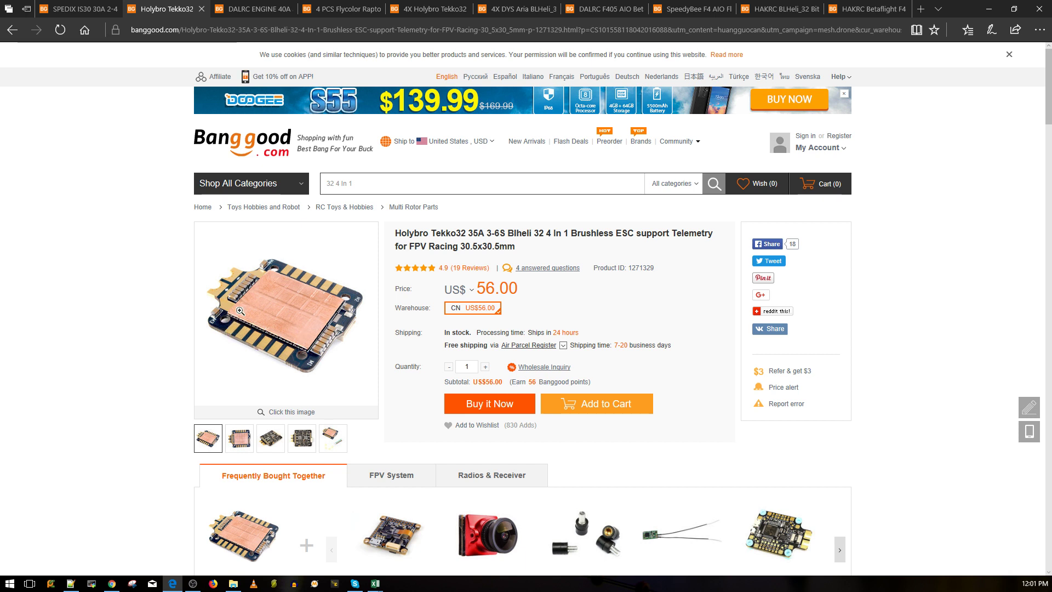
mouse_move(347, 333)
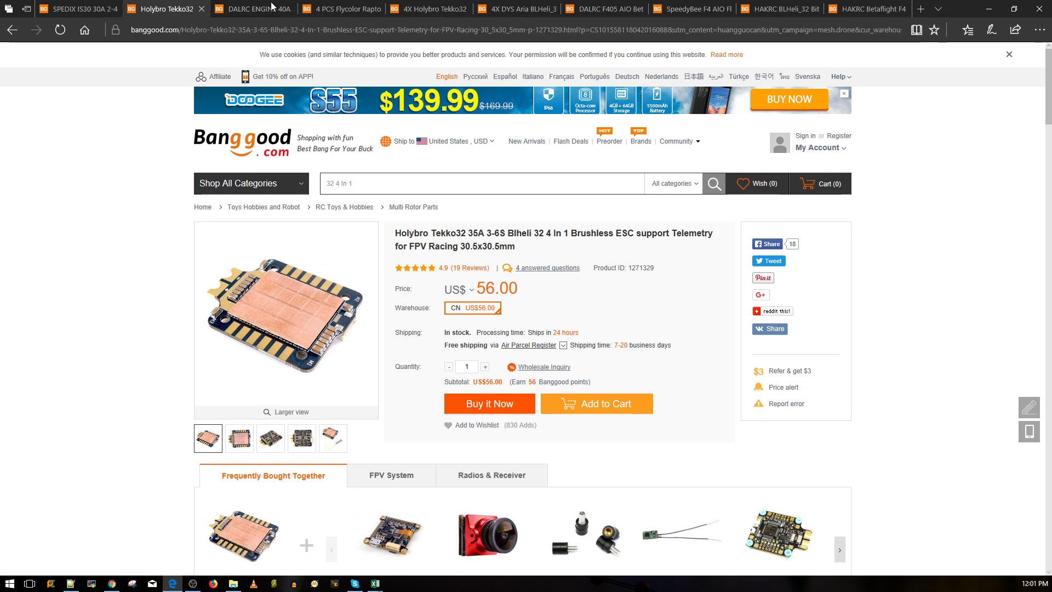
Step: Switch to the DALRC ENGINE 40A 4-in-1 ESC tab
left_click(254, 9)
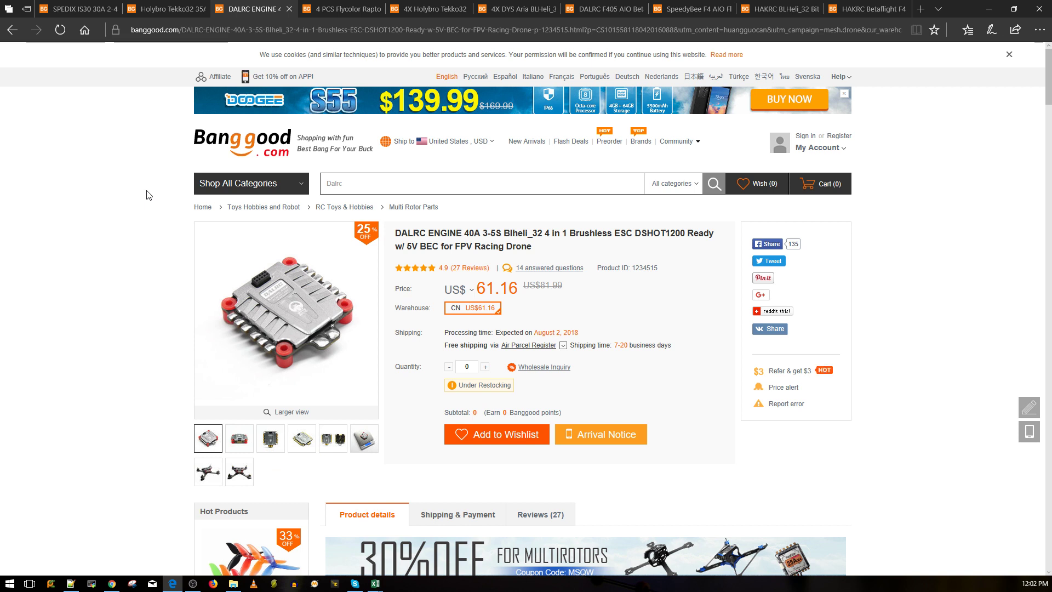
mouse_move(517, 332)
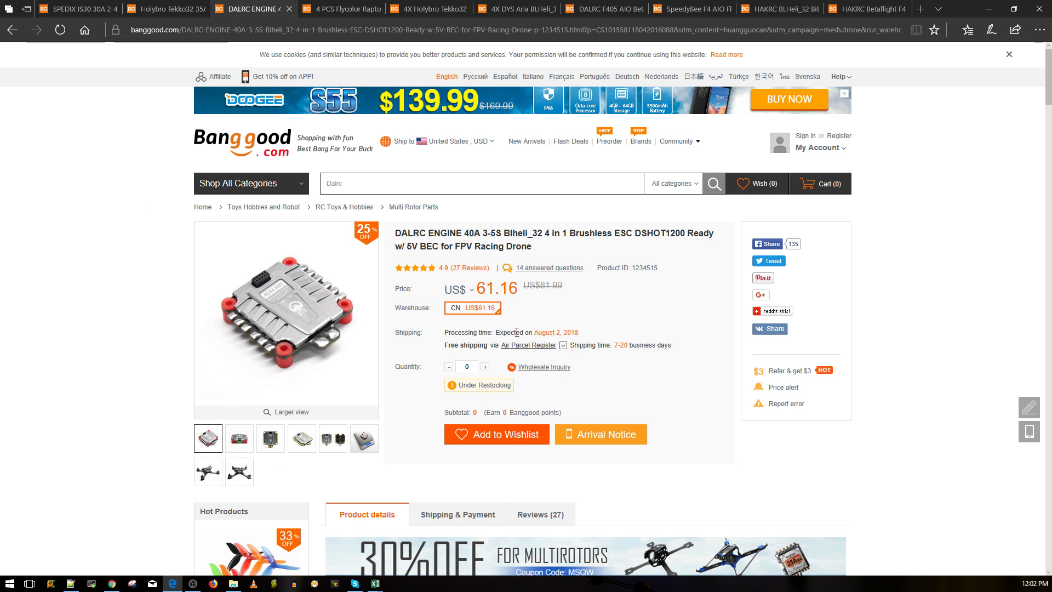
mouse_move(506, 268)
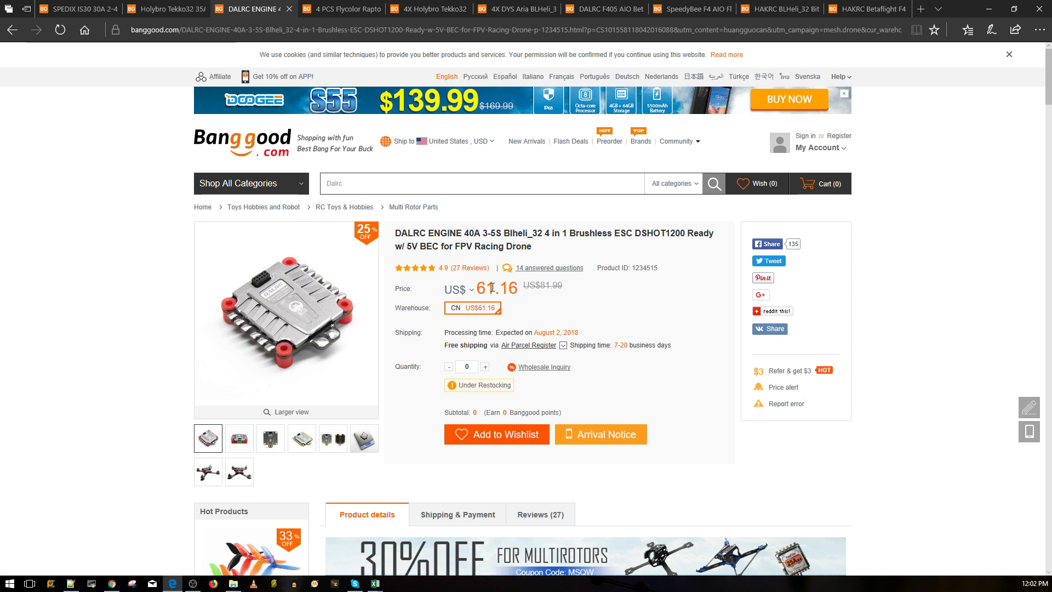
mouse_move(436, 283)
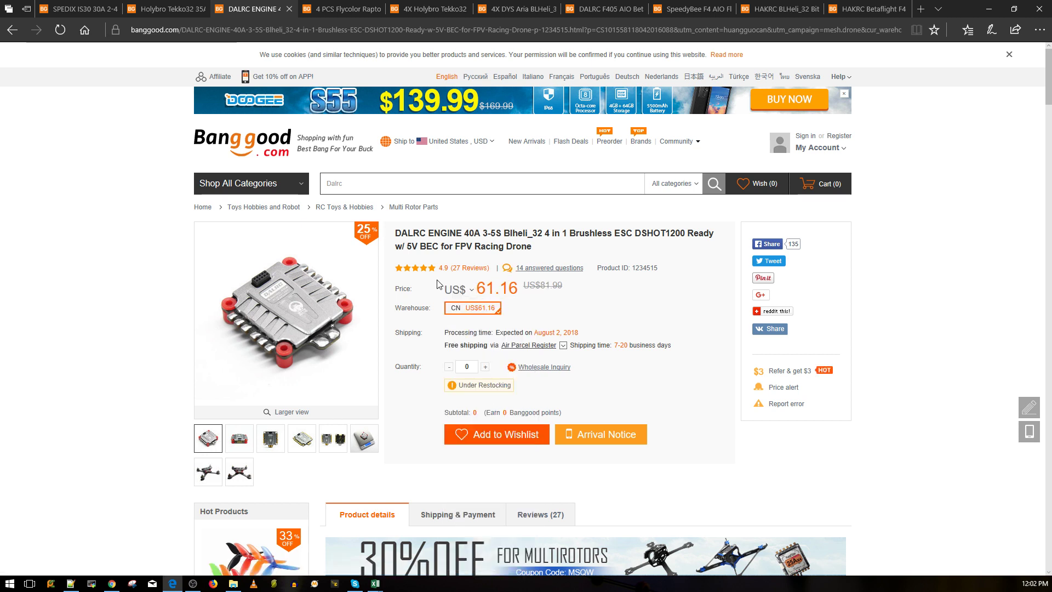
mouse_move(301, 278)
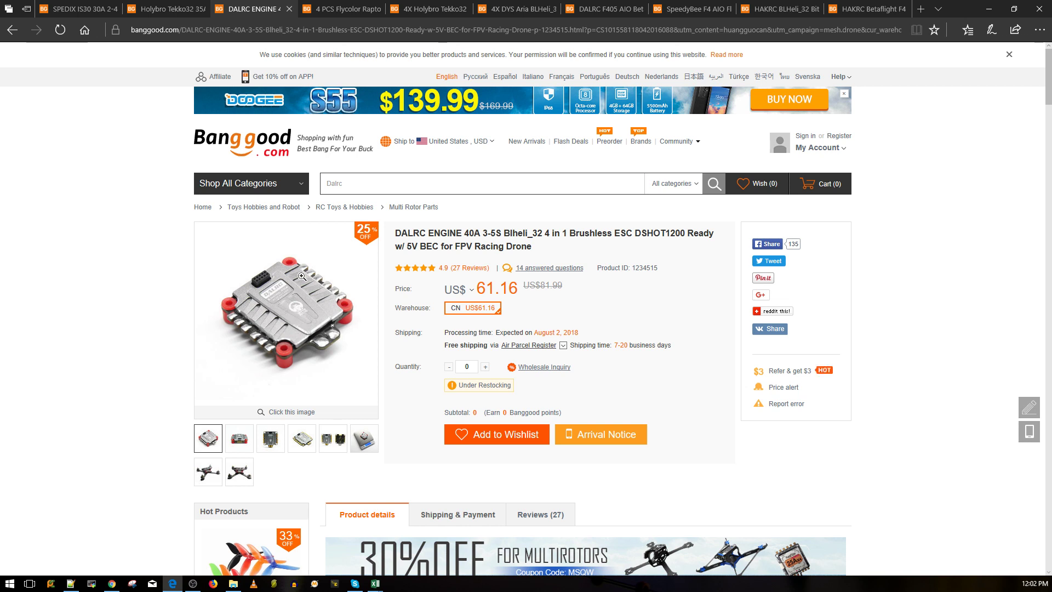
mouse_move(308, 339)
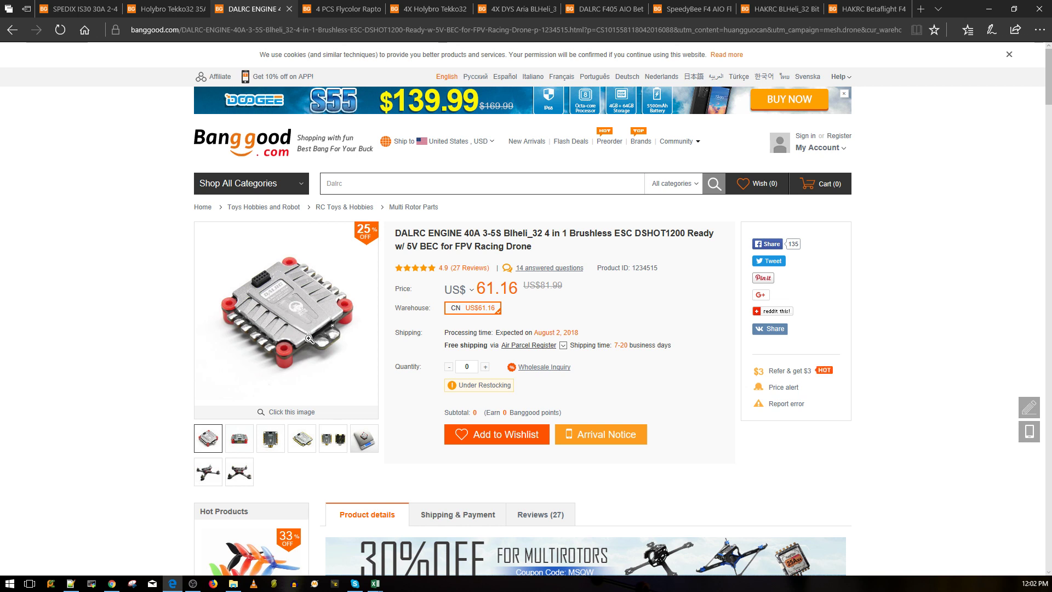
mouse_move(287, 352)
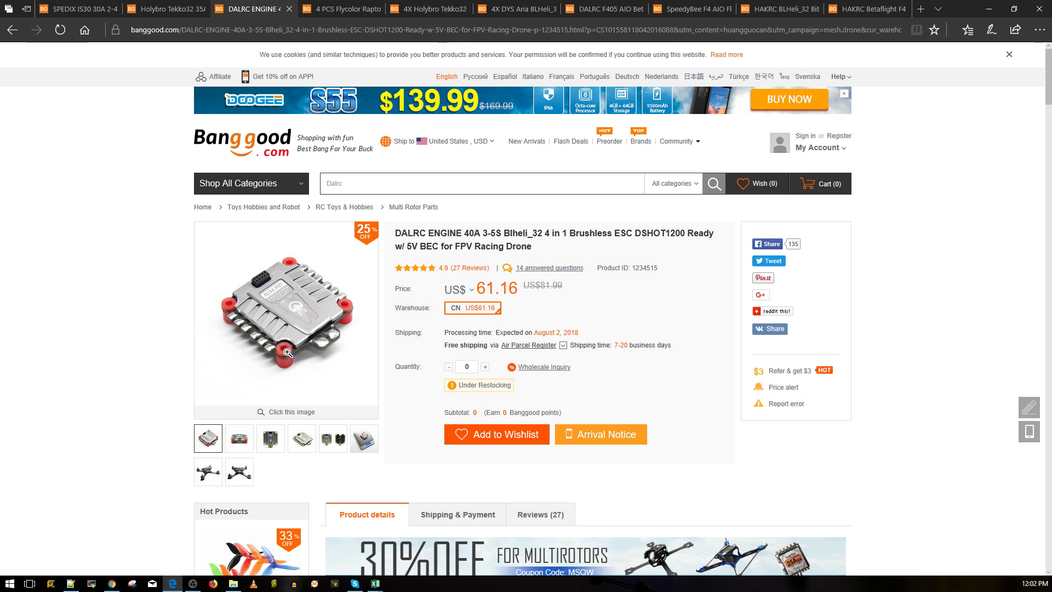
mouse_move(290, 333)
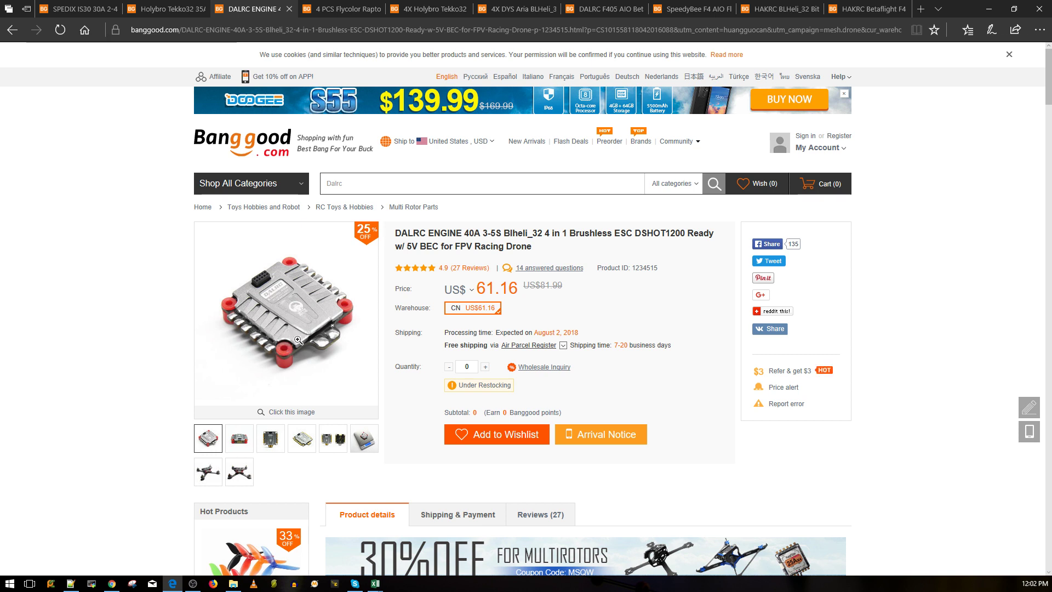
mouse_move(323, 349)
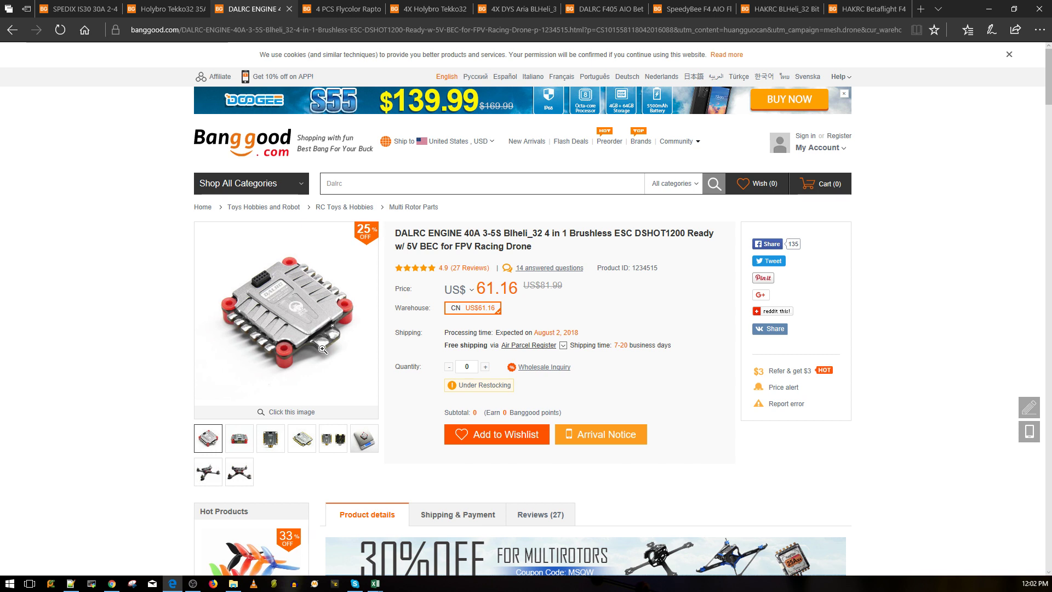
mouse_move(333, 338)
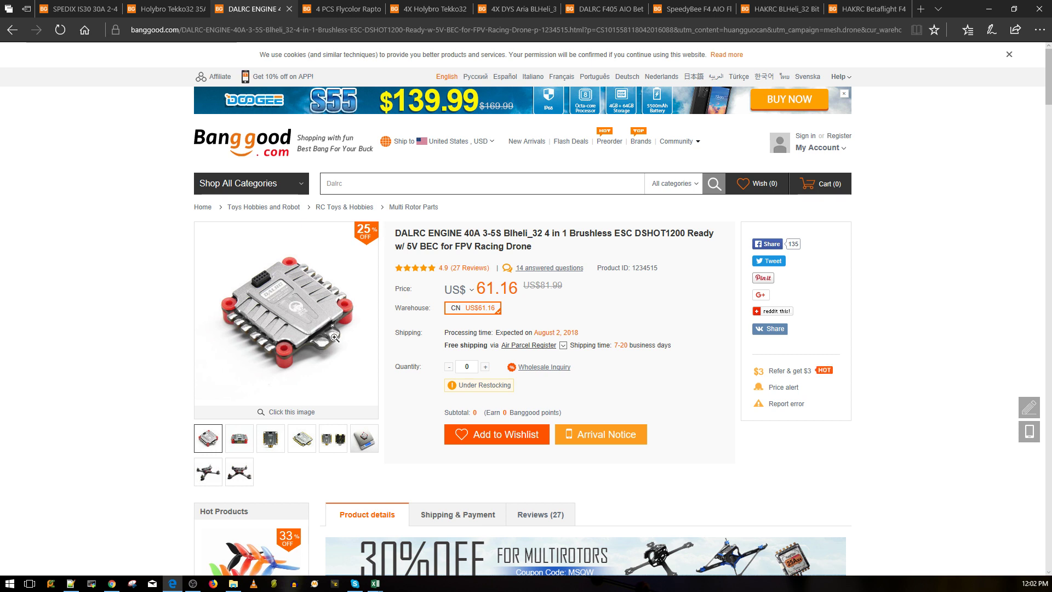
mouse_move(320, 307)
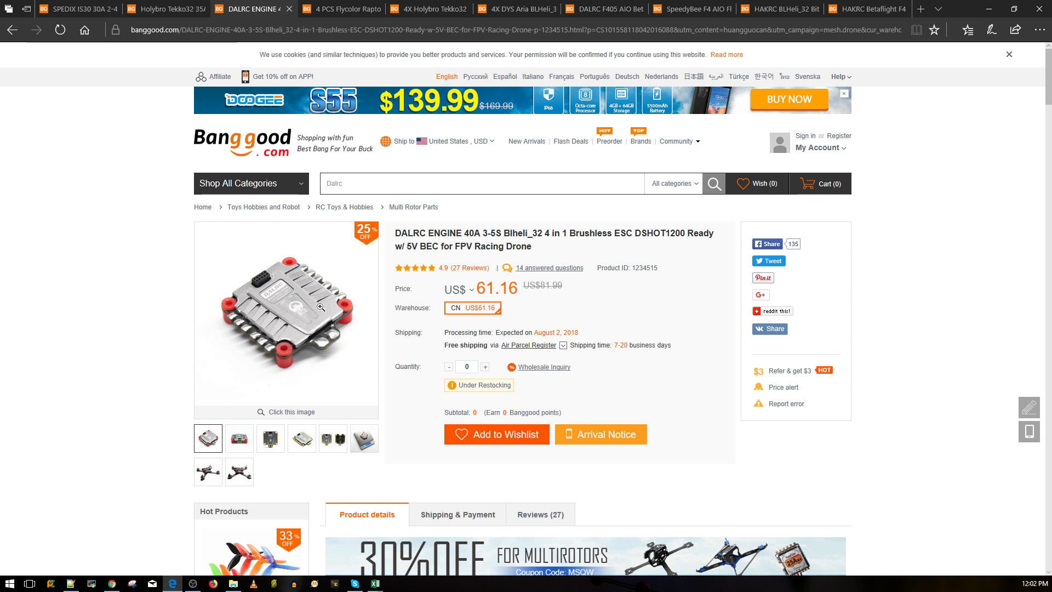
mouse_move(328, 307)
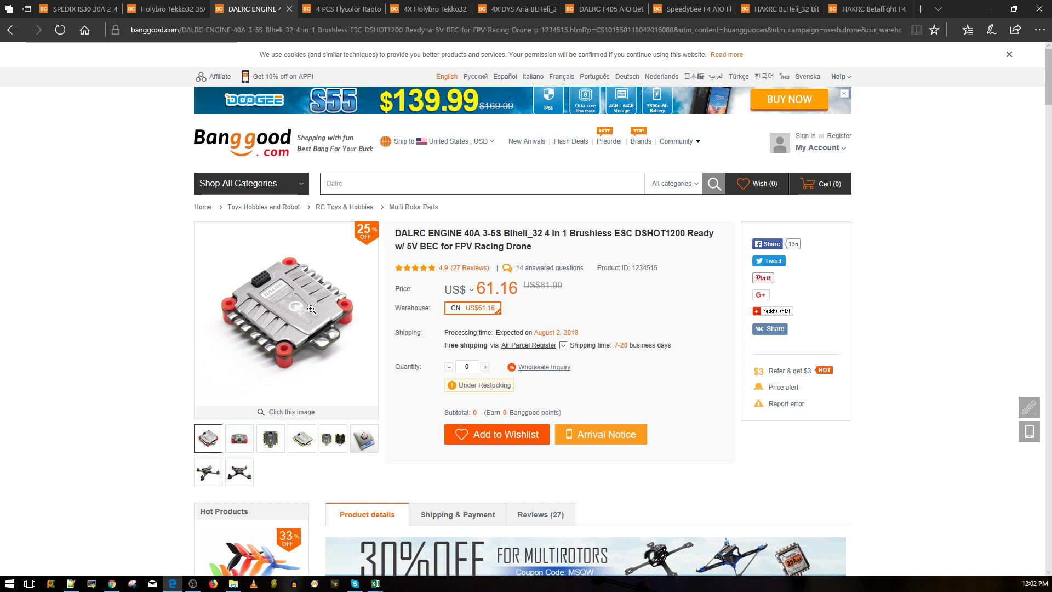
mouse_move(300, 308)
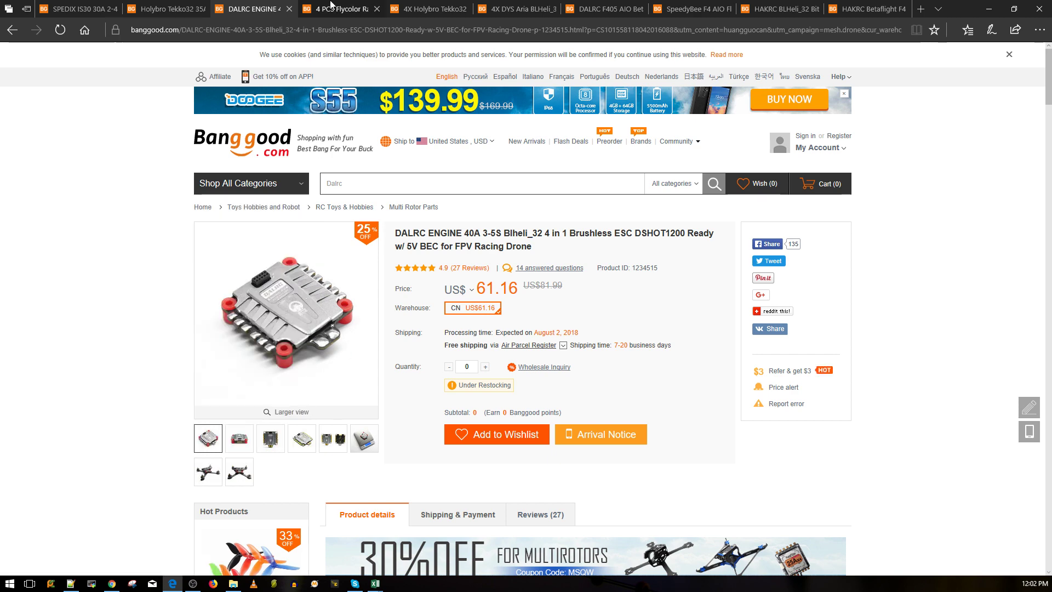
scroll("down", 3)
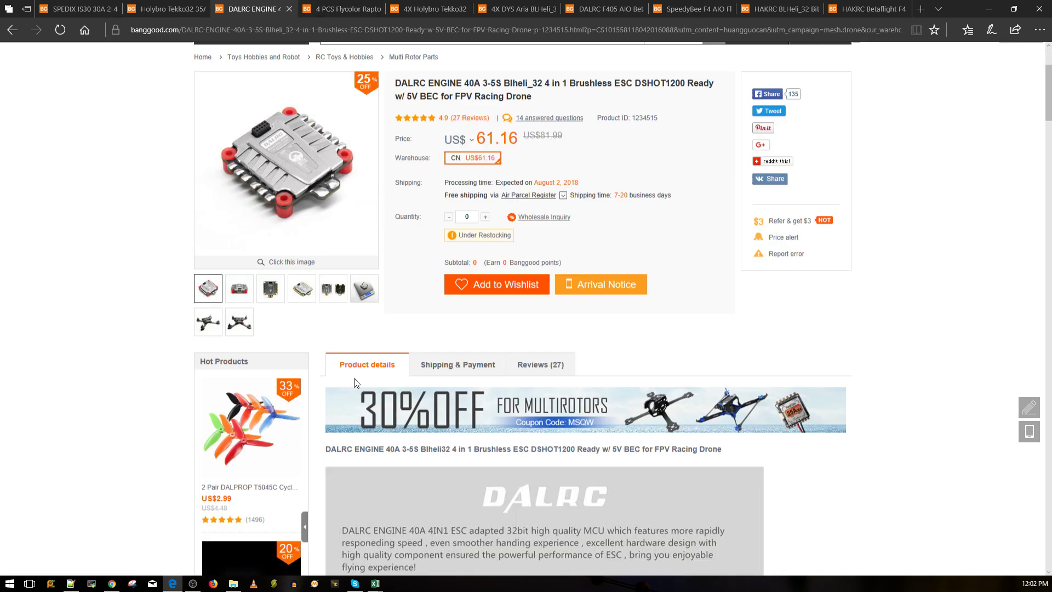
scroll("up", 3)
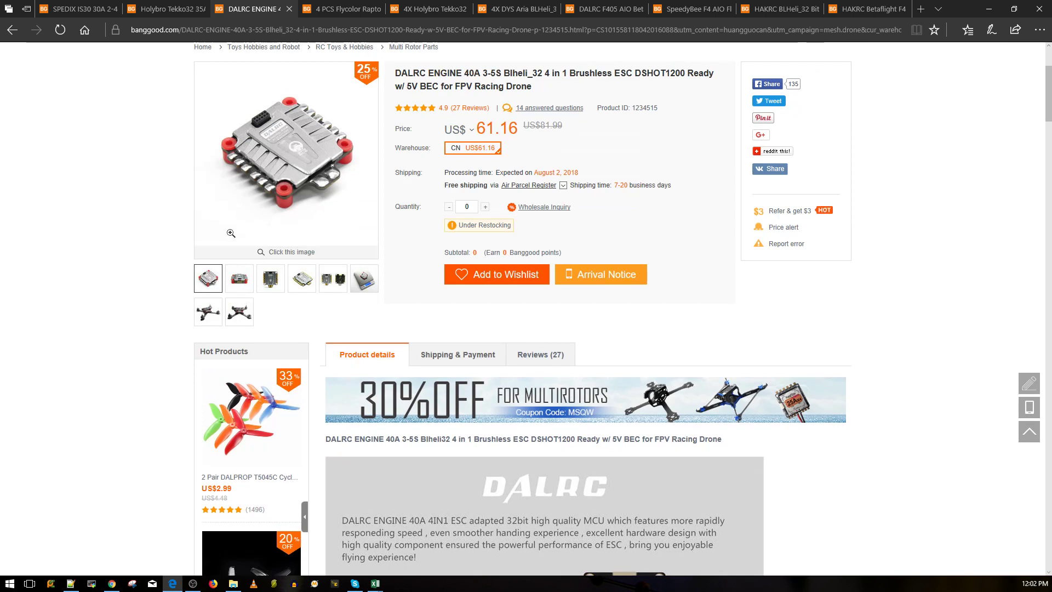
mouse_move(303, 159)
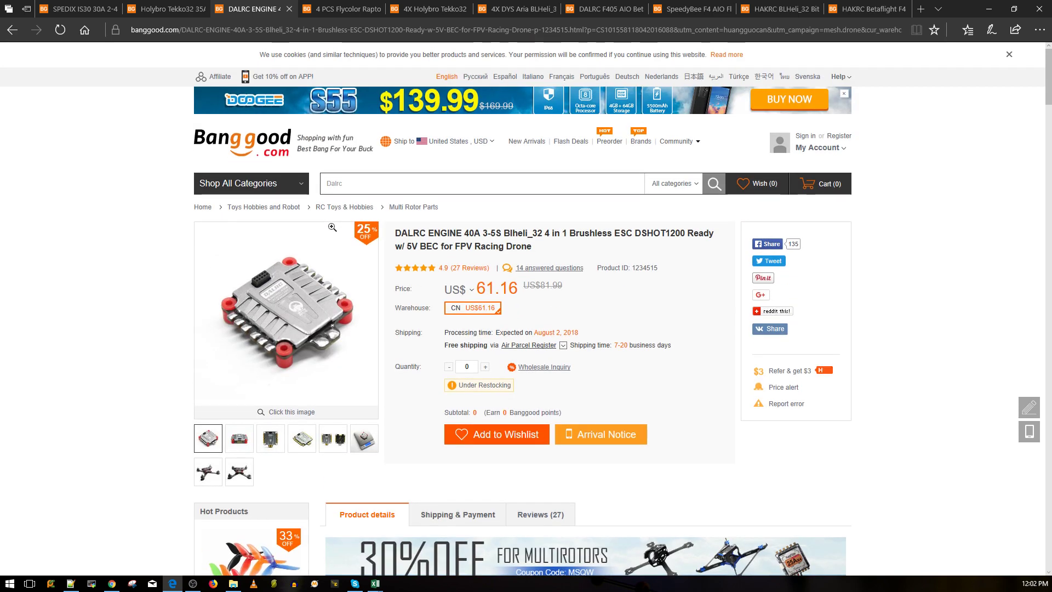
mouse_move(343, 9)
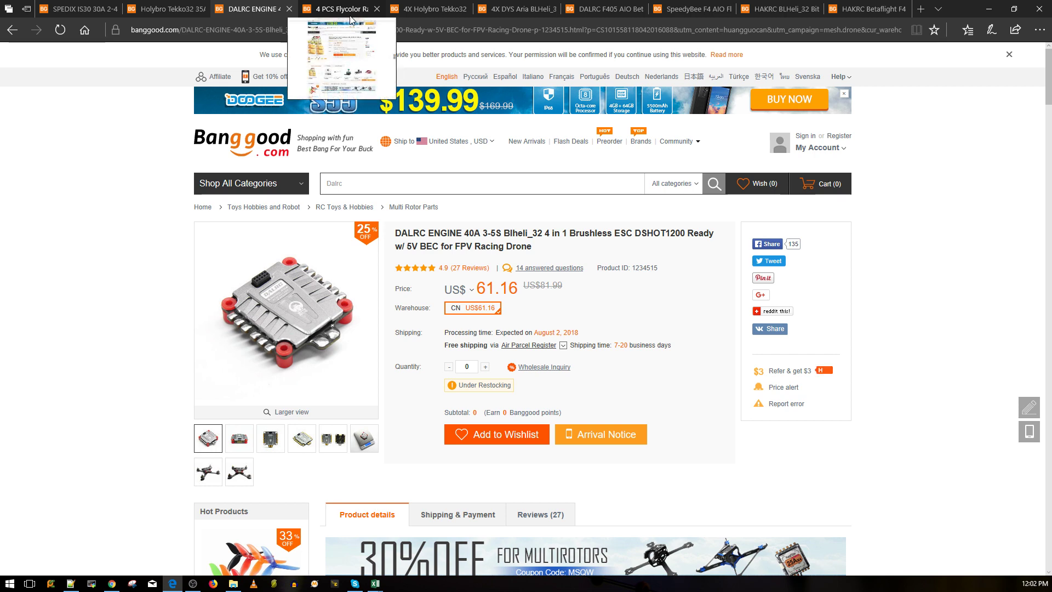
mouse_move(329, 4)
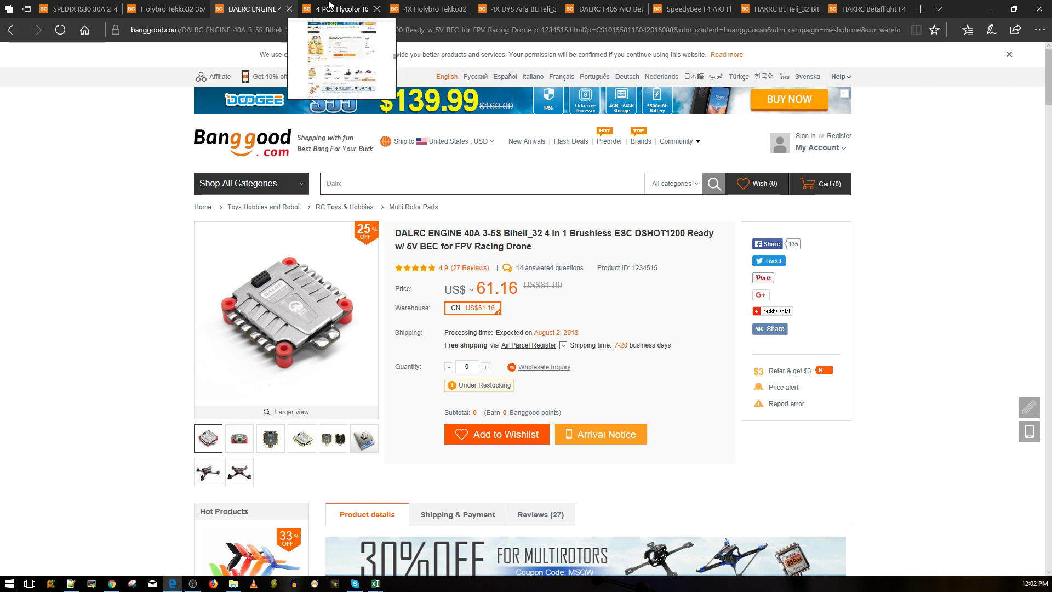
Step: Compare the Flycolor Raptor four-pack page and price with the SPEDIX IS30 page
left_click(336, 8)
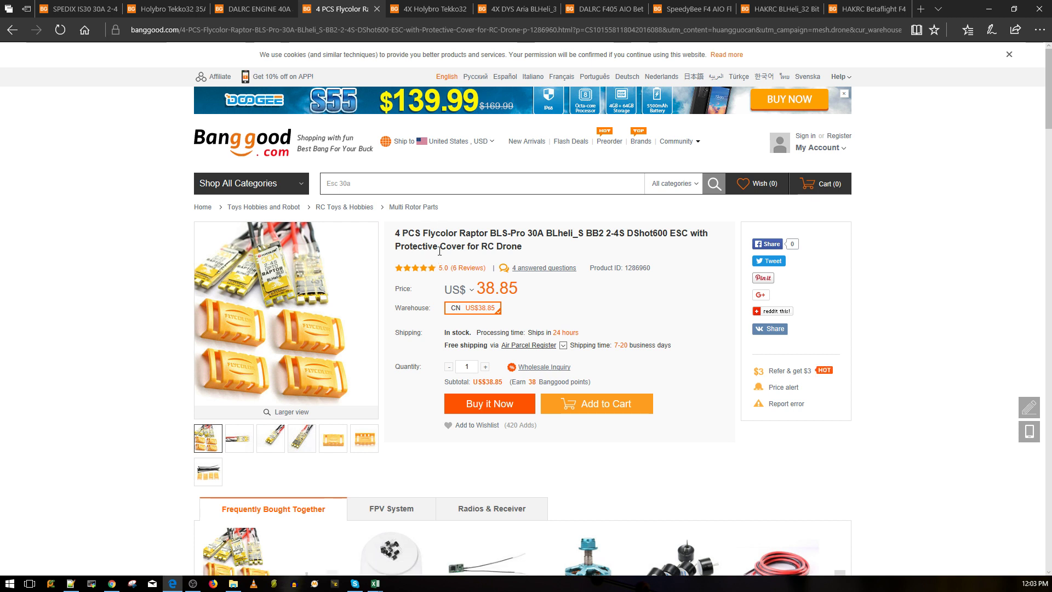
mouse_move(403, 170)
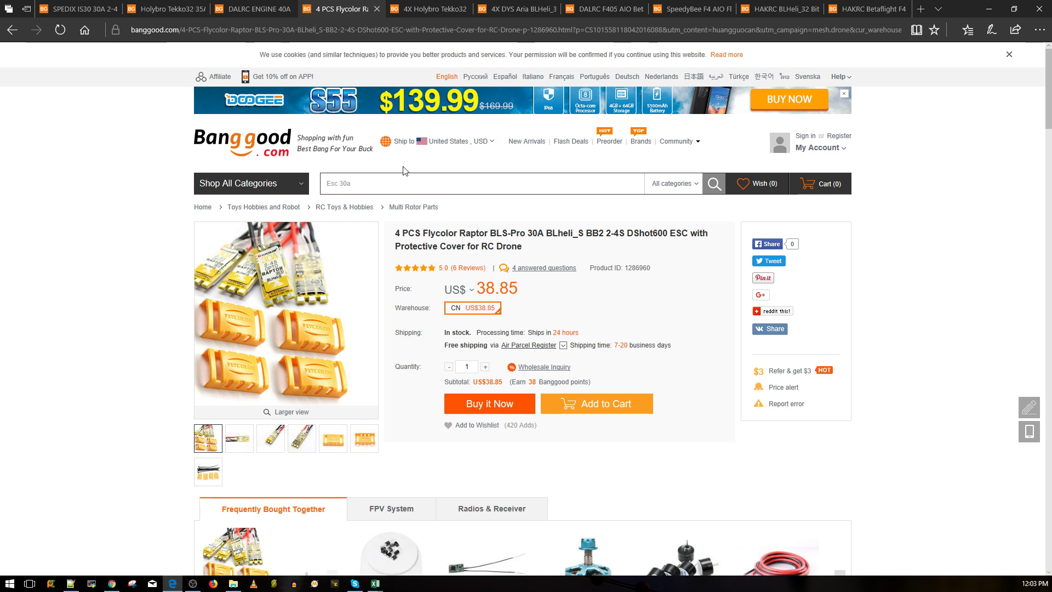
mouse_move(343, 296)
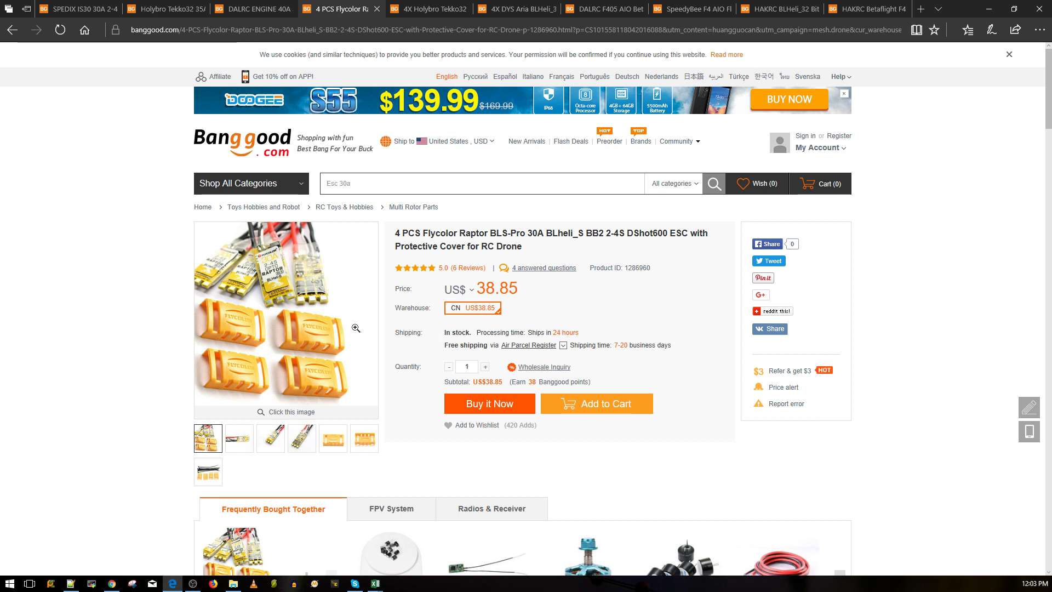
mouse_move(298, 147)
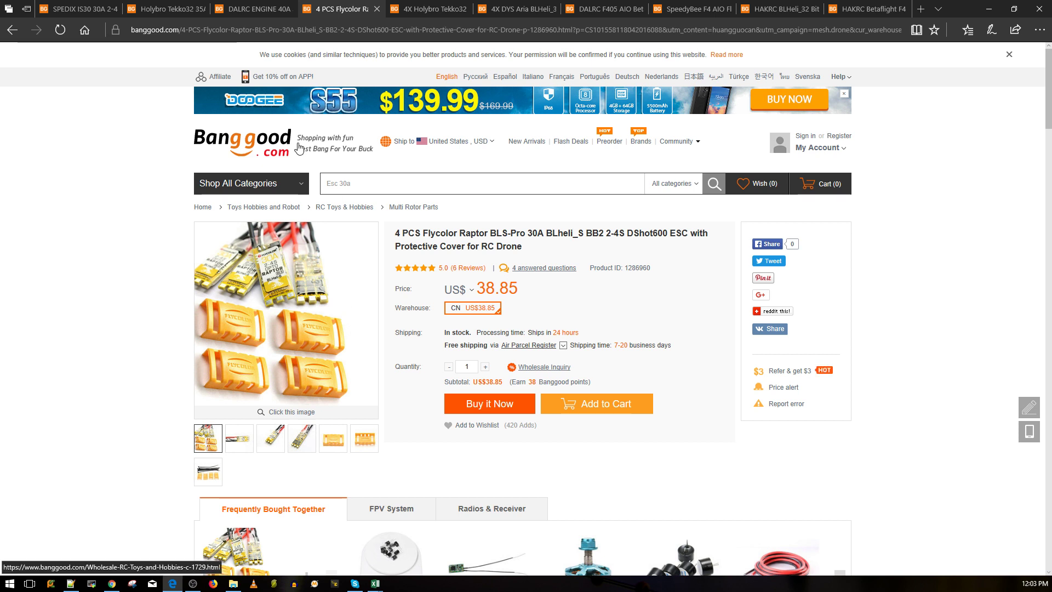
left_click(250, 183)
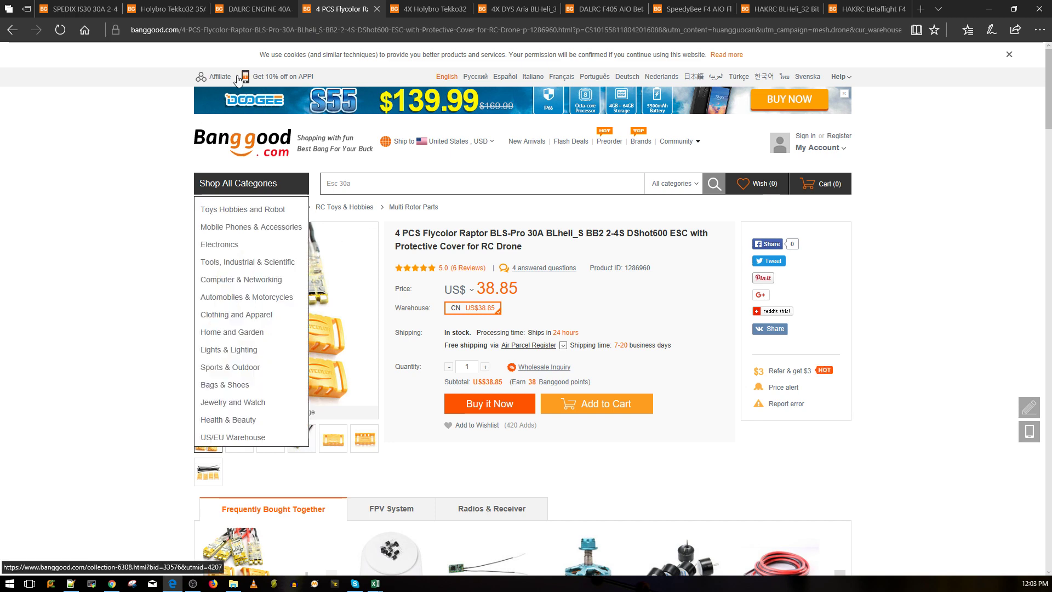
mouse_move(499, 425)
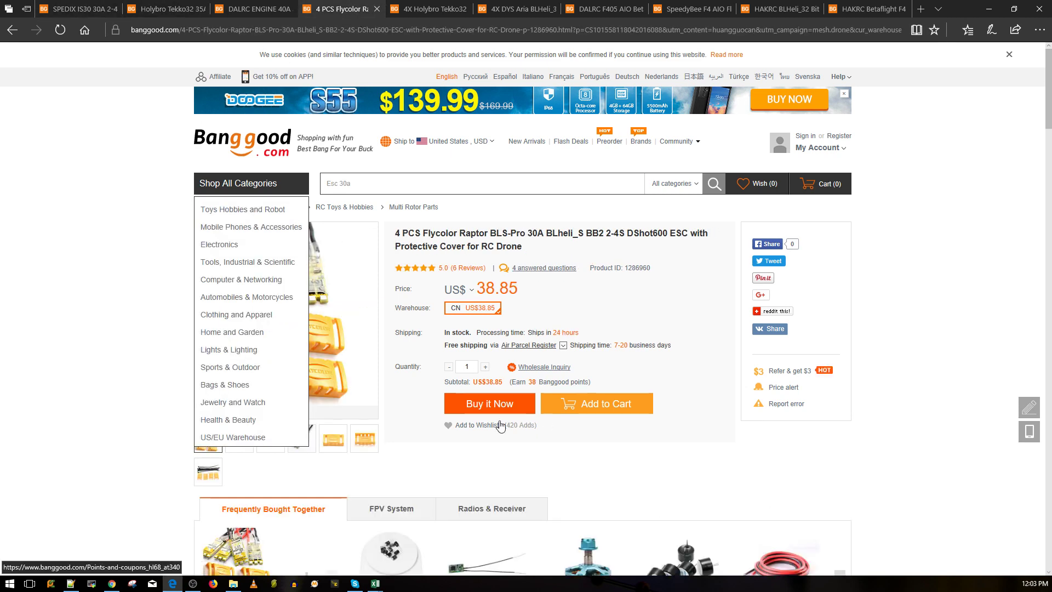
left_click(460, 290)
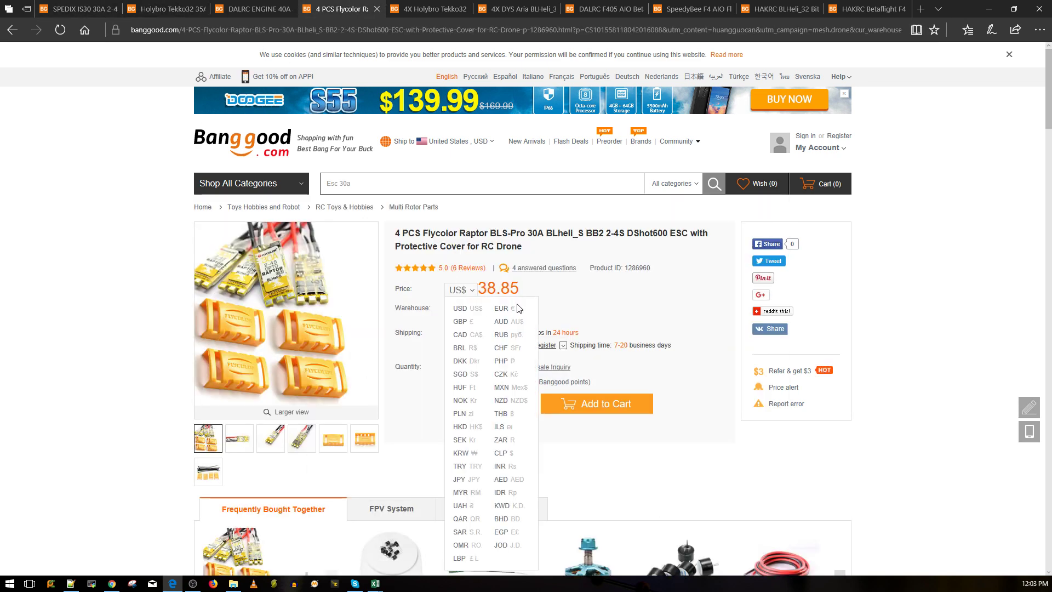
left_click(74, 9)
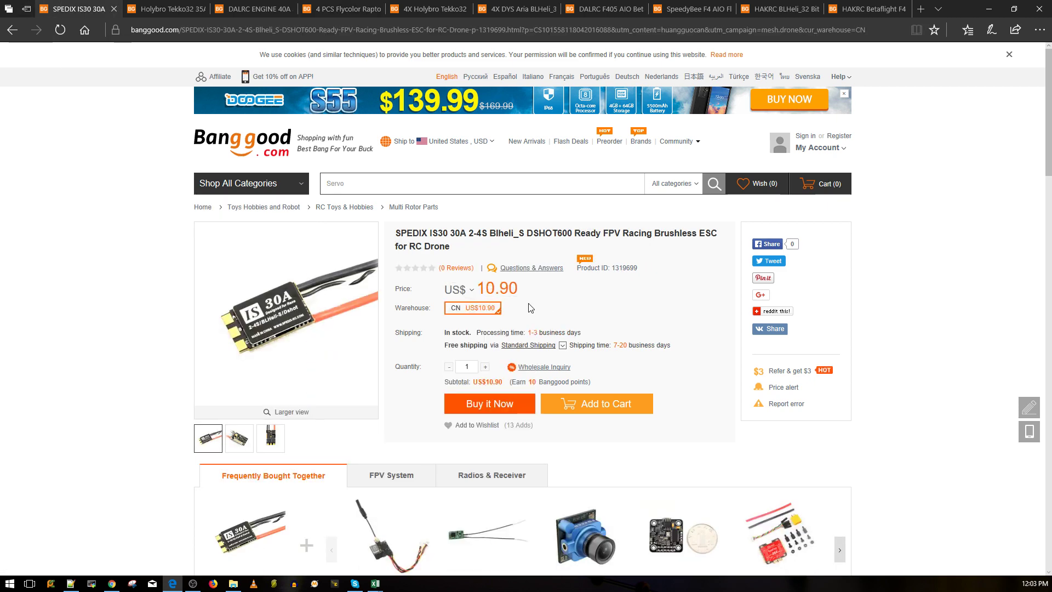
left_click(251, 183)
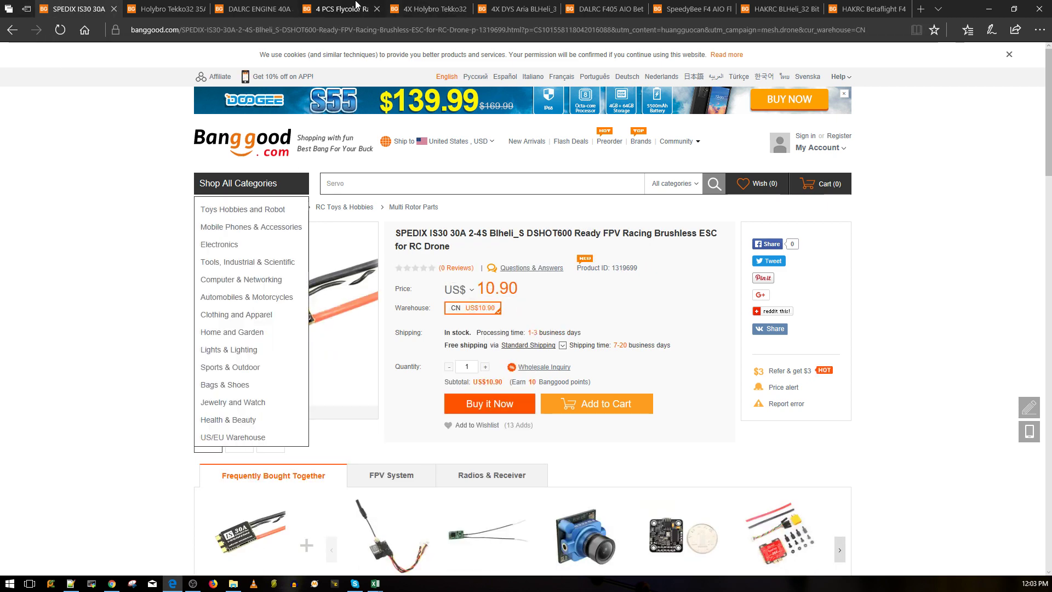
left_click(341, 8)
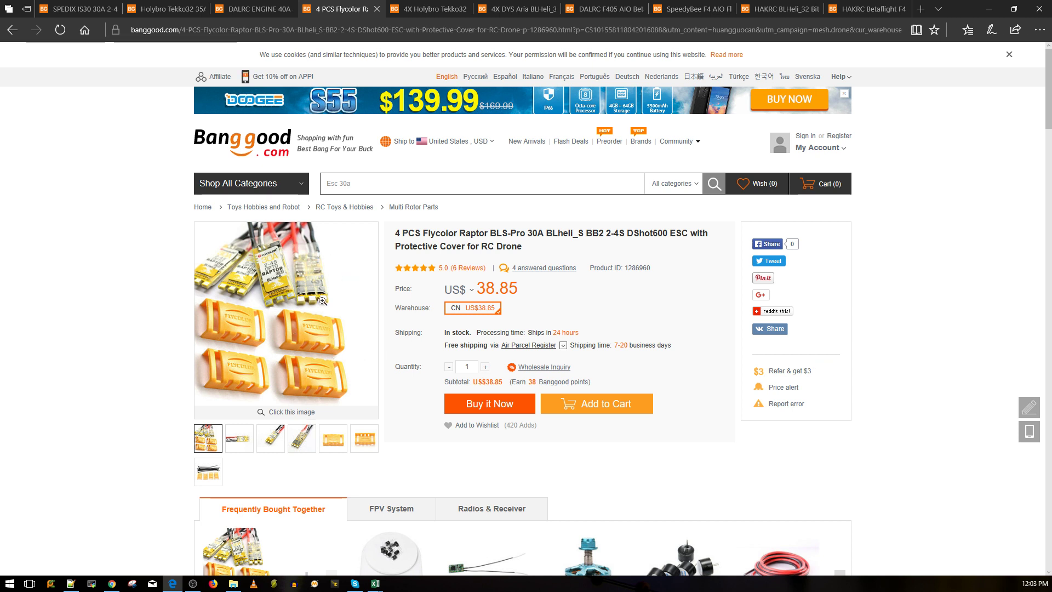
mouse_move(317, 296)
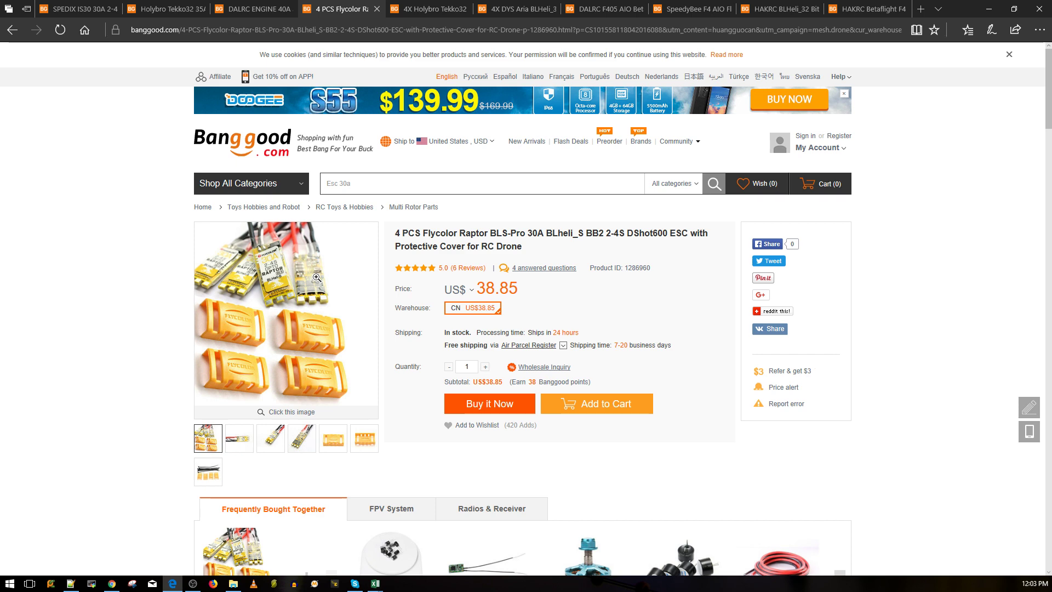
mouse_move(271, 347)
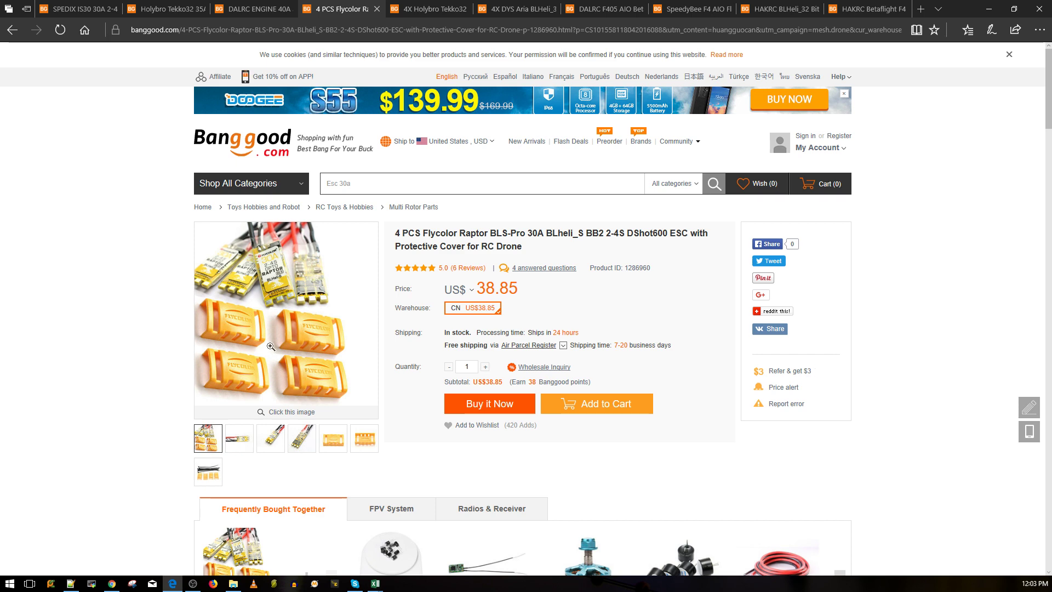
scroll("down", 3)
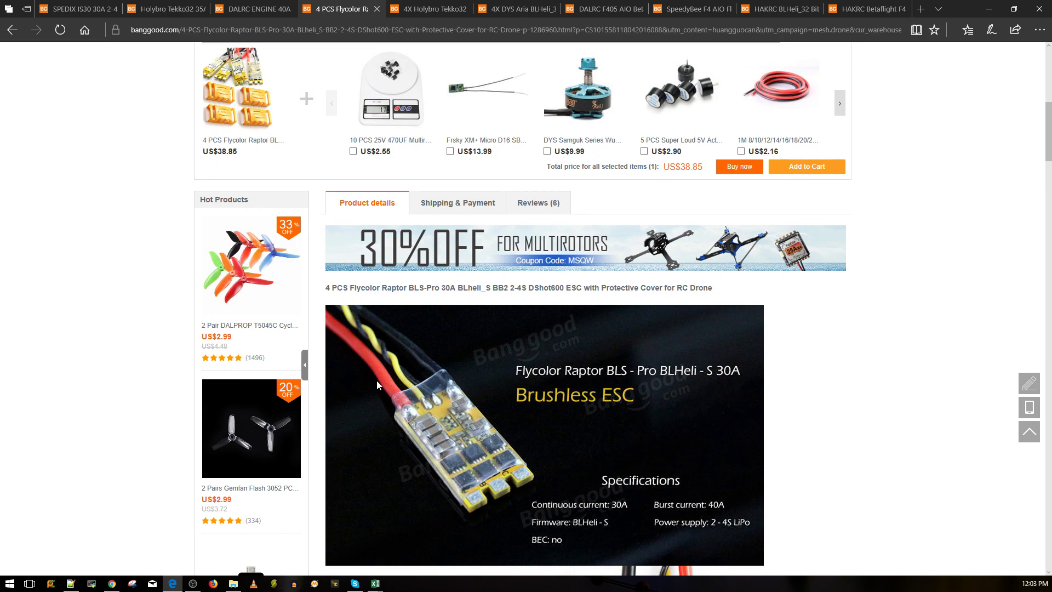
scroll("down", 3)
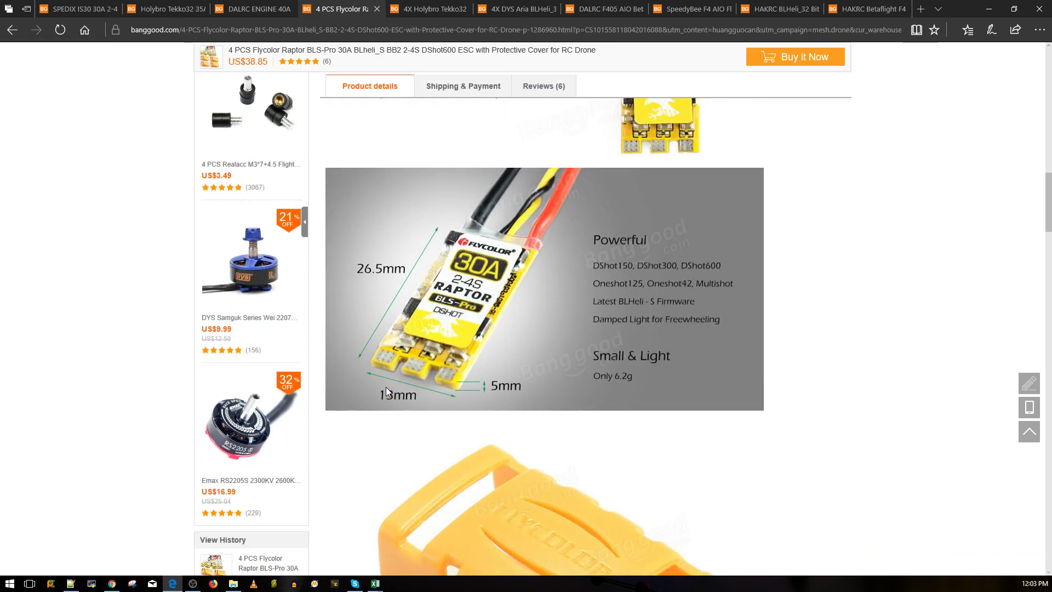
scroll("down", 3)
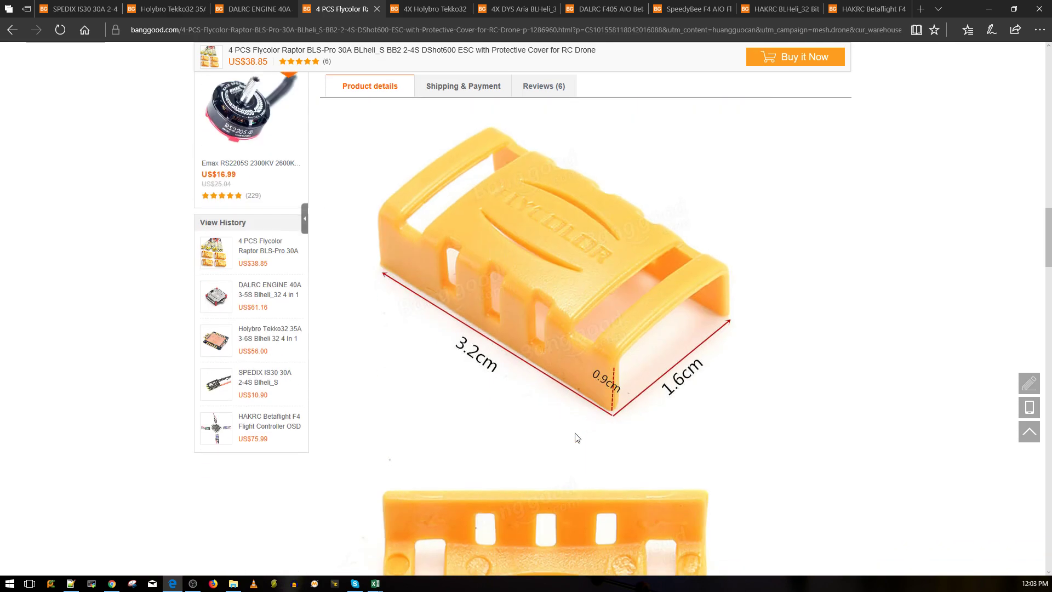
scroll("up", 3)
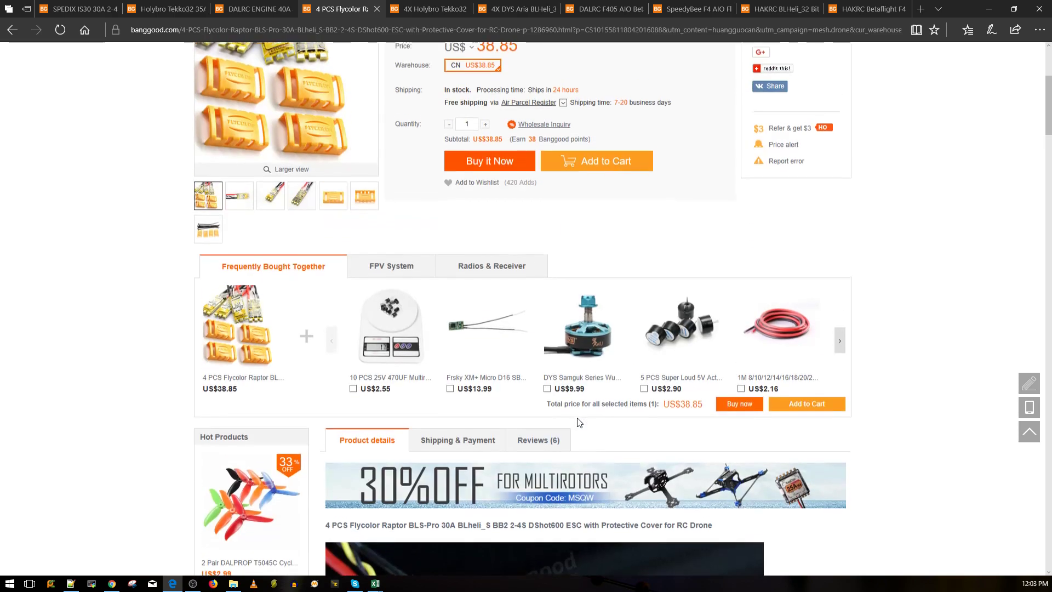
scroll("up", 3)
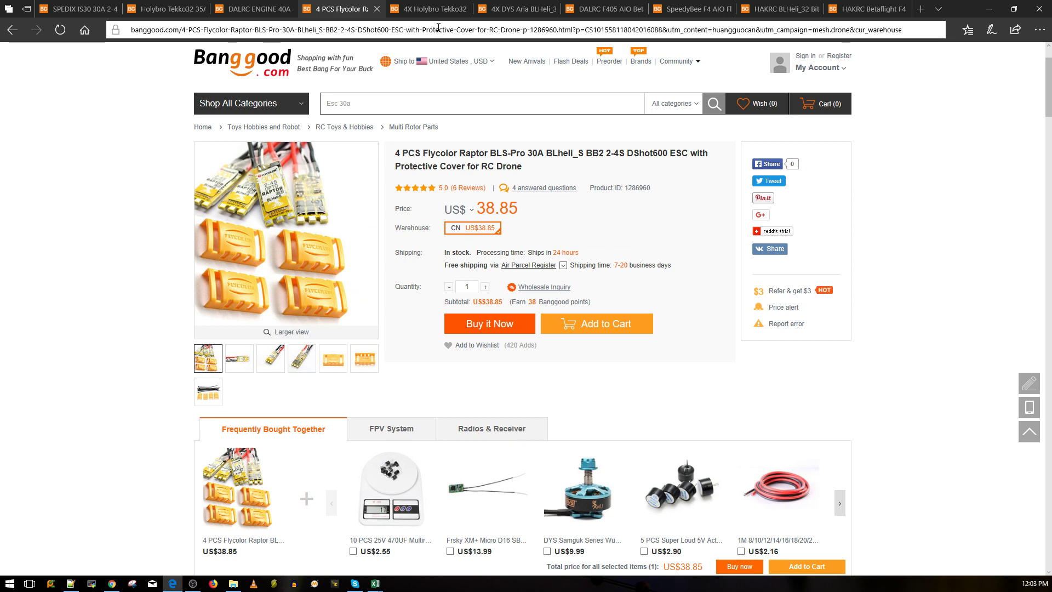
Step: View the 4X Holybro Tekko32 page, enlarging then closing the product photo
left_click(426, 8)
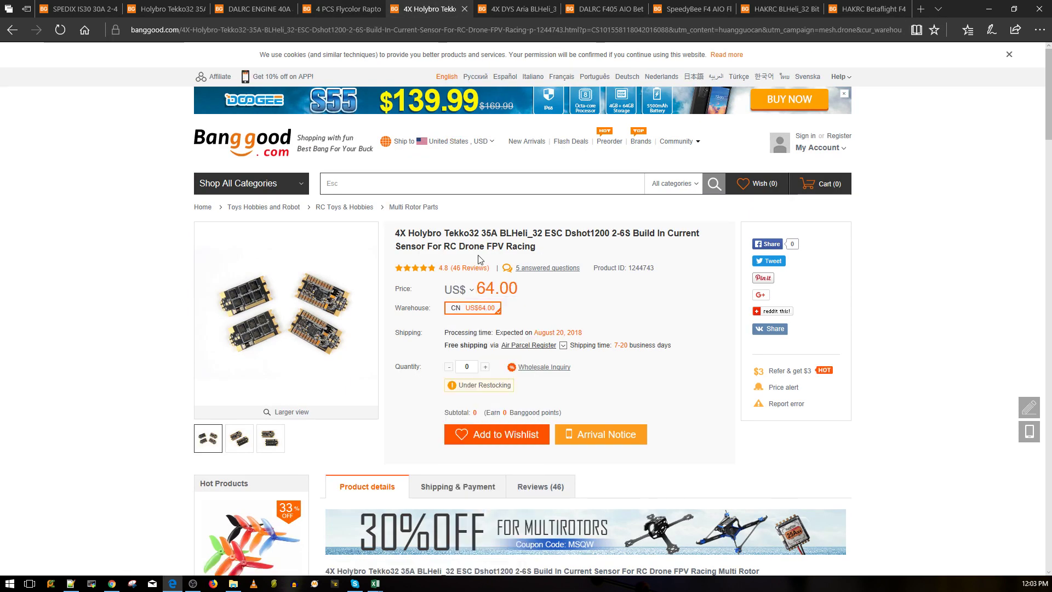
mouse_move(658, 321)
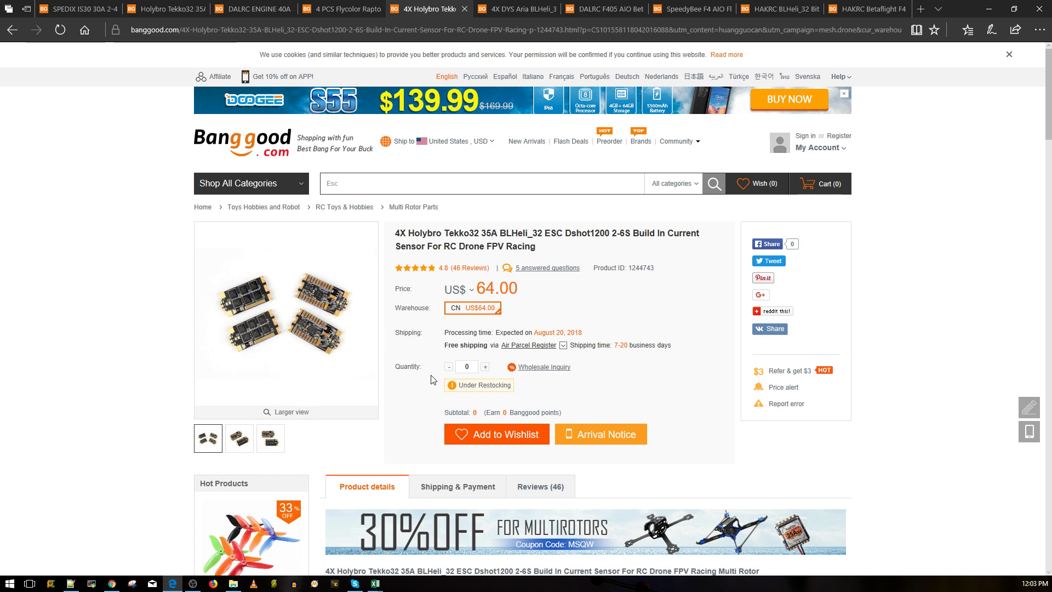
mouse_move(385, 228)
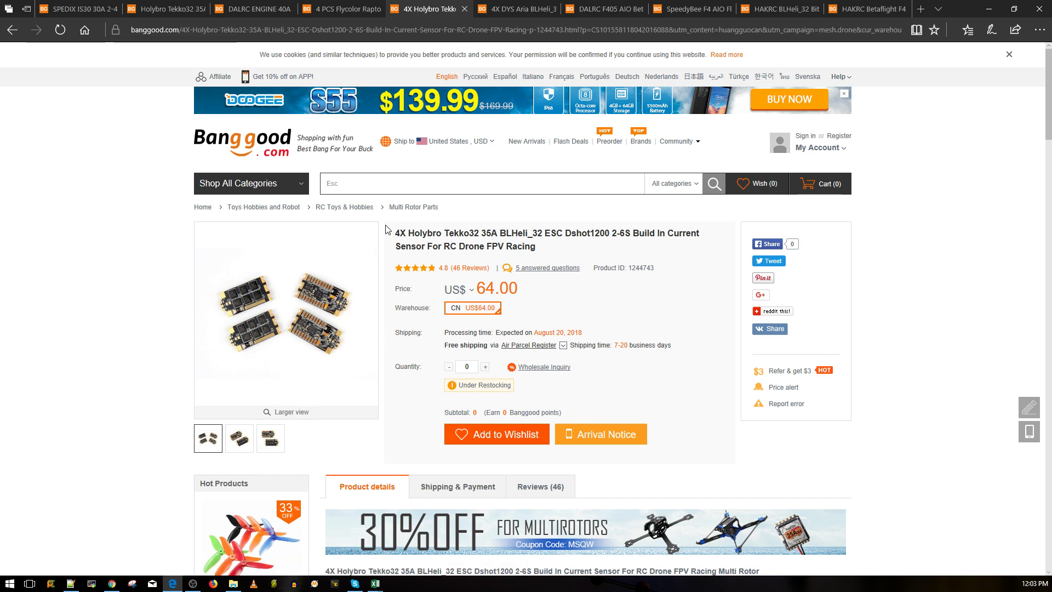
double_click(446, 233)
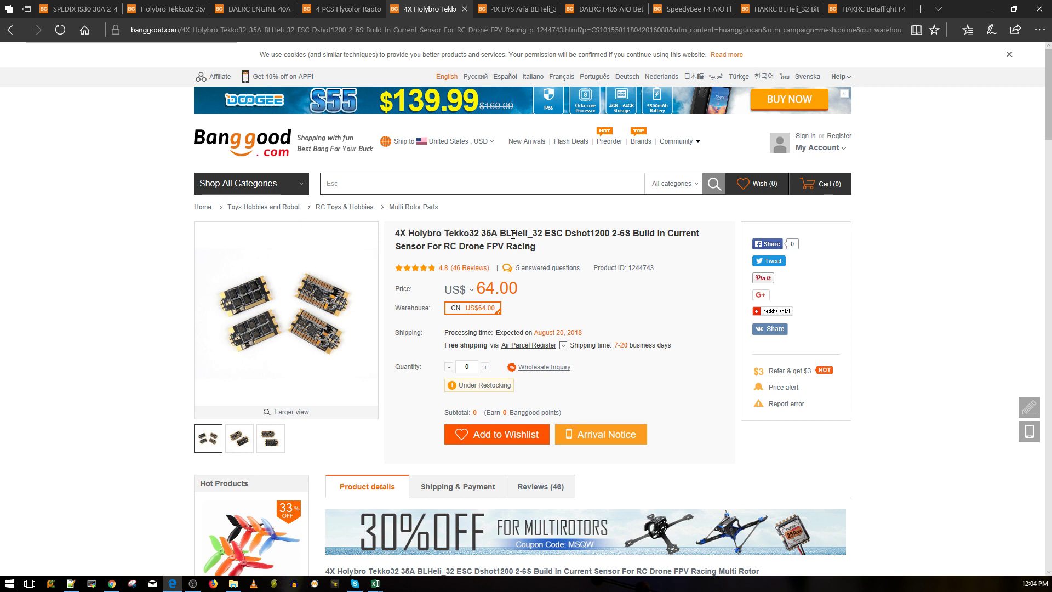
mouse_move(514, 235)
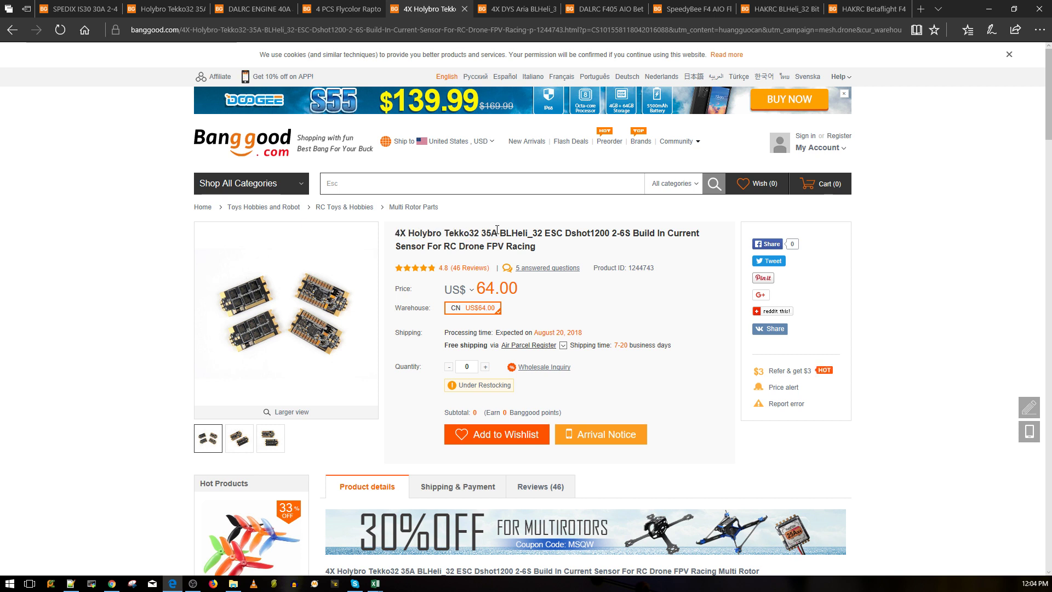
mouse_move(406, 349)
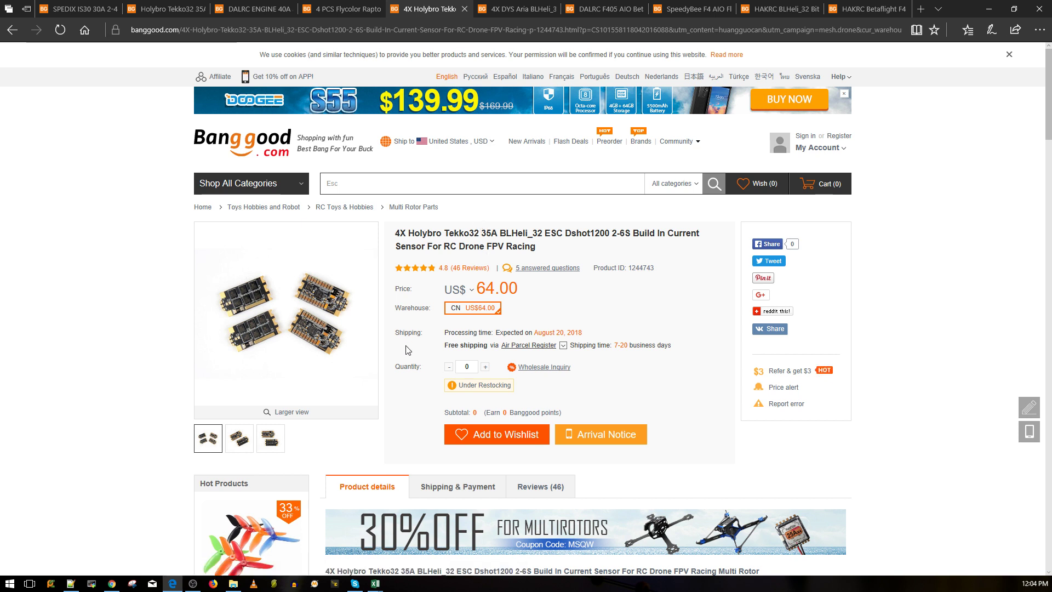
mouse_move(399, 376)
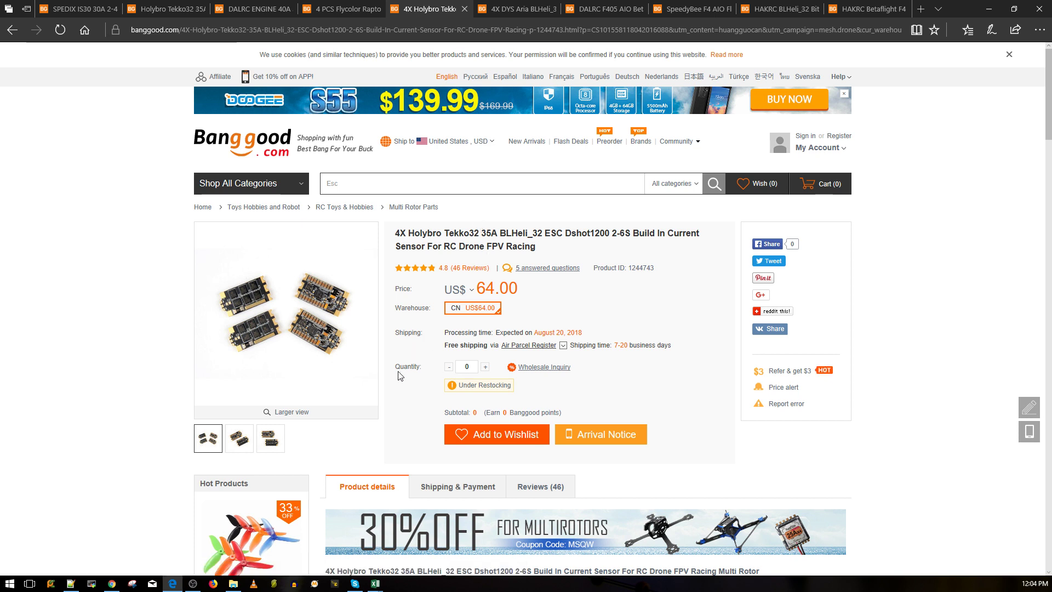
mouse_move(523, 250)
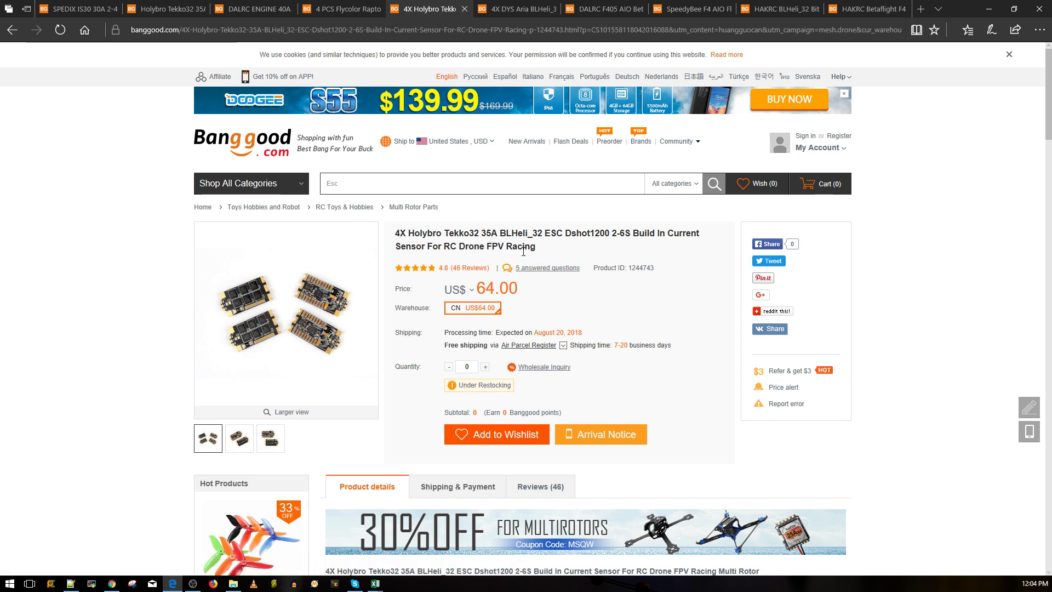
mouse_move(472, 230)
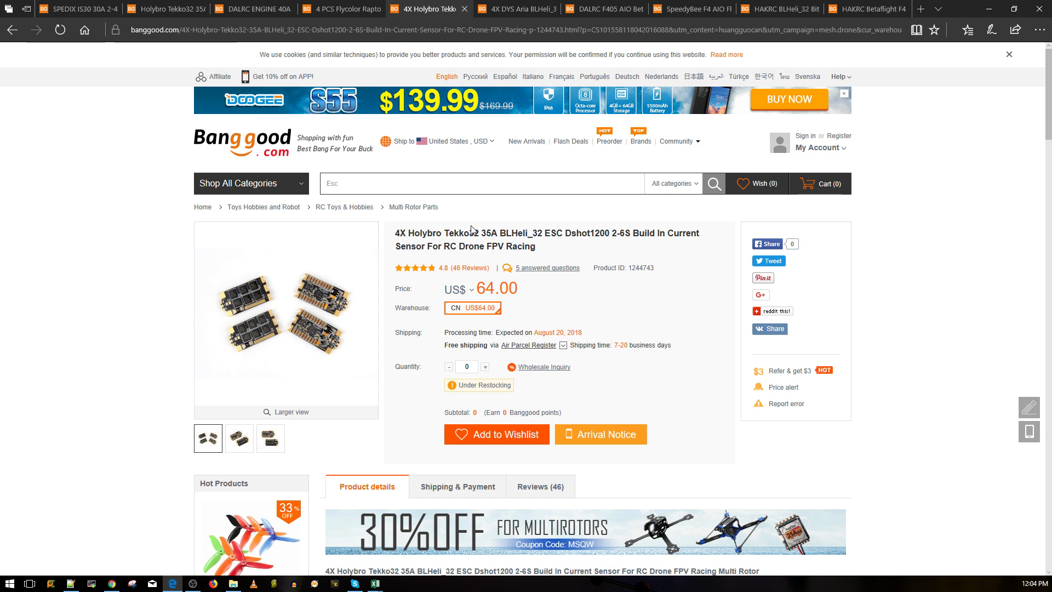
mouse_move(499, 233)
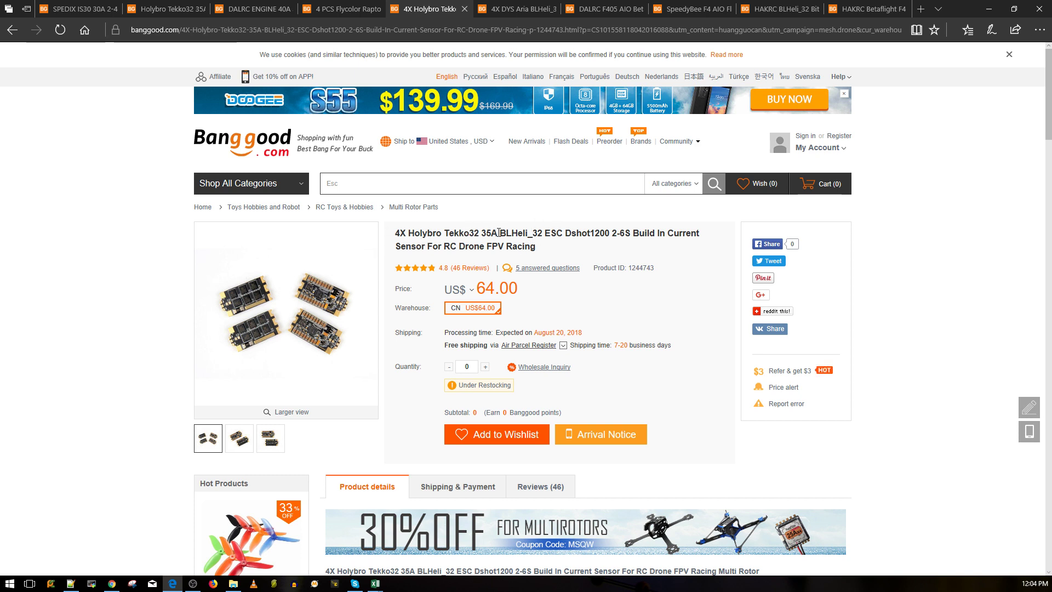
mouse_move(436, 258)
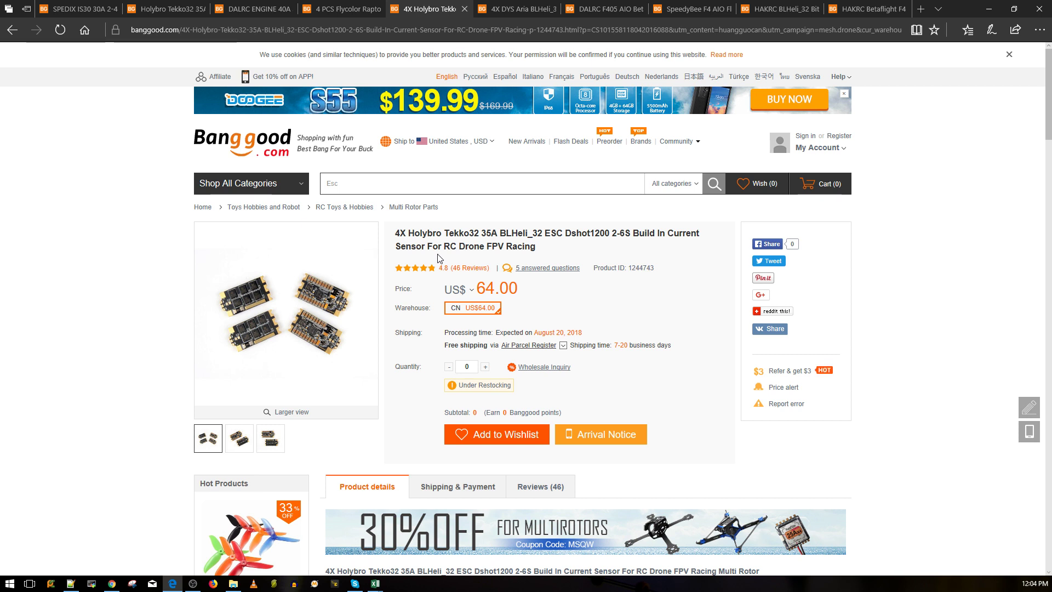
mouse_move(469, 248)
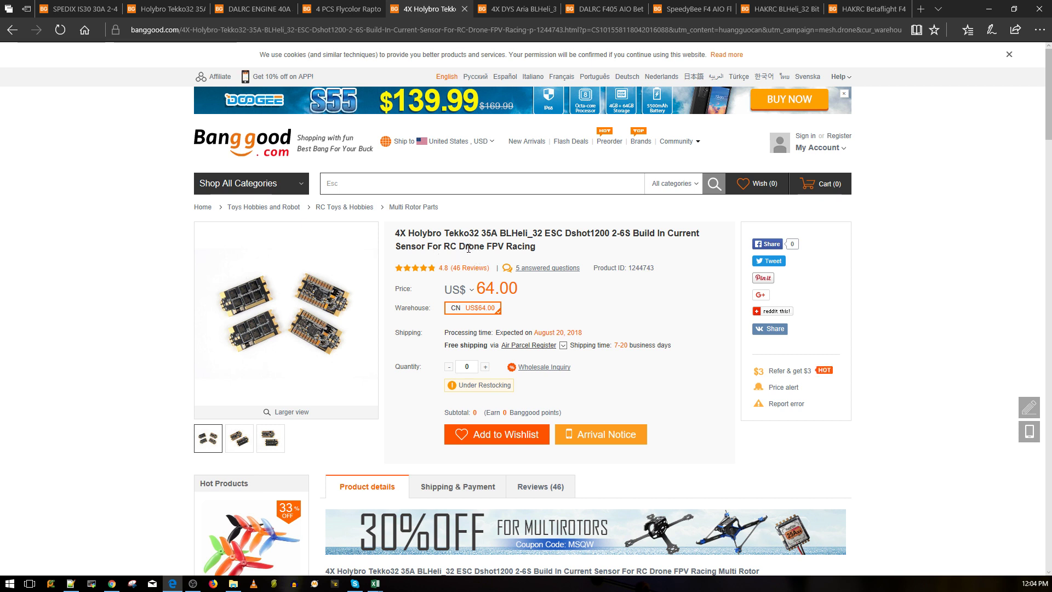
mouse_move(505, 273)
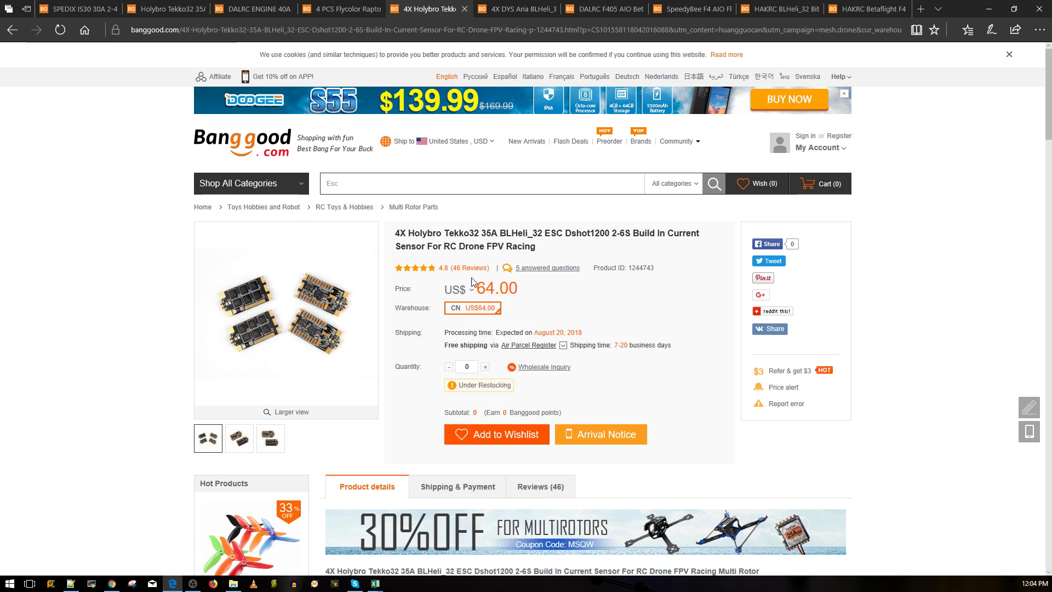
mouse_move(283, 306)
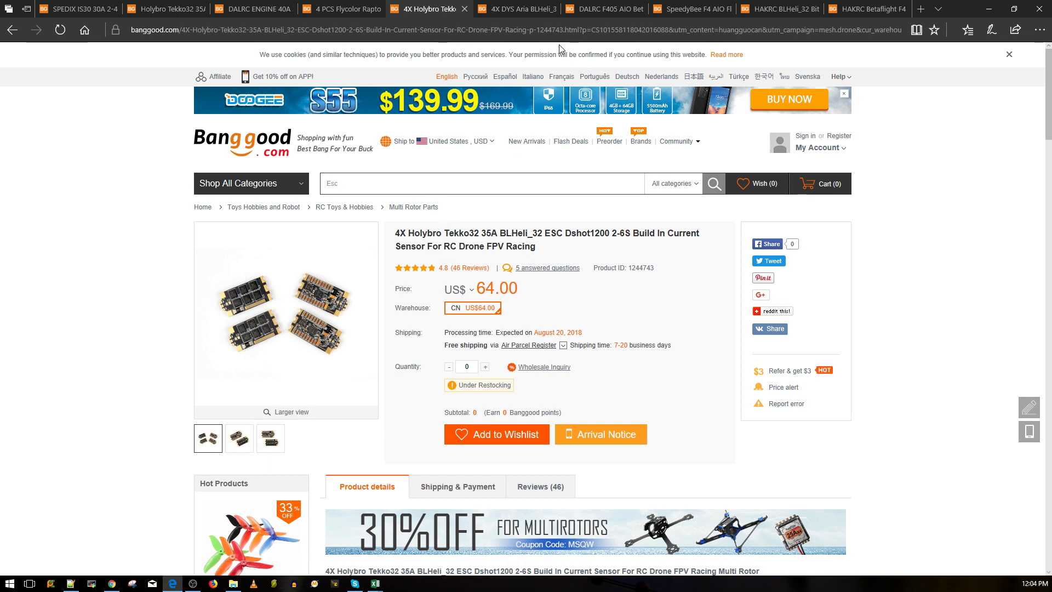
mouse_move(553, 86)
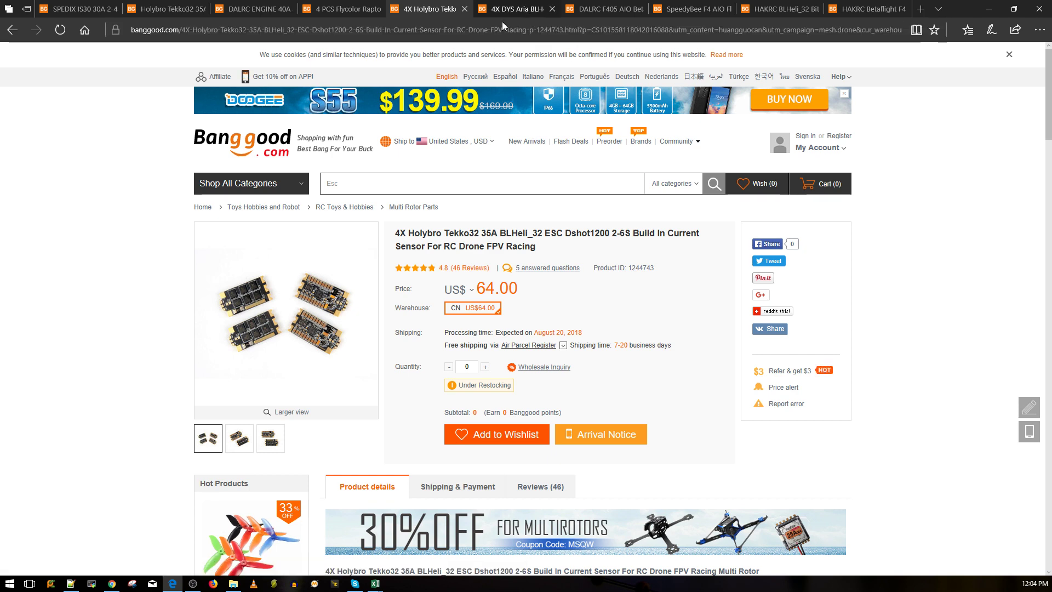
mouse_move(266, 294)
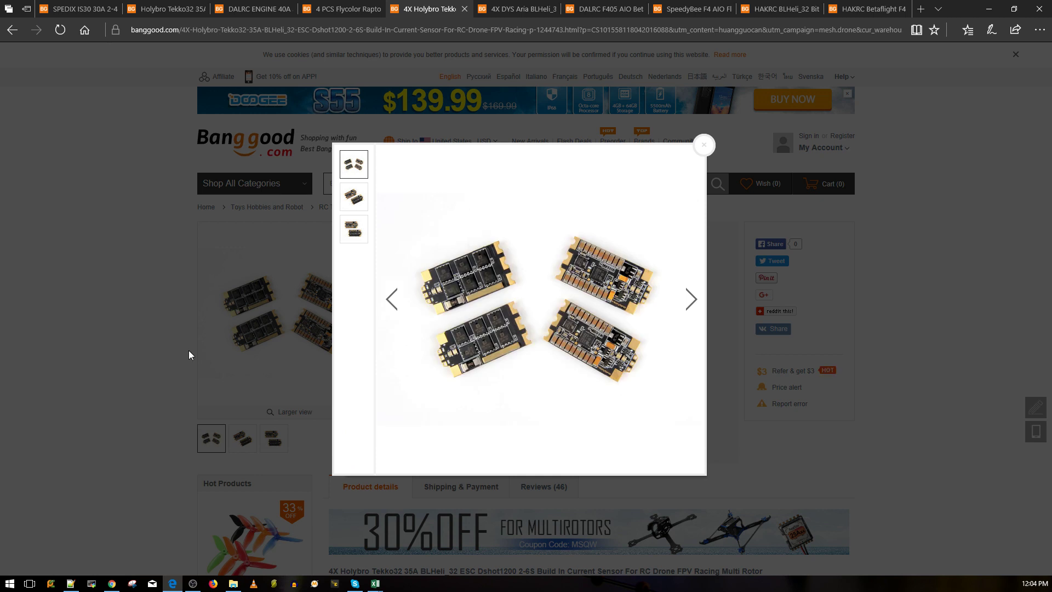
left_click(704, 145)
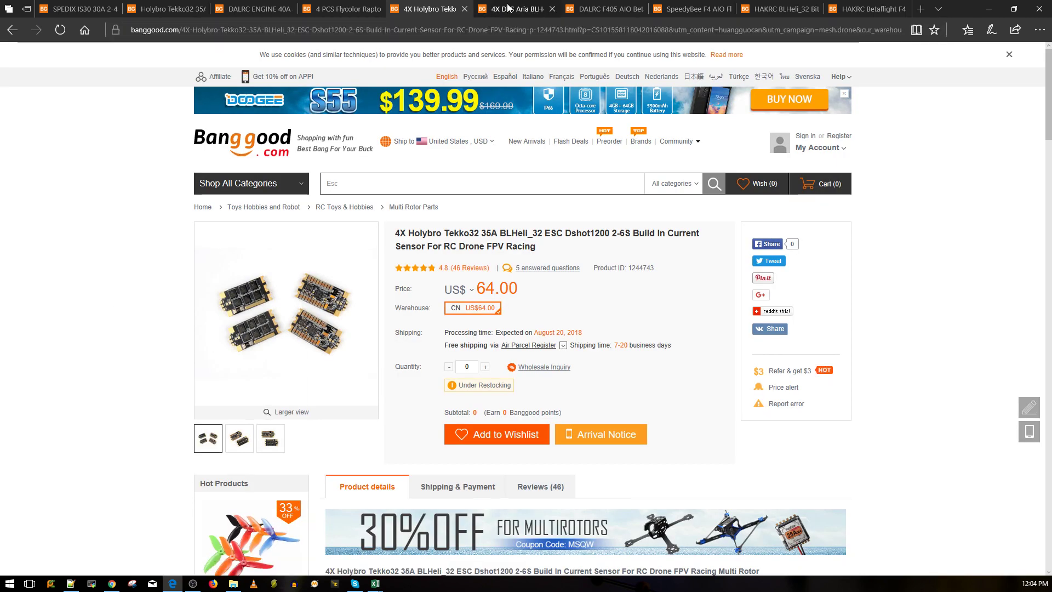
Step: Show the 4X DYS Aria 35A ESC page after briefly revisiting the Holybro tab
left_click(517, 9)
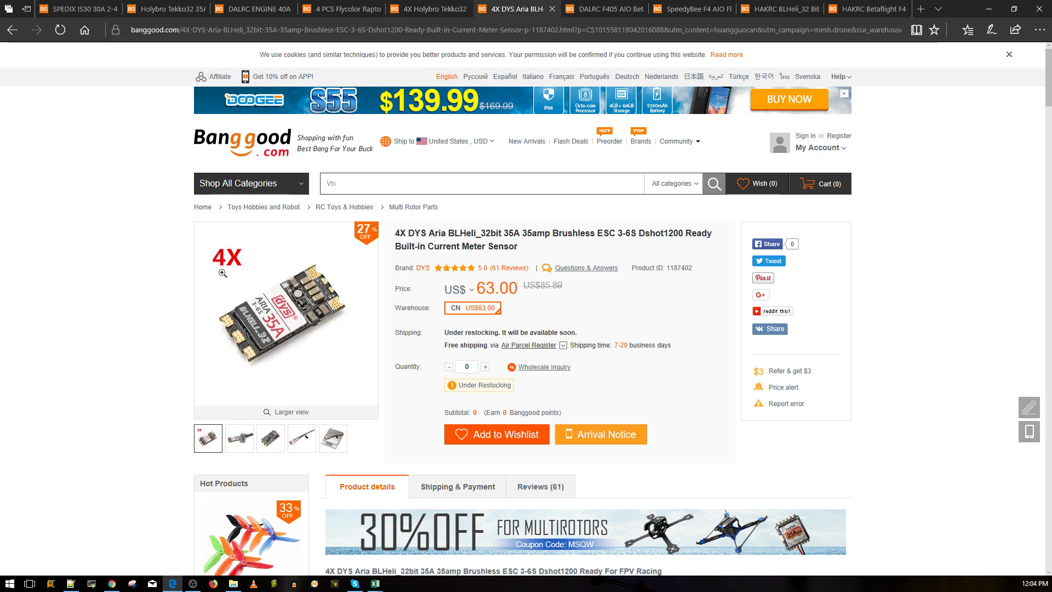
mouse_move(287, 325)
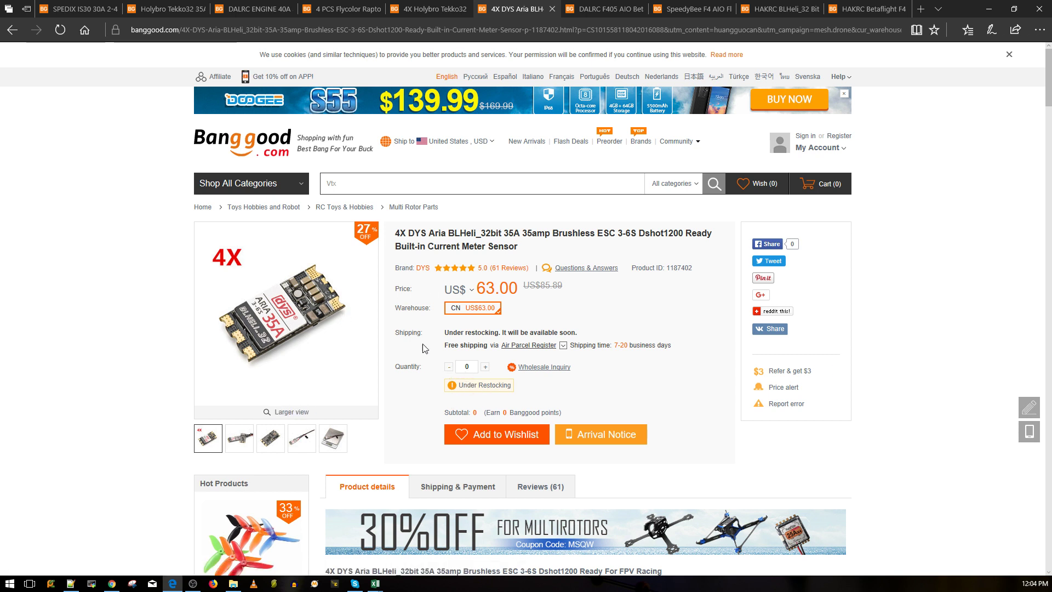
mouse_move(374, 338)
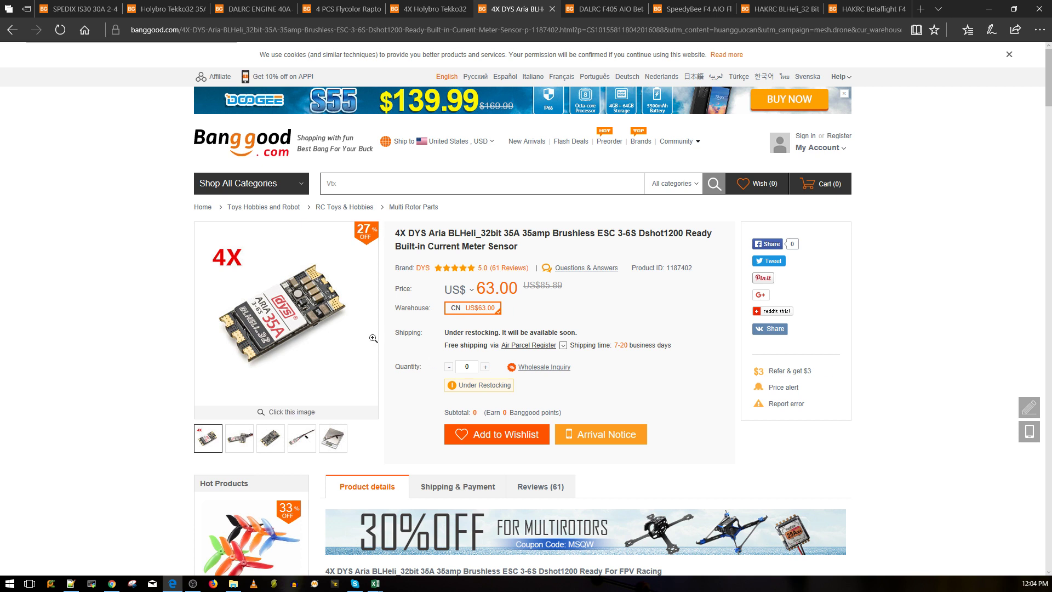
mouse_move(305, 332)
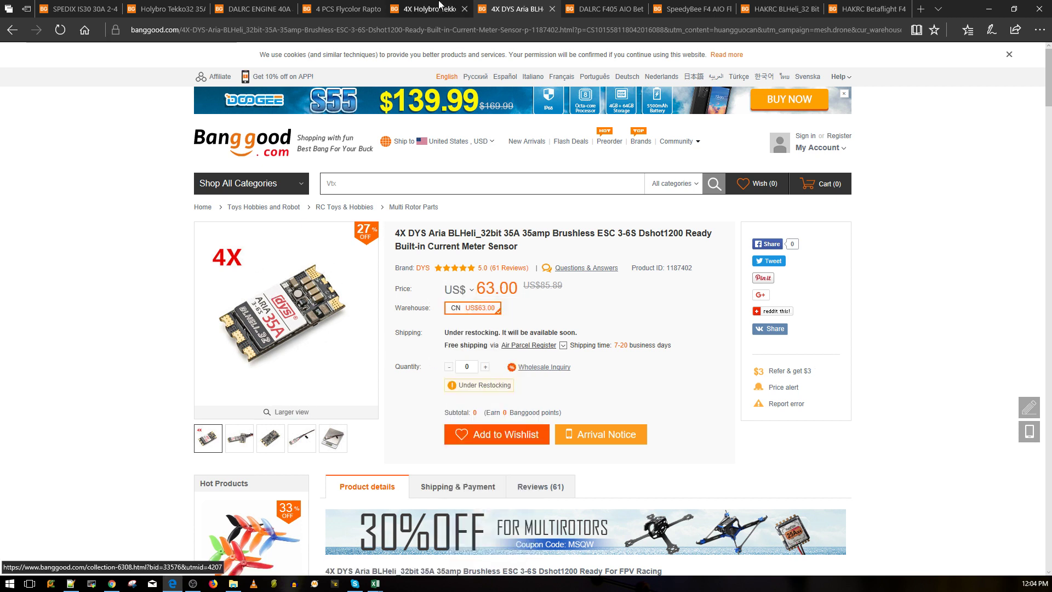
left_click(423, 9)
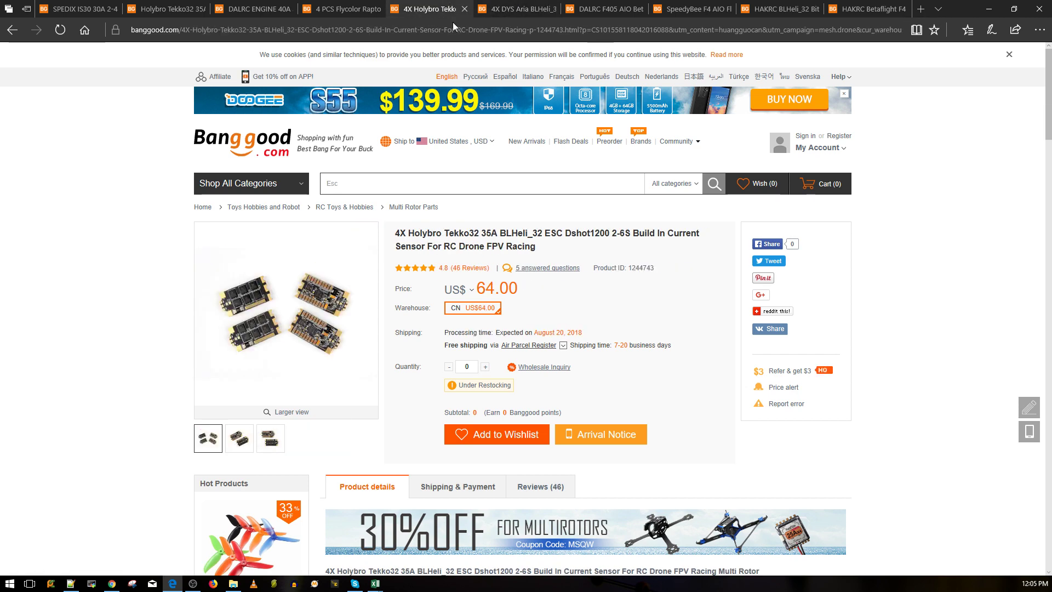
mouse_move(341, 299)
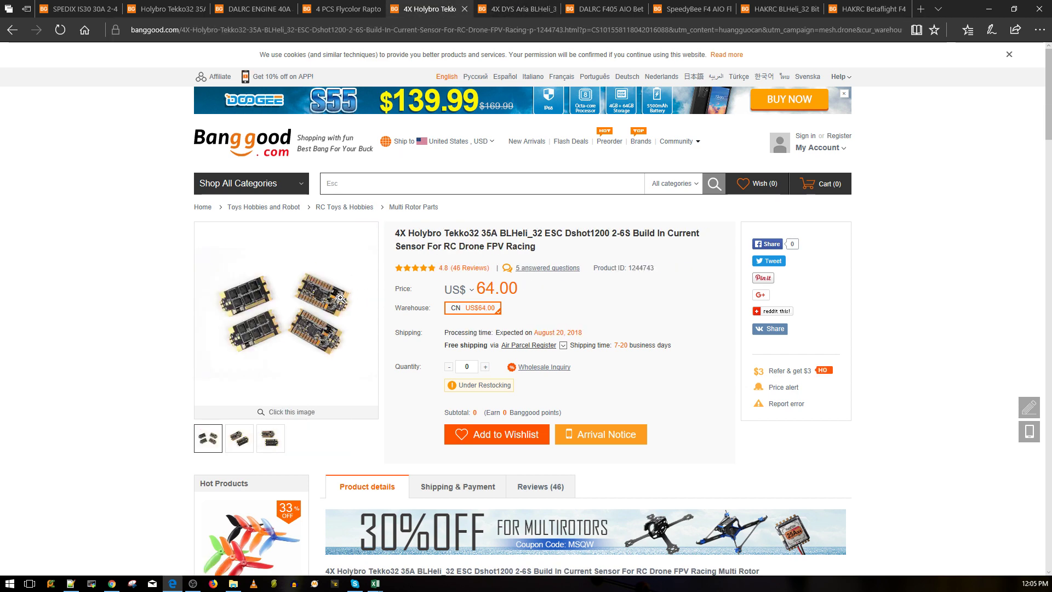
left_click(522, 8)
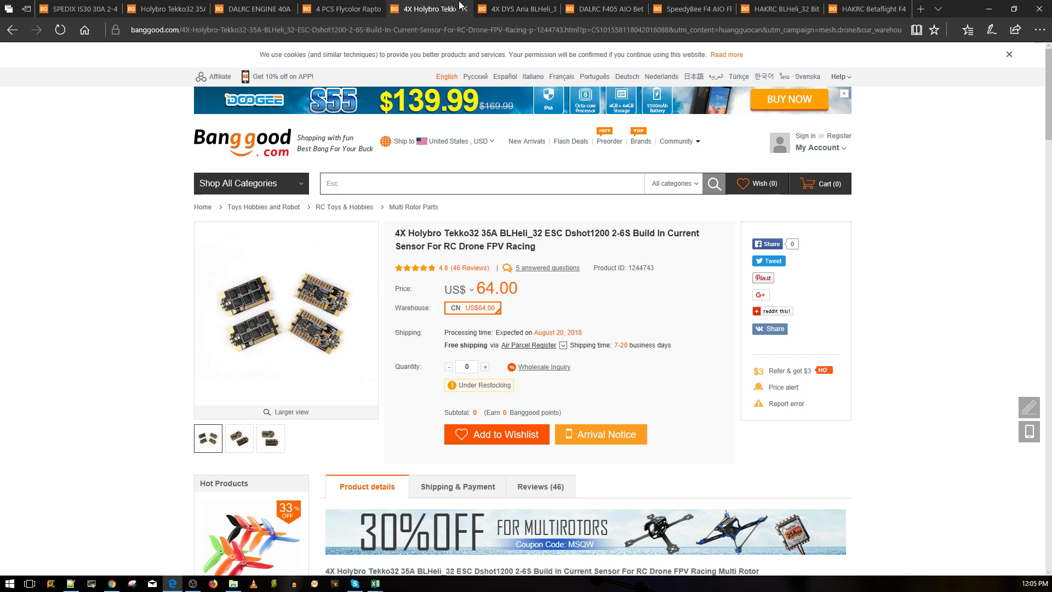
left_click(520, 9)
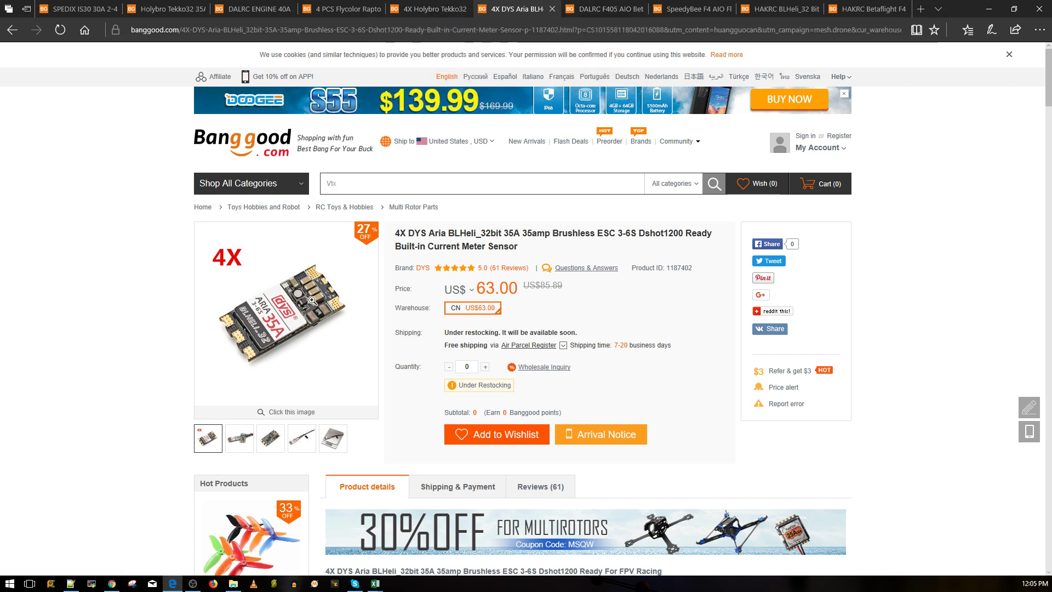
Step: Scroll through the DALRC F405 AIO flight controller page details and back to top
left_click(594, 9)
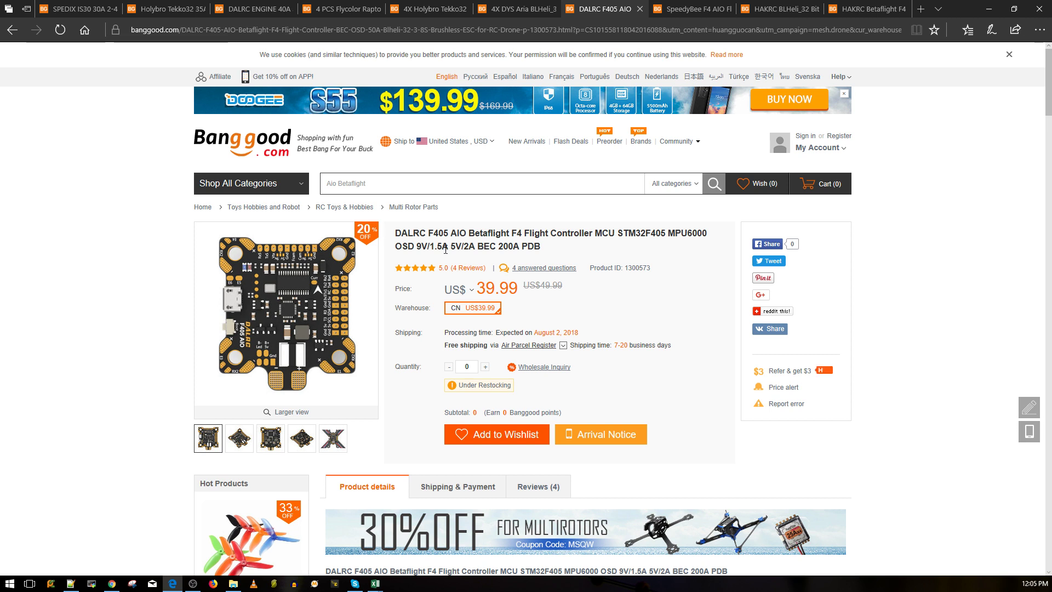
mouse_move(443, 276)
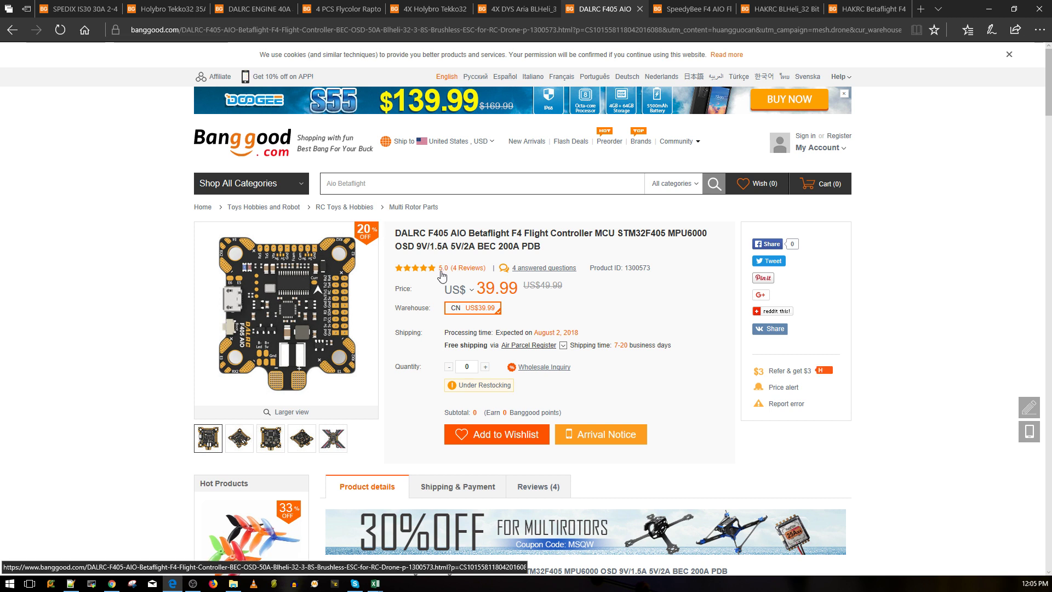
mouse_move(465, 251)
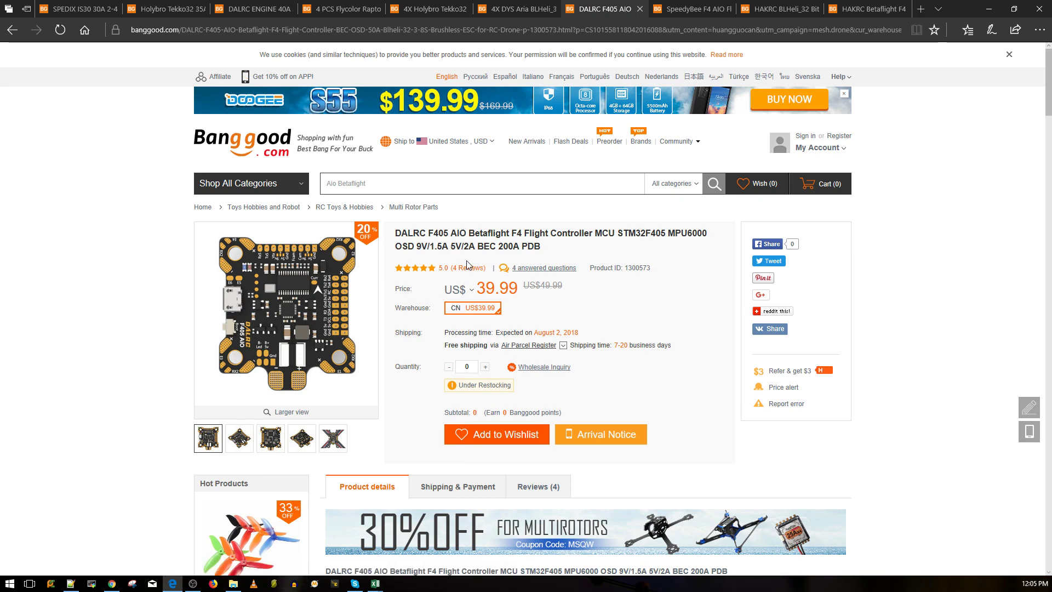
scroll("down", 3)
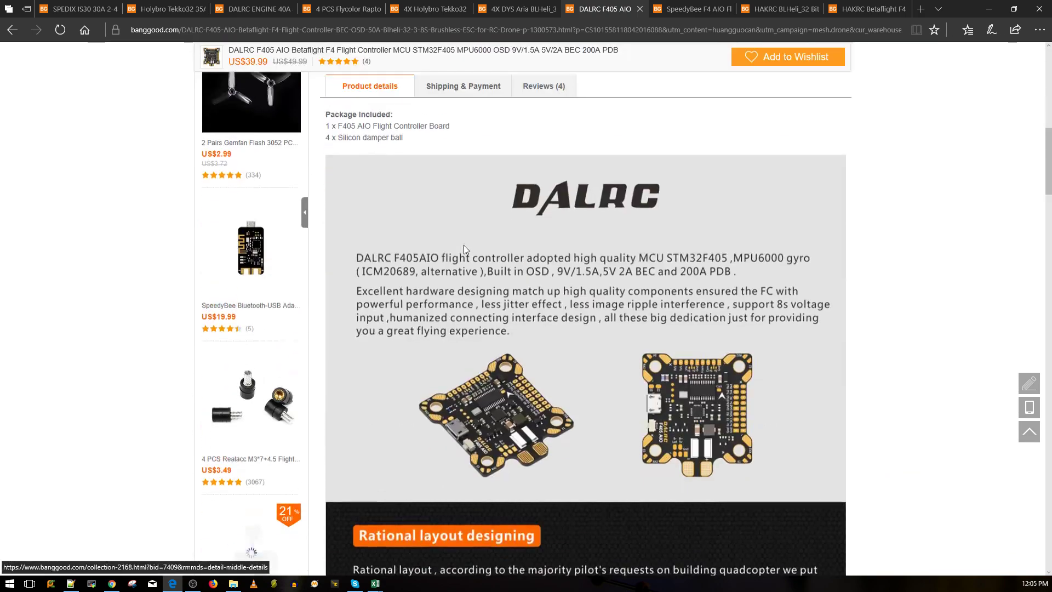
scroll("up", 3)
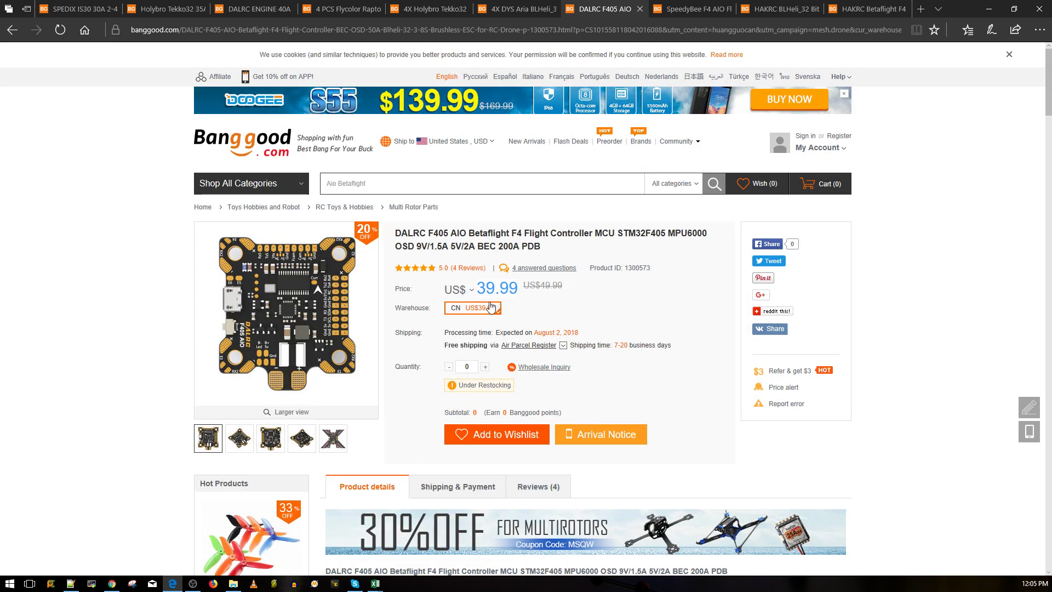
mouse_move(478, 227)
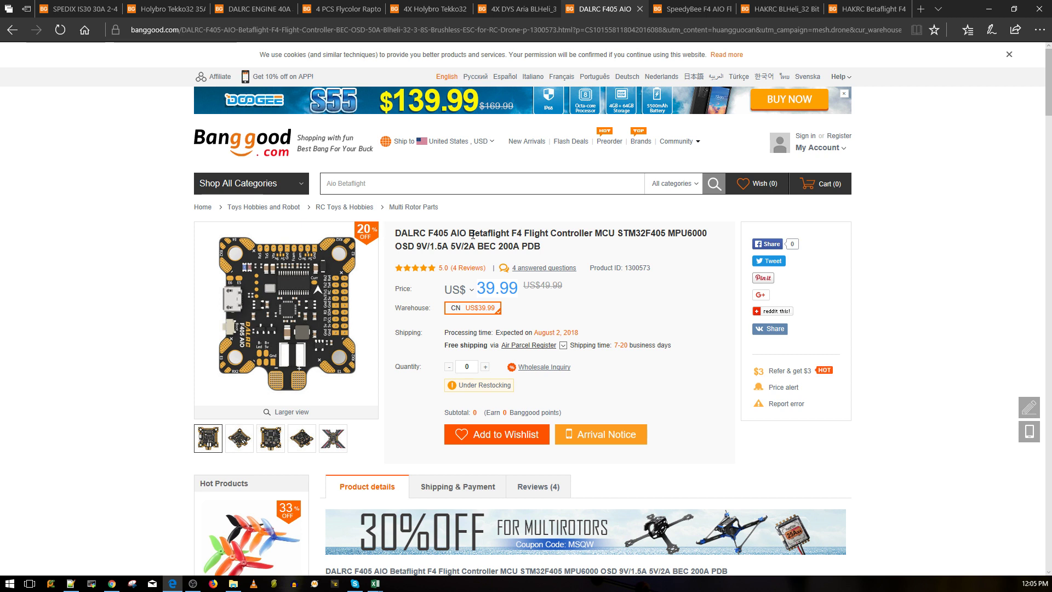
mouse_move(500, 275)
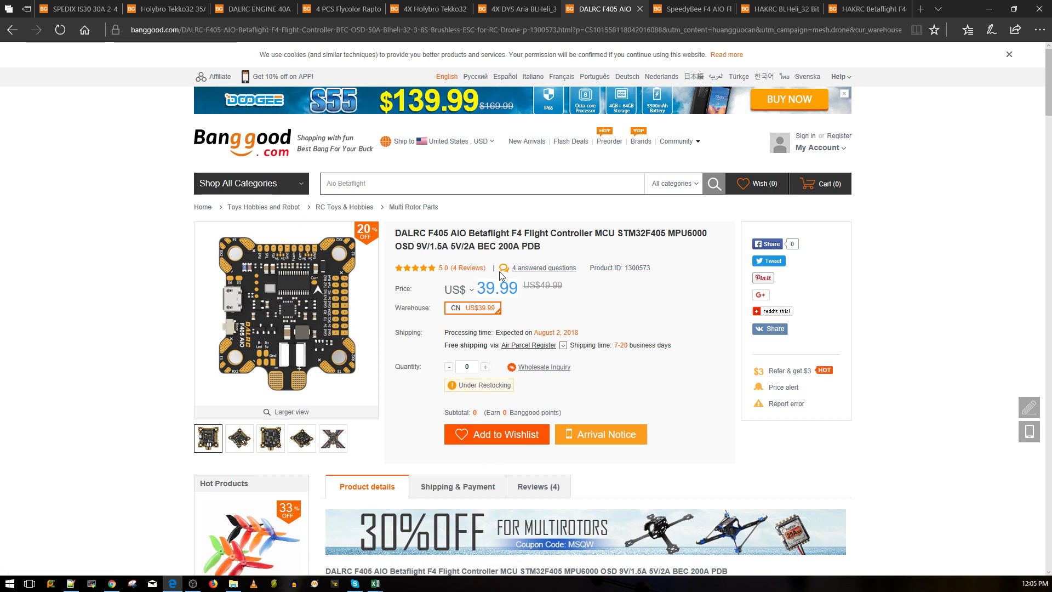
mouse_move(565, 274)
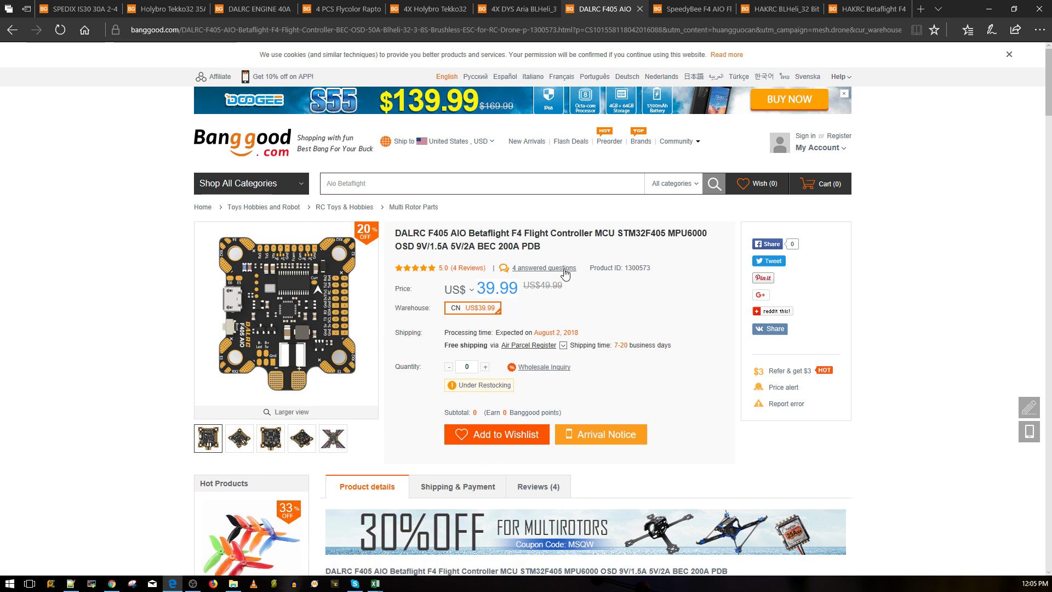
mouse_move(513, 234)
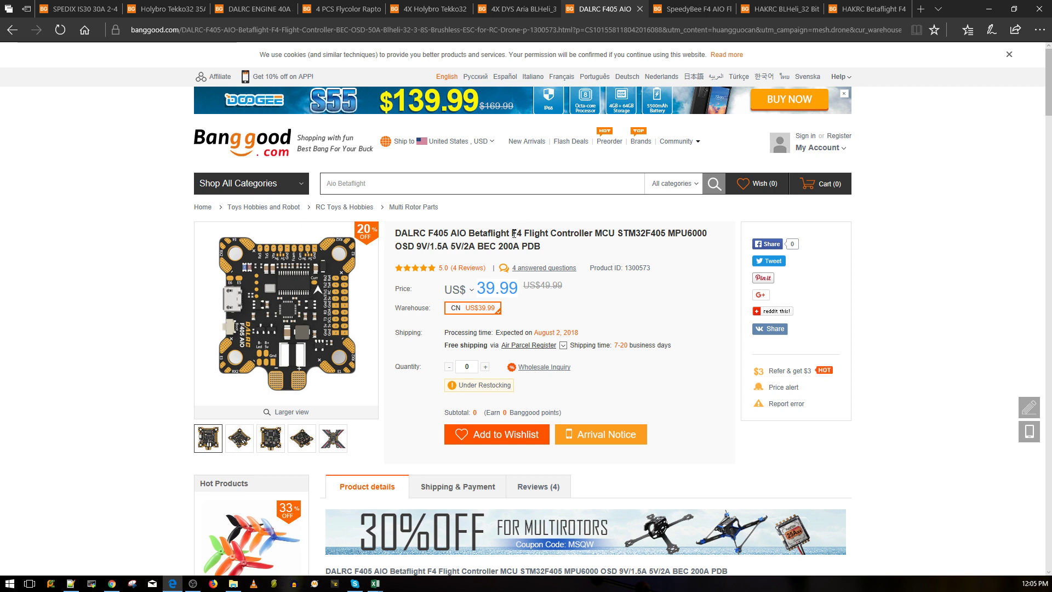
mouse_move(276, 303)
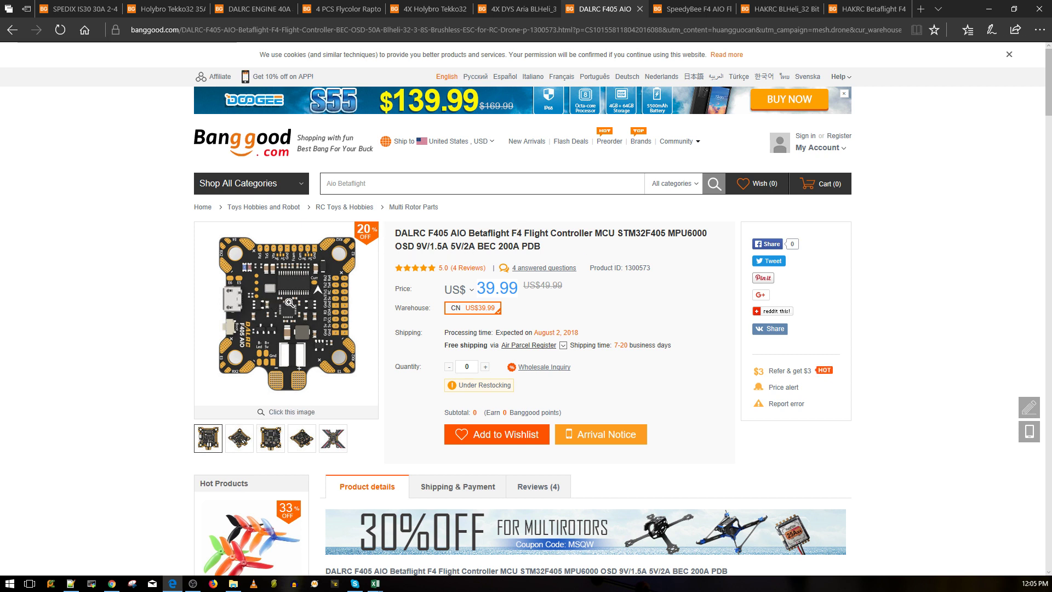
mouse_move(392, 260)
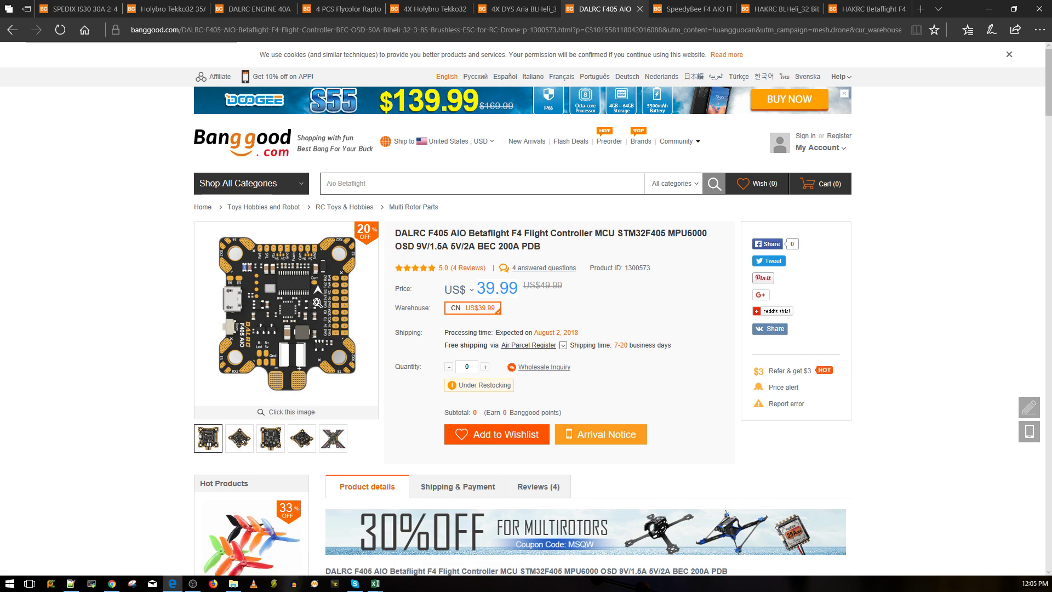
mouse_move(428, 207)
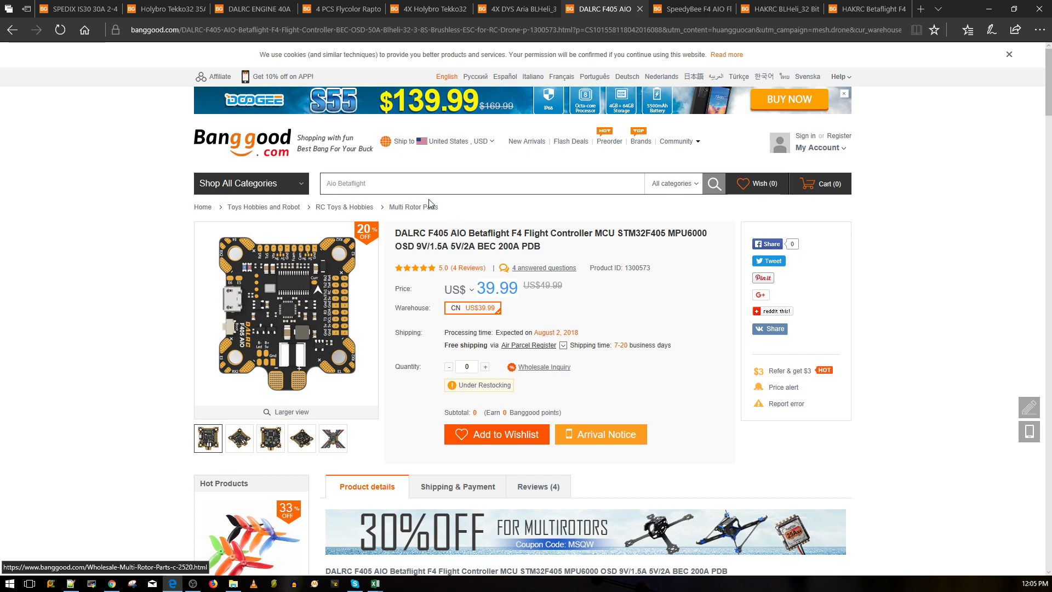
mouse_move(335, 305)
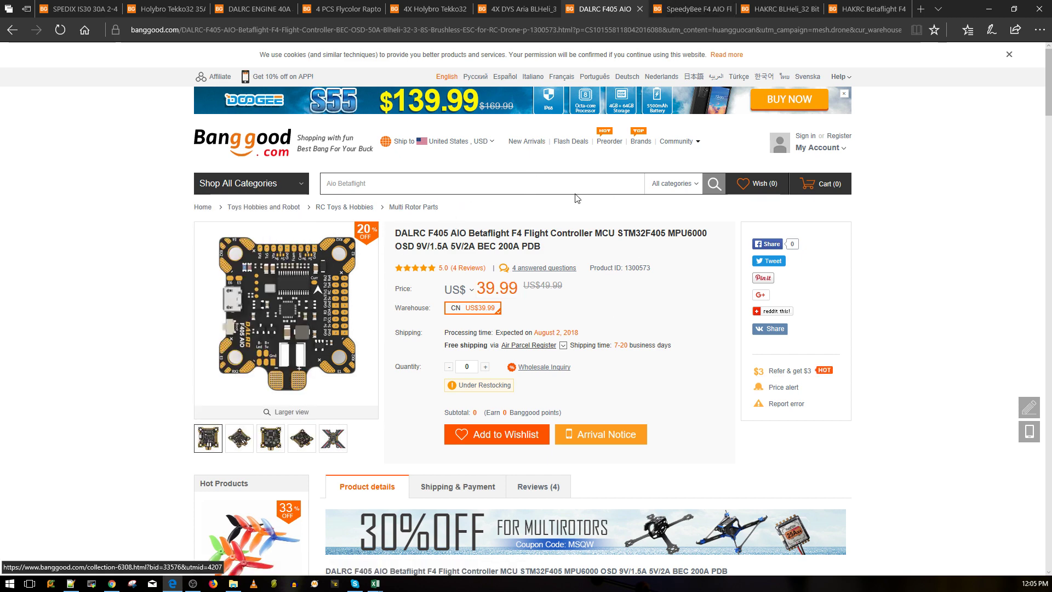
Step: Show the SpeedyBee F4 AIO page and select words in its product title
left_click(683, 8)
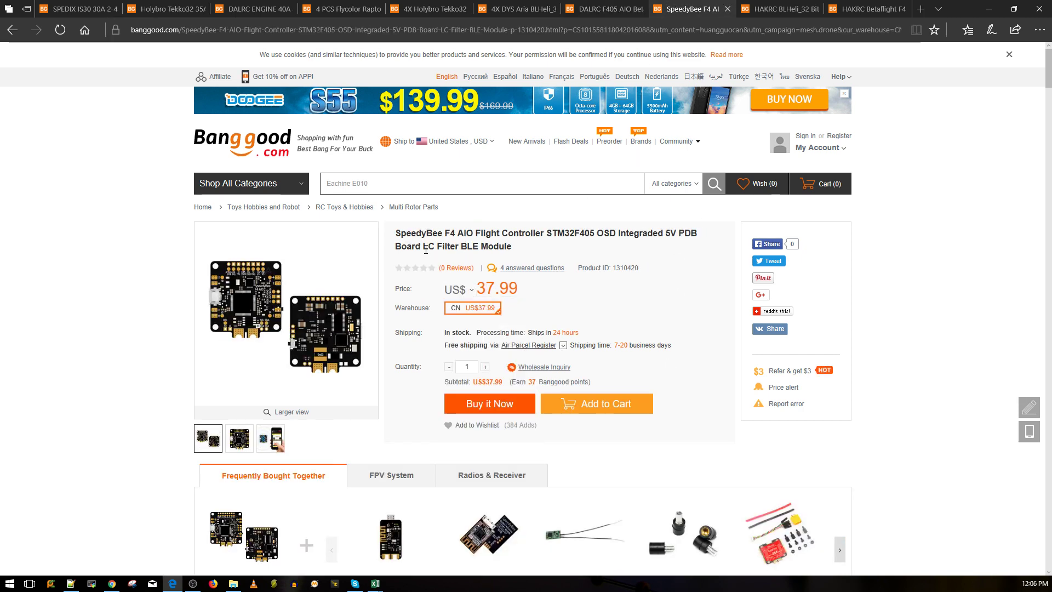
mouse_move(451, 246)
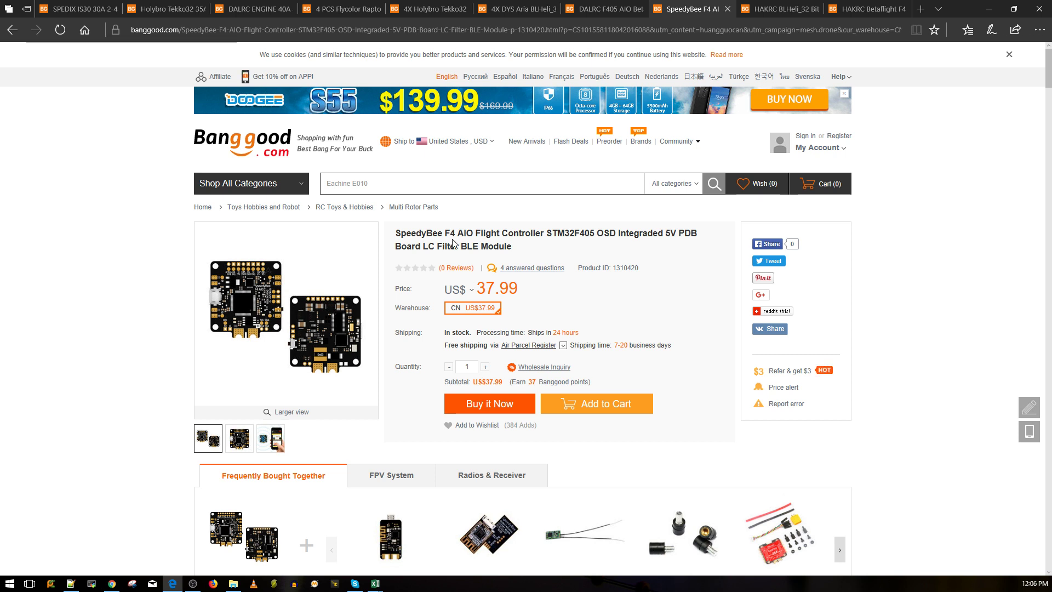
mouse_move(612, 242)
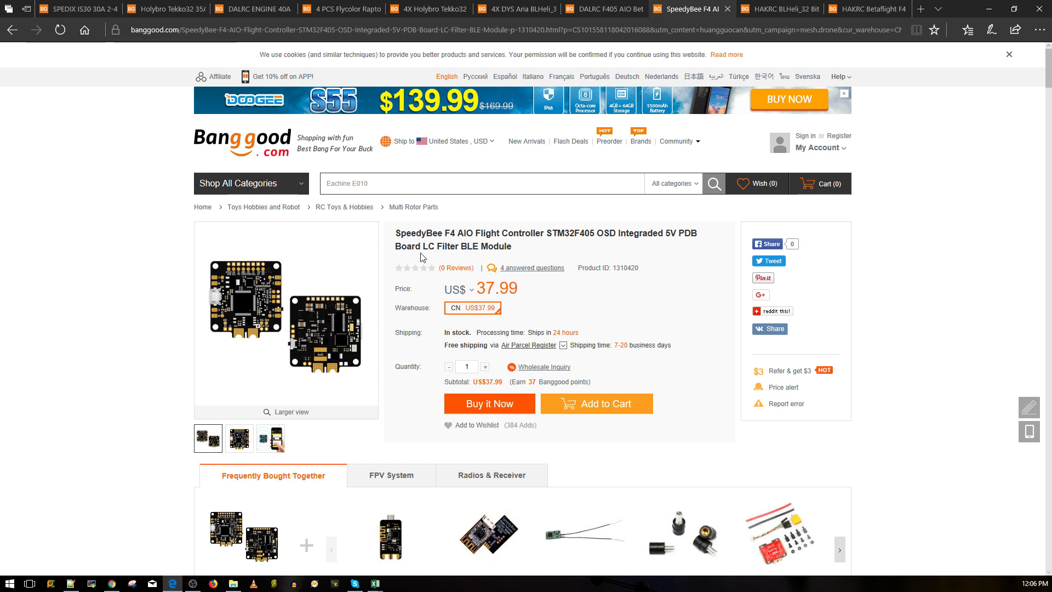
double_click(470, 246)
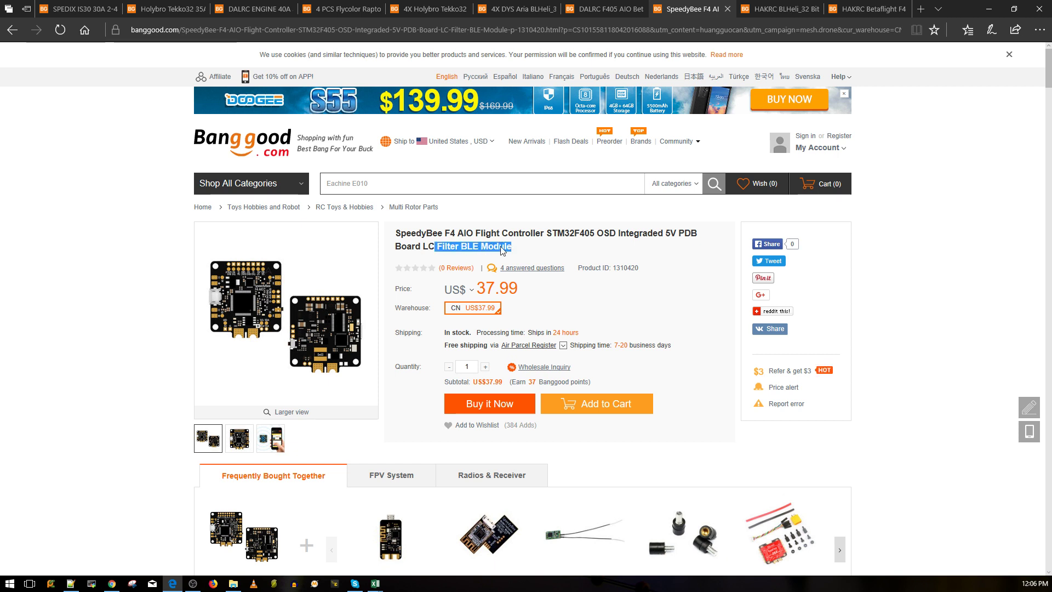
mouse_move(341, 338)
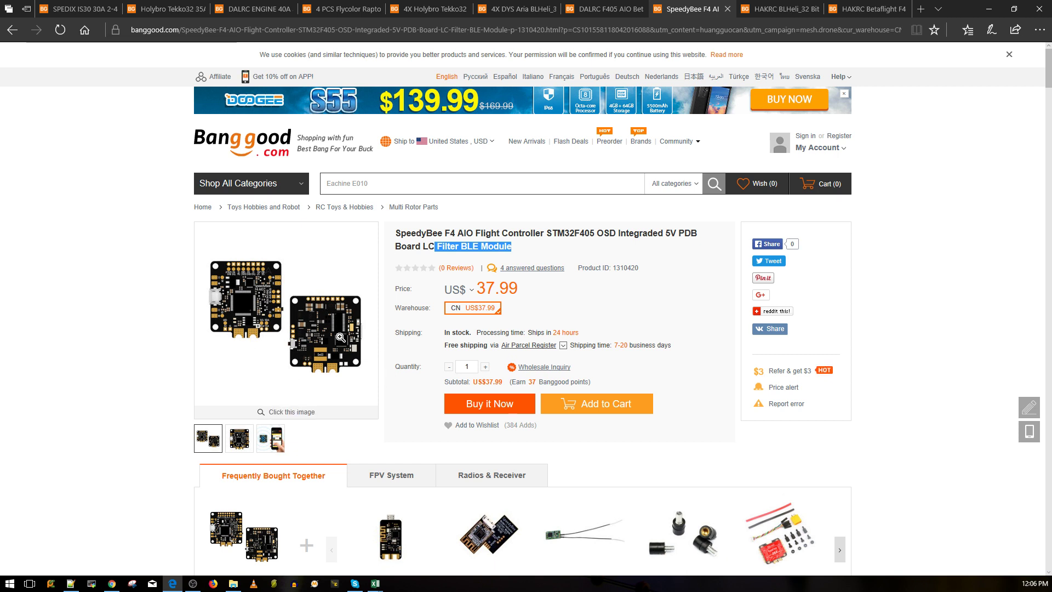
mouse_move(487, 302)
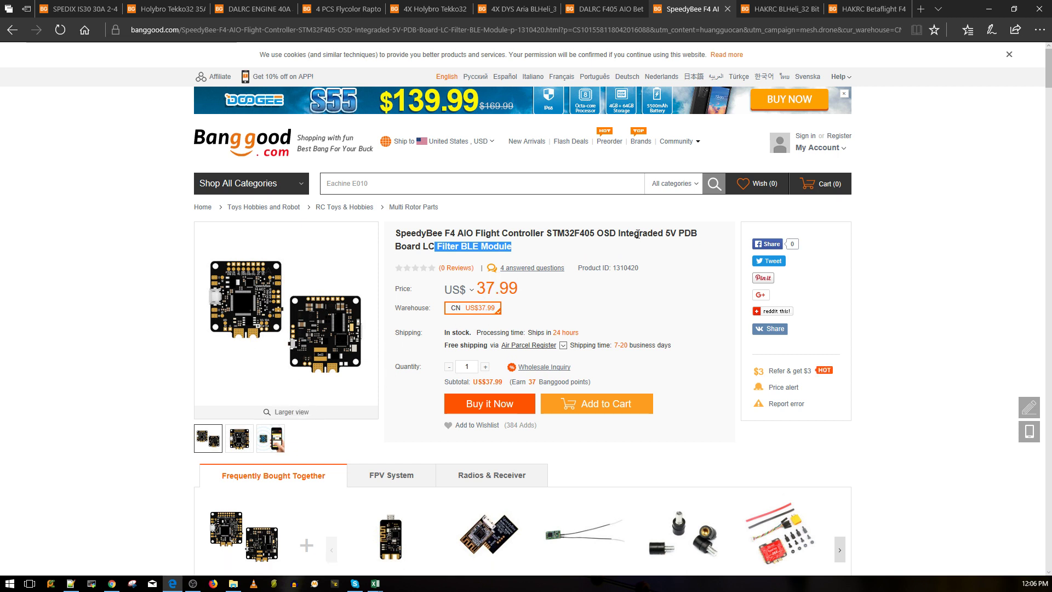
Step: Scroll to the SpeedyBee F4 AIO specification table: STM32F405 MCU, MPU6000 IMU, 3s–6s input
scroll("down", 3)
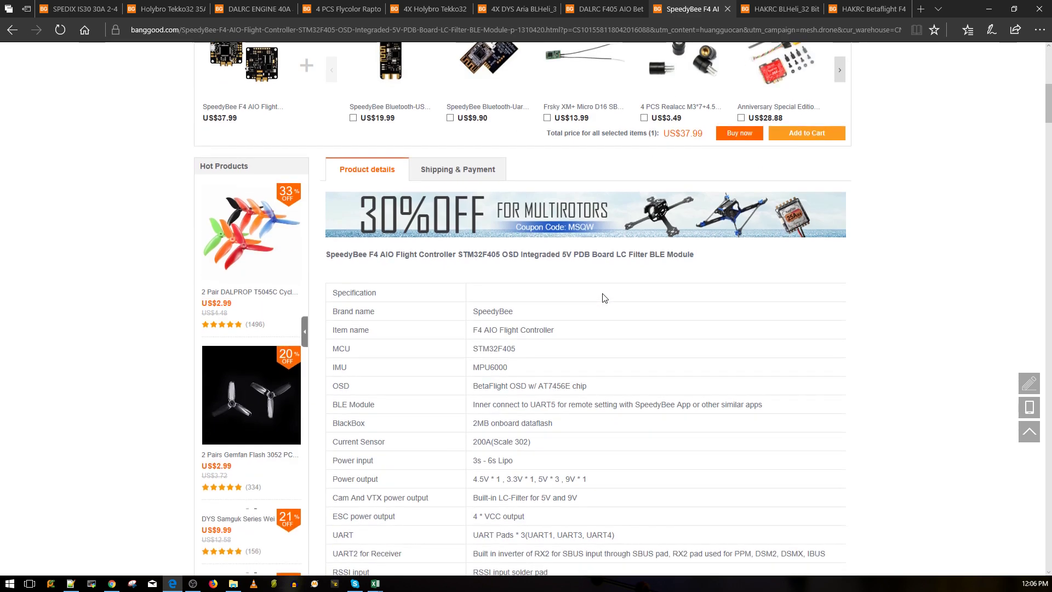
scroll("down", 3)
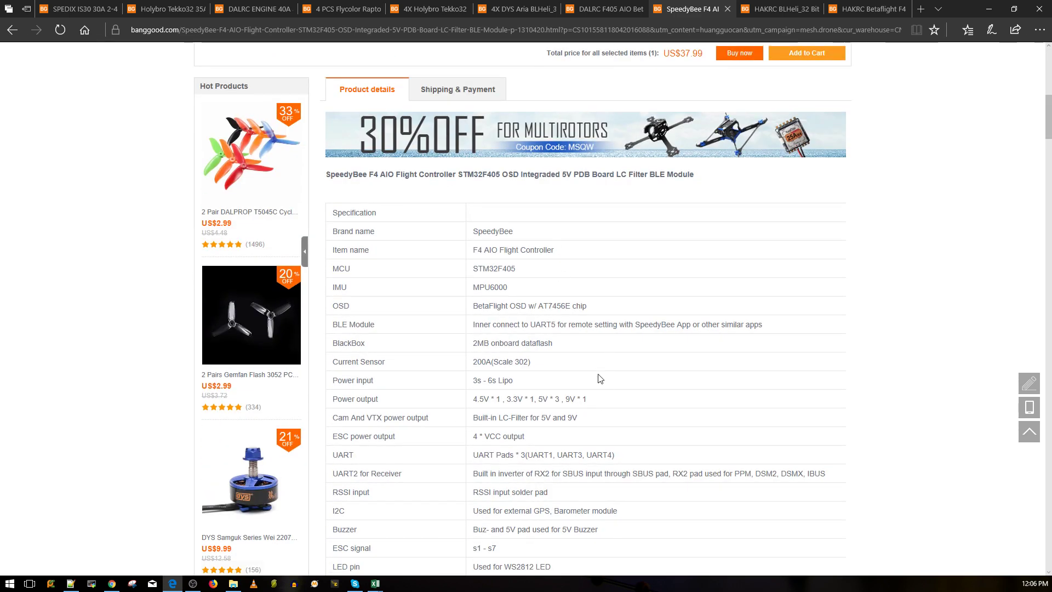
double_click(570, 398)
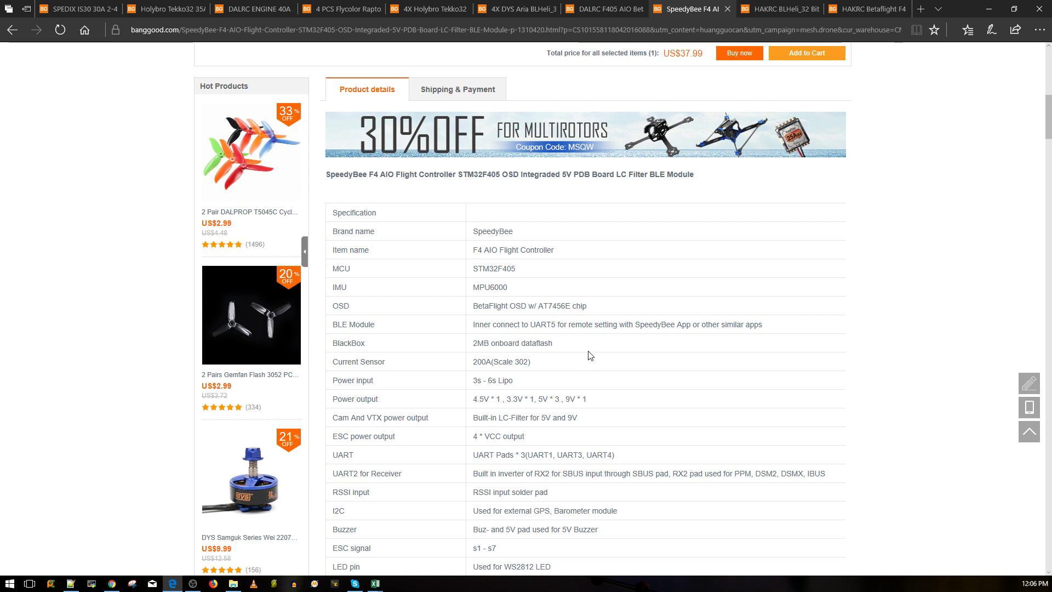
mouse_move(612, 341)
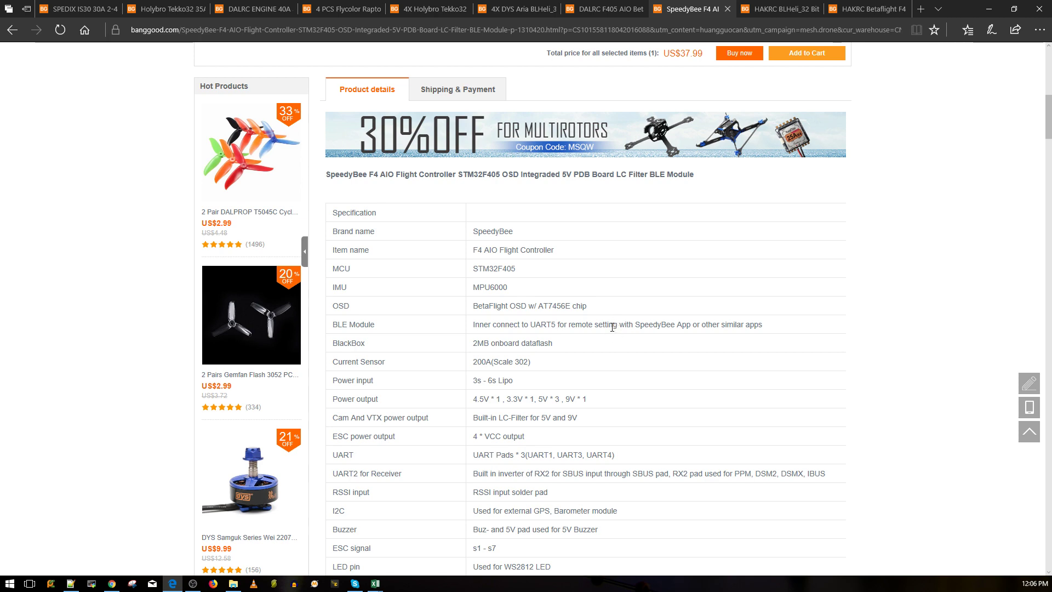
Step: Check the SpeedyBee F4 AIO page at US$37.99, briefly visiting the DALRC F405 AIO tab
scroll("up", 3)
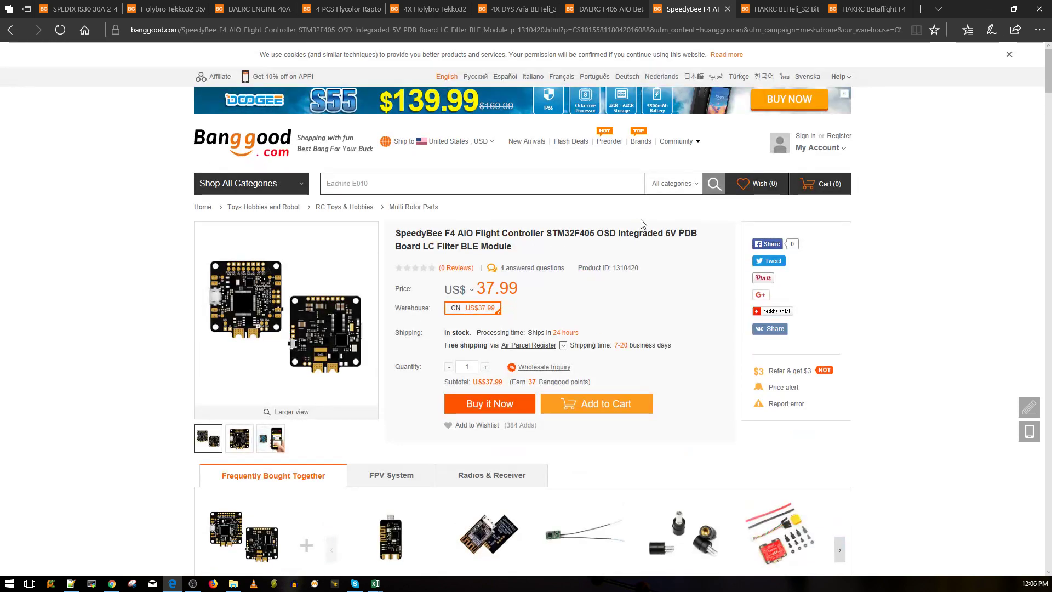
mouse_move(725, 54)
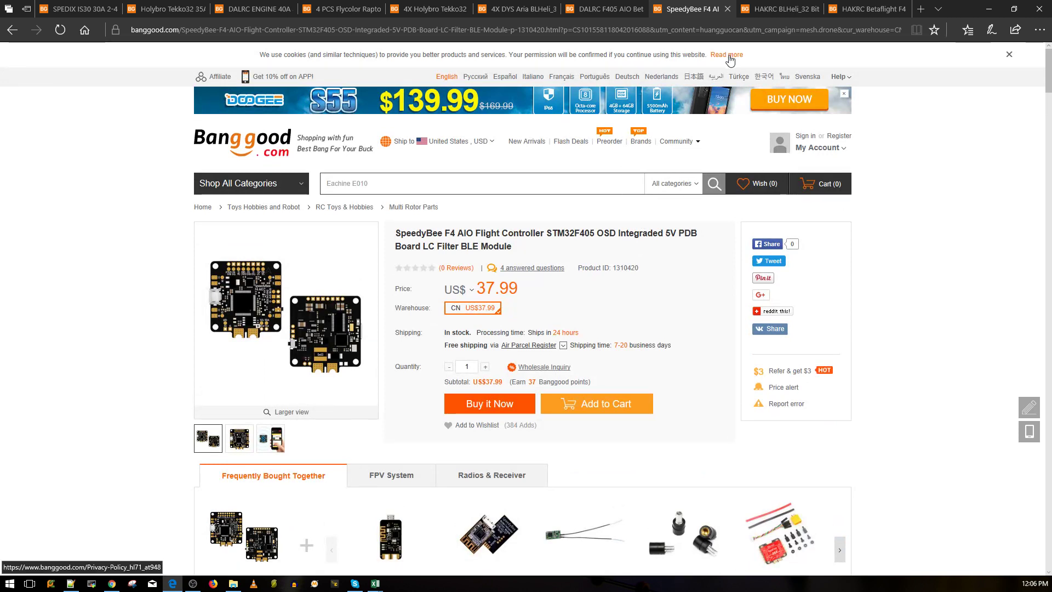
mouse_move(733, 51)
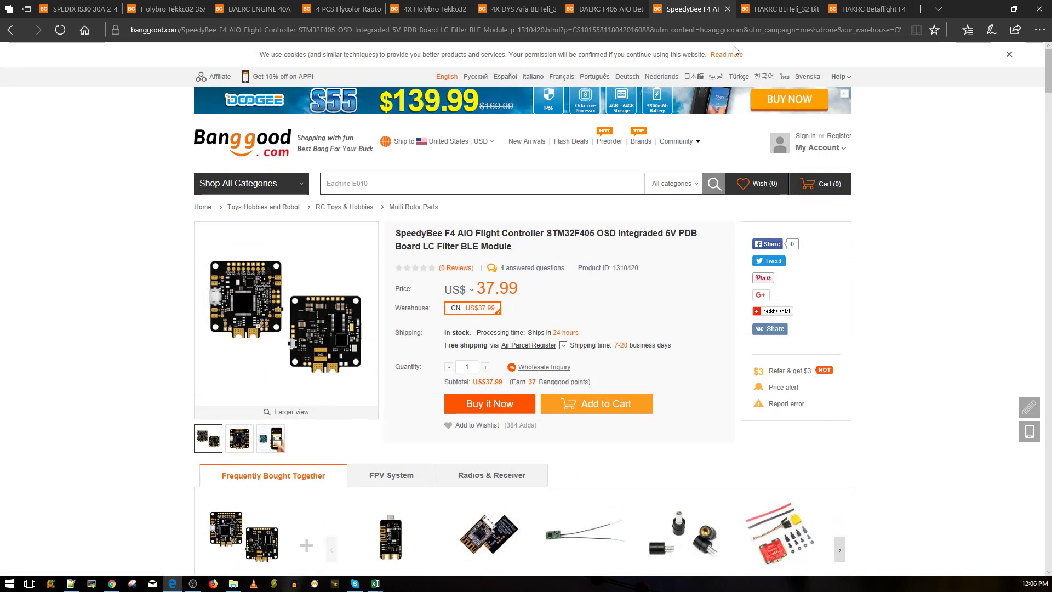
mouse_move(735, 51)
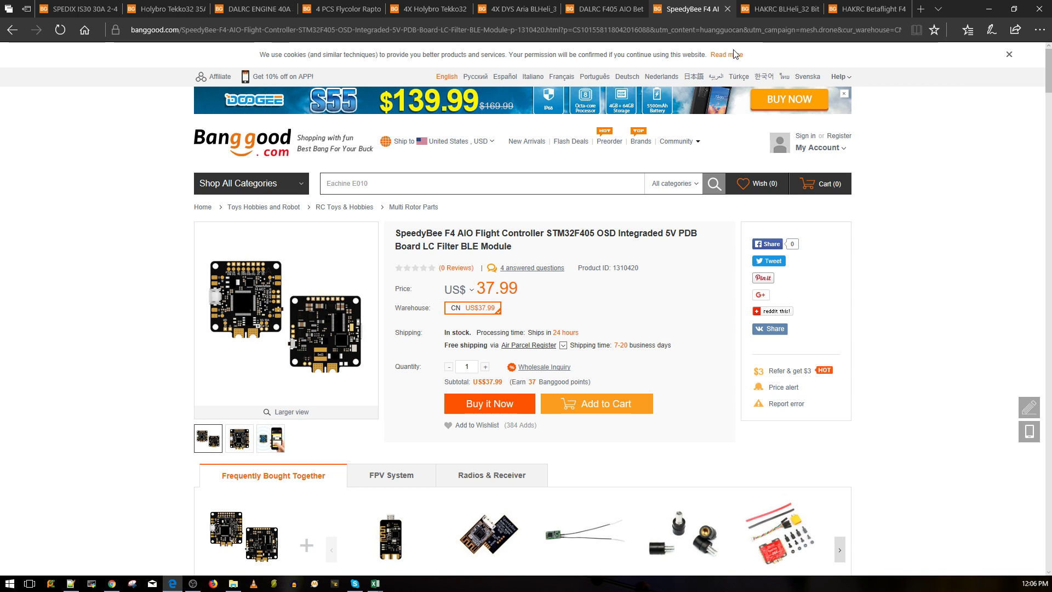
mouse_move(716, 74)
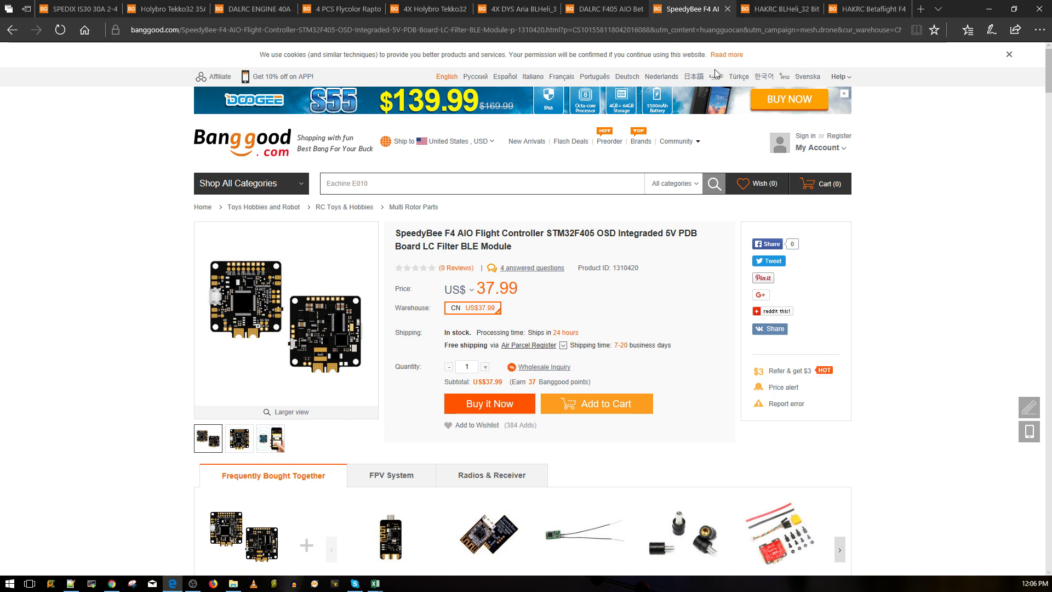
mouse_move(681, 96)
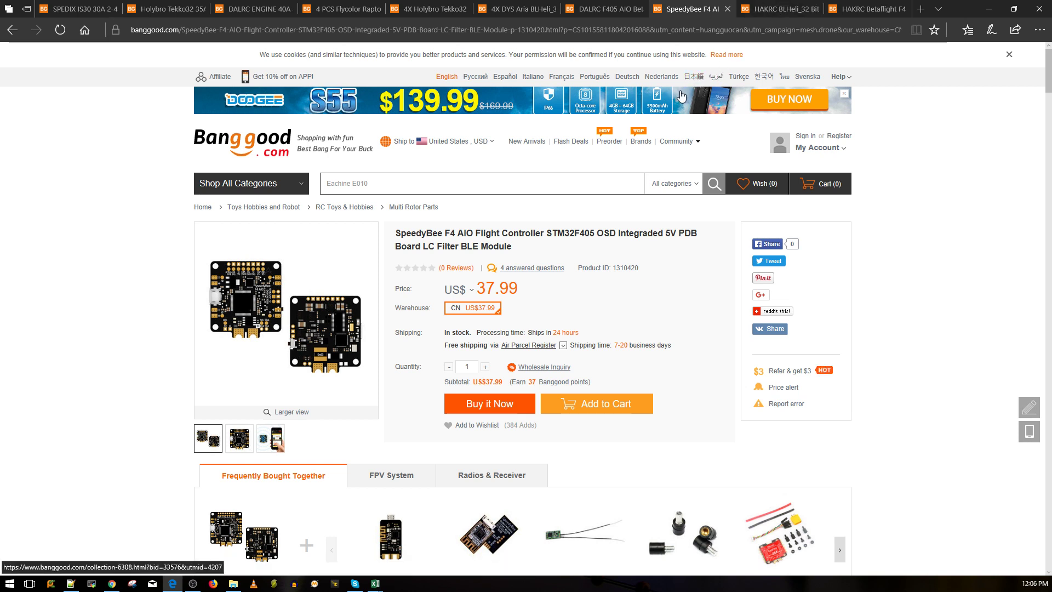
mouse_move(731, 158)
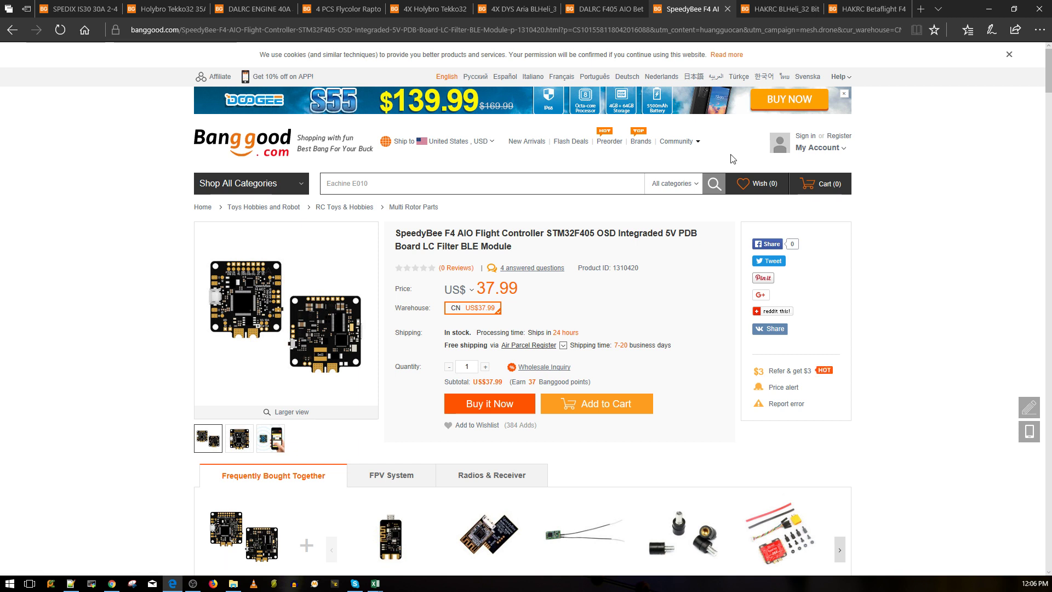
mouse_move(735, 190)
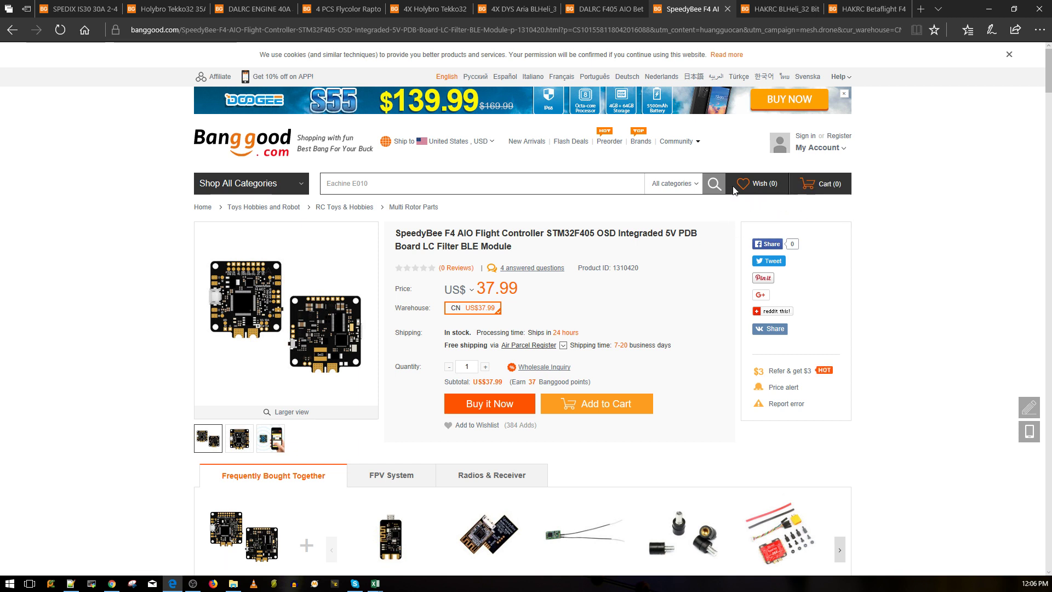
left_click(837, 76)
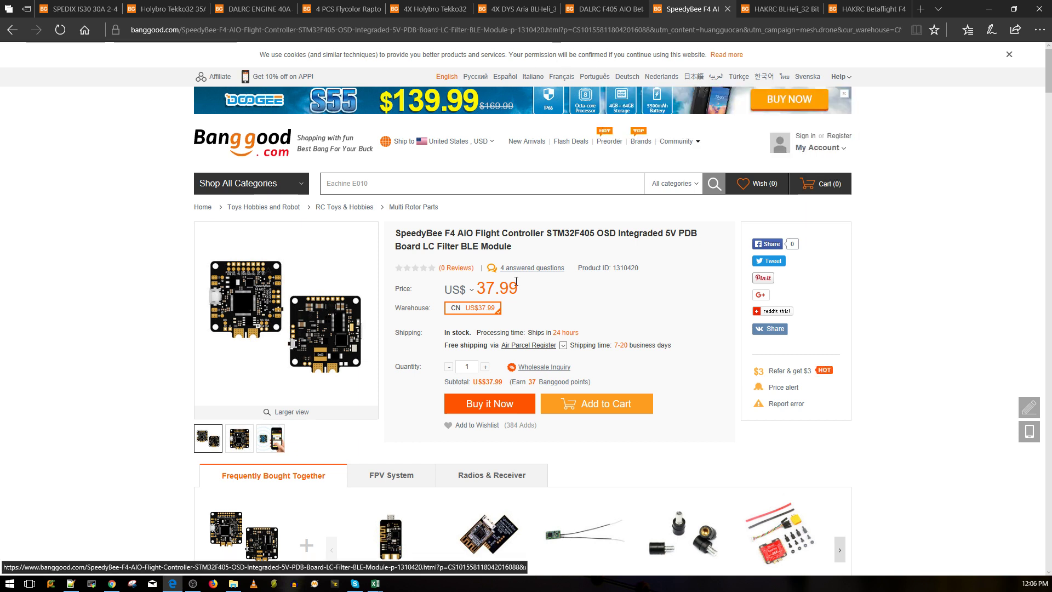
mouse_move(588, 286)
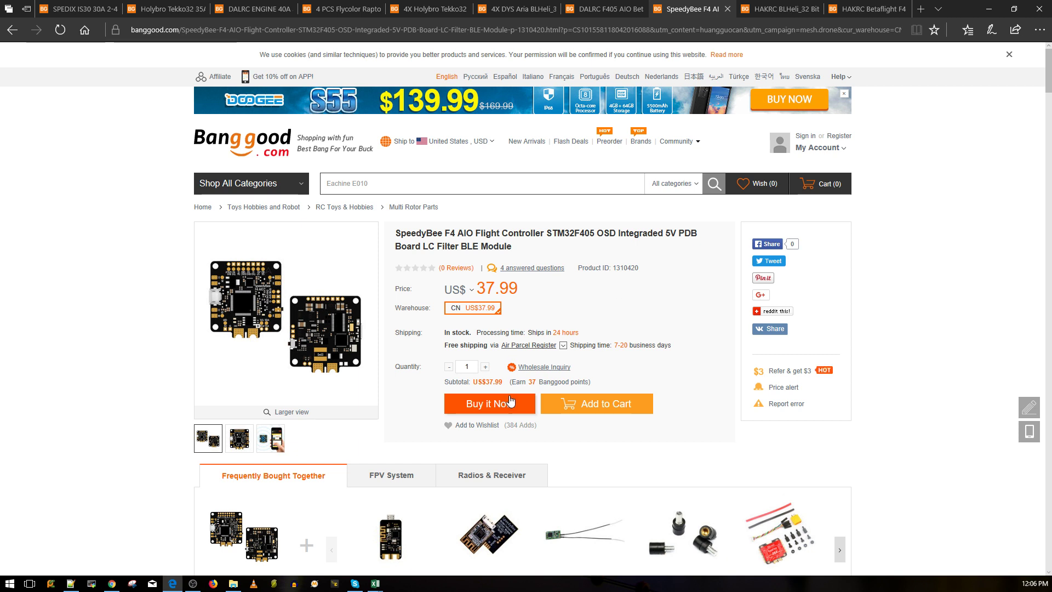
mouse_move(523, 292)
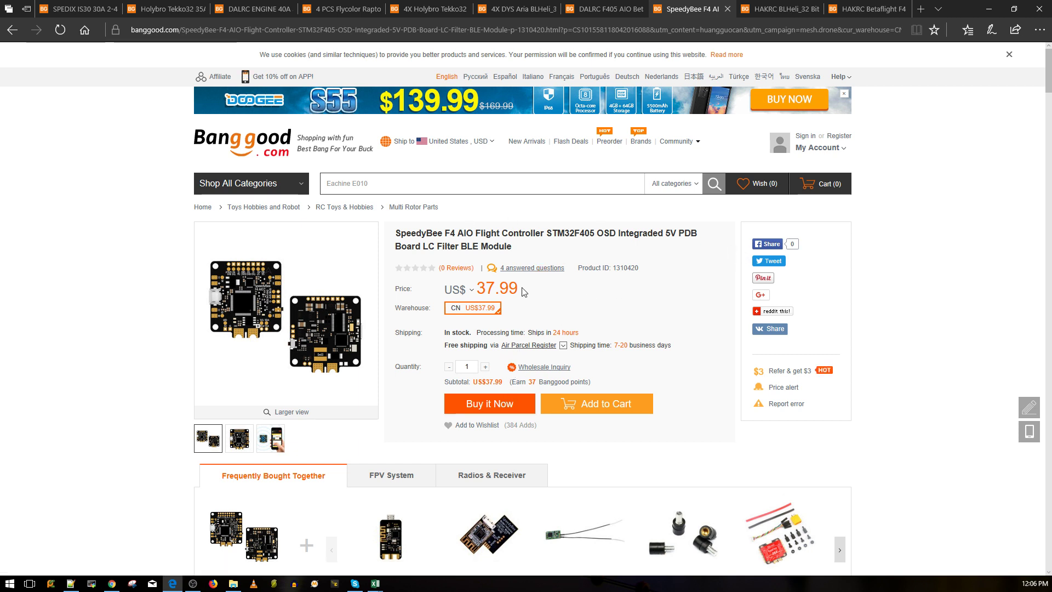
mouse_move(526, 277)
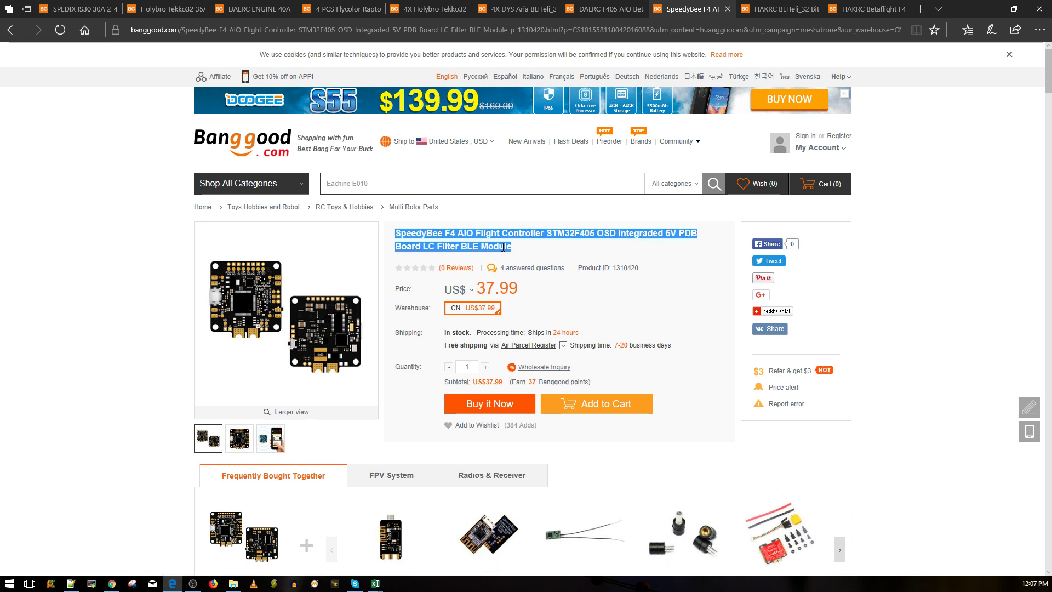
left_click(520, 281)
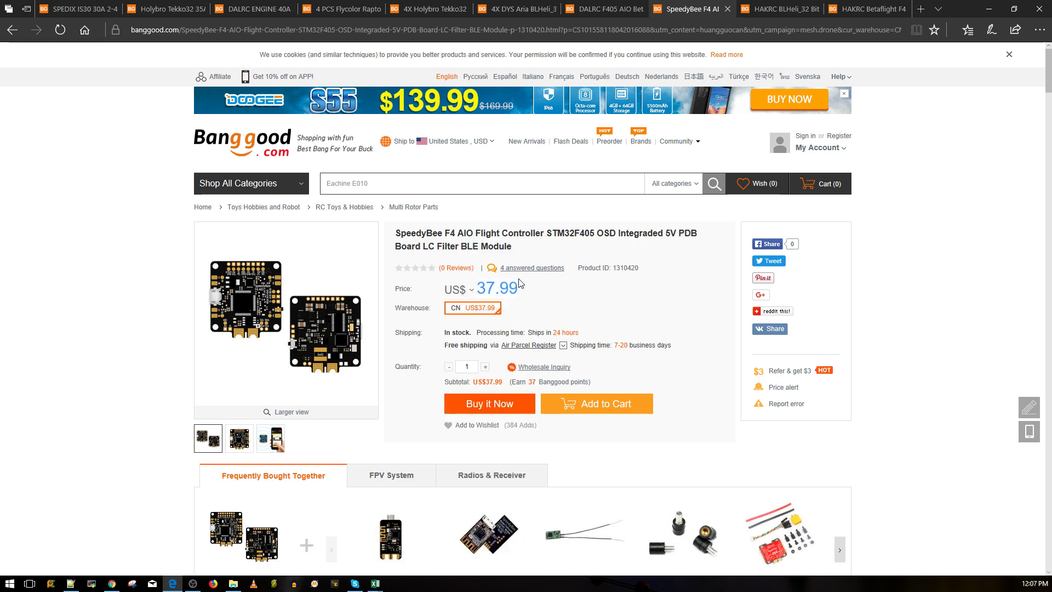
left_click(603, 8)
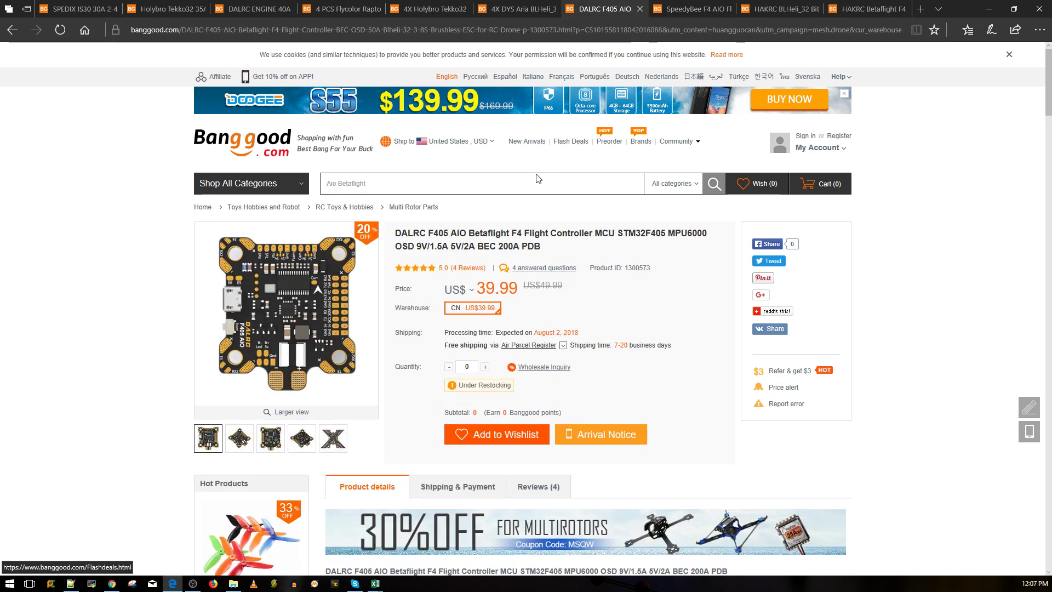
left_click(694, 9)
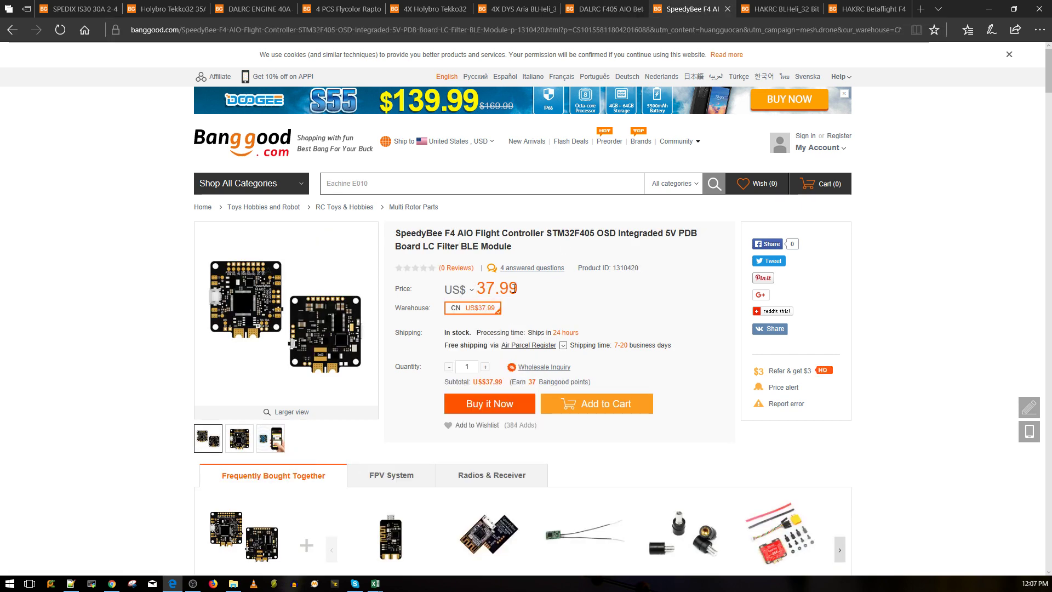
mouse_move(612, 307)
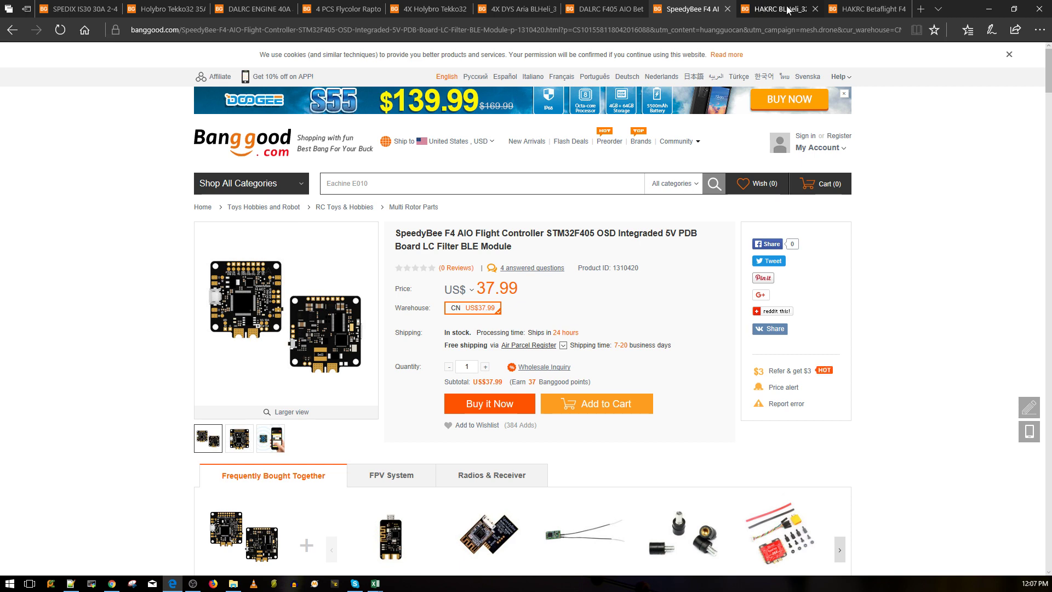
Step: Open the HAKRC BLHeli_32 35A ESC page (US$9.41) and select its title and words
left_click(778, 8)
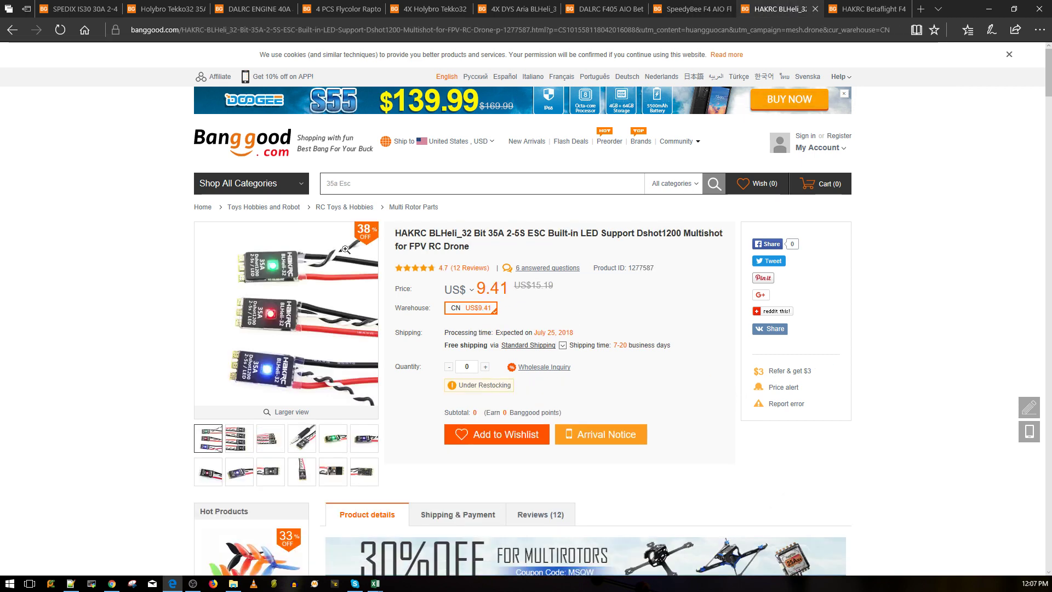
mouse_move(565, 310)
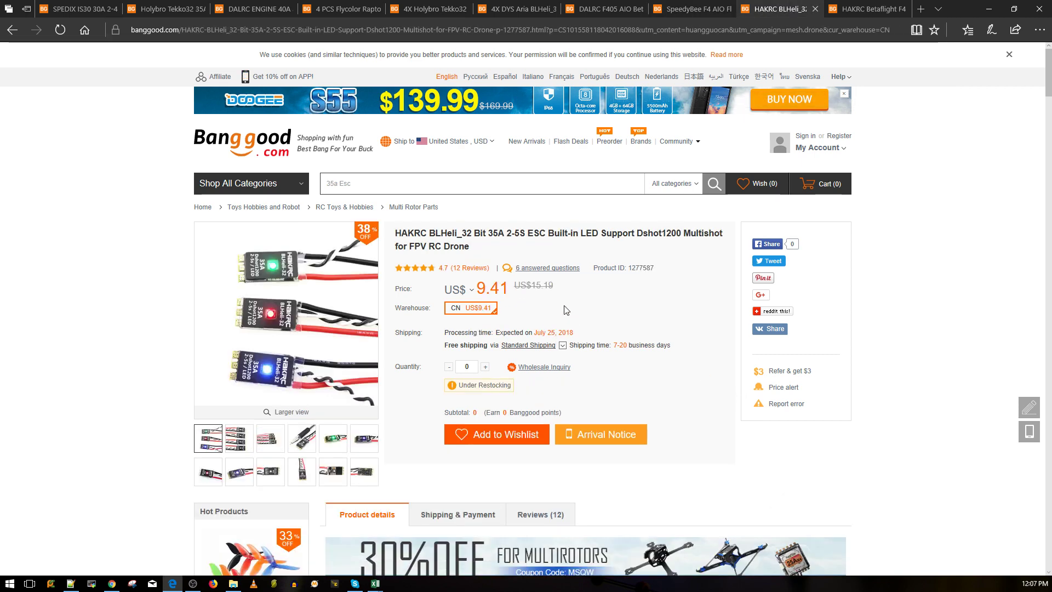
mouse_move(523, 305)
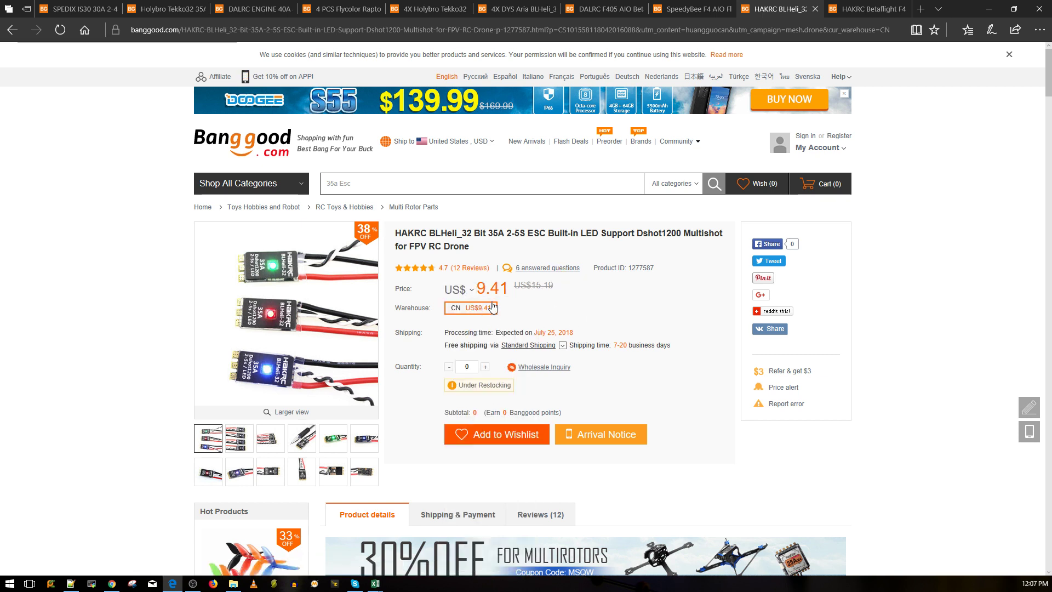
mouse_move(421, 392)
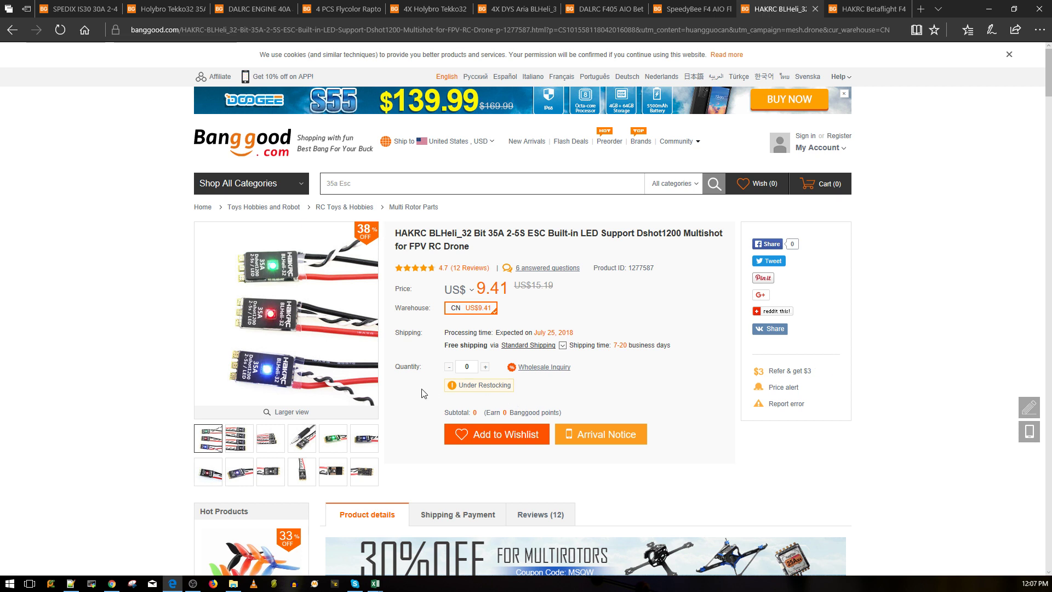
mouse_move(320, 362)
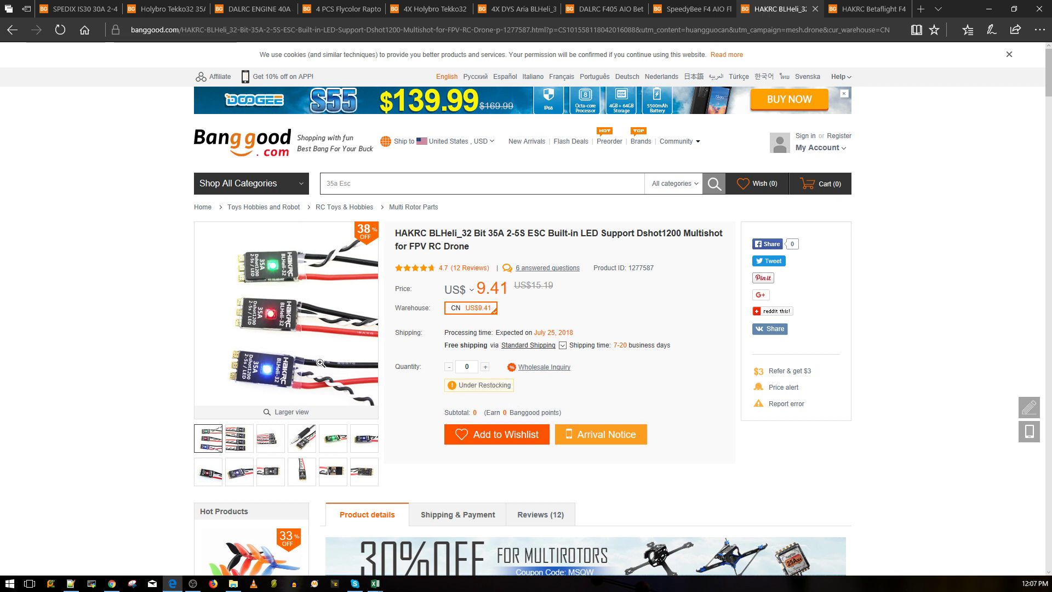
mouse_move(442, 301)
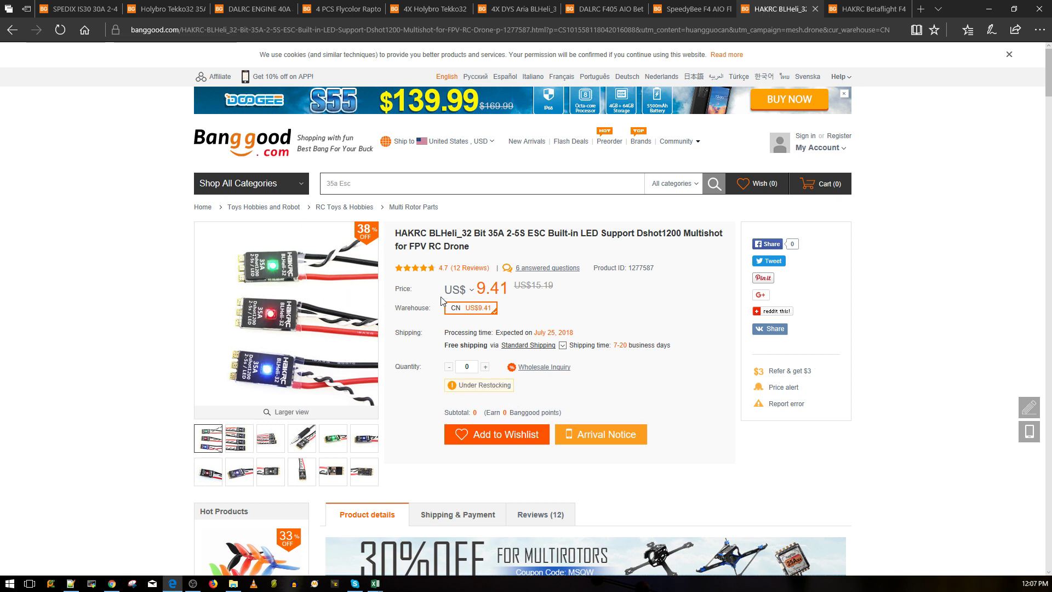
mouse_move(618, 253)
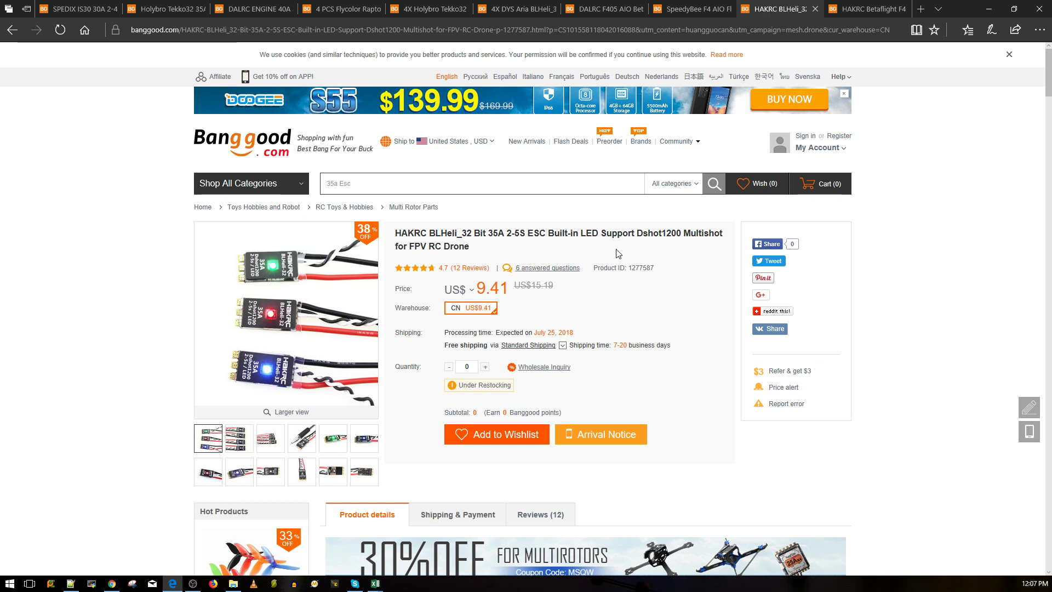
mouse_move(617, 266)
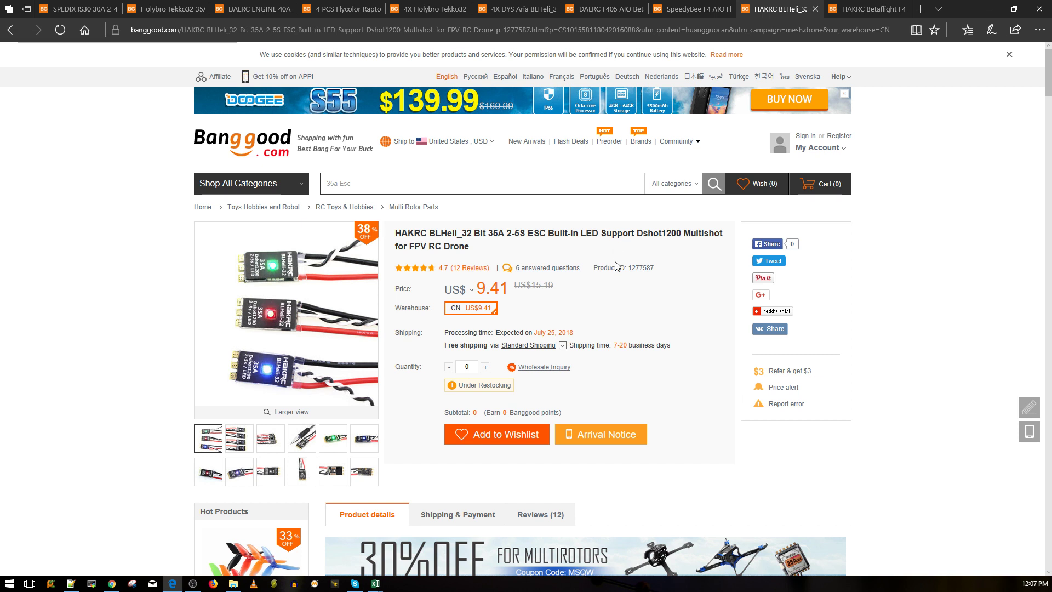
double_click(441, 233)
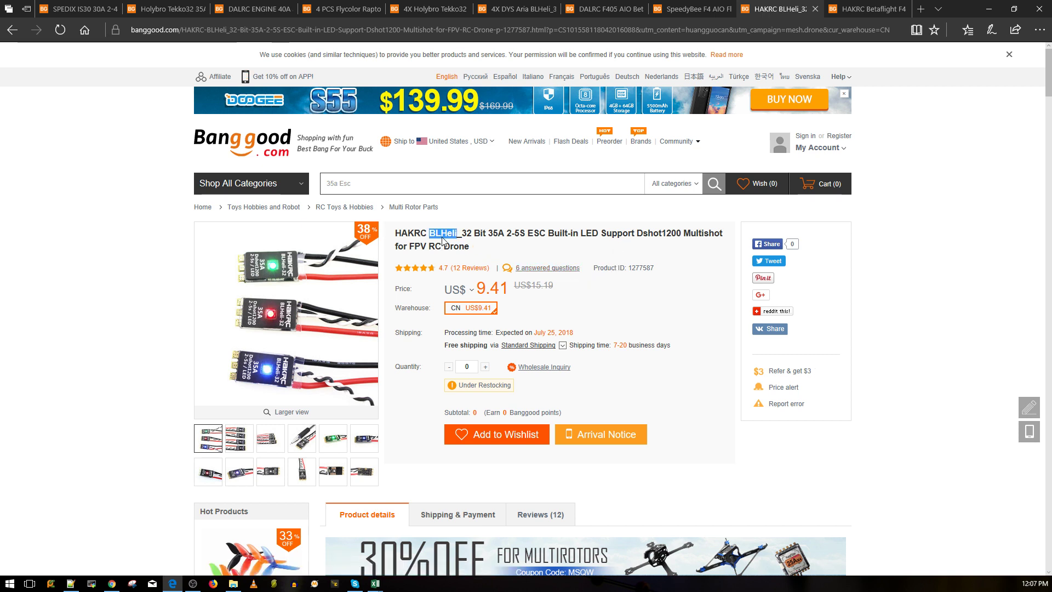
mouse_move(499, 263)
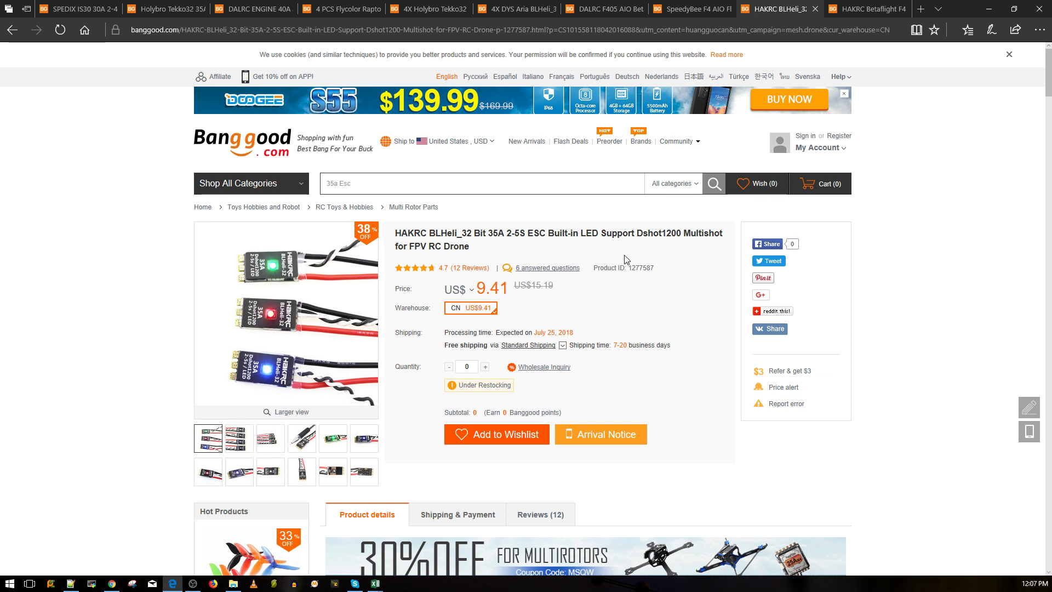
mouse_move(508, 184)
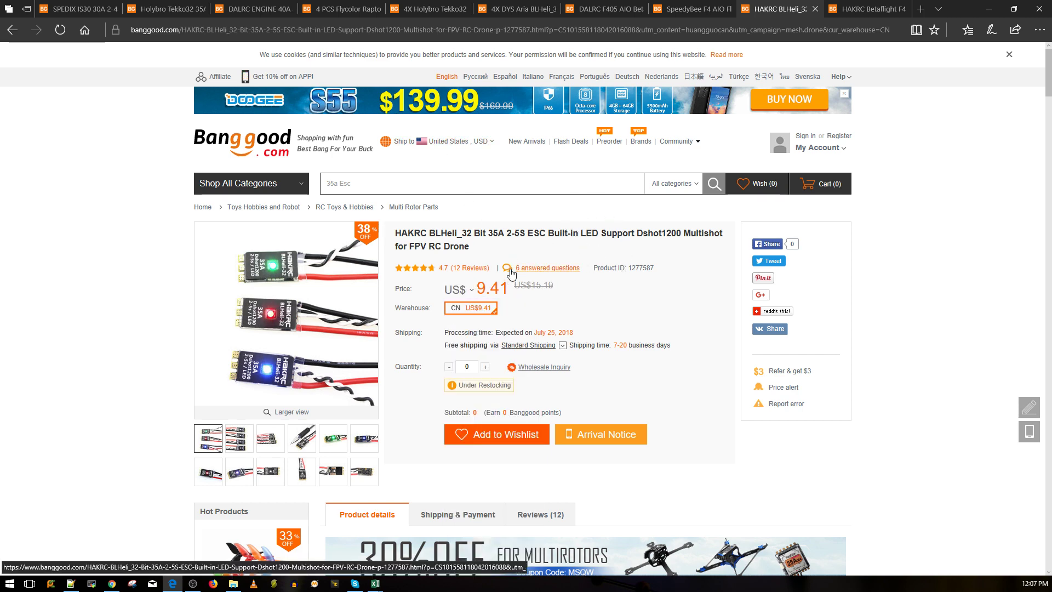
triple_click(560, 233)
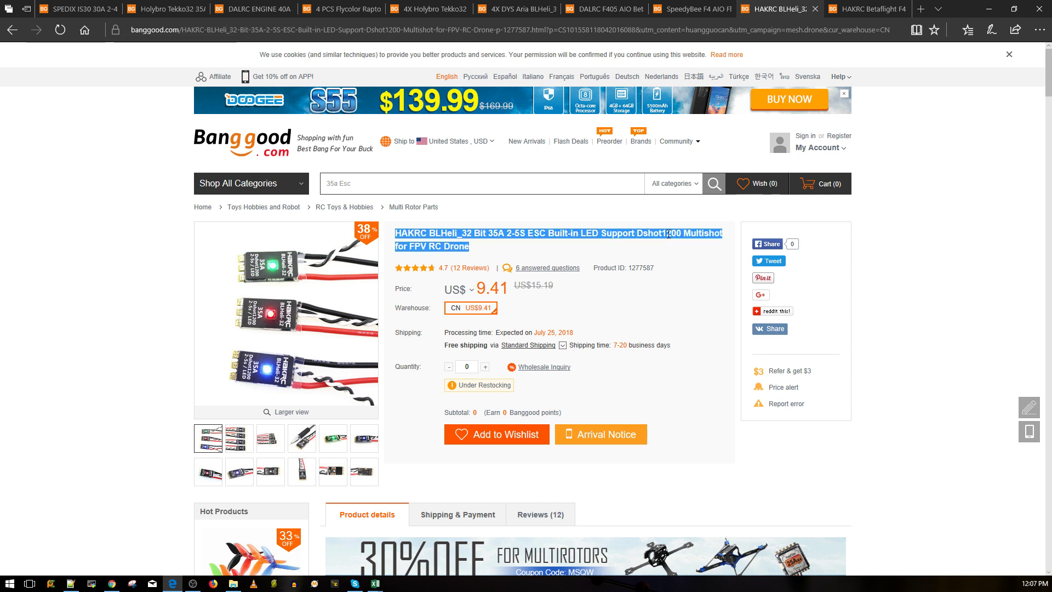
mouse_move(663, 225)
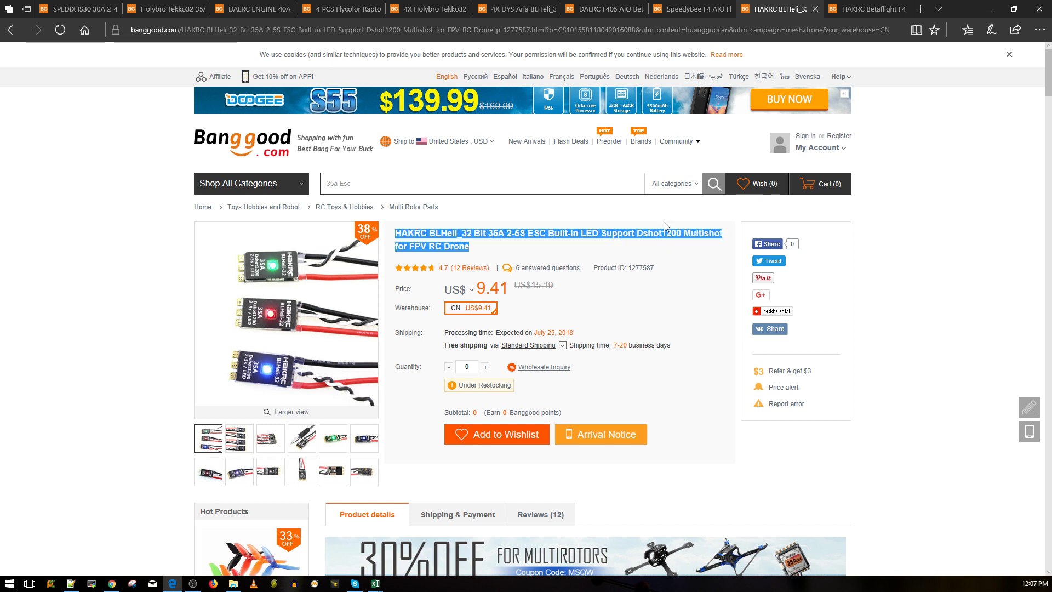
mouse_move(612, 232)
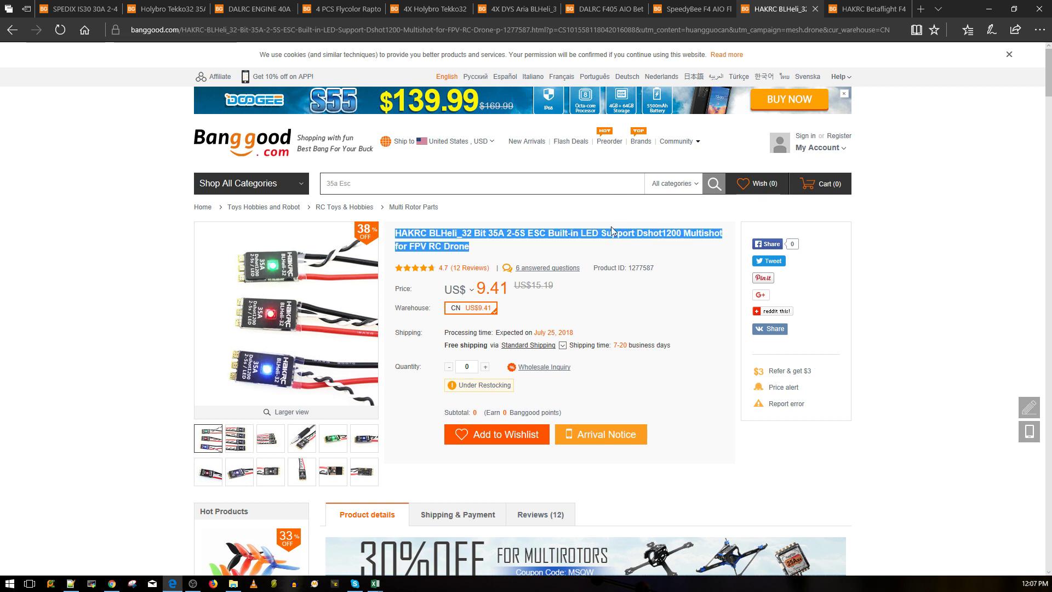
double_click(663, 233)
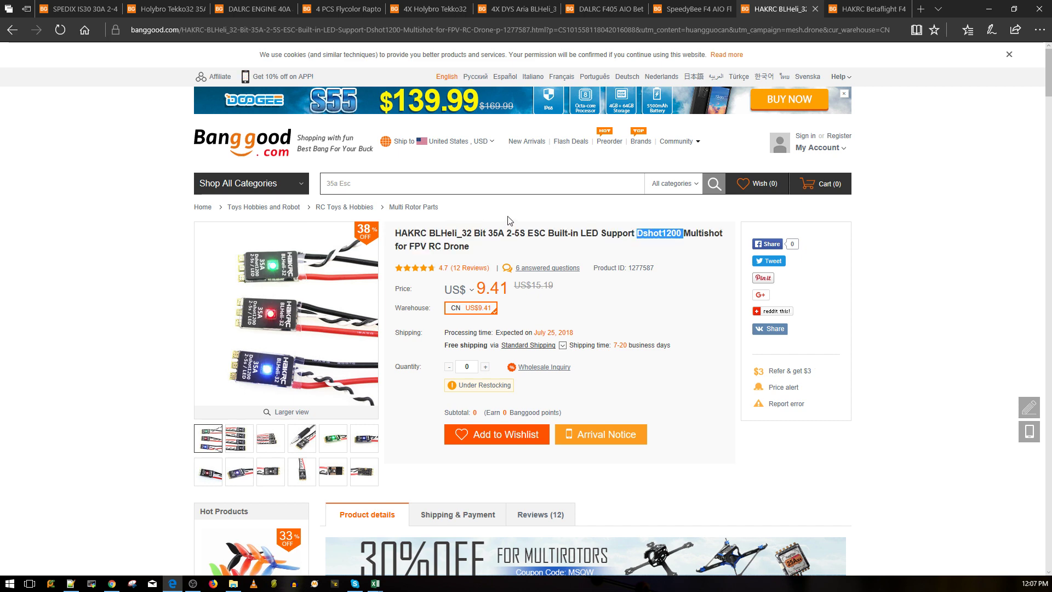
mouse_move(233, 104)
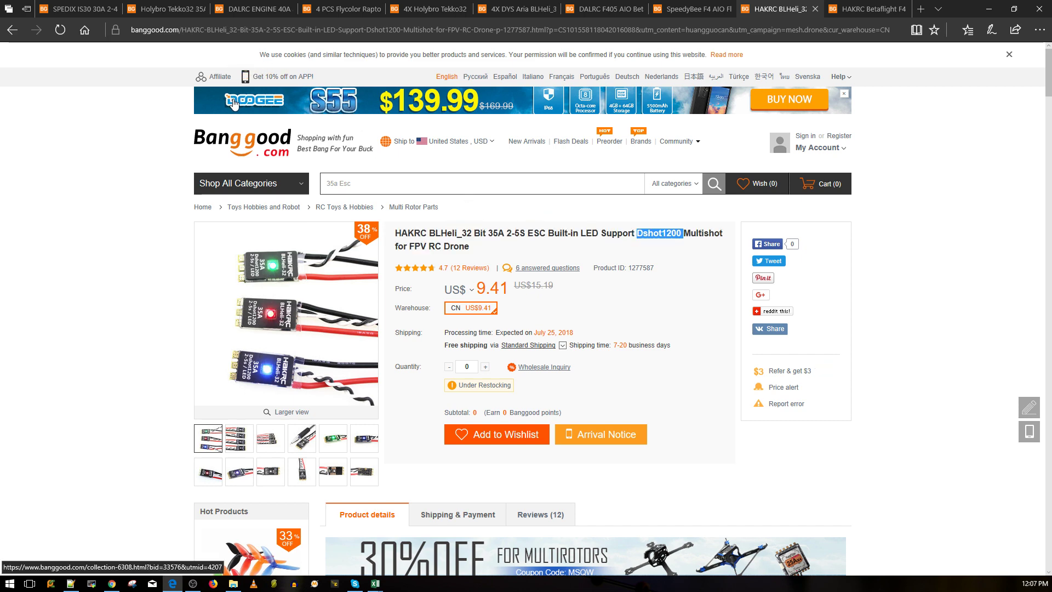
Step: Look at the SPEDIX IS30 30A ESC and HAKRC ESC tabs, ending on SpeedyBee F4 AIO
left_click(67, 9)
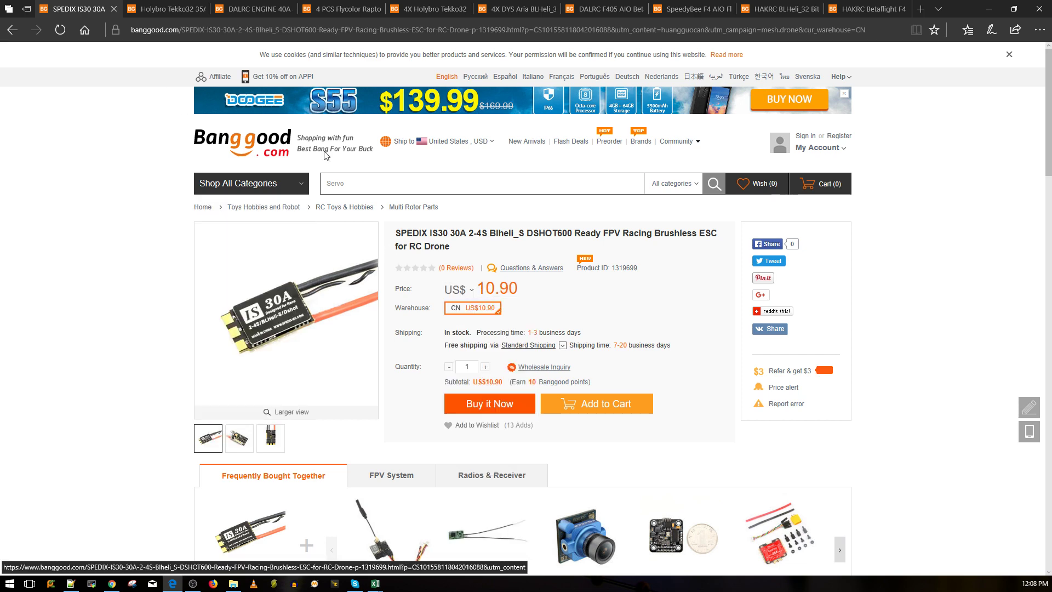
left_click(341, 9)
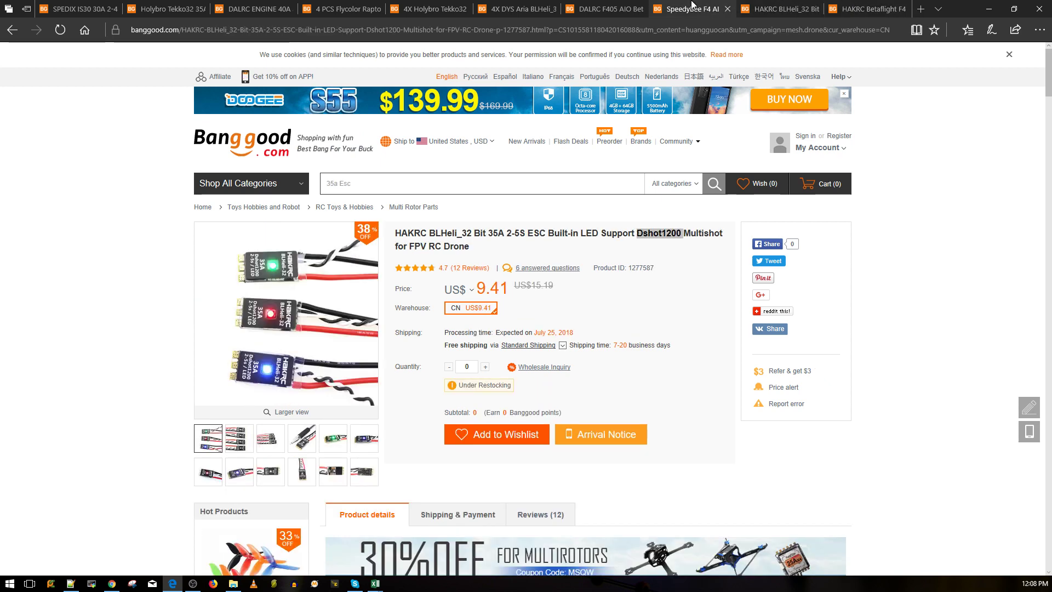
left_click(683, 9)
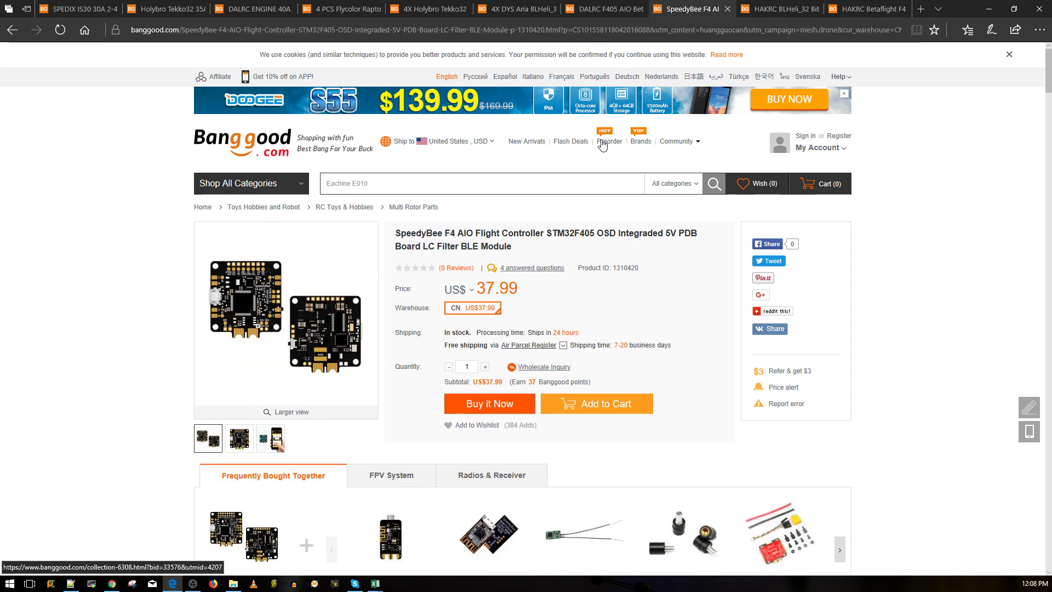
Step: Scroll through the SpeedyBee F4 AIO page, then back up toward its US$37.99 price
scroll("down", 3)
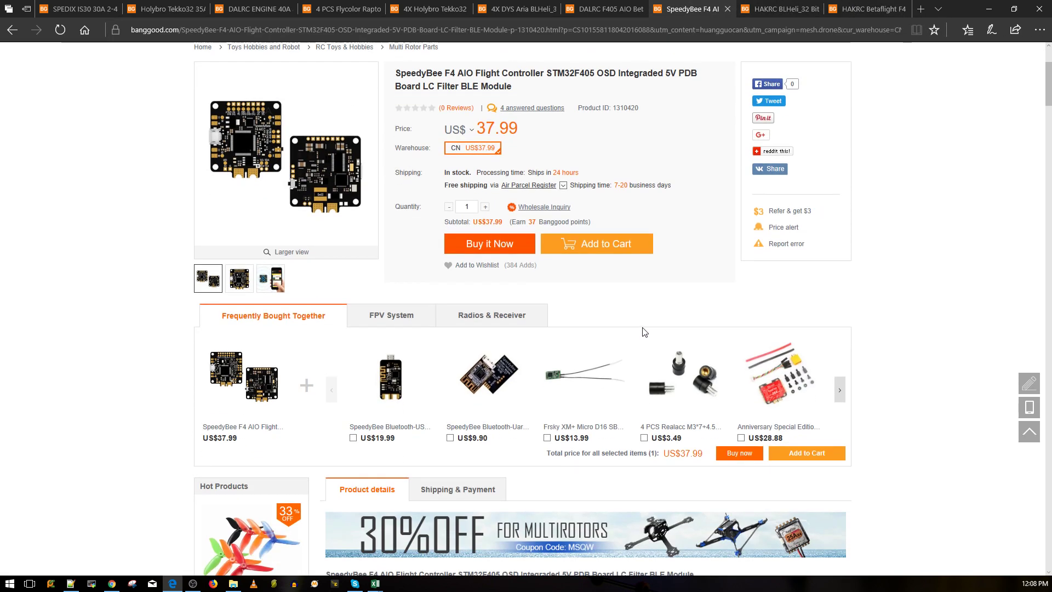
scroll("down", 3)
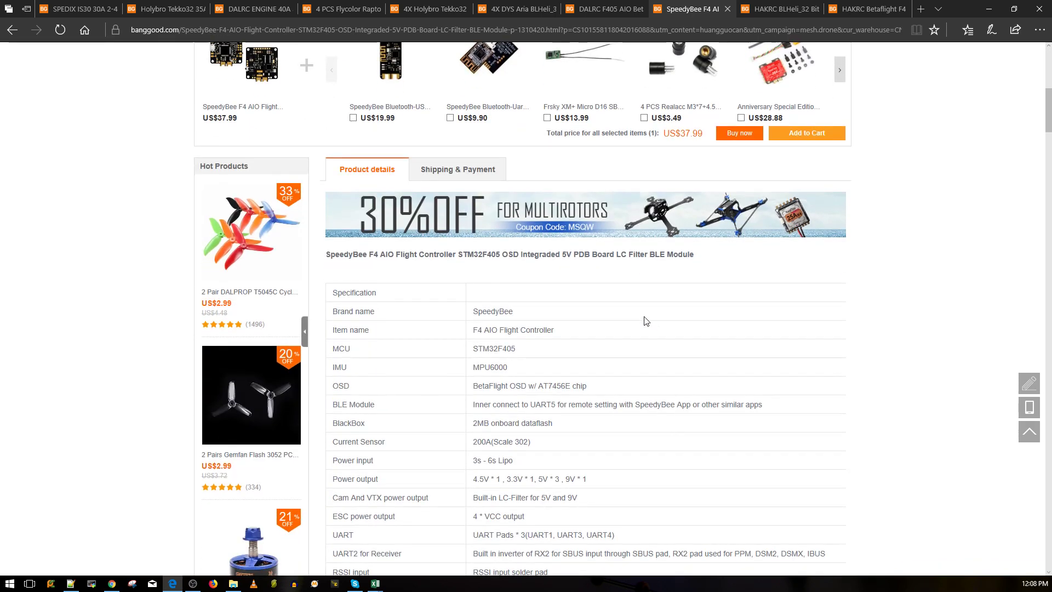
mouse_move(630, 272)
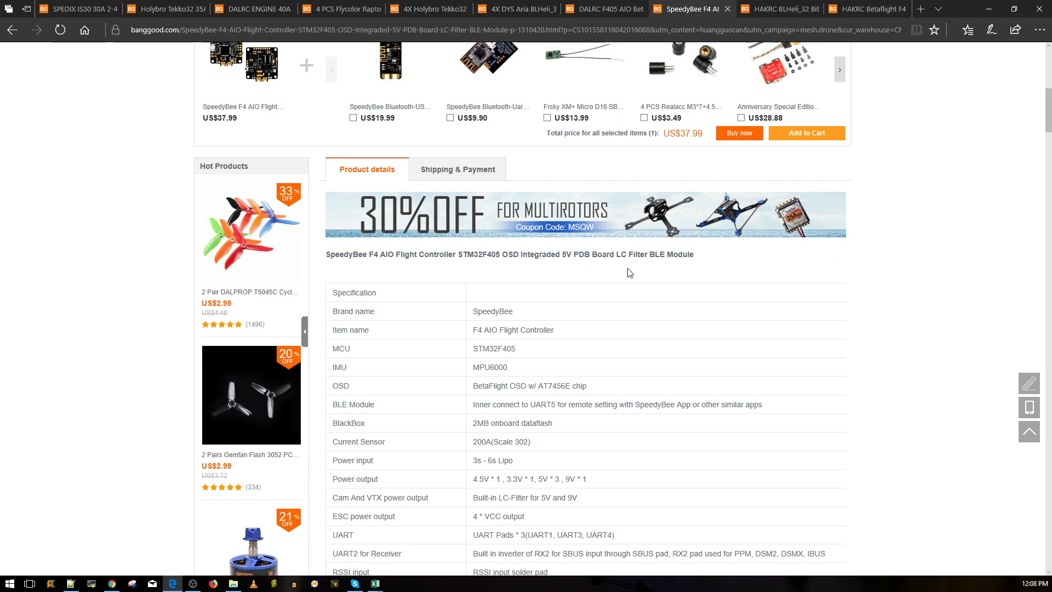
mouse_move(960, 371)
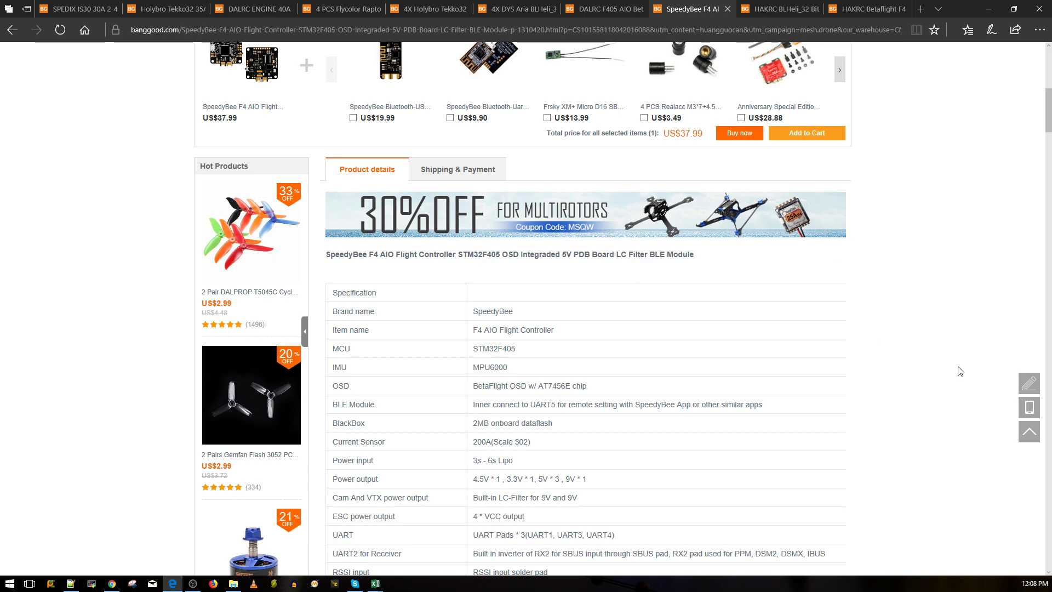
scroll("down", 3)
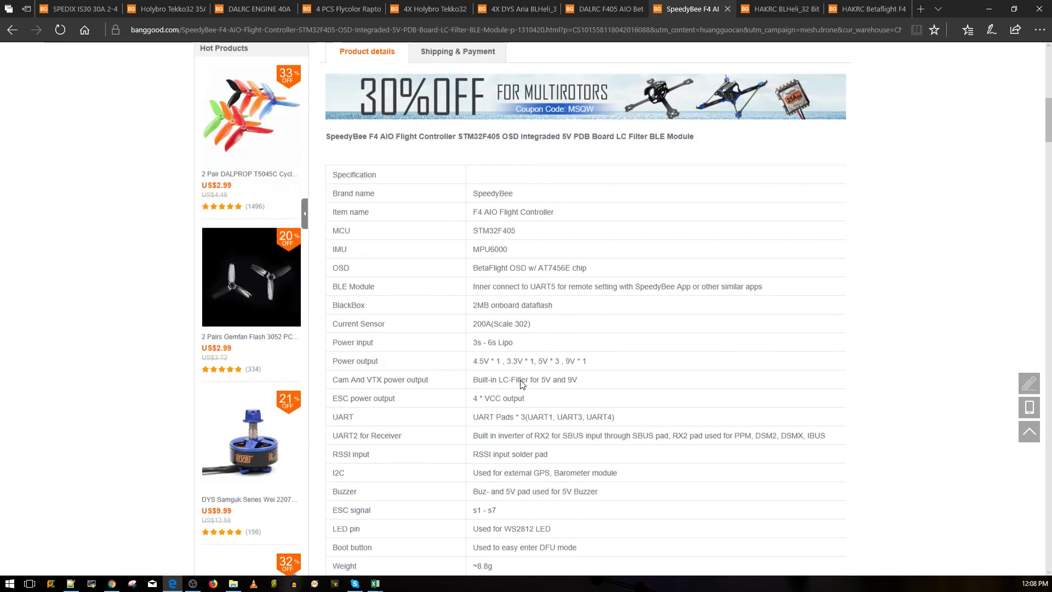
scroll("down", 3)
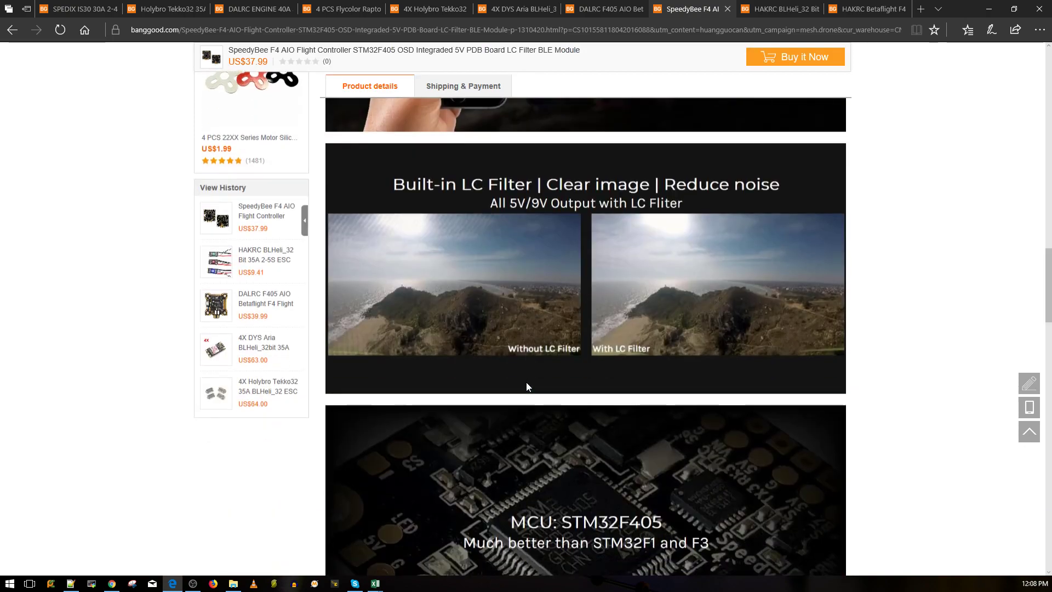
scroll("up", 3)
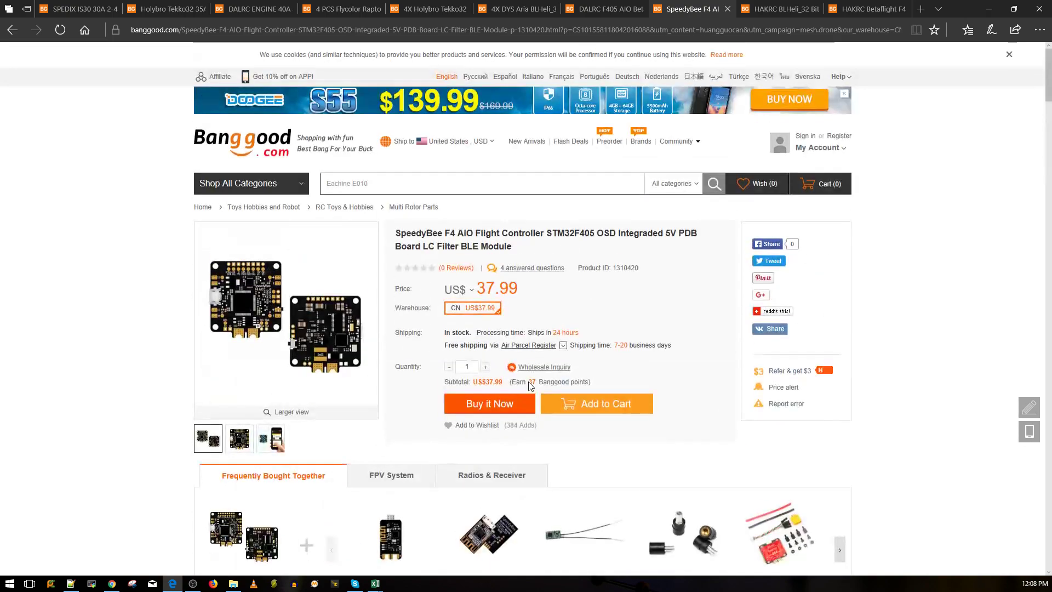
mouse_move(530, 293)
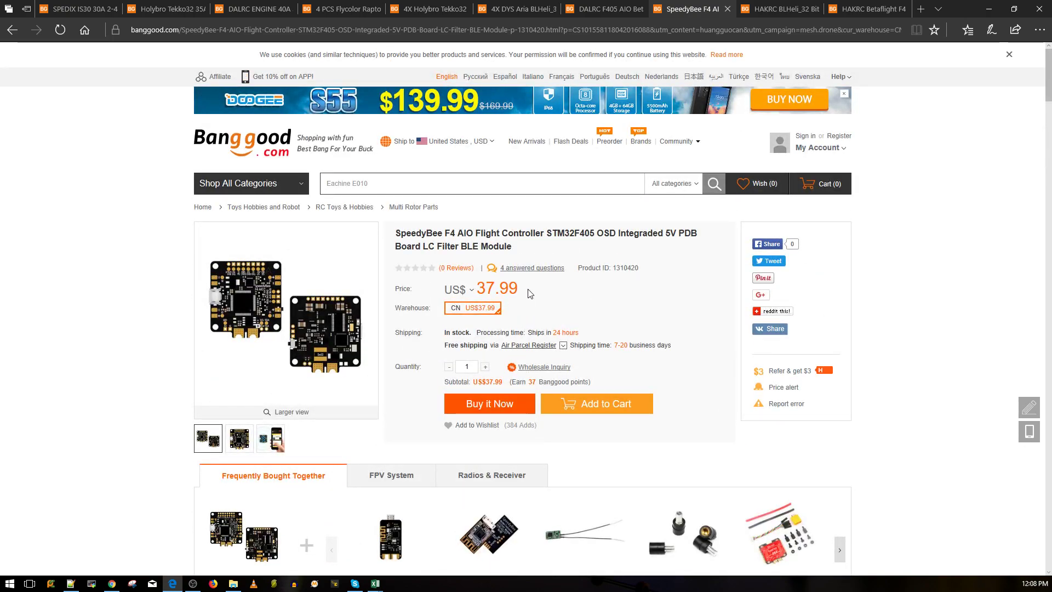
mouse_move(526, 307)
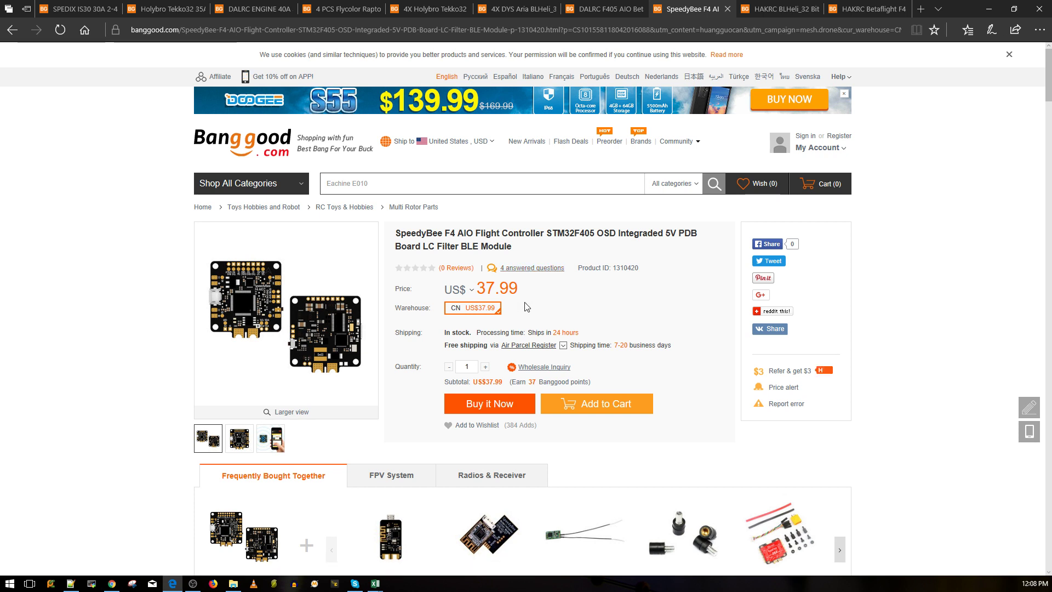
mouse_move(533, 324)
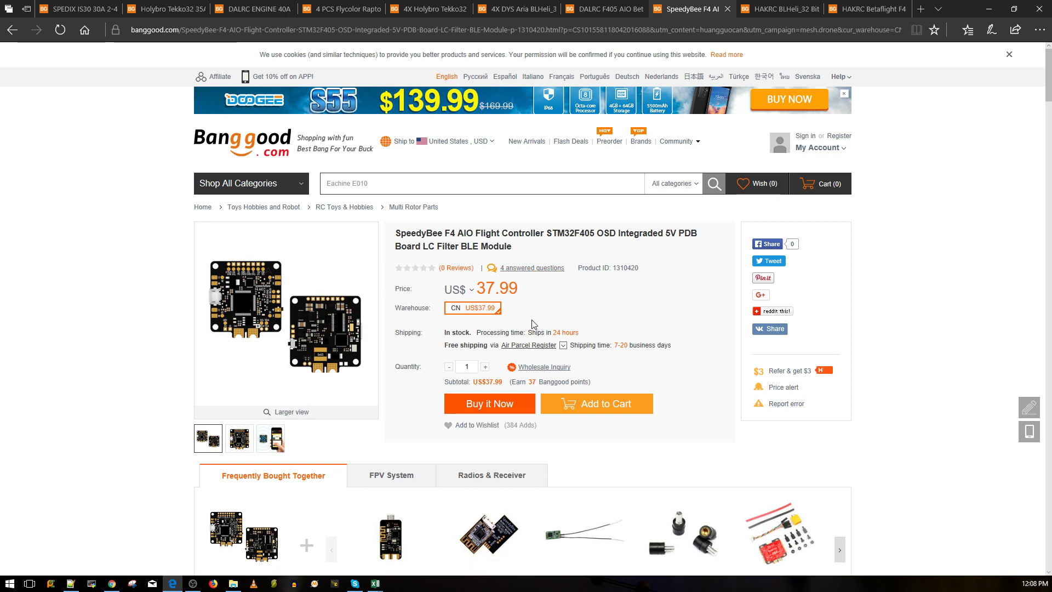
mouse_move(585, 326)
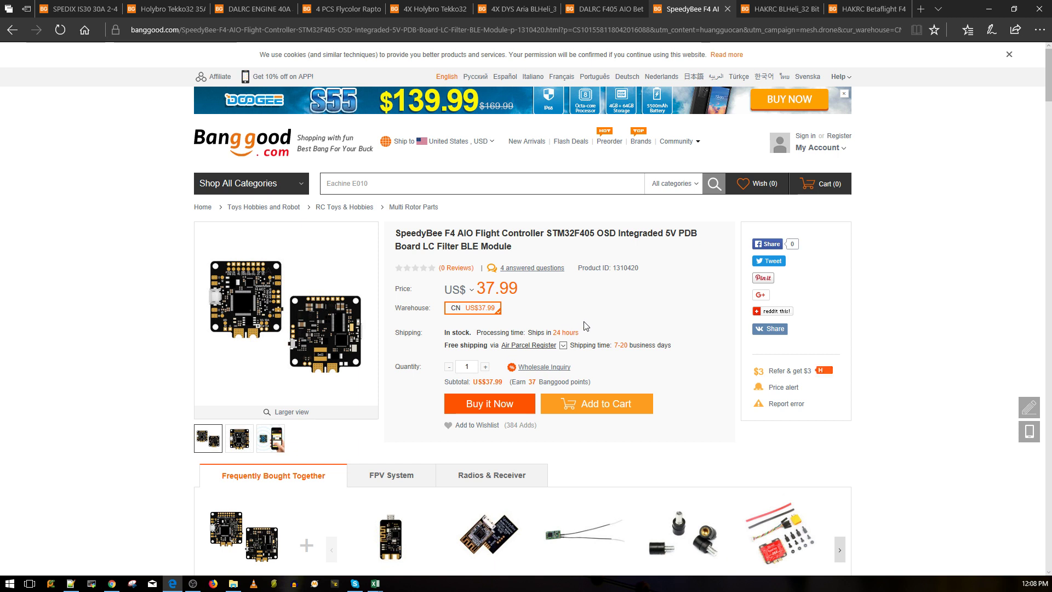
mouse_move(581, 302)
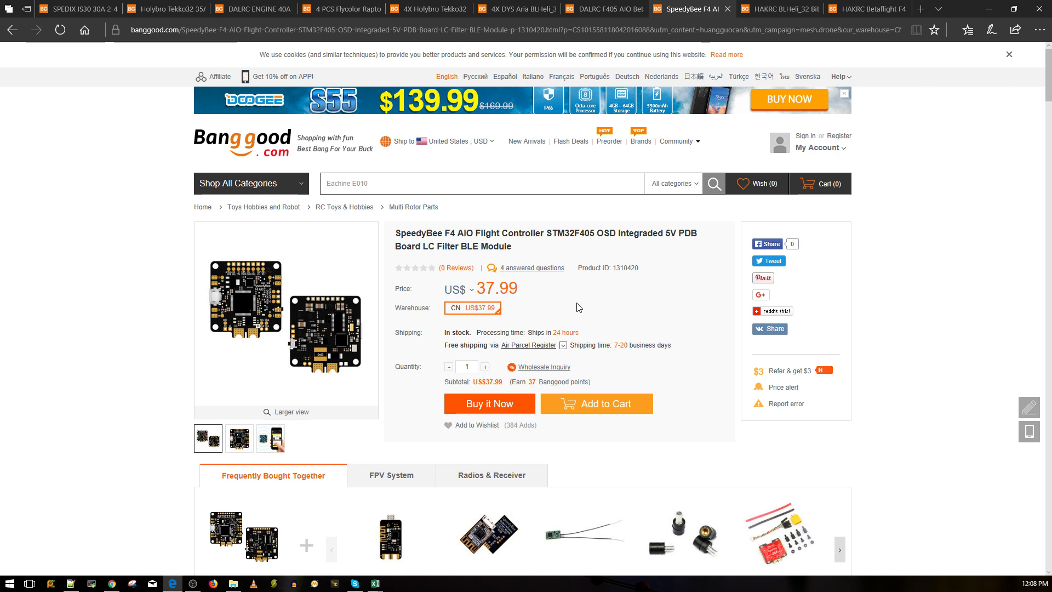
mouse_move(581, 307)
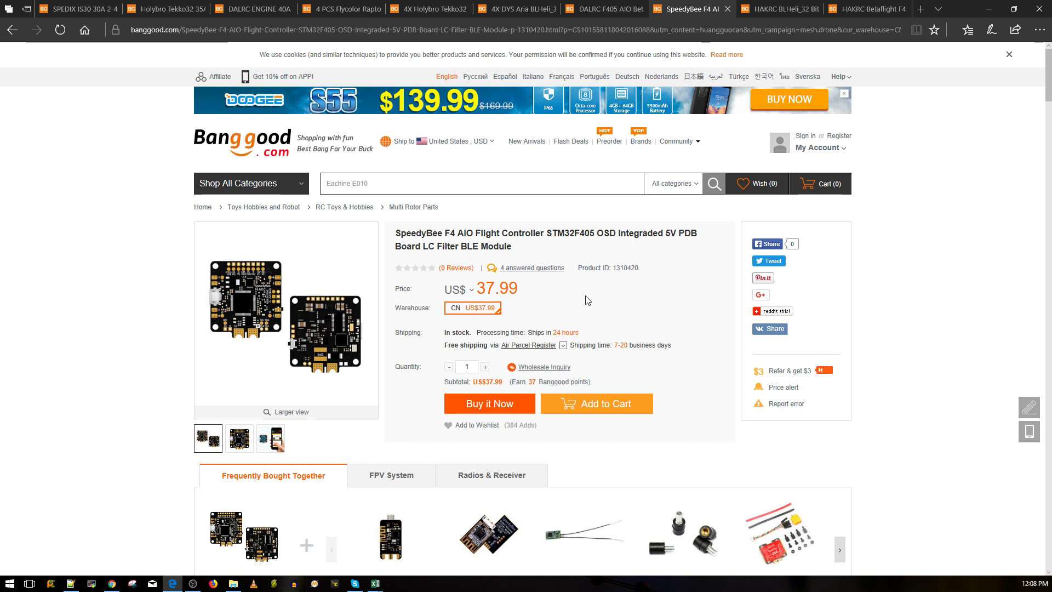
mouse_move(641, 343)
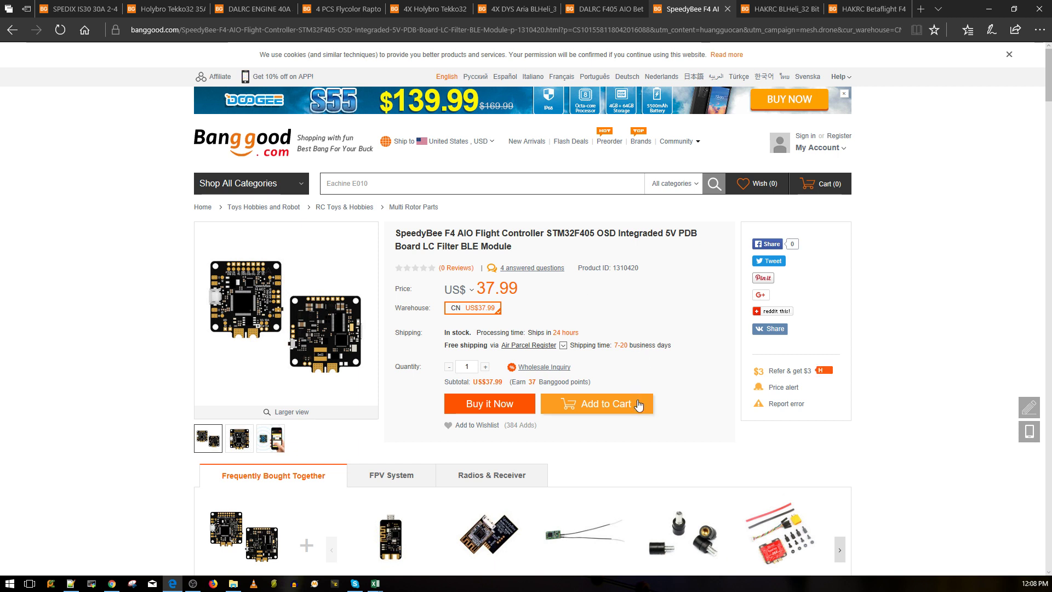
mouse_move(598, 305)
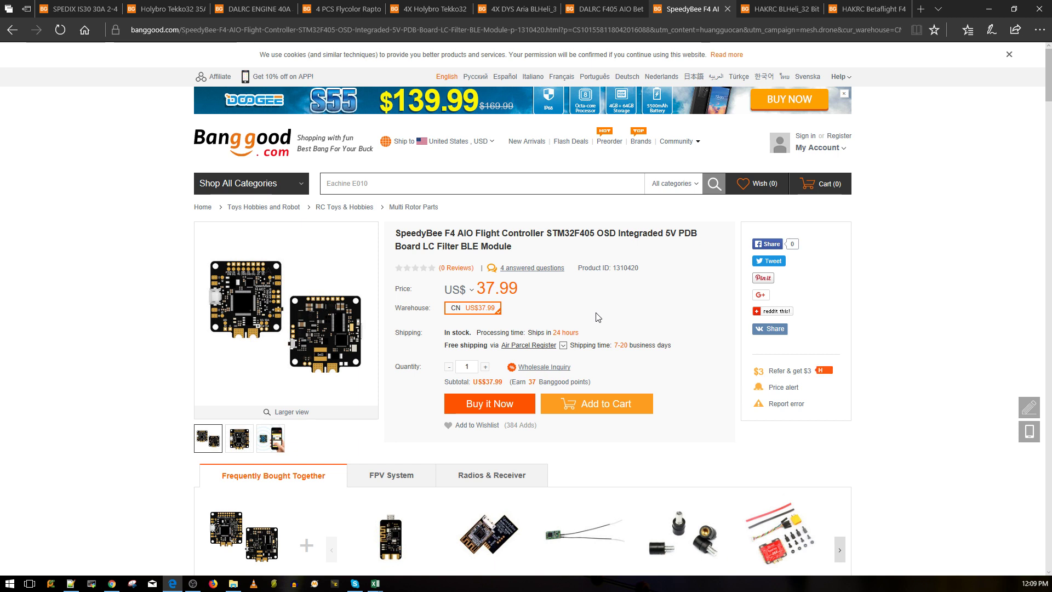
mouse_move(600, 322)
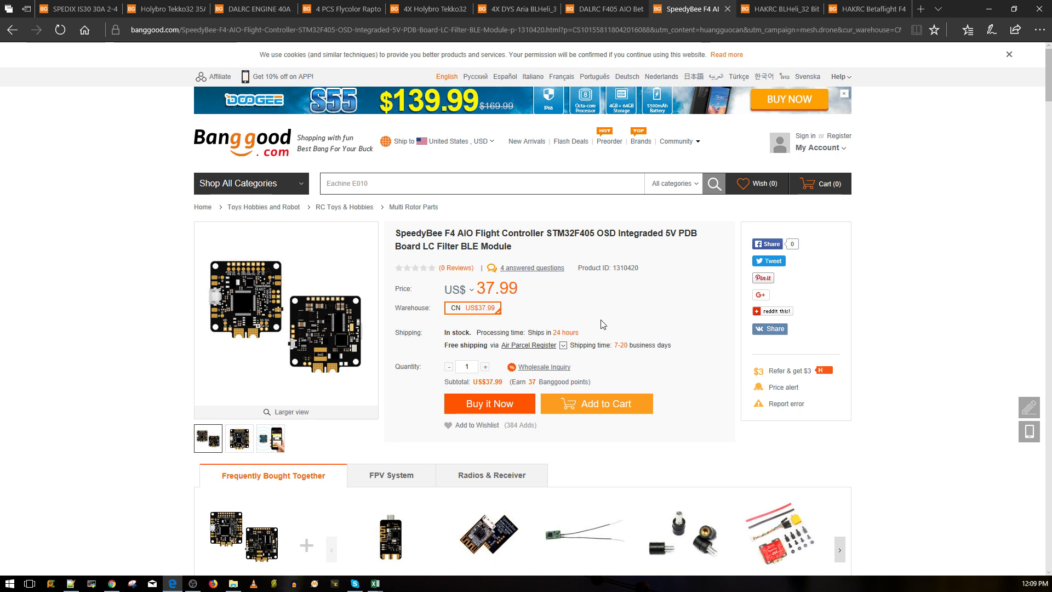
mouse_move(636, 284)
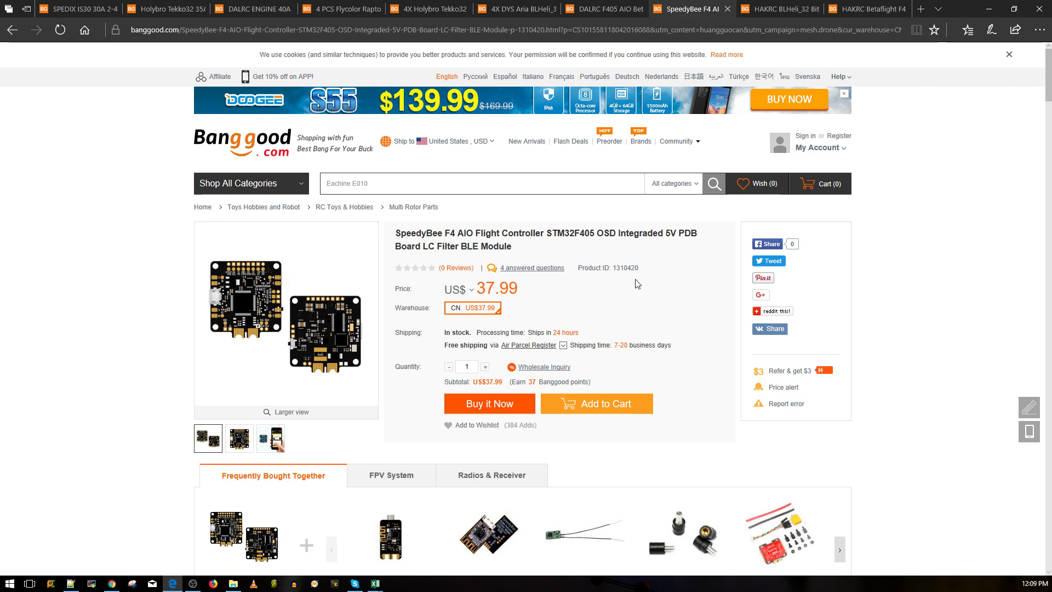
mouse_move(543, 315)
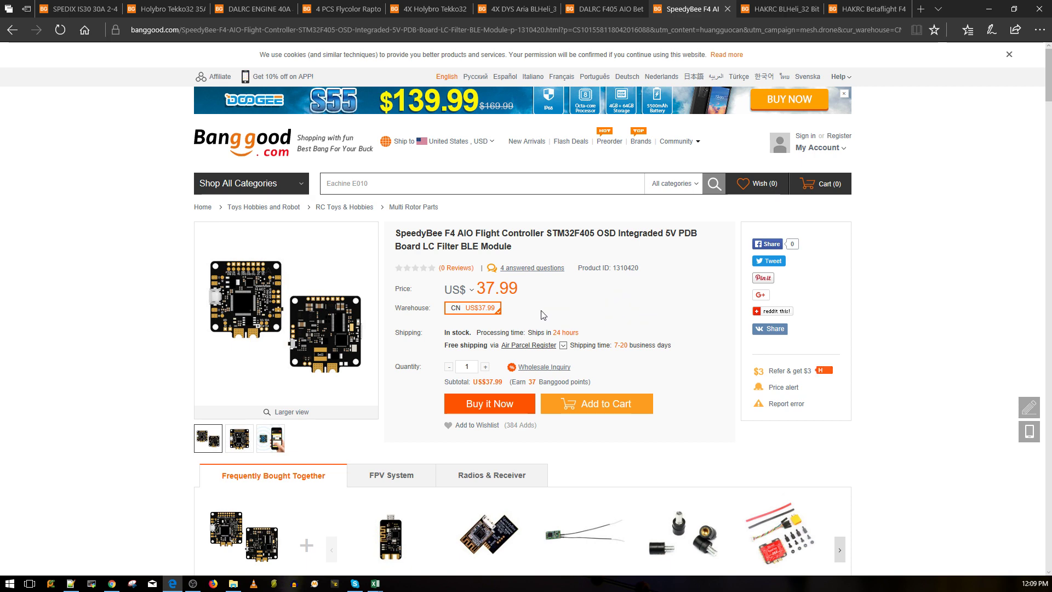
mouse_move(263, 206)
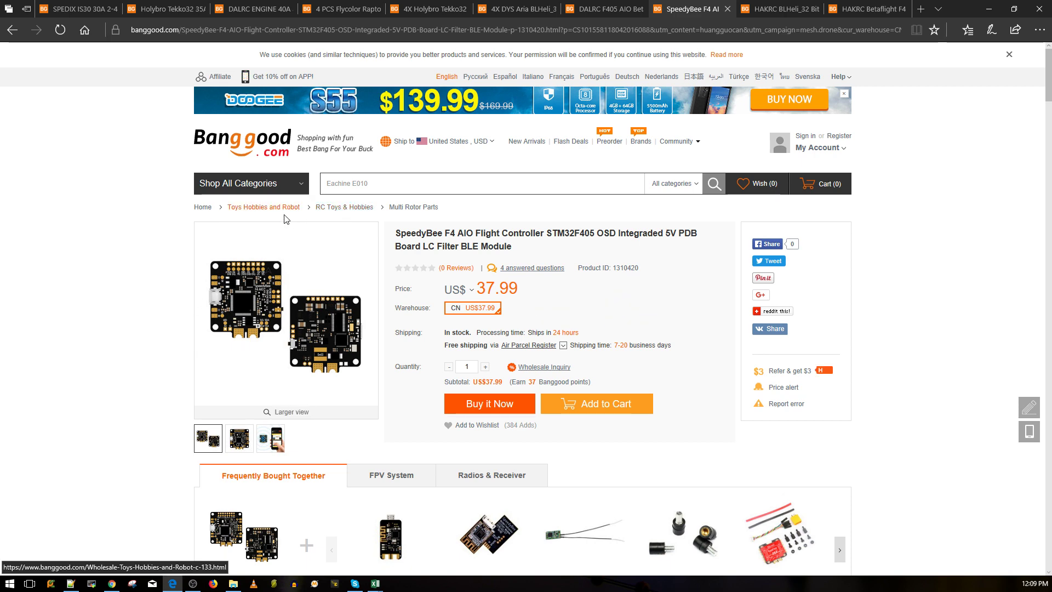
mouse_move(155, 221)
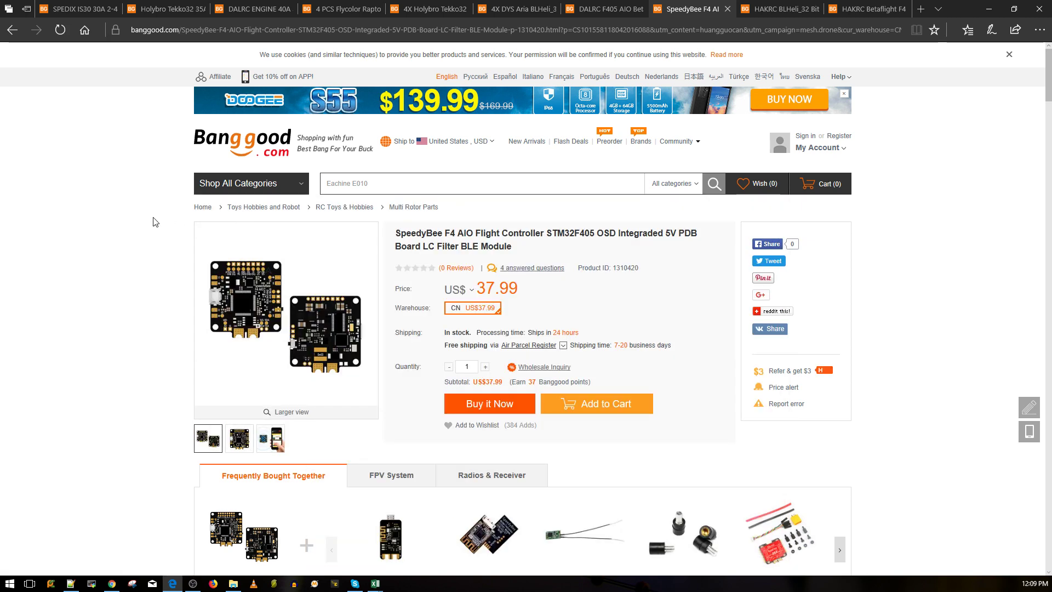
mouse_move(129, 212)
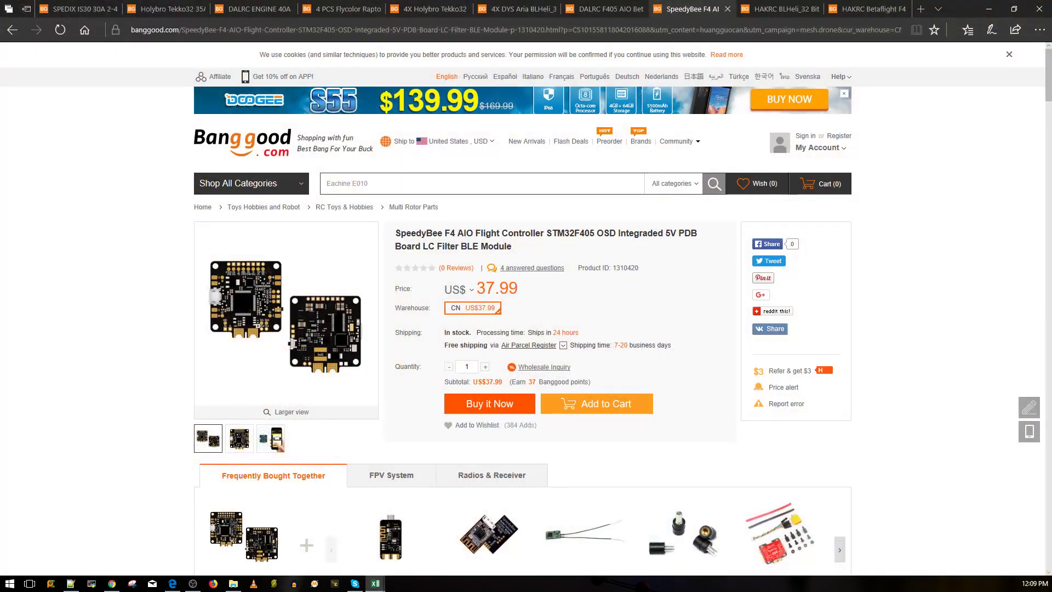
left_click(375, 582)
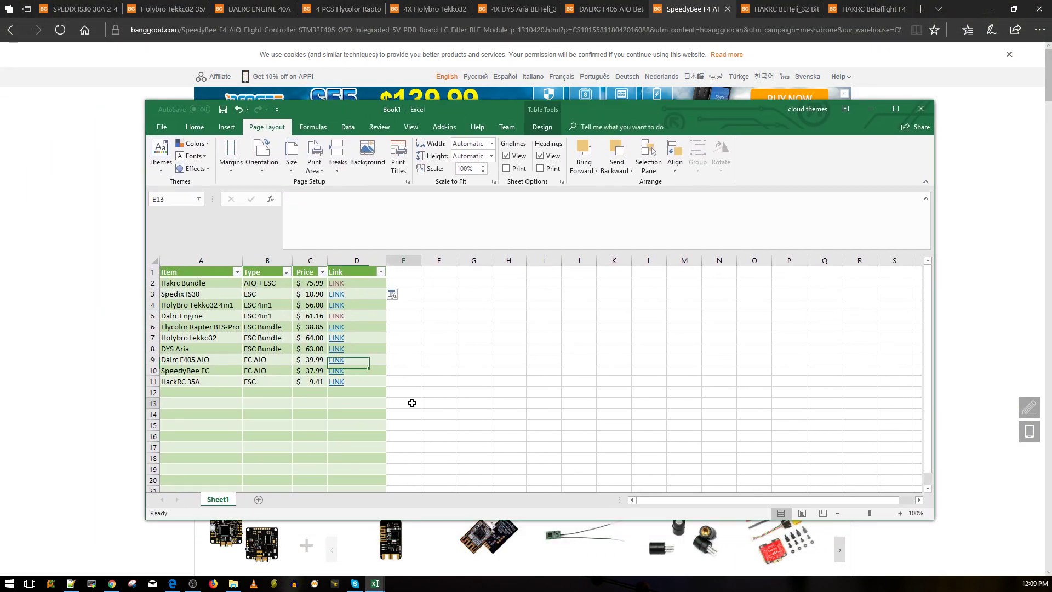
left_click(403, 402)
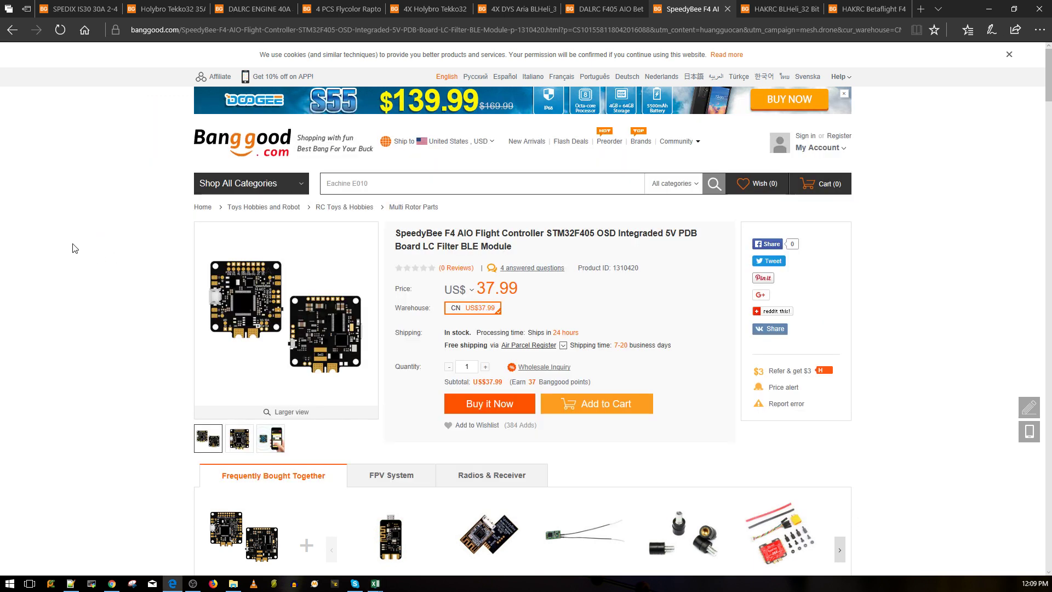
mouse_move(302, 211)
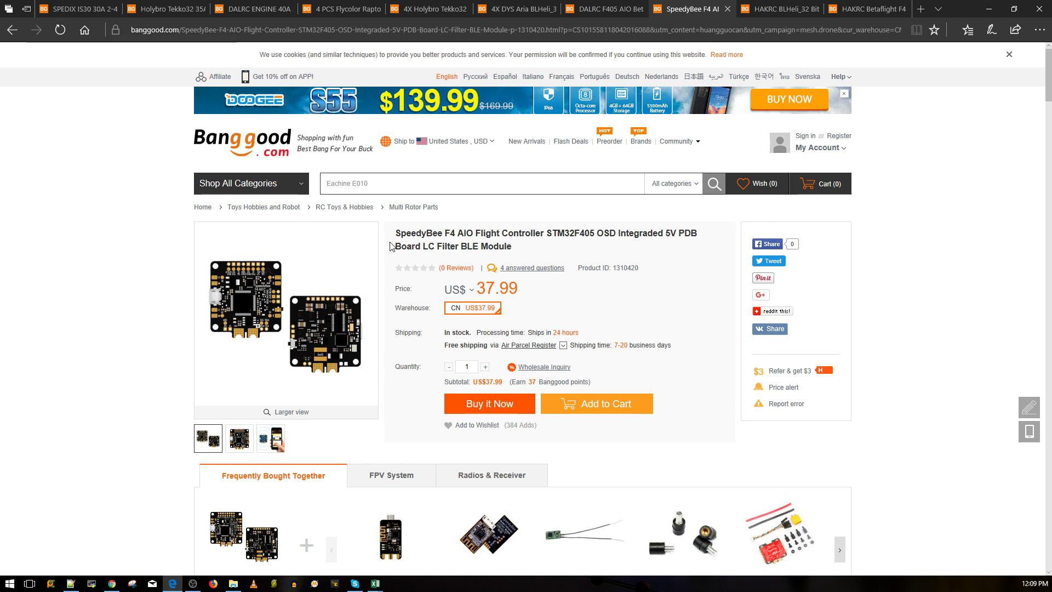
mouse_move(385, 251)
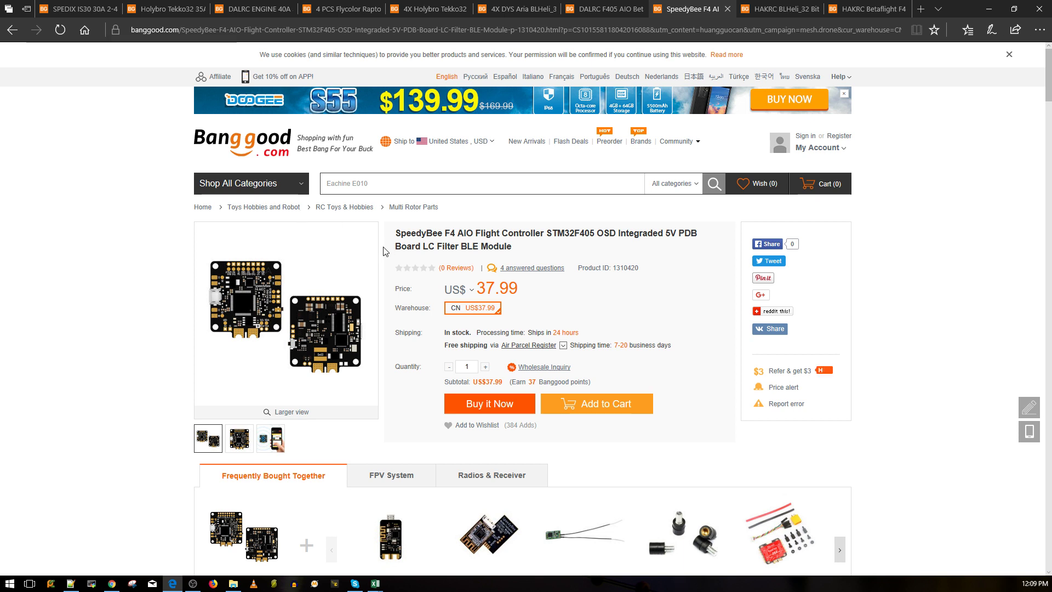
mouse_move(382, 267)
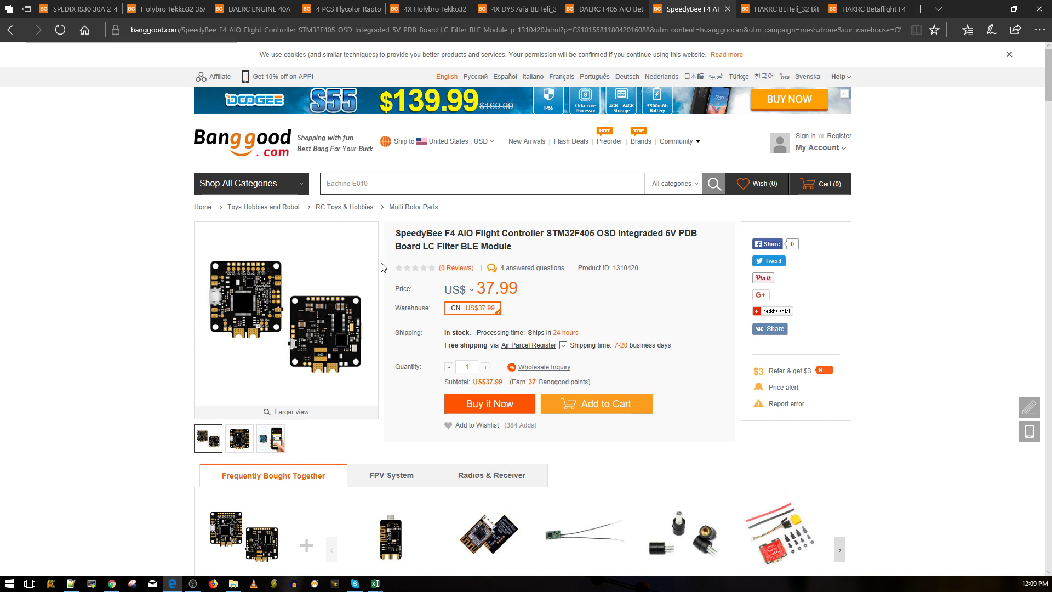
mouse_move(345, 310)
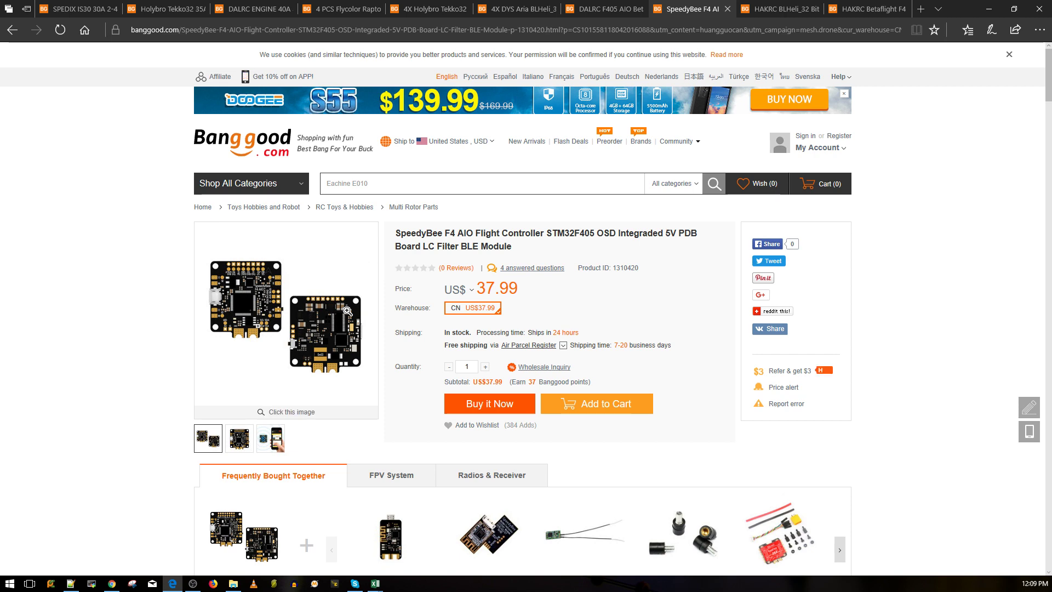
Step: Scroll past the SpeedyBee product images to the accessories and specification table start
scroll("down", 3)
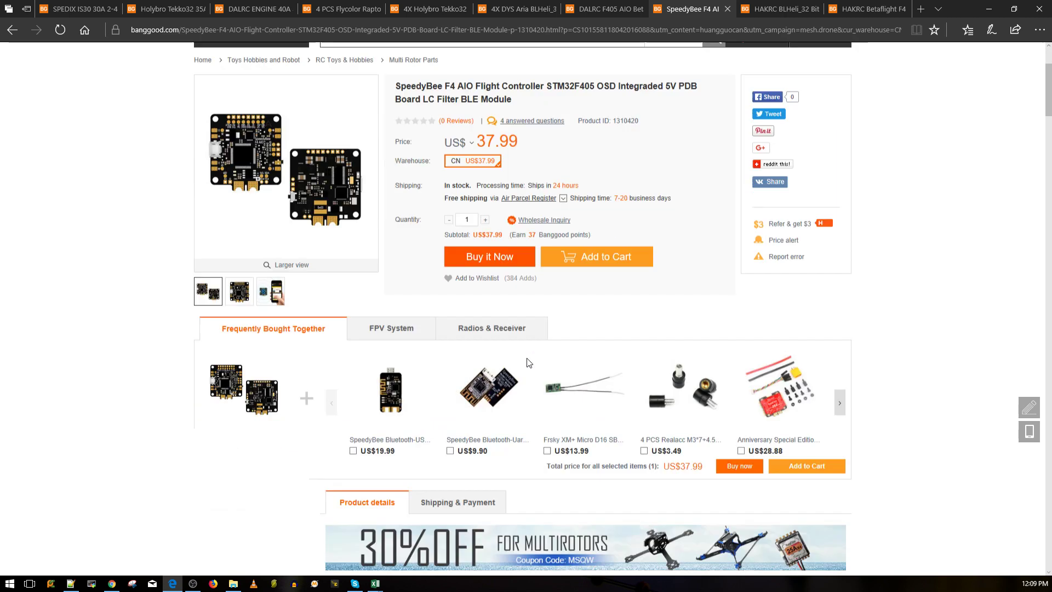
scroll("down", 3)
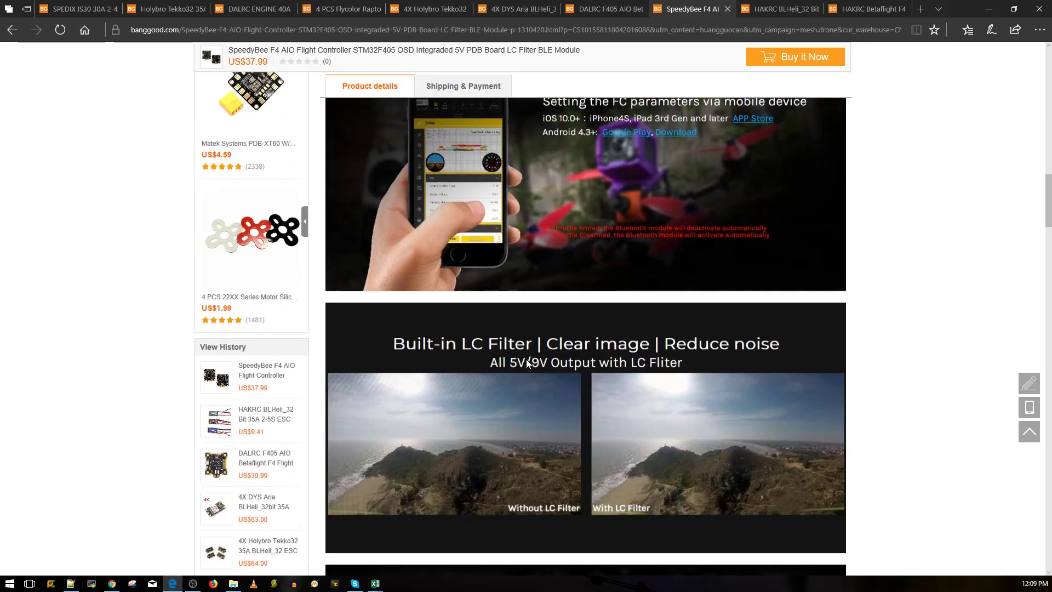
scroll("down", 3)
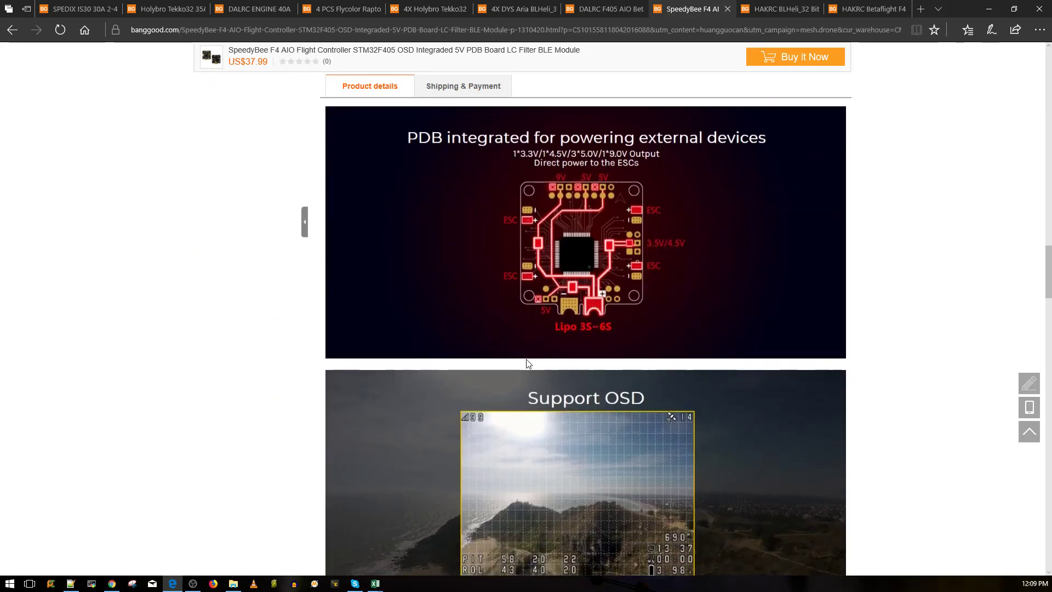
scroll("up", 3)
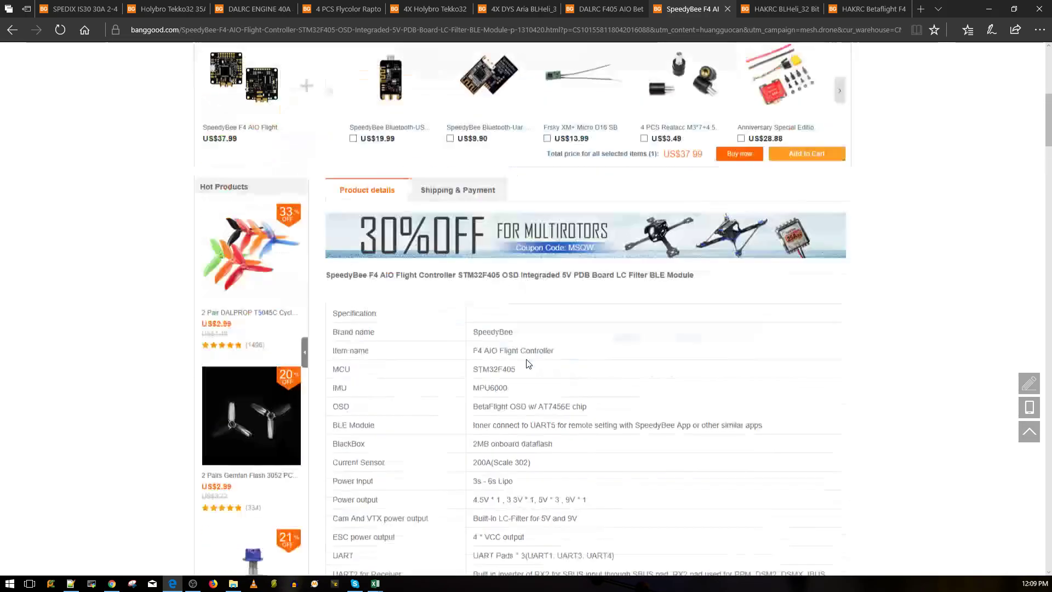
scroll("up", 3)
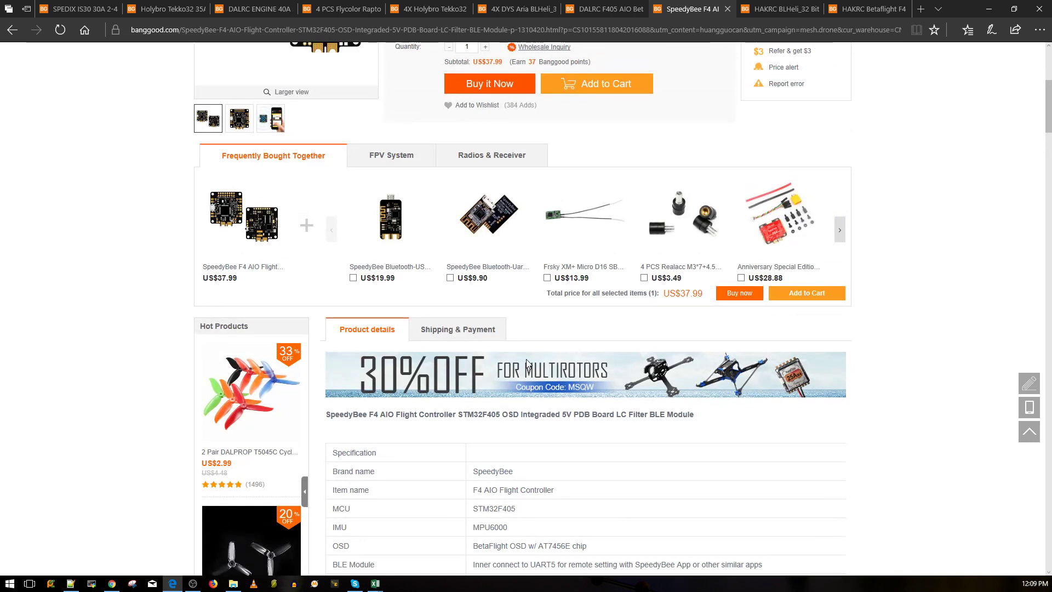
mouse_move(105, 475)
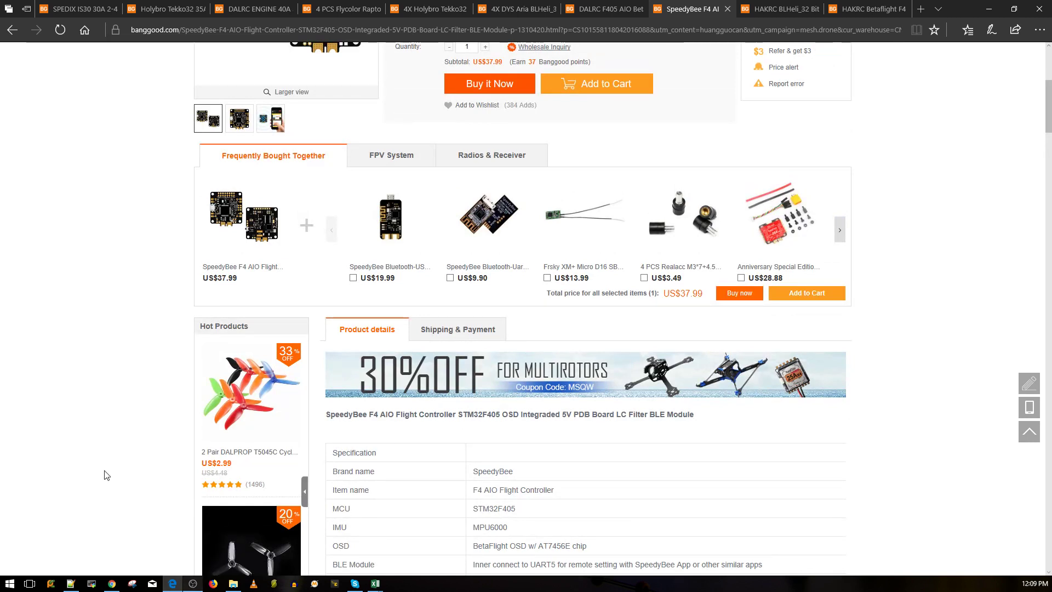